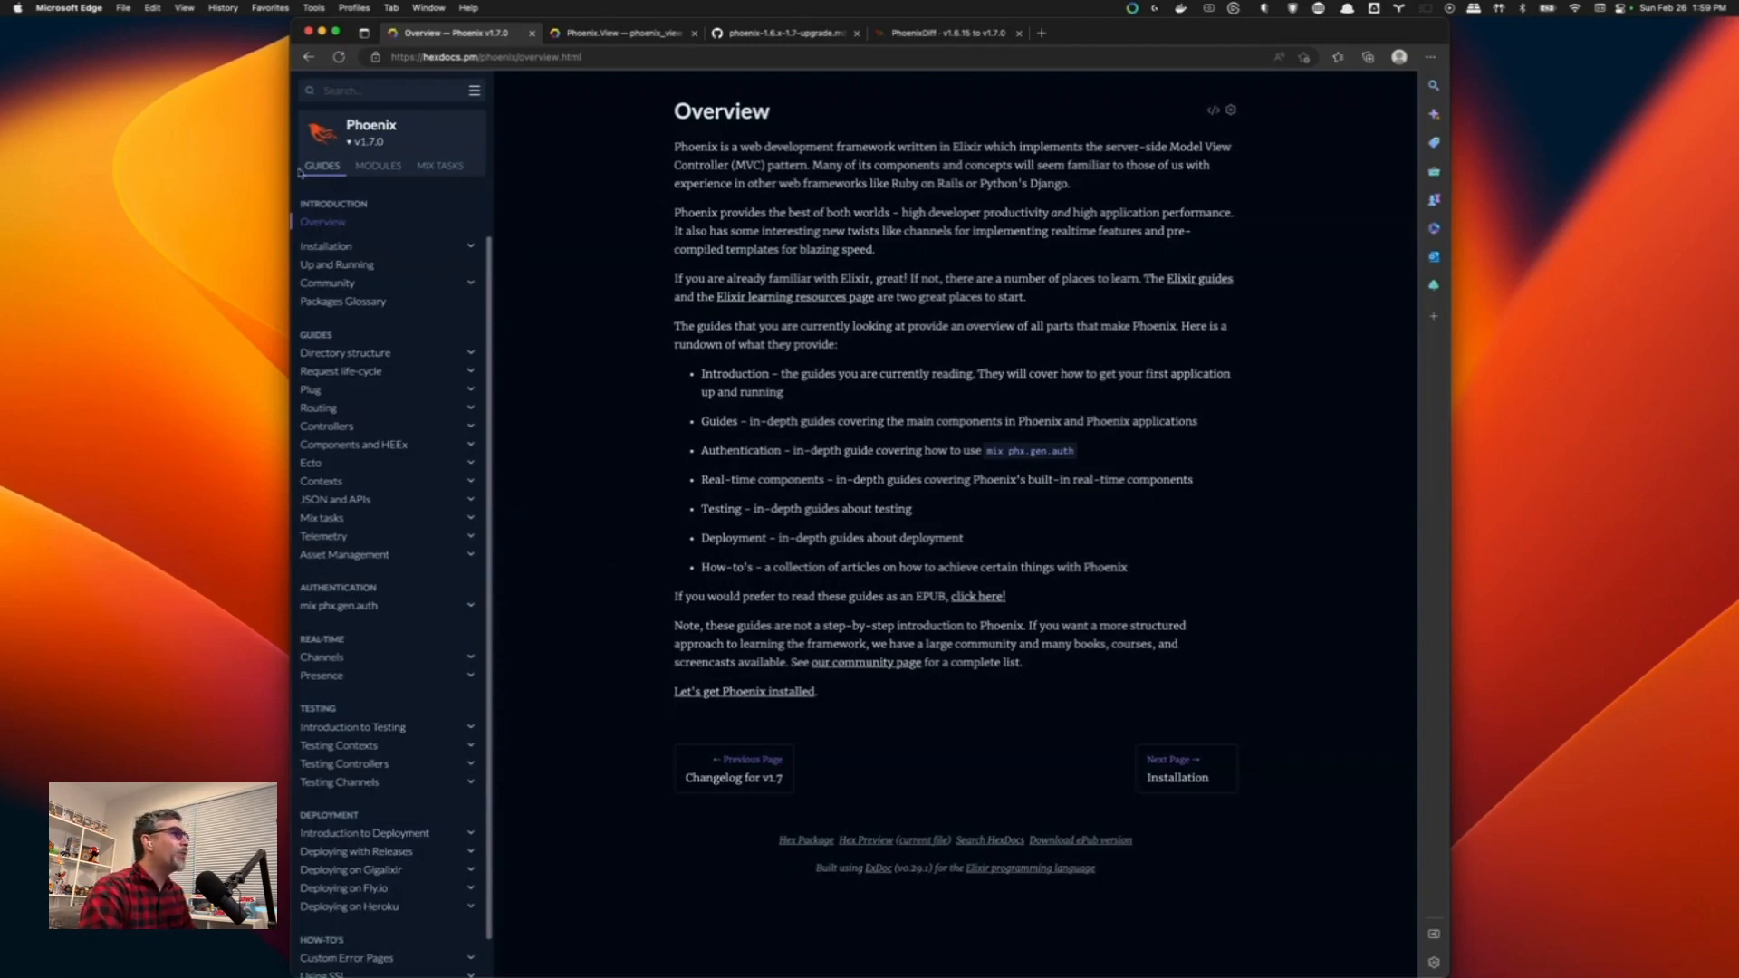
mouse_move(402, 316)
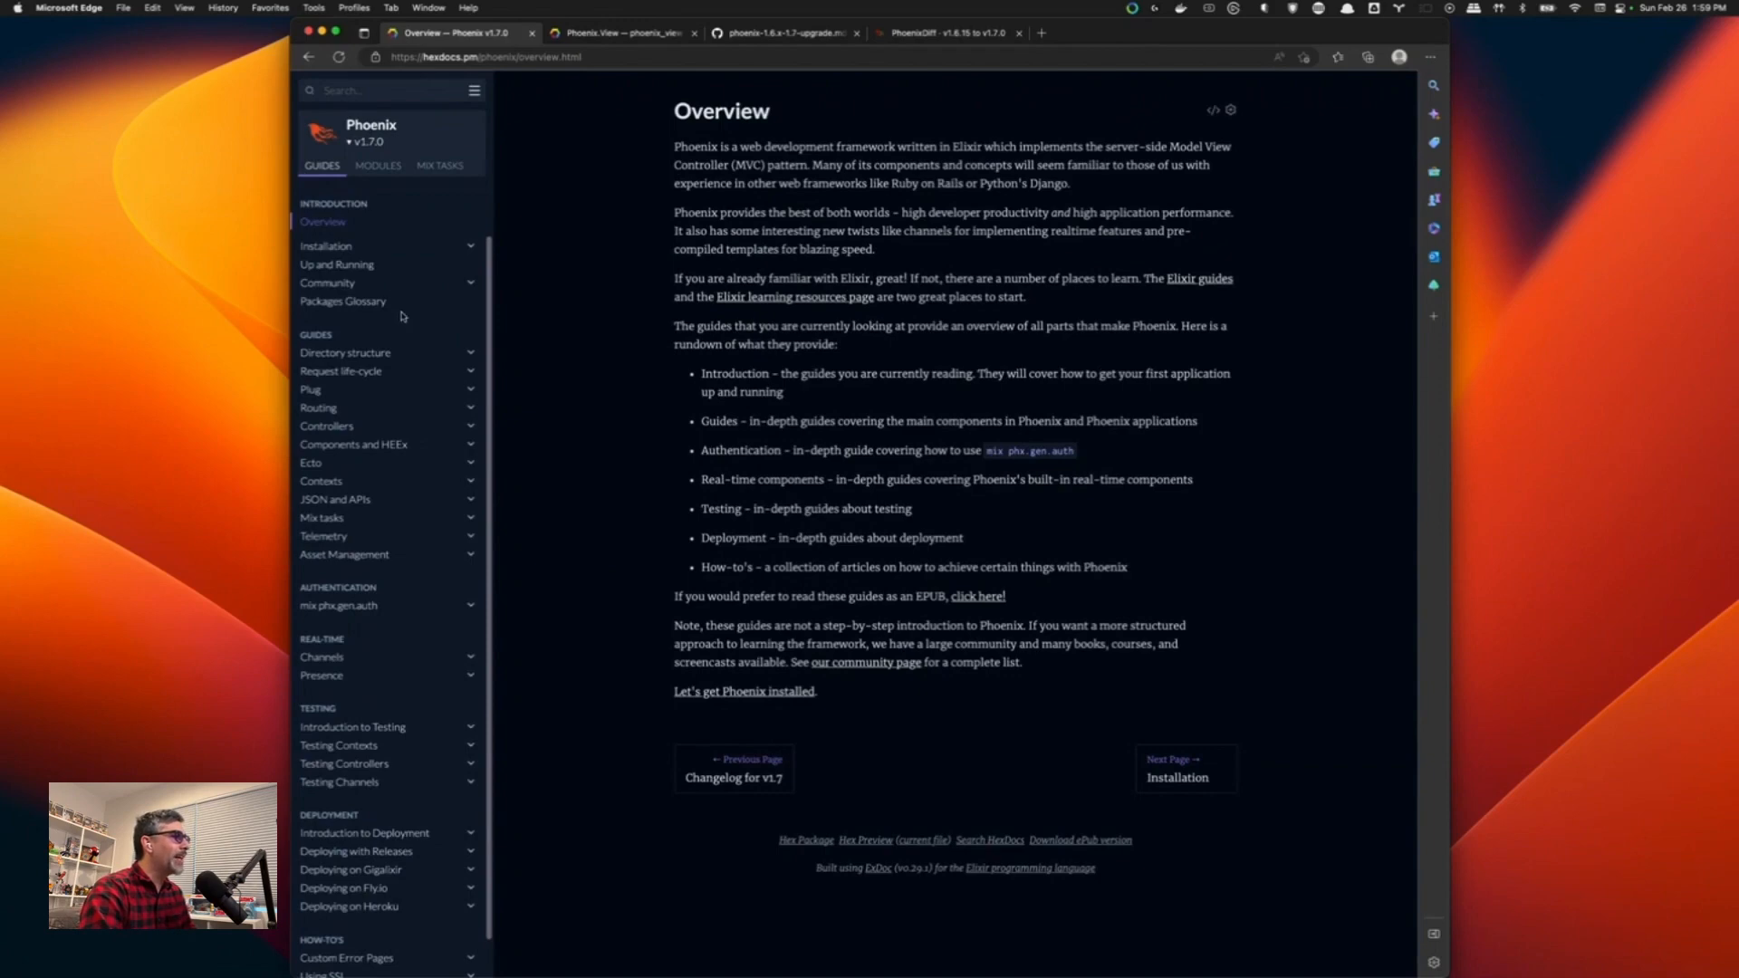
mouse_move(341, 300)
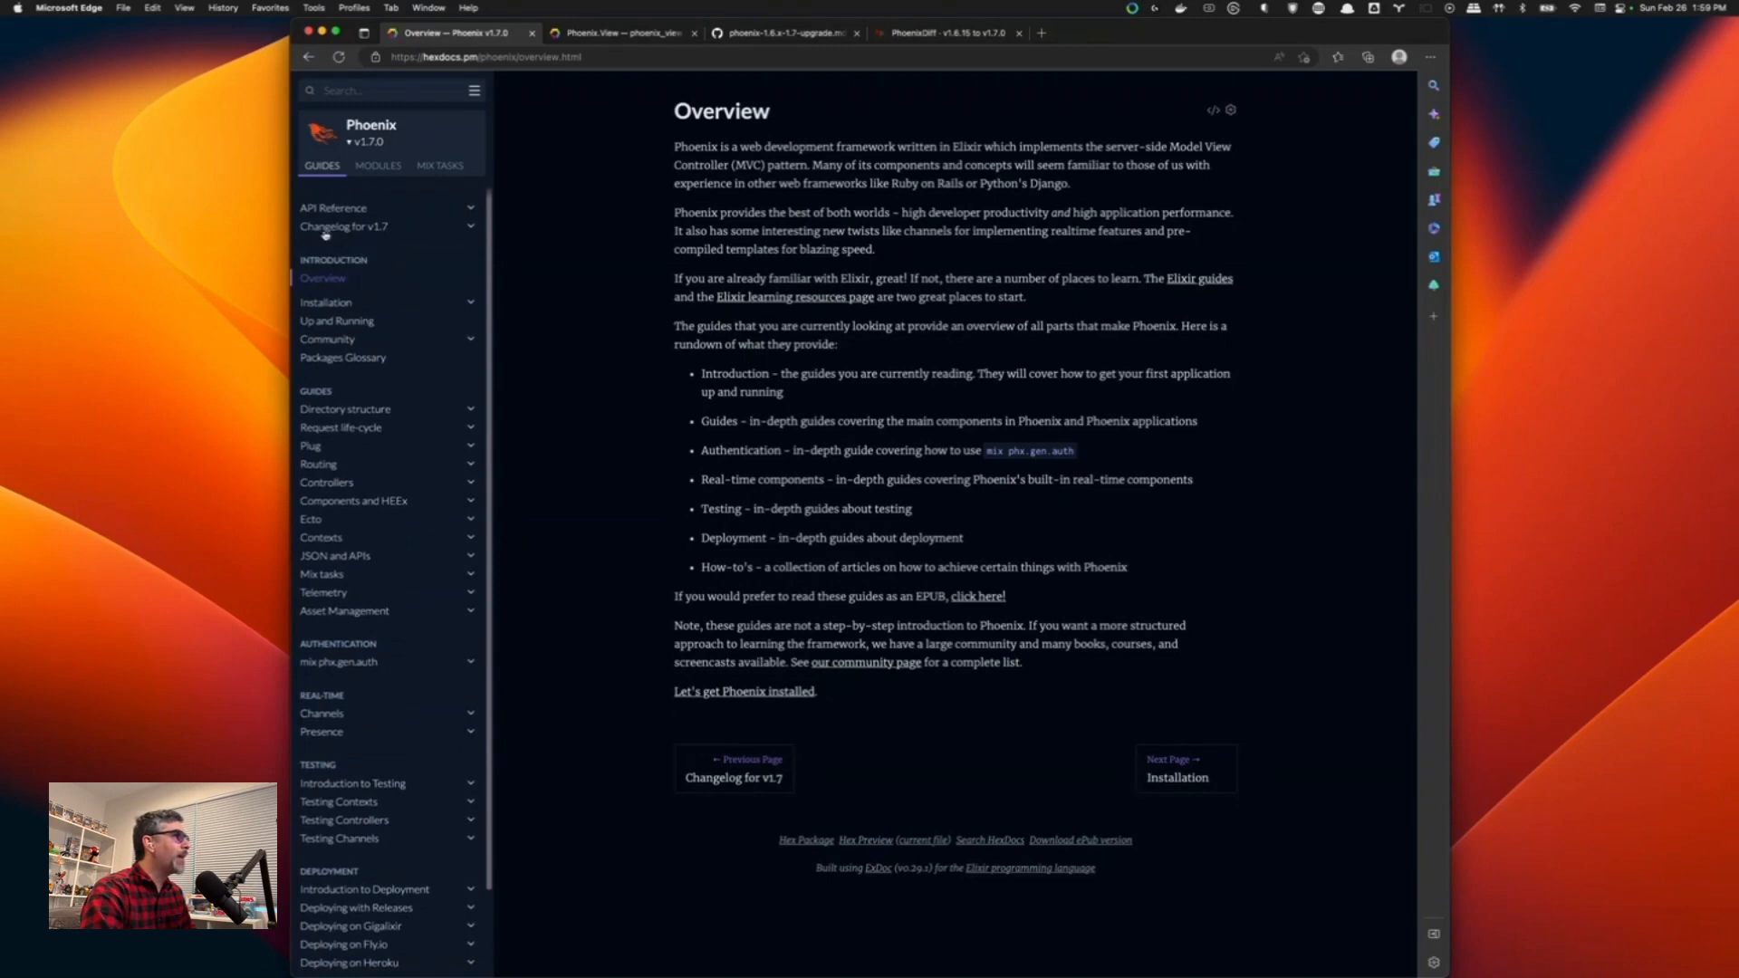
mouse_move(343, 229)
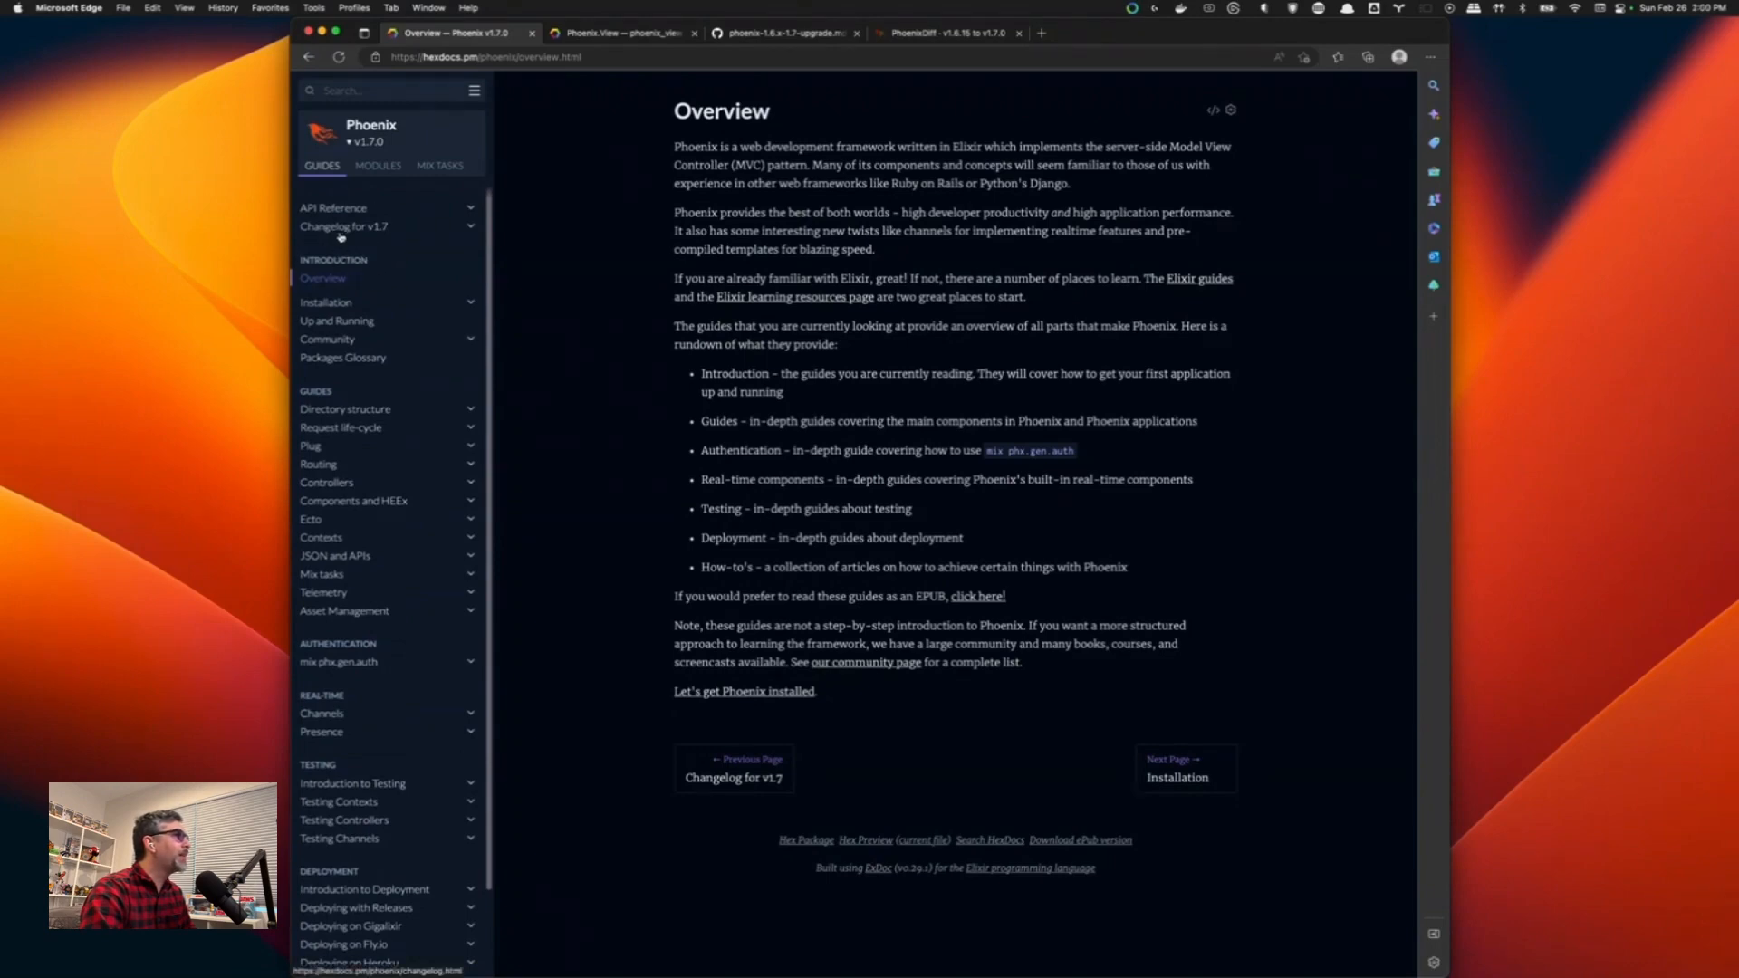
Open 'Changelog for v1.7' from the HexDocs Guides sidebar.
click(344, 225)
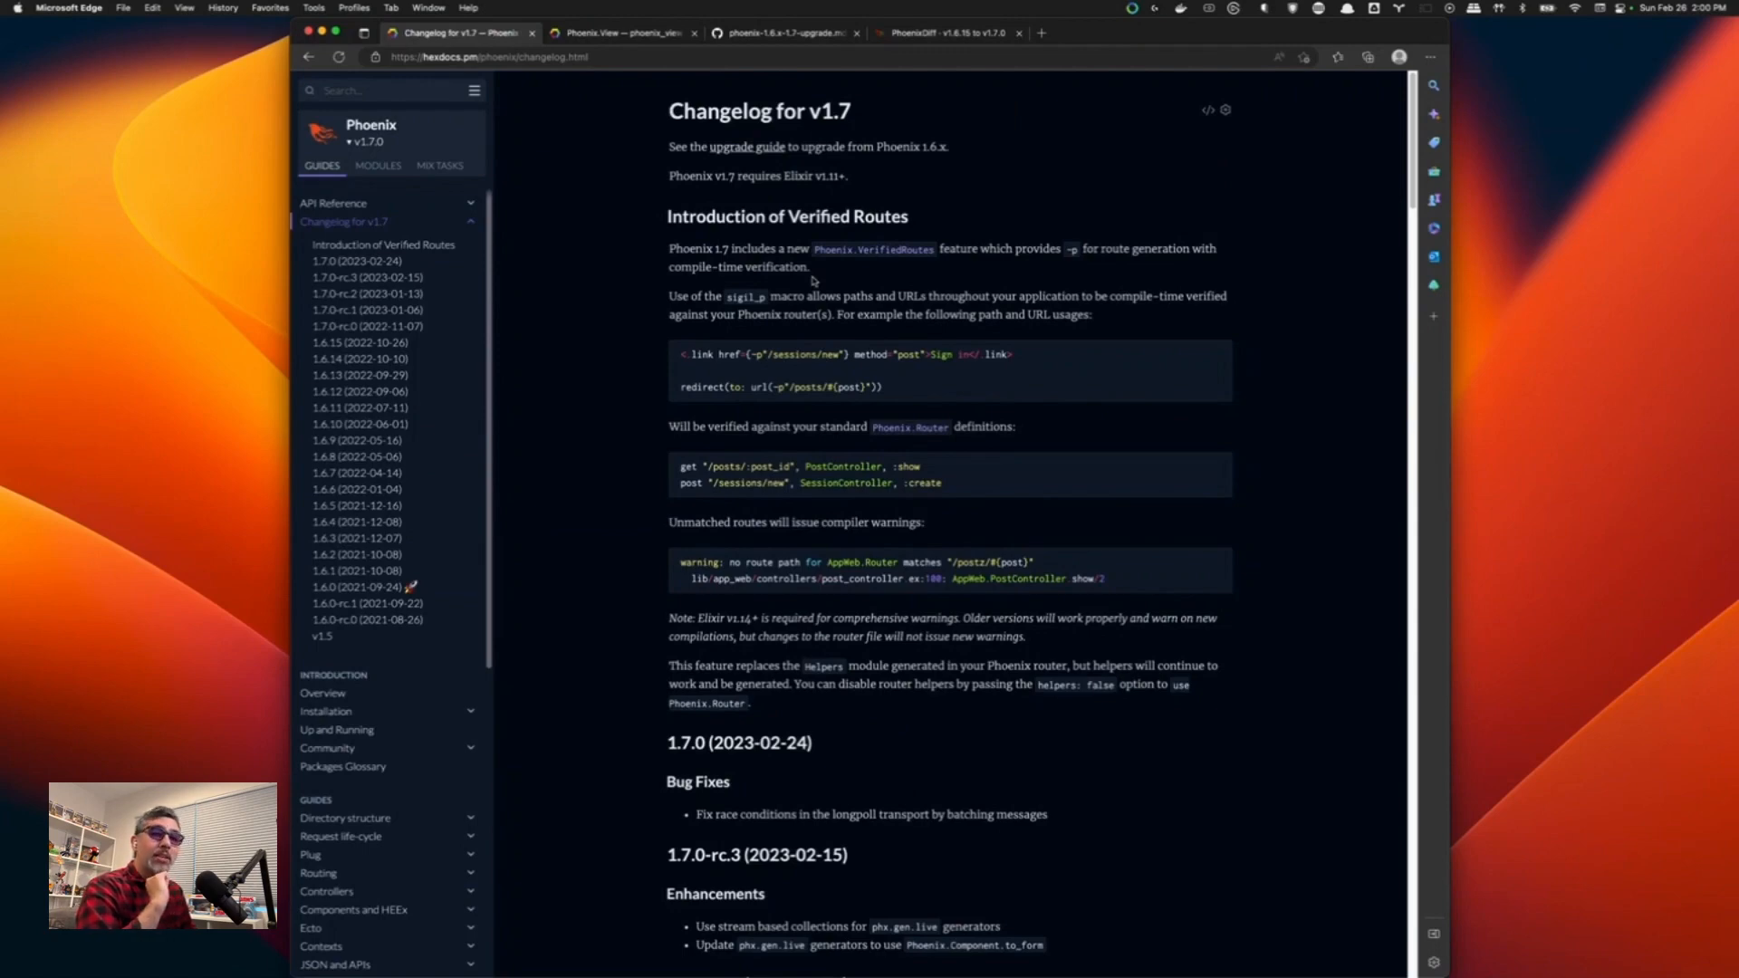
mouse_move(903, 229)
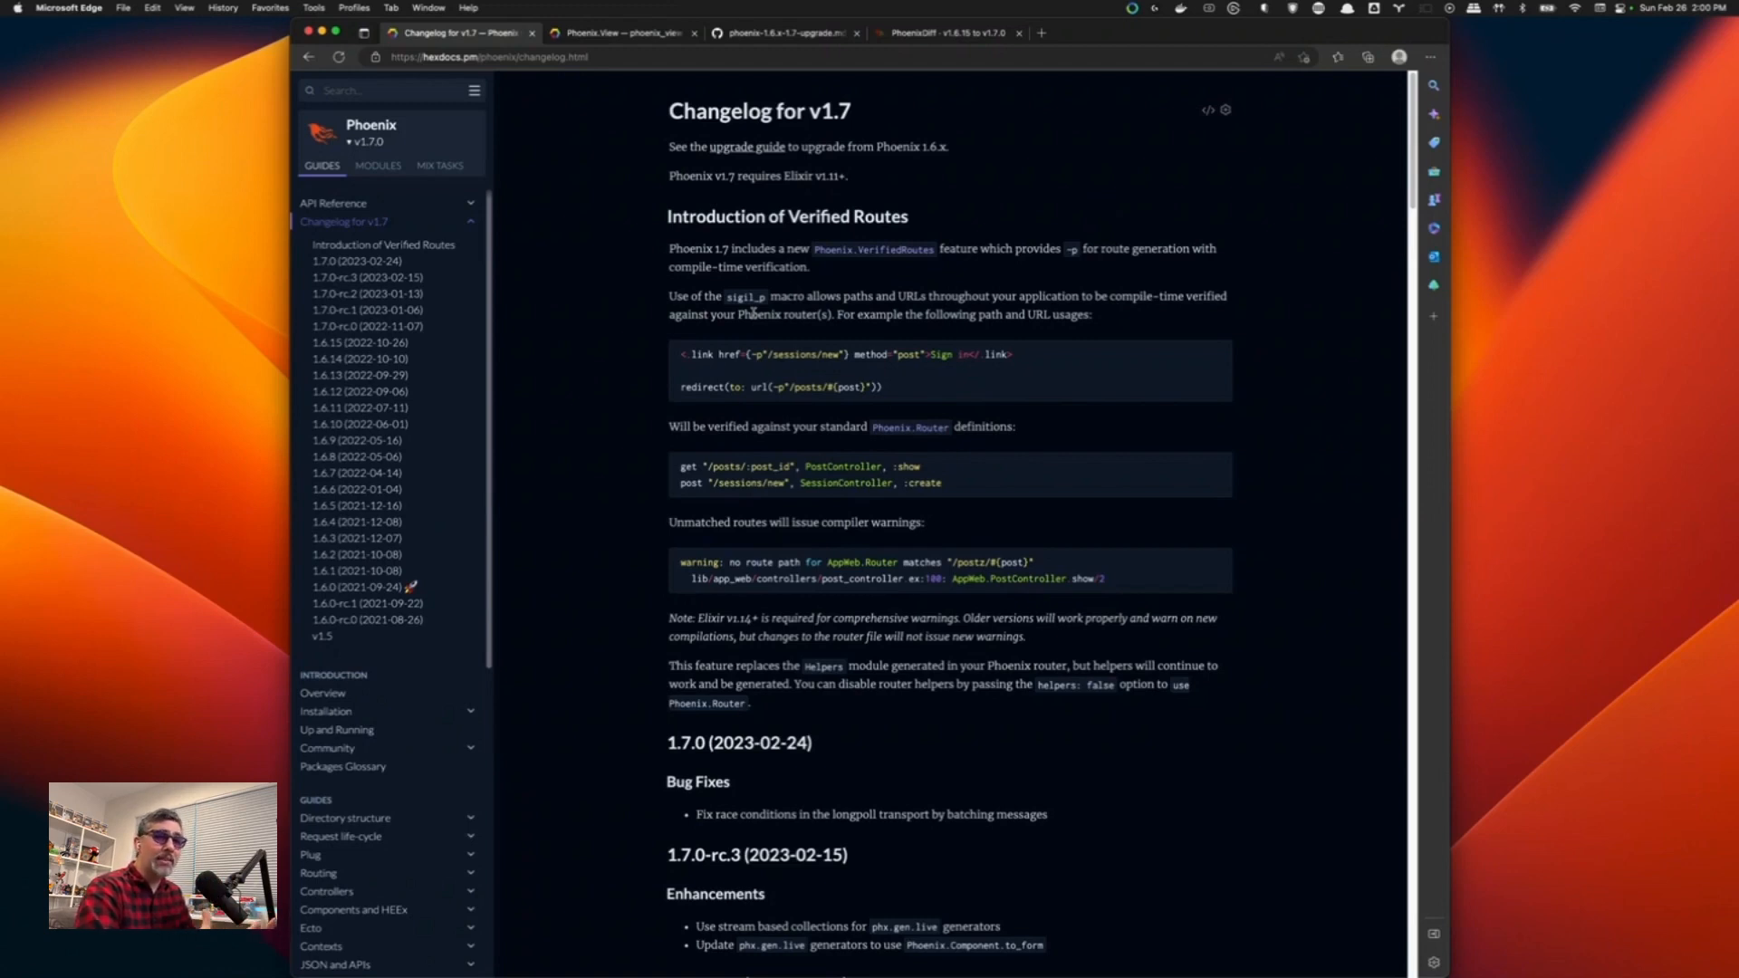
mouse_move(765, 346)
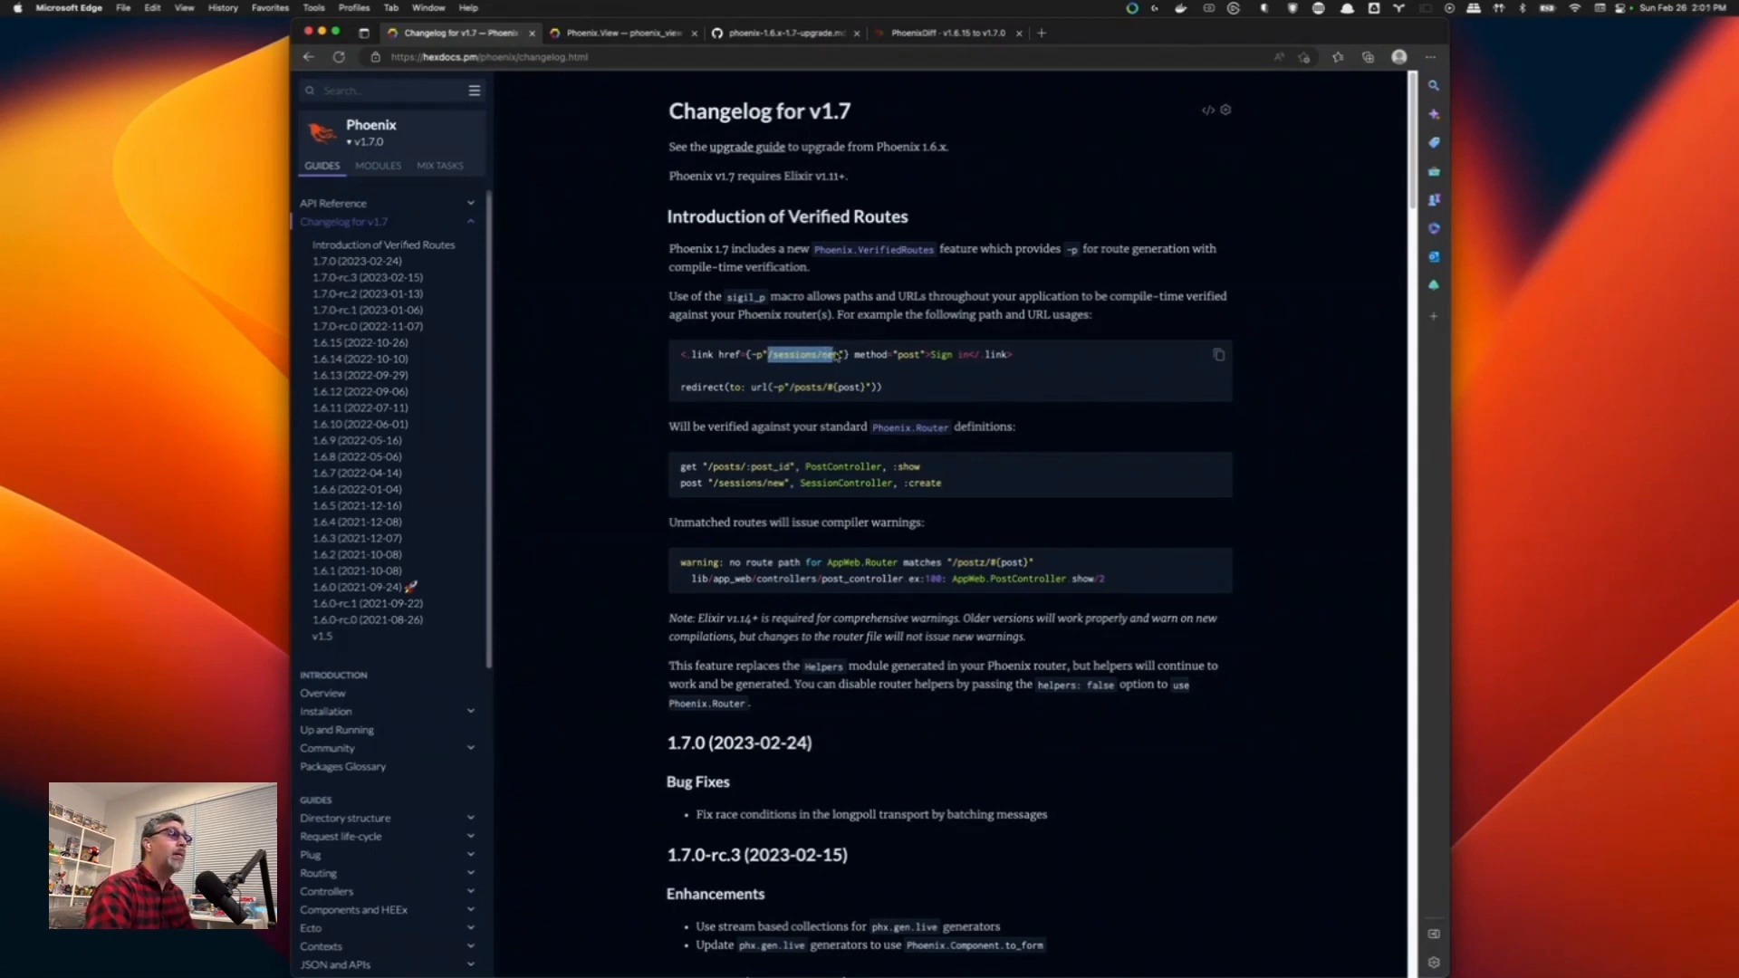
click(823, 378)
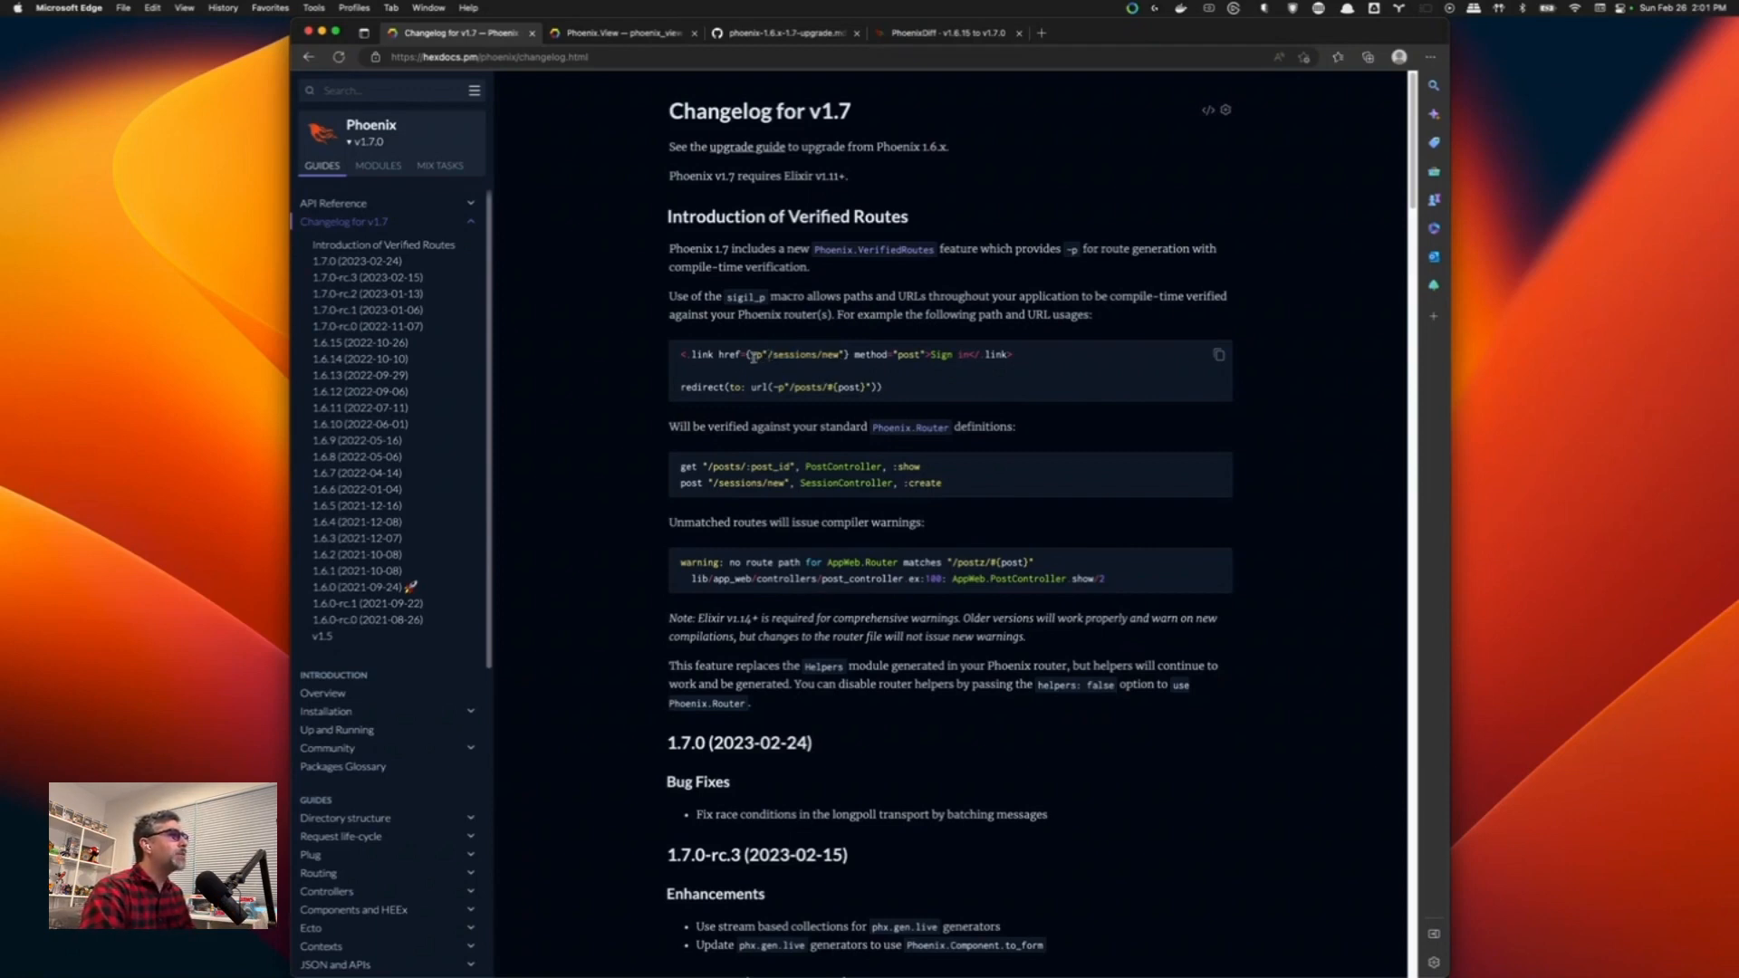
double_click(796, 354)
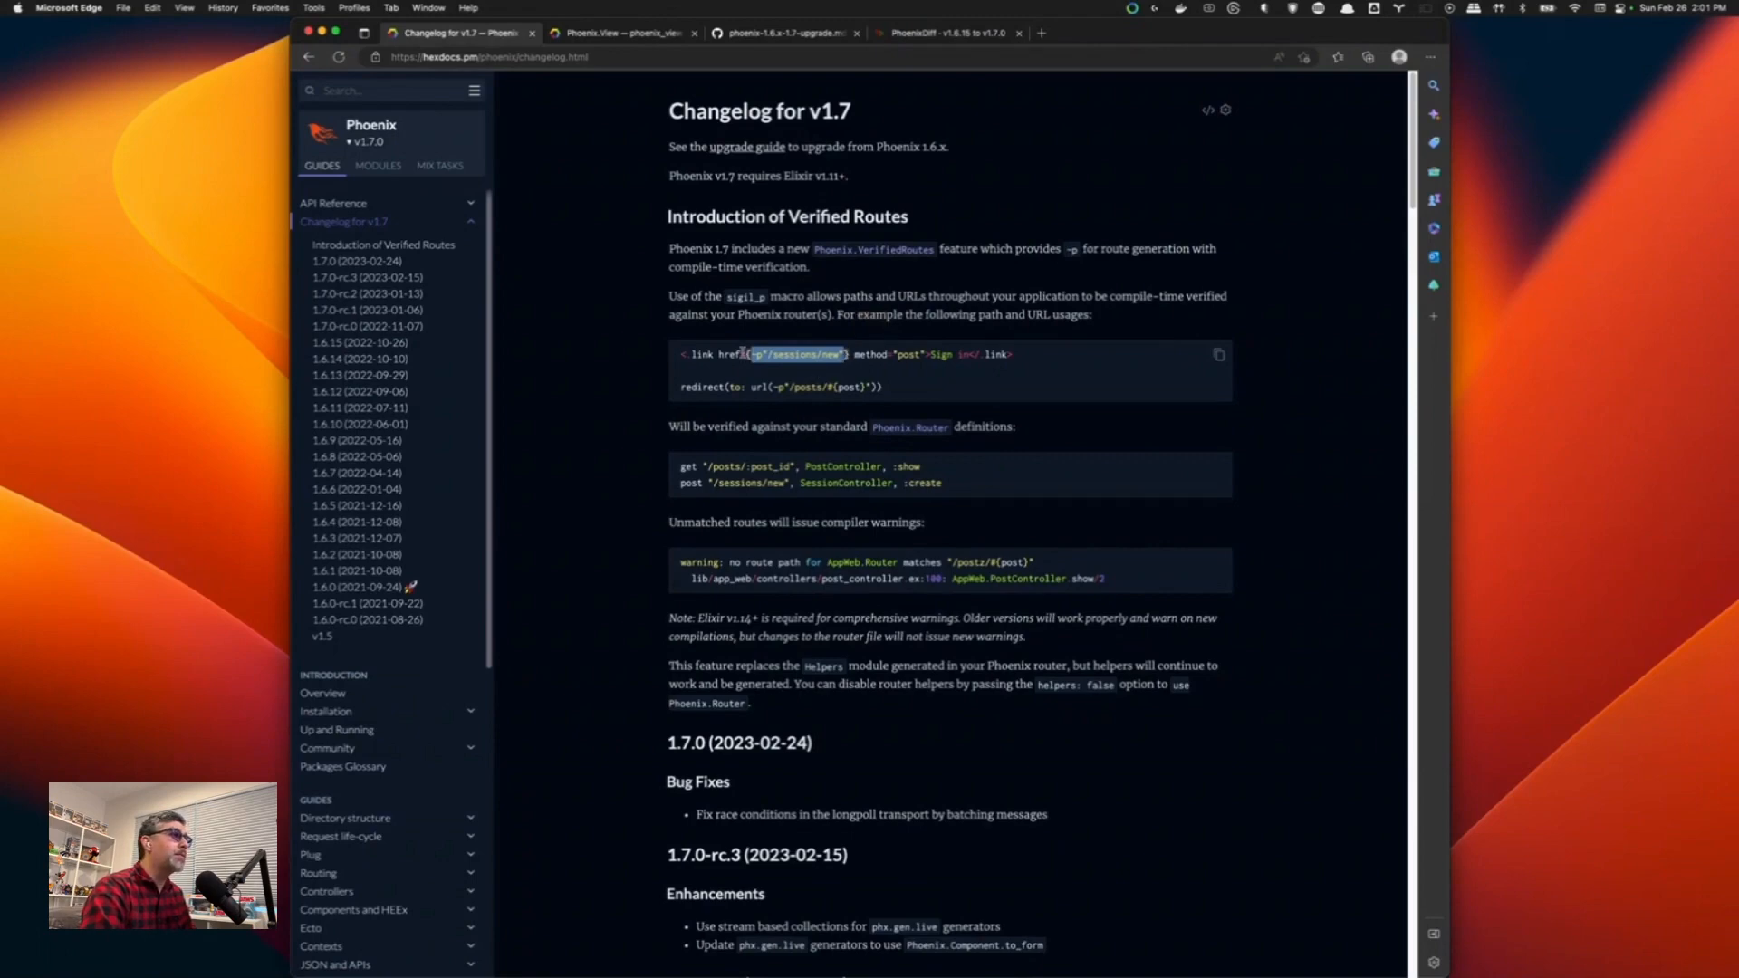
click(795, 354)
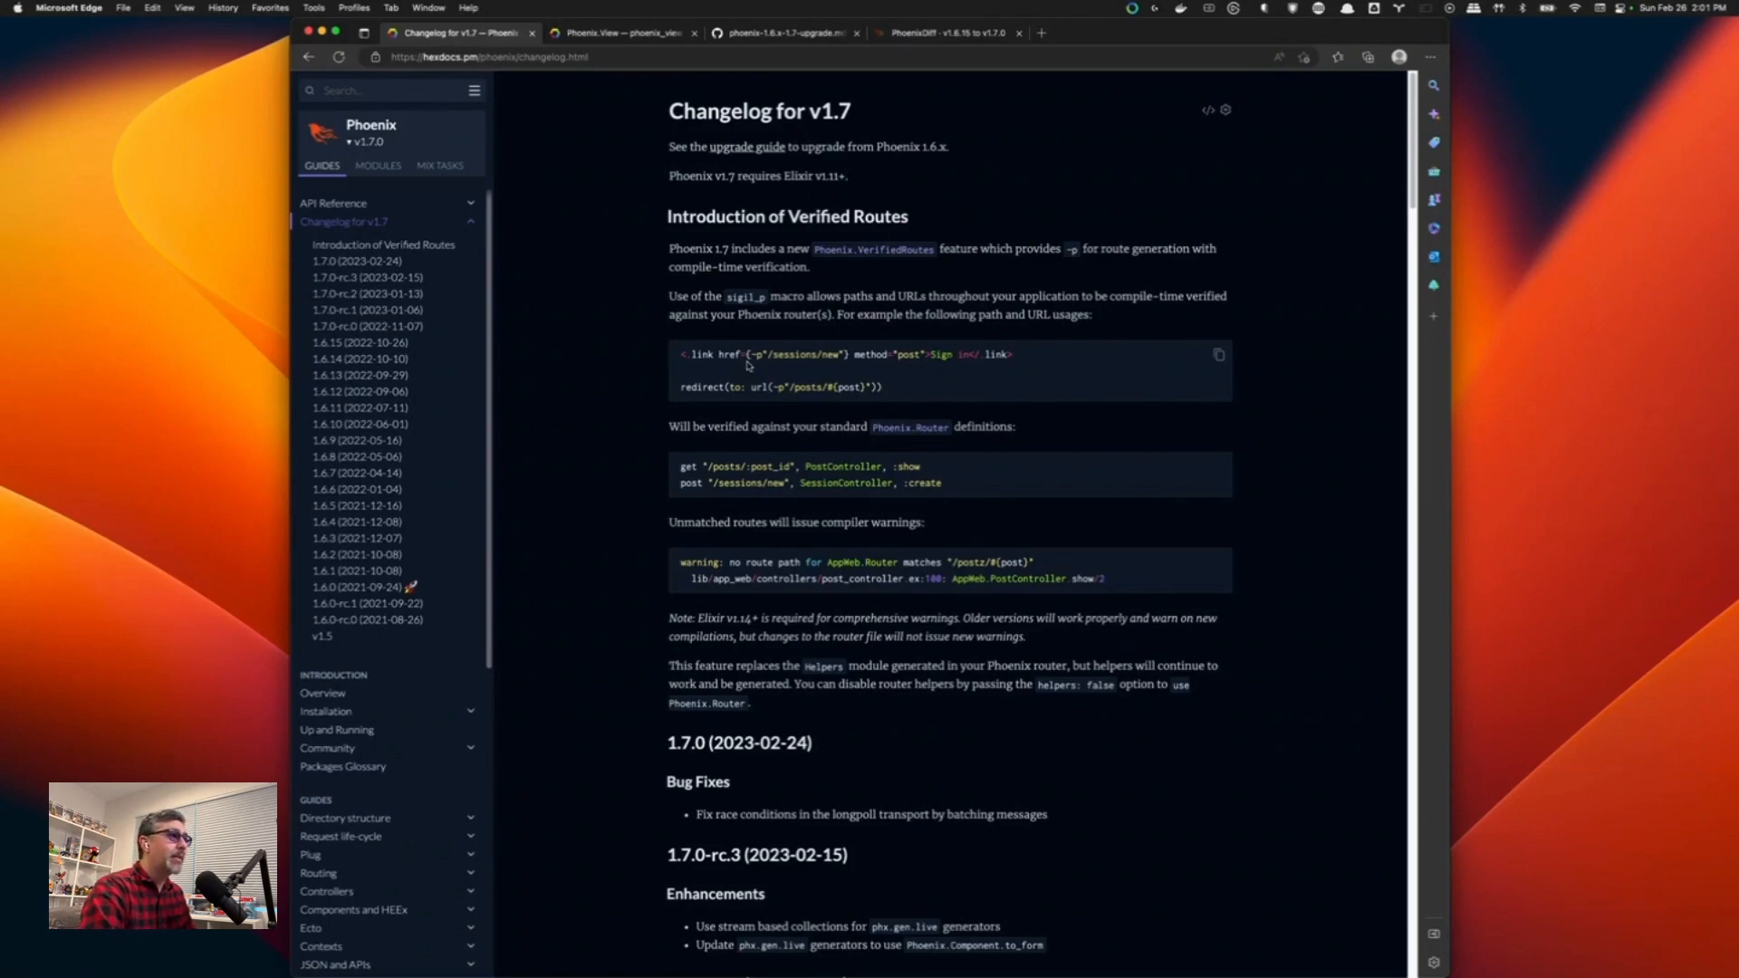
mouse_move(749, 375)
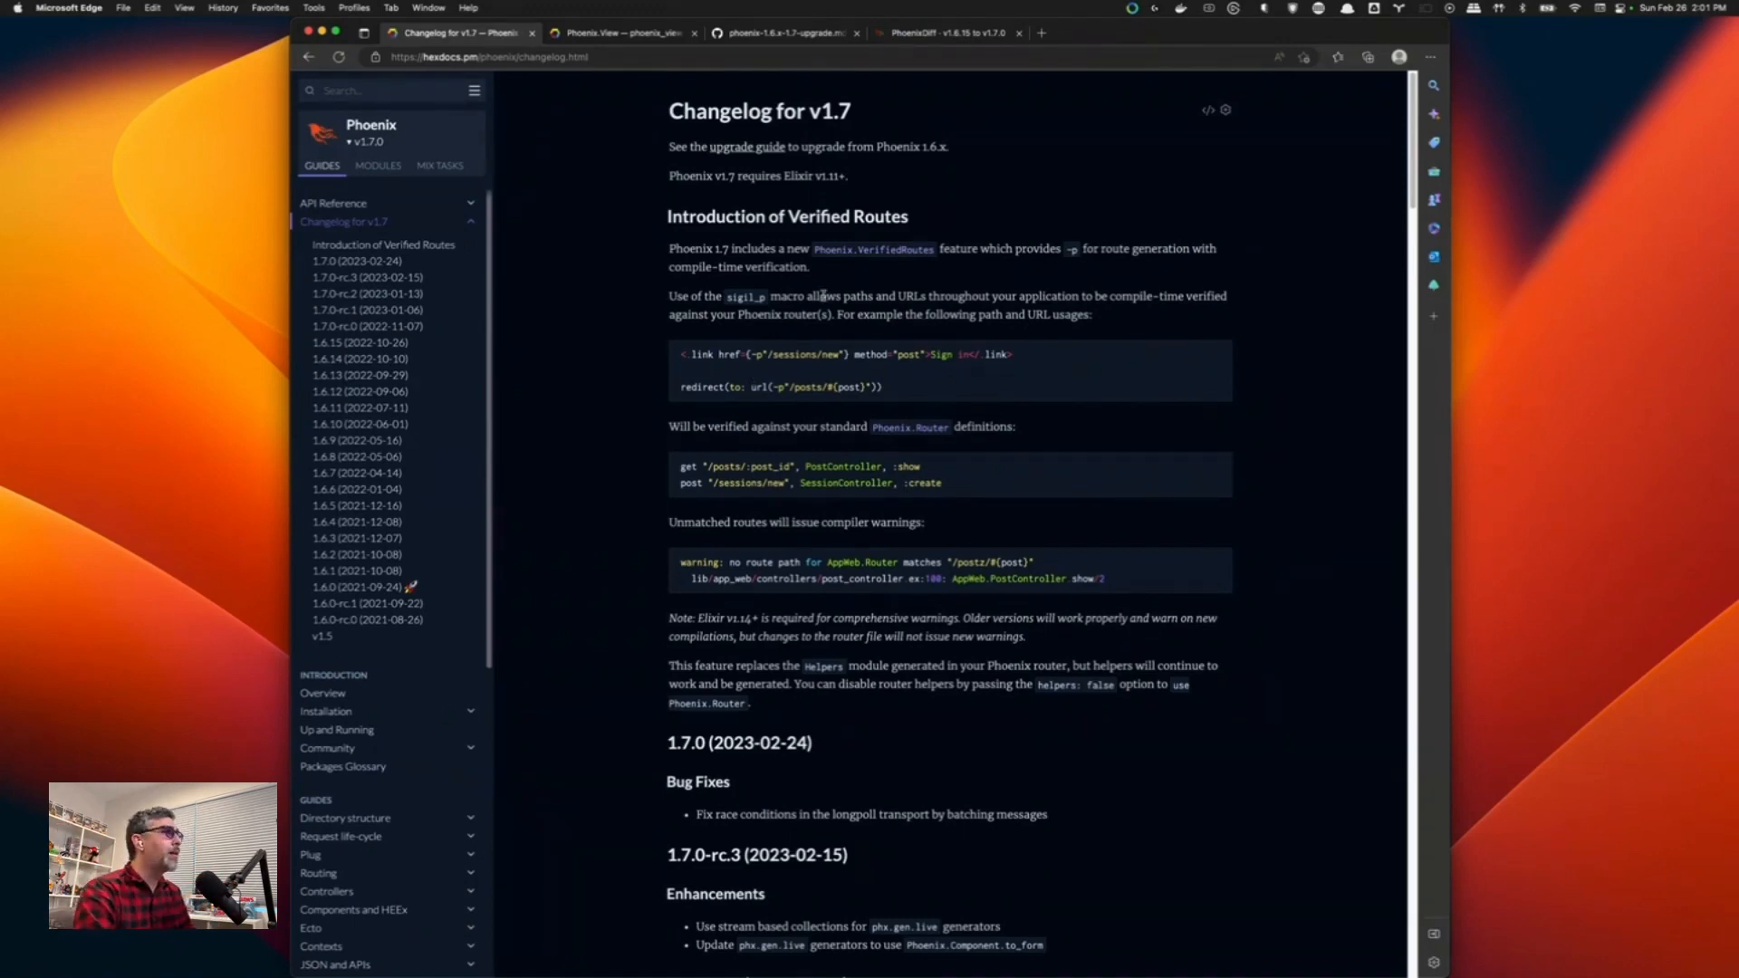
mouse_move(591, 306)
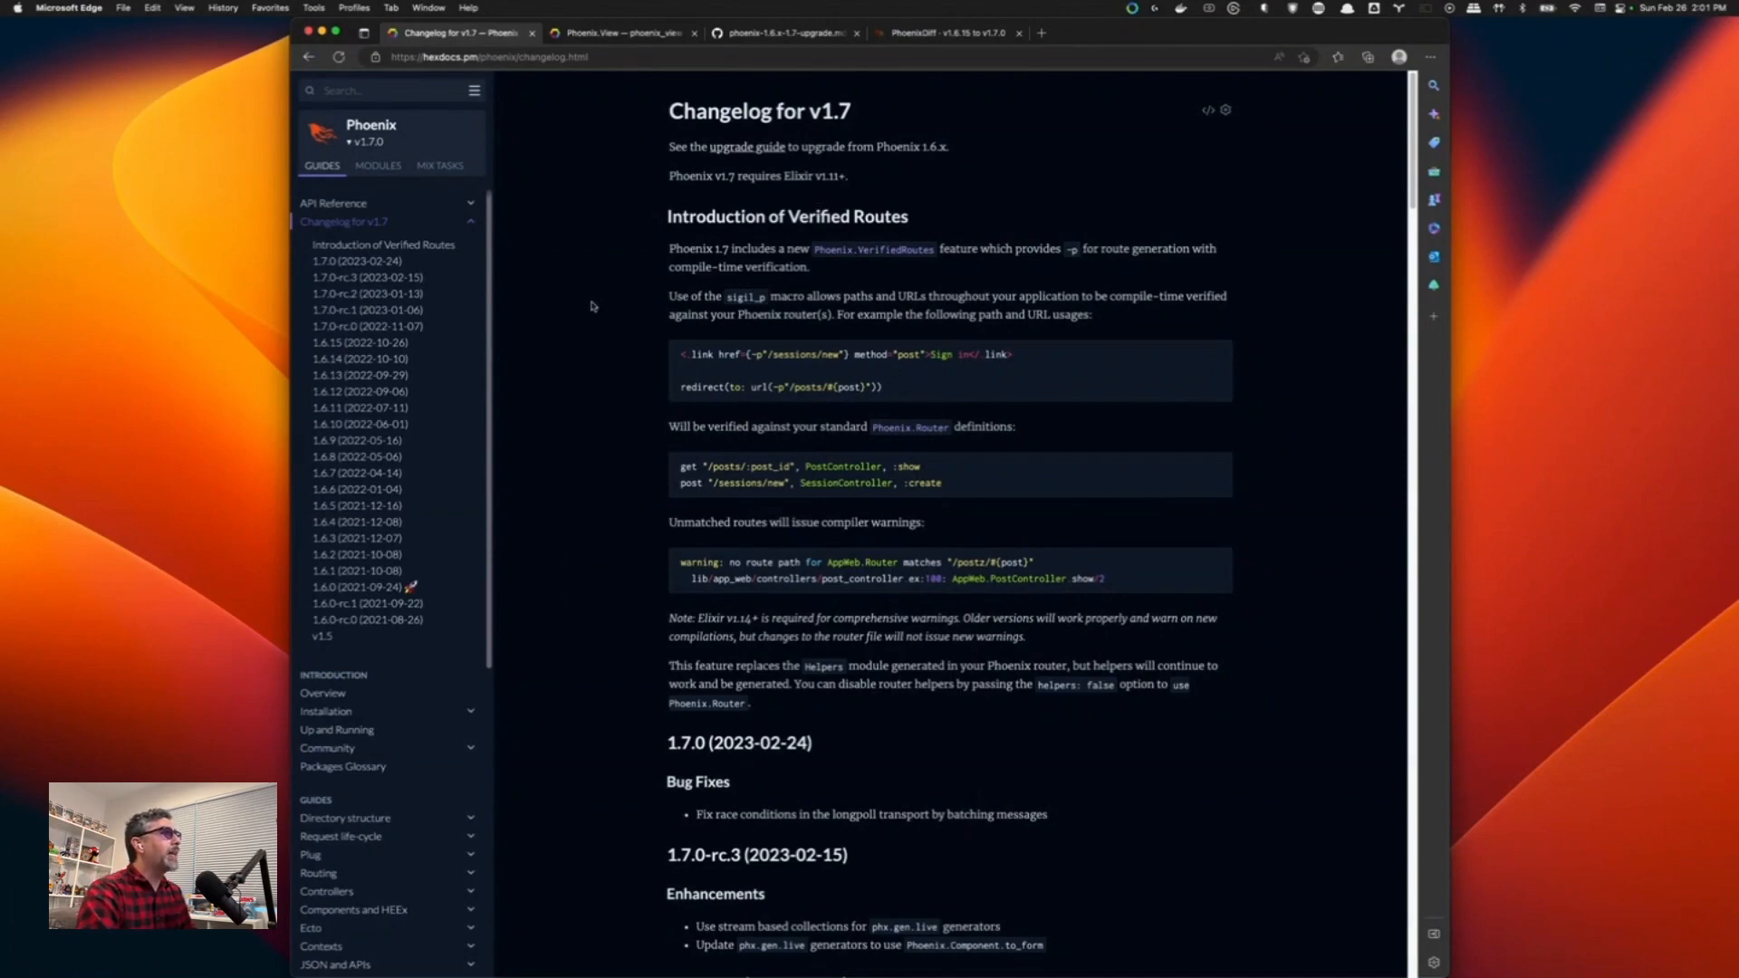
mouse_move(715, 244)
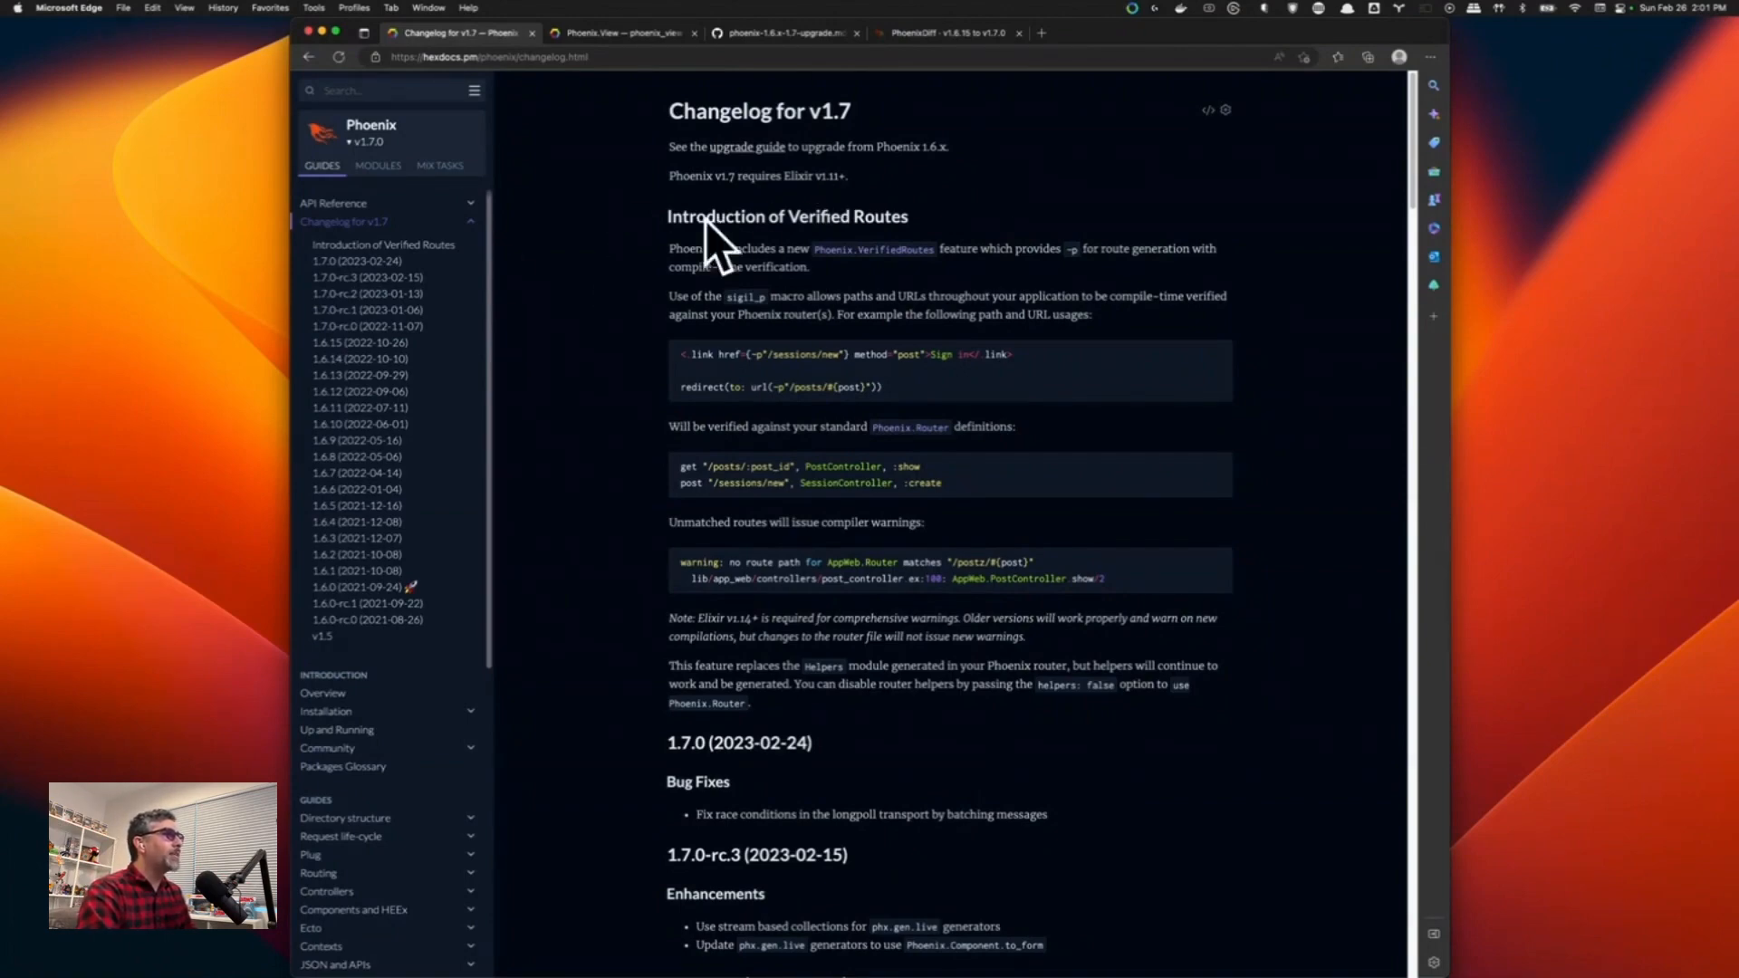
click(615, 31)
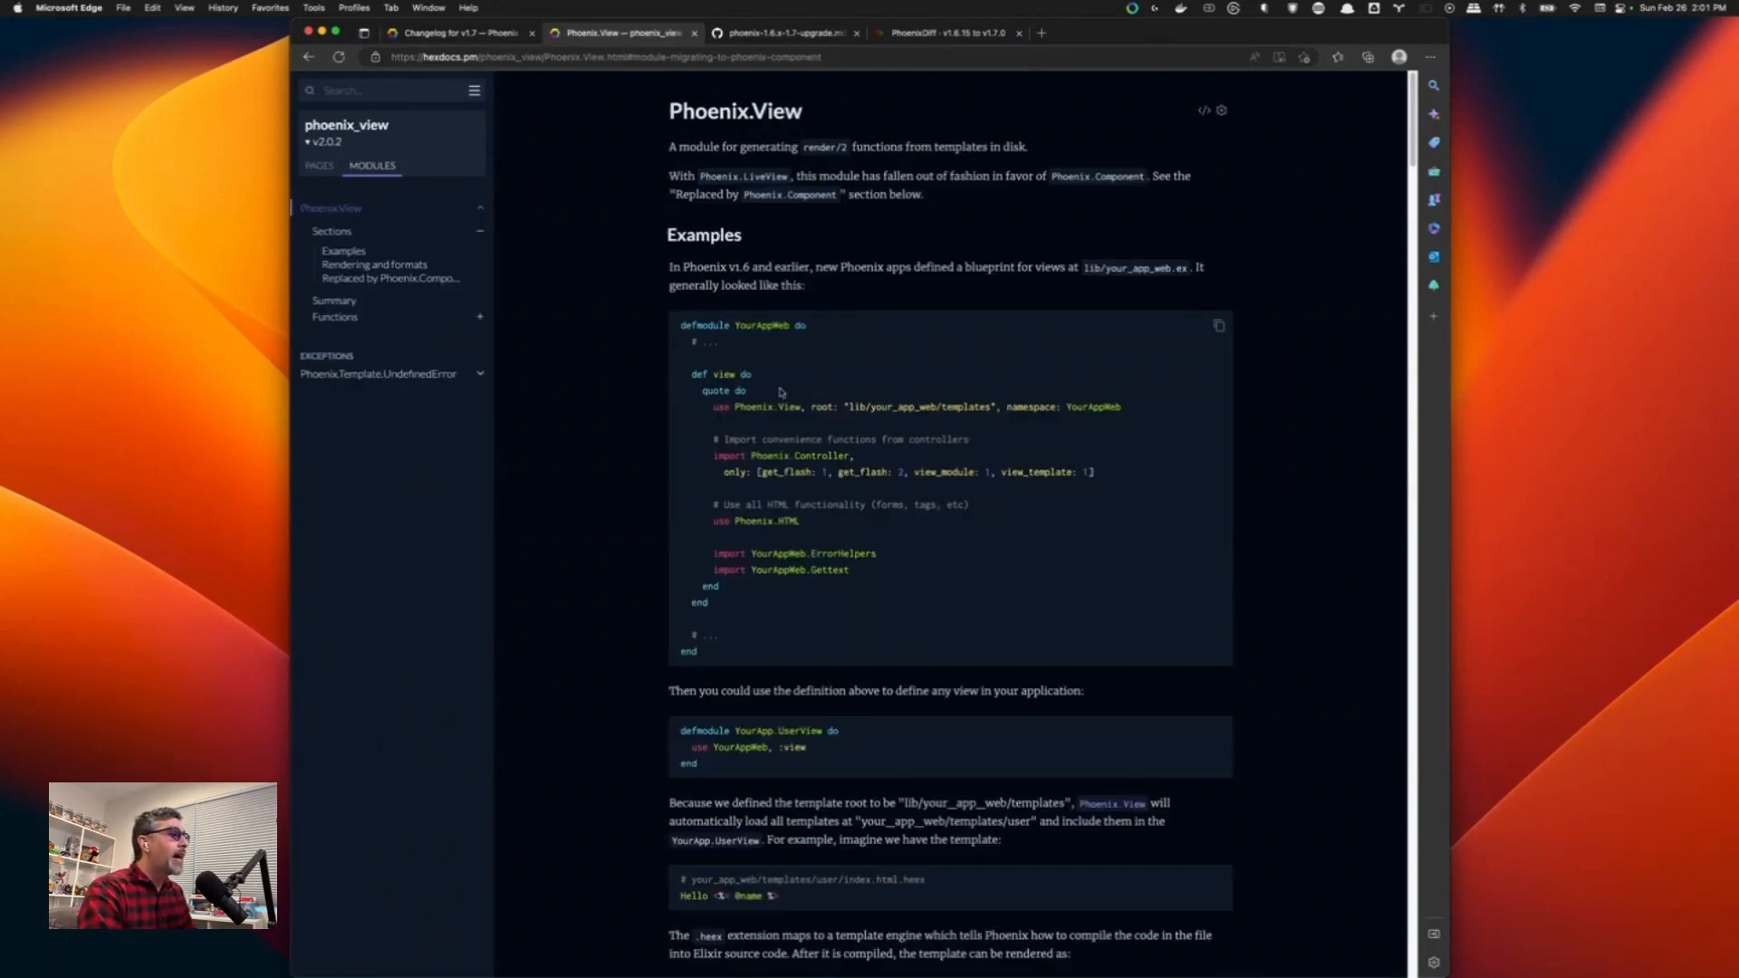
scroll(down, 3)
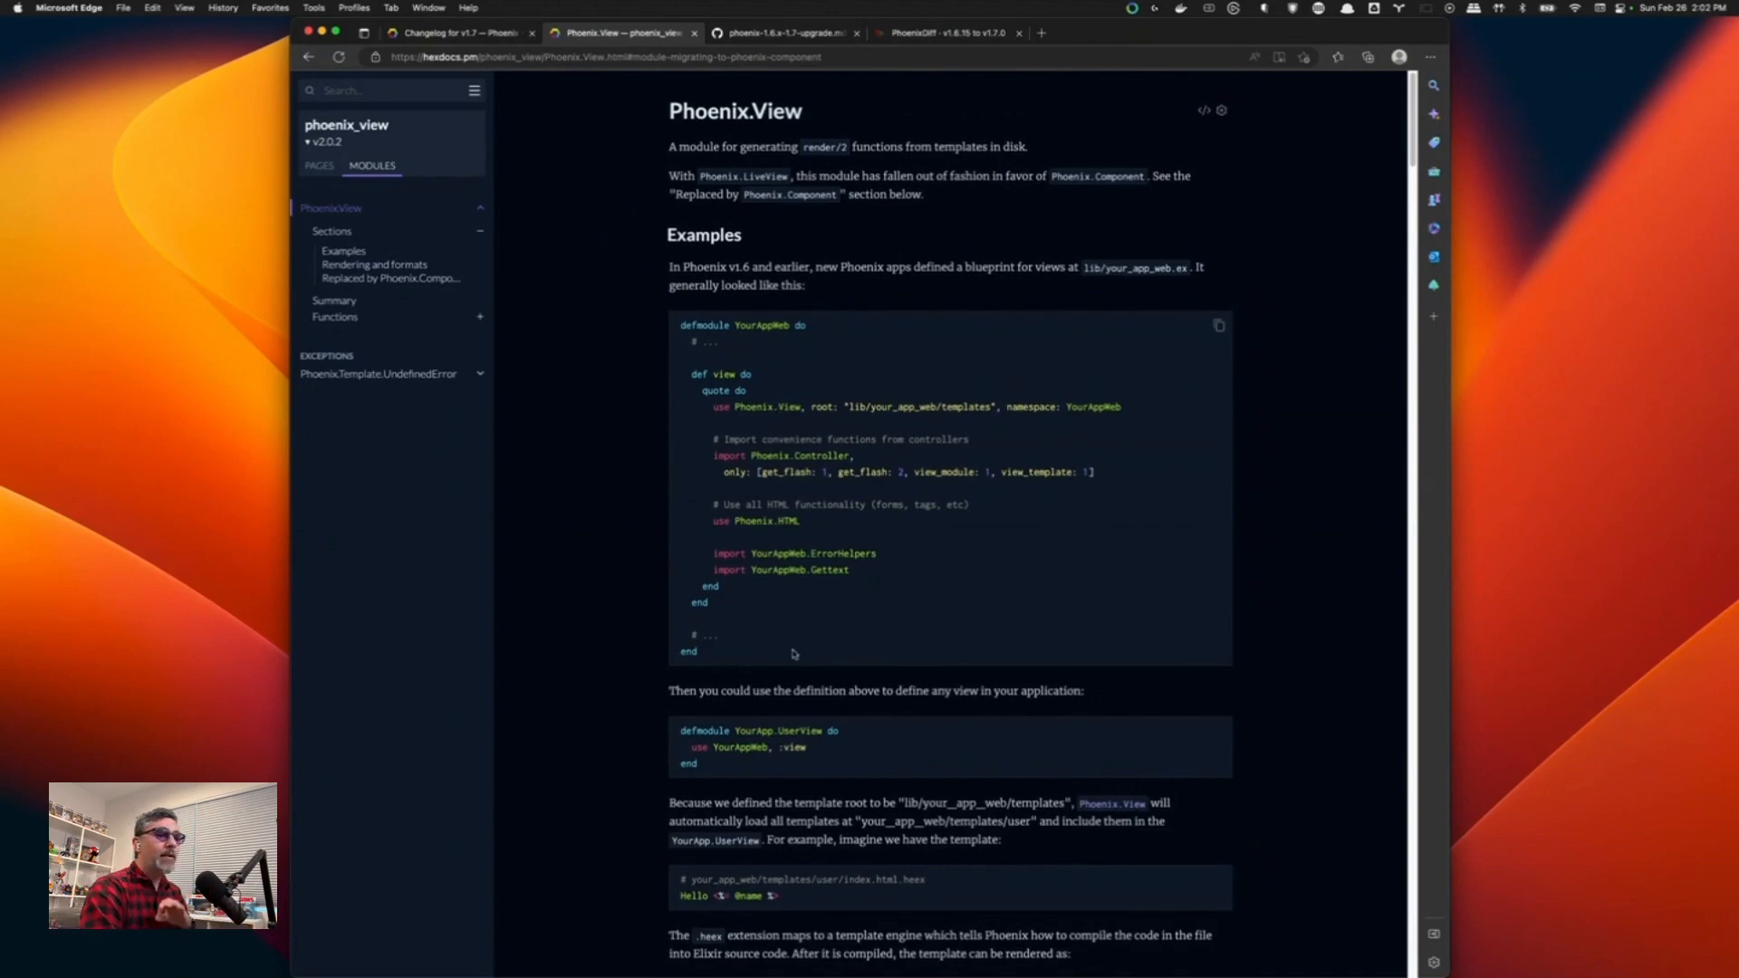
scroll(down, 3)
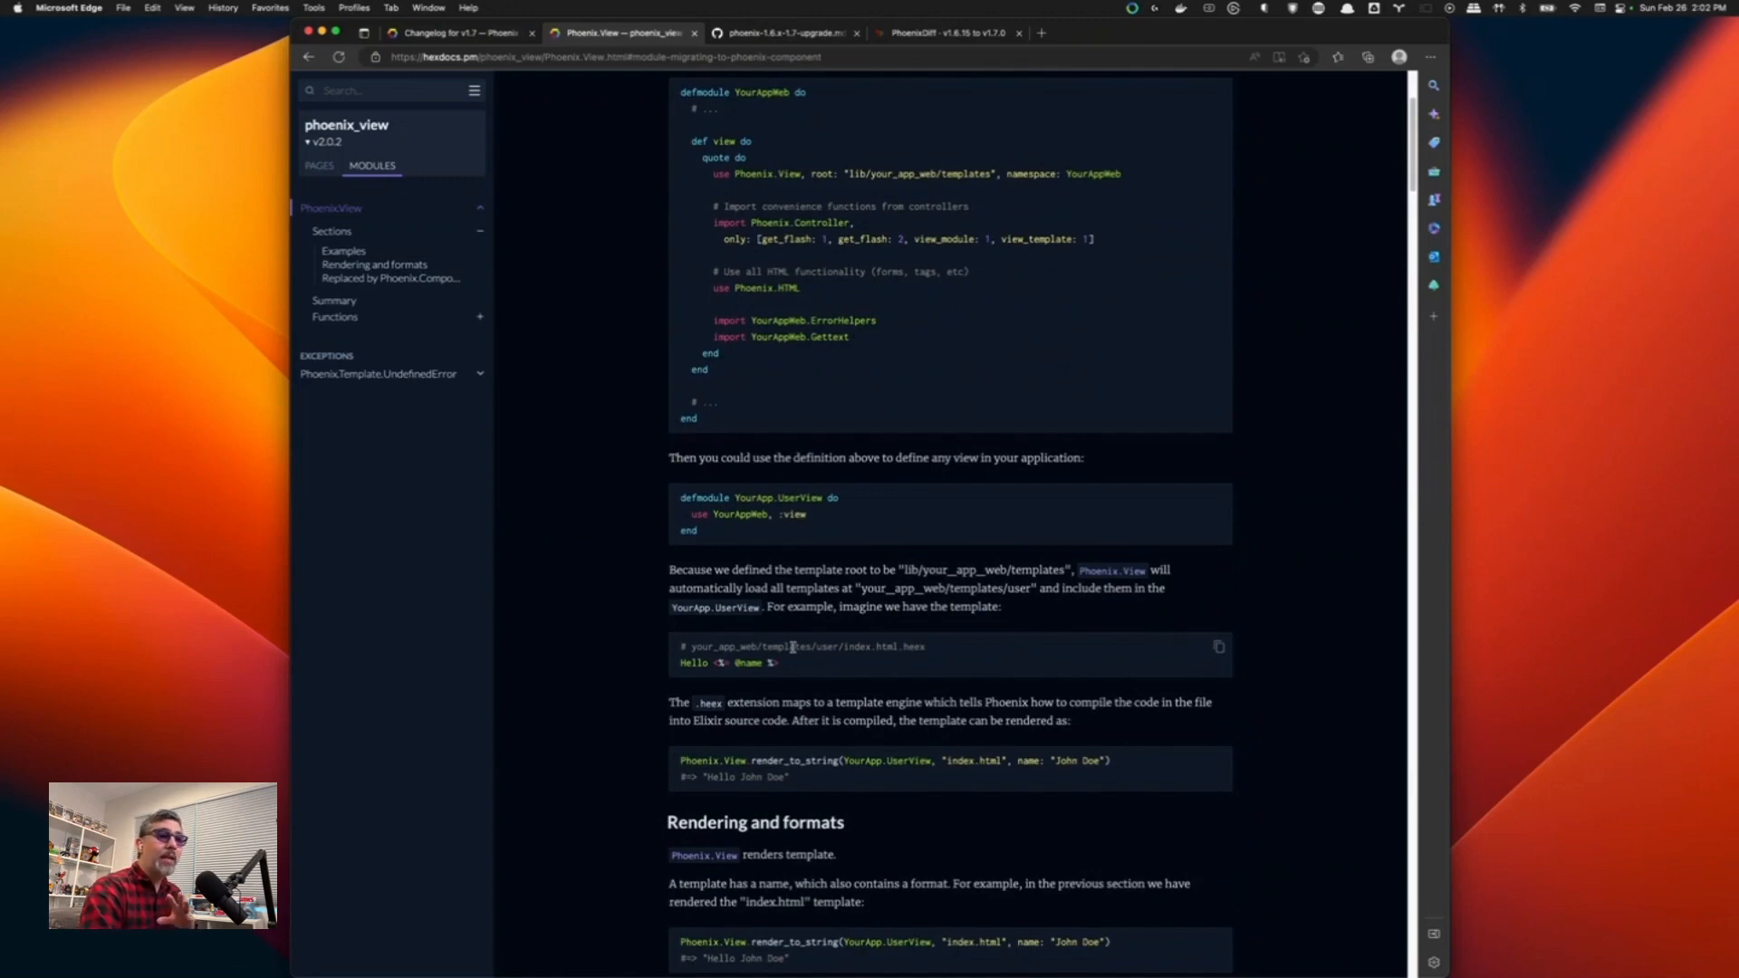
scroll(down, 3)
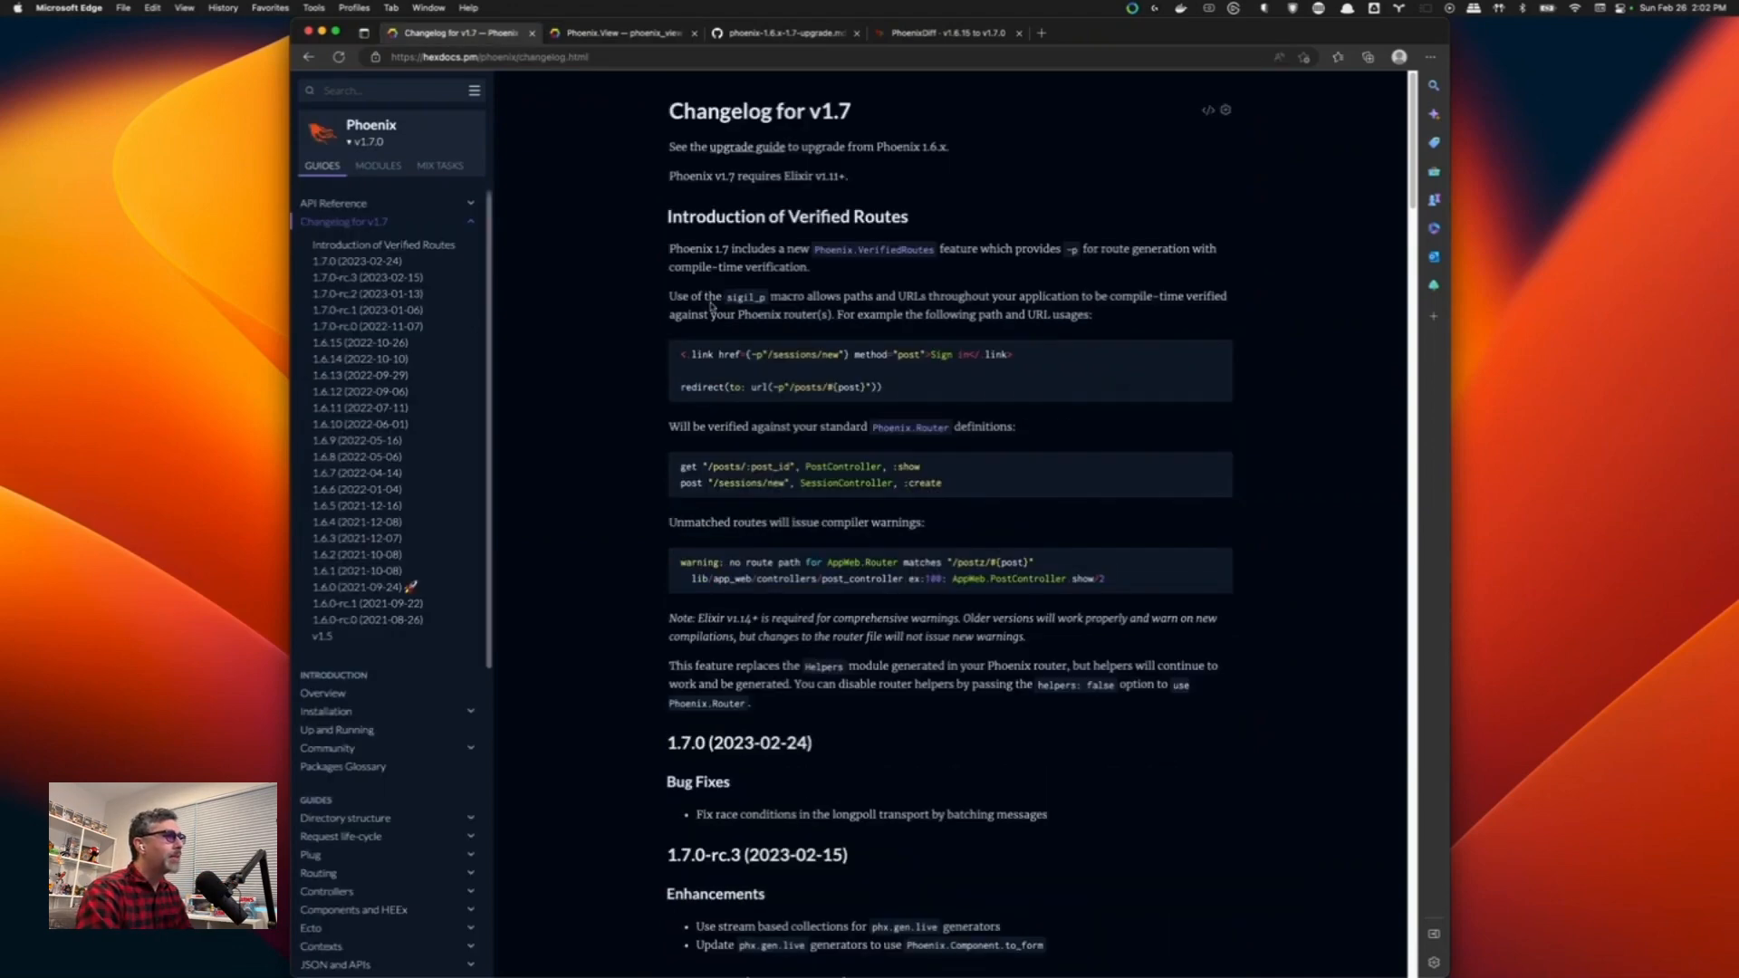
mouse_move(627, 230)
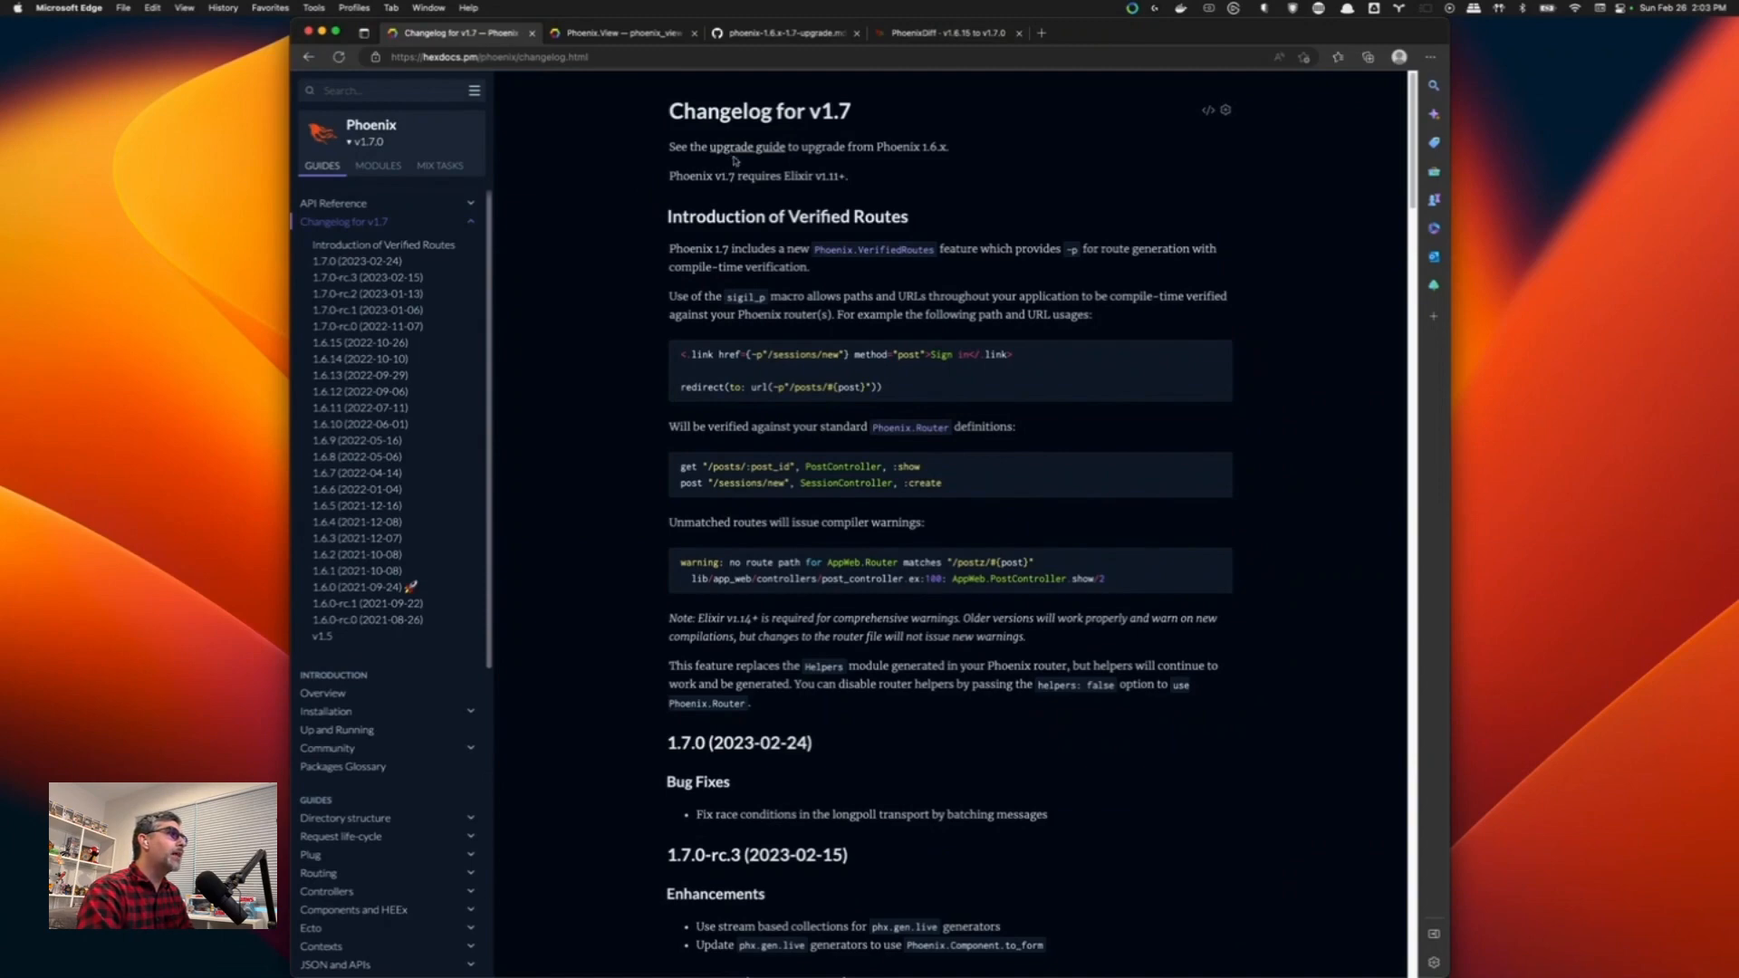
mouse_move(747, 147)
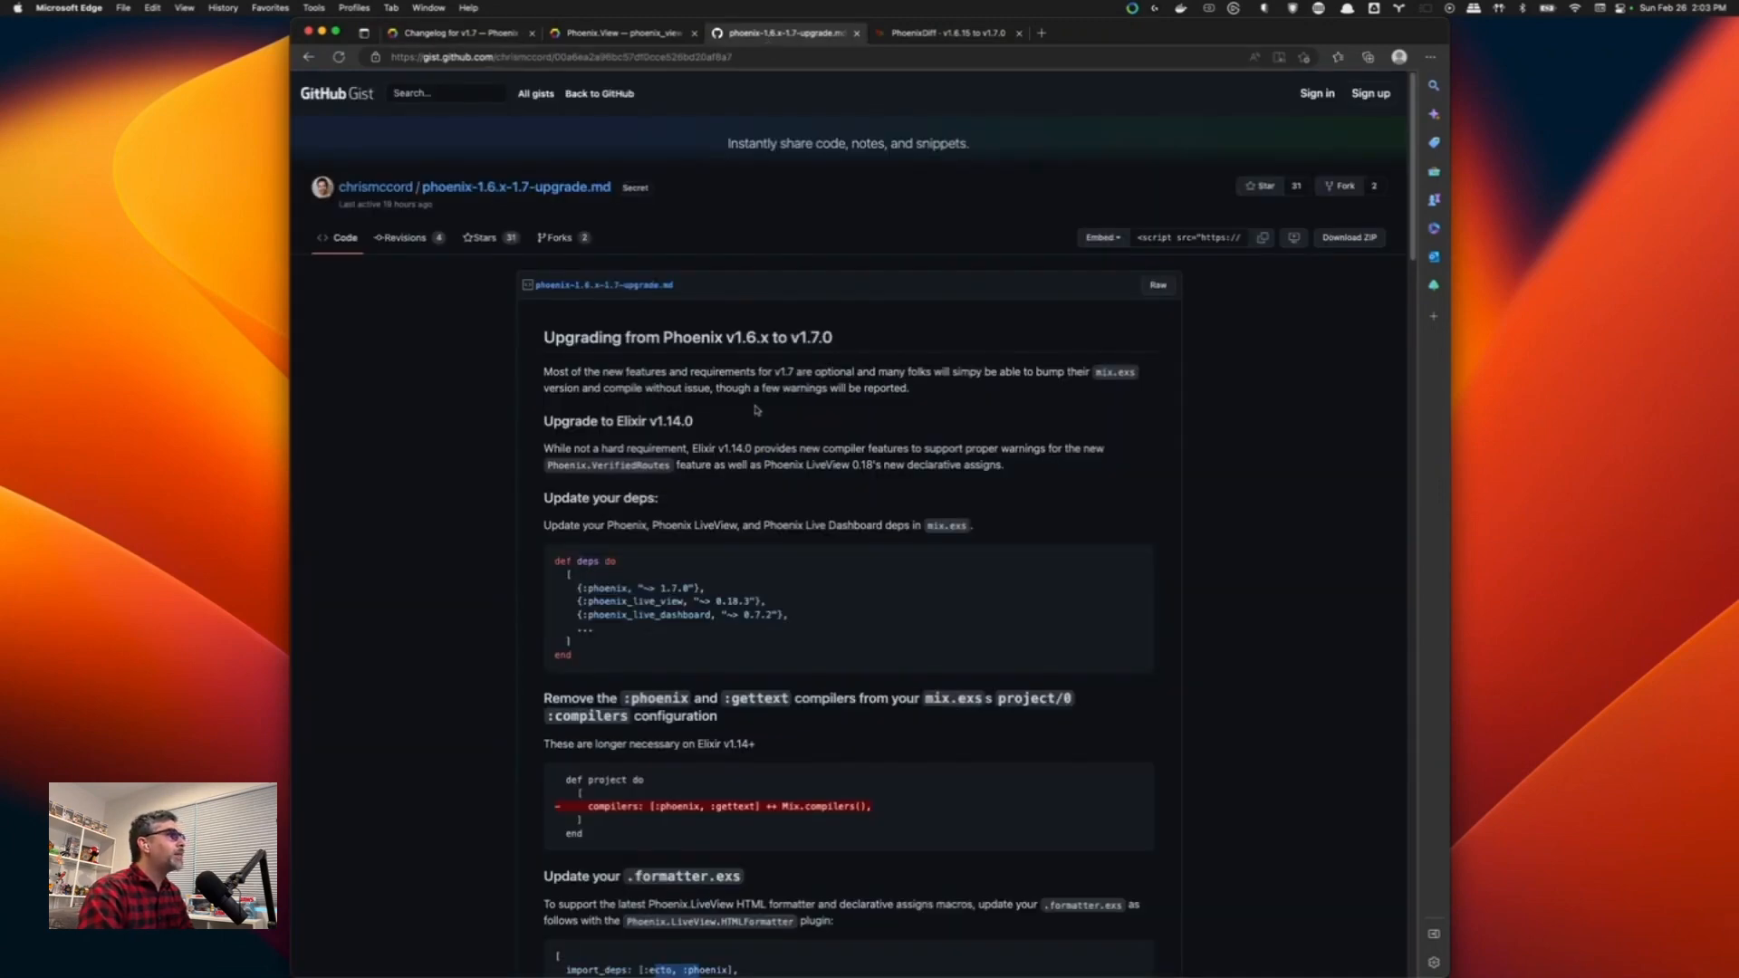
Read the upgrade gist down through the deps, compilers and formatter steps.
scroll(down, 3)
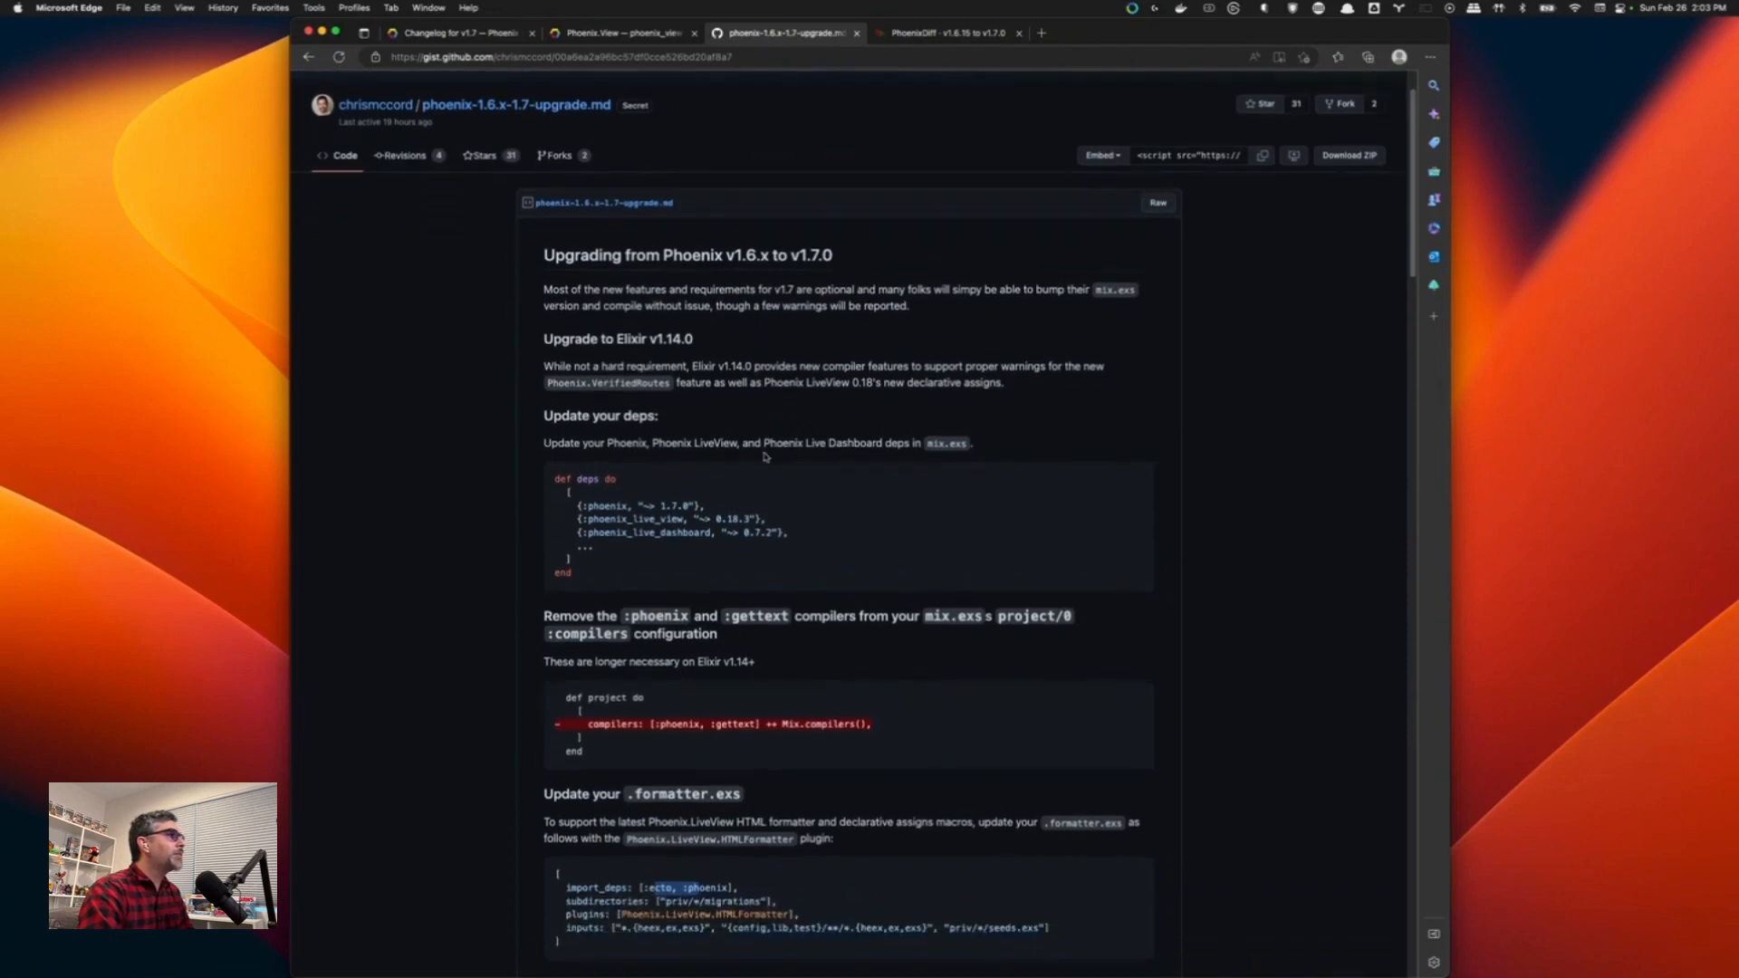
scroll(down, 3)
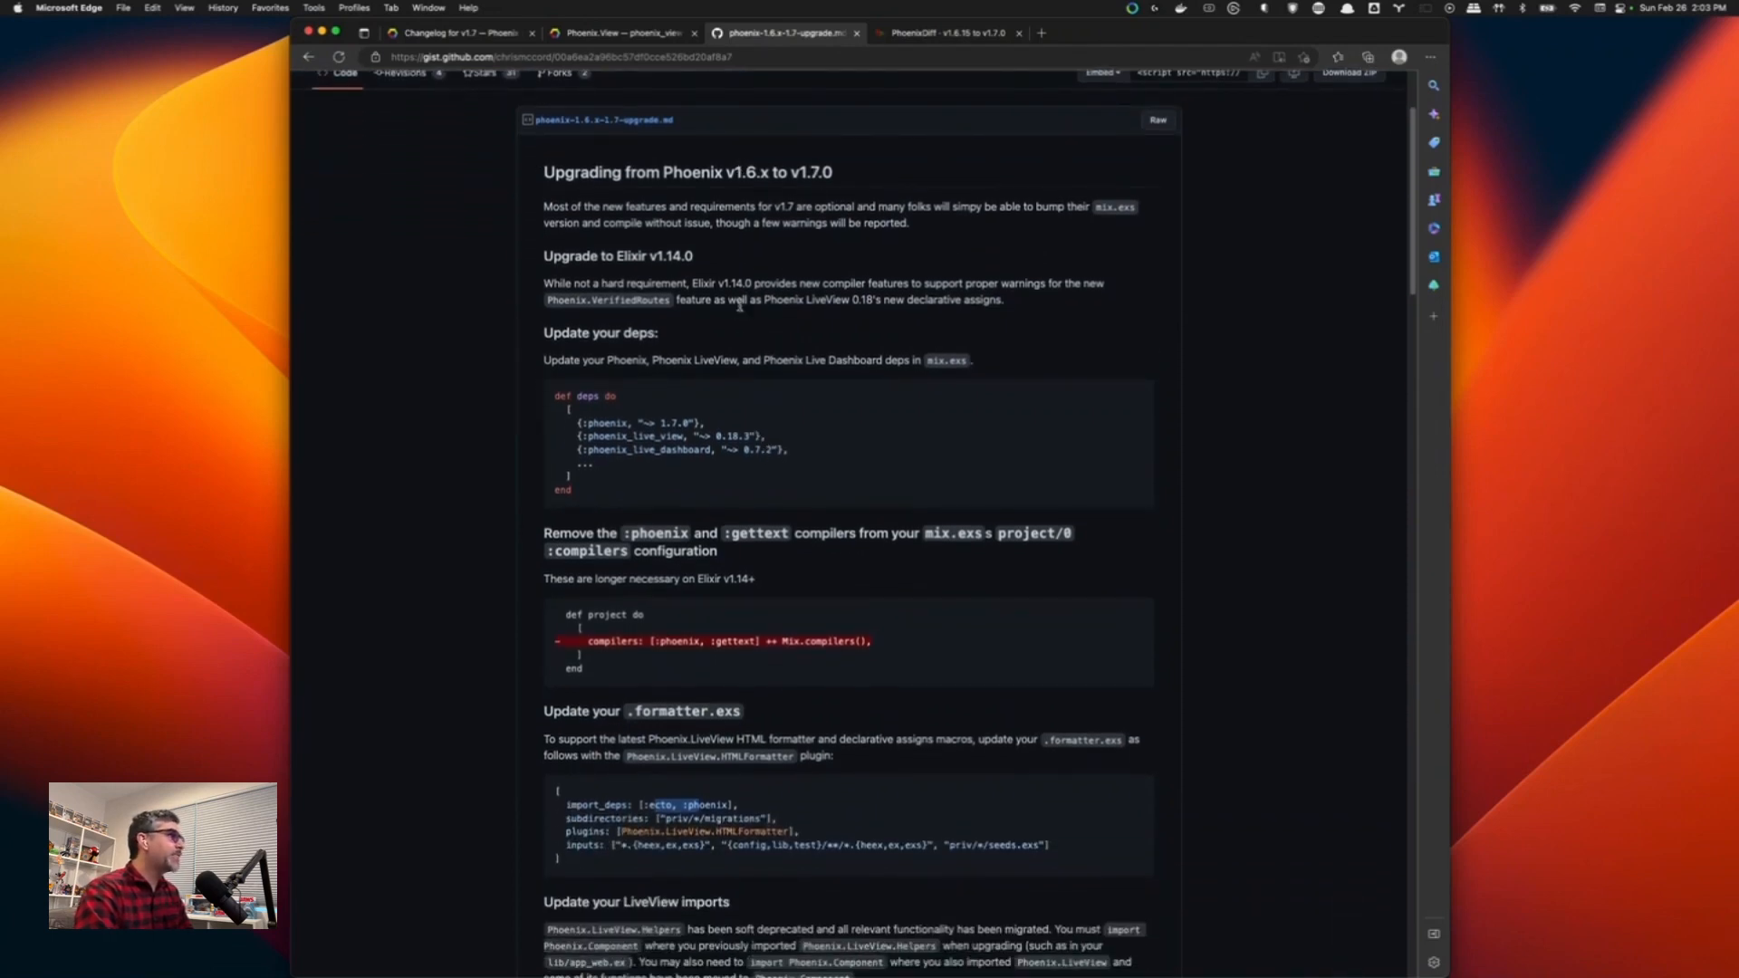
scroll(down, 3)
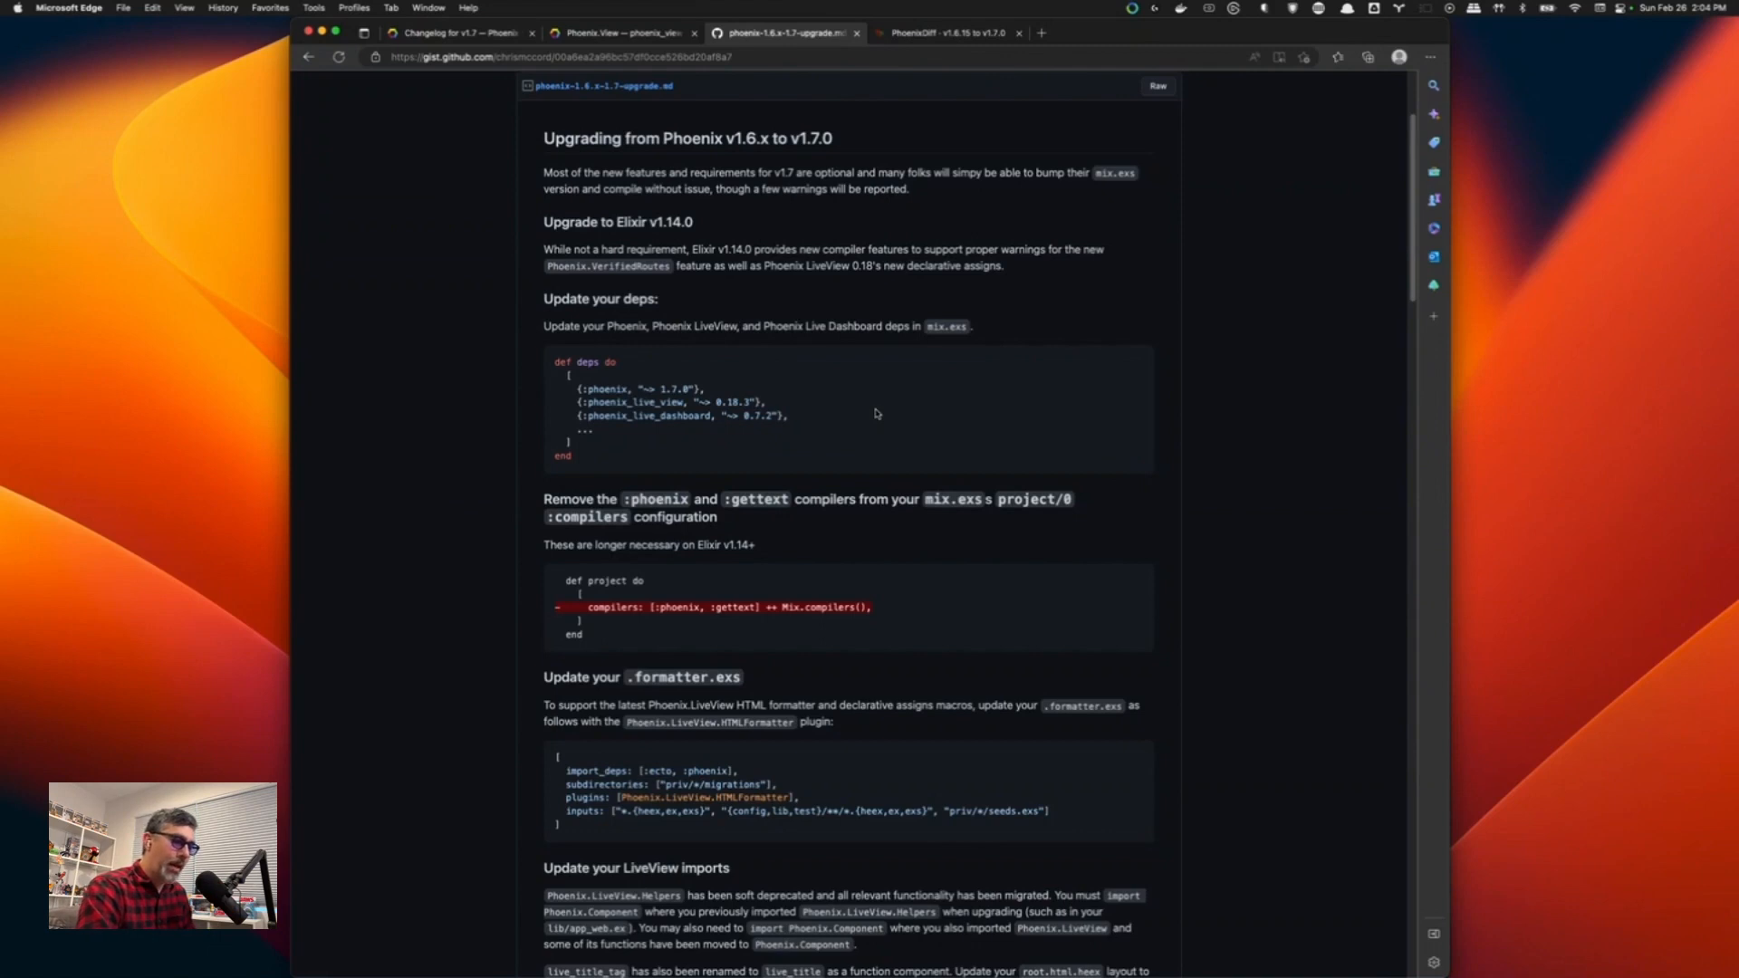
mouse_move(640, 298)
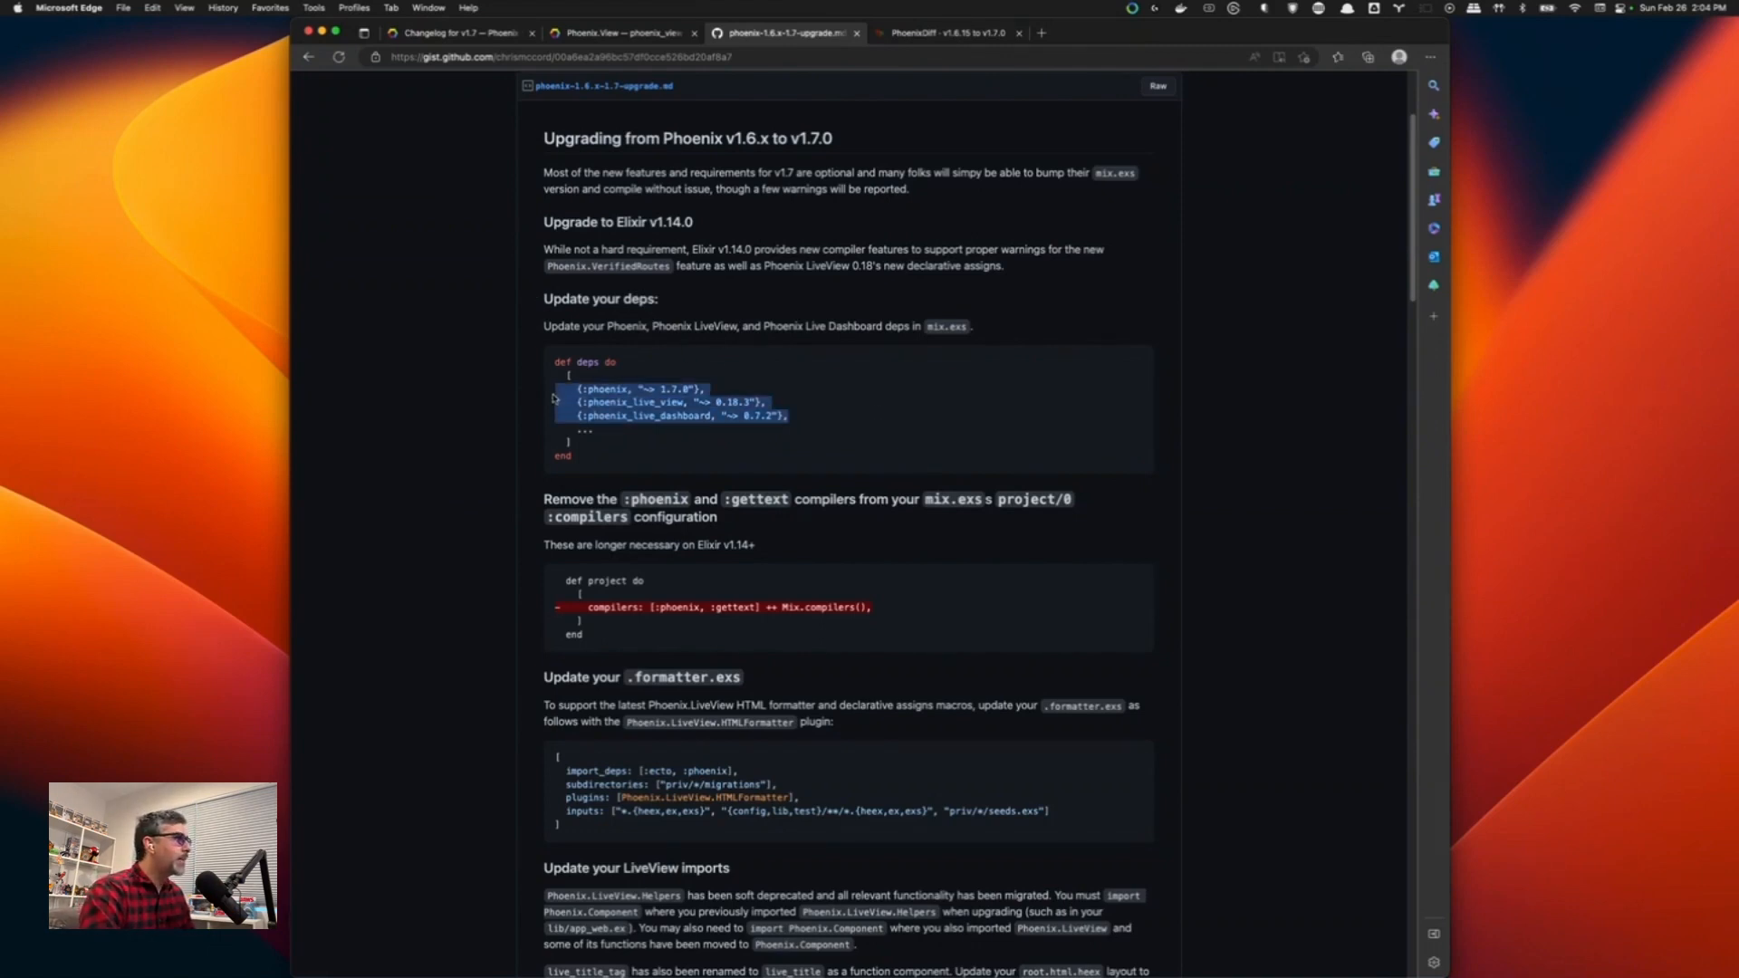
scroll(down, 3)
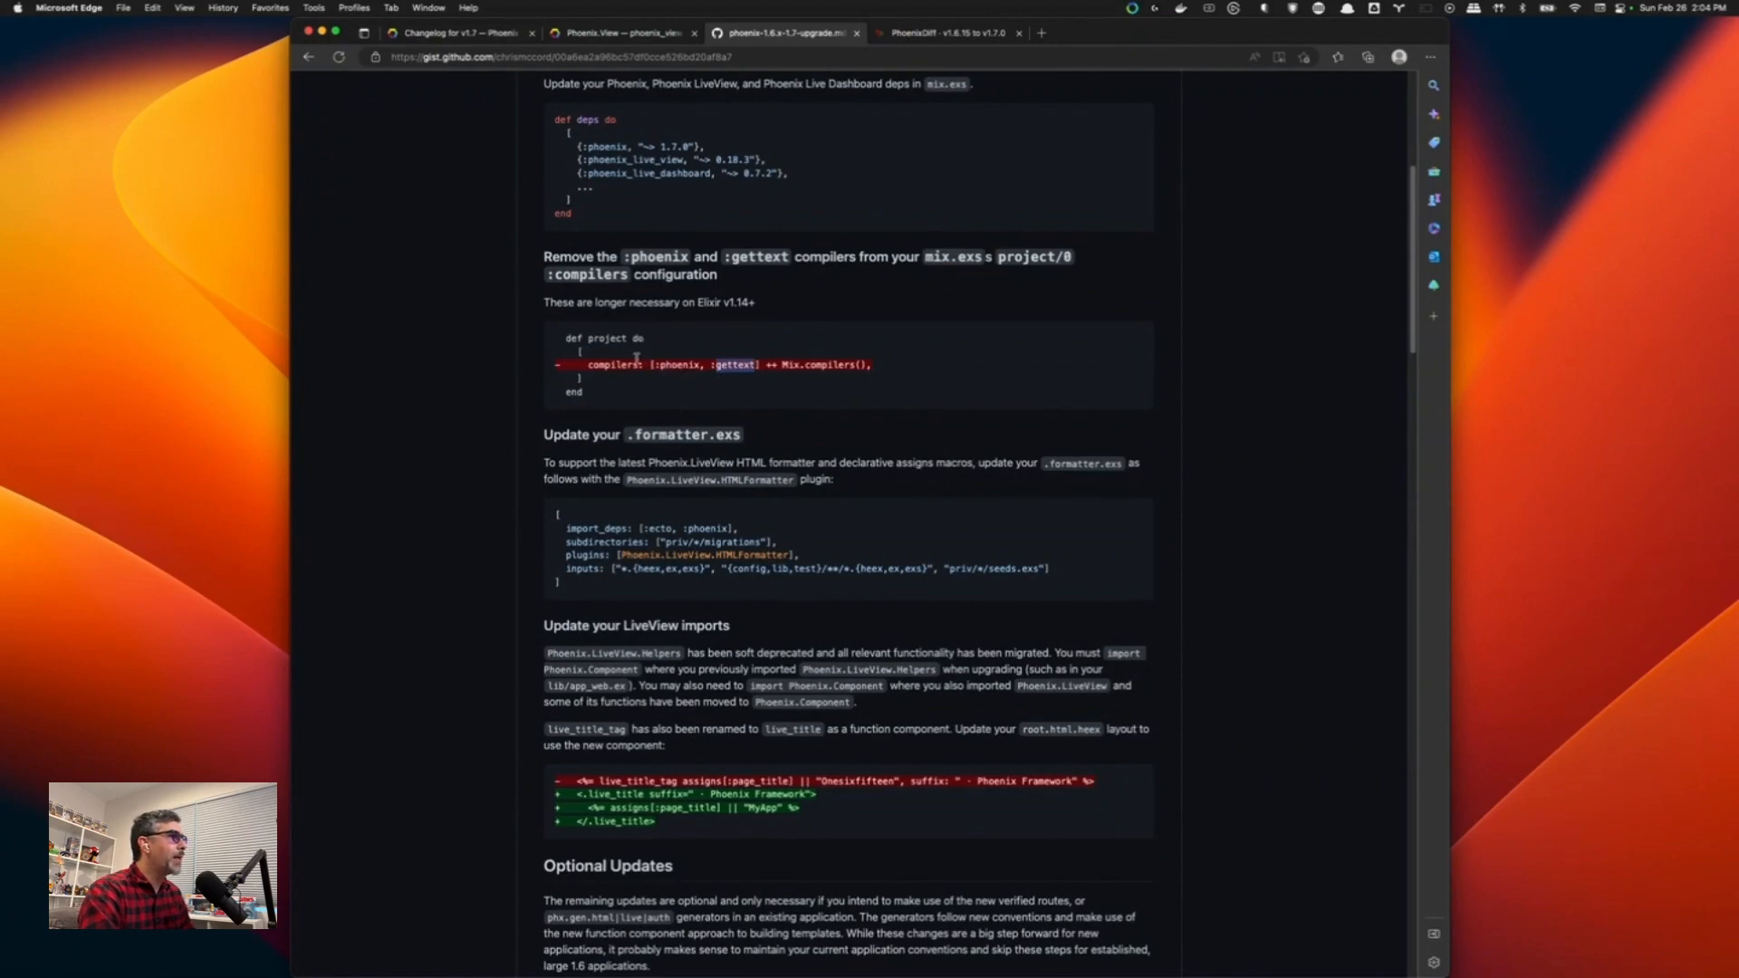
mouse_move(677, 344)
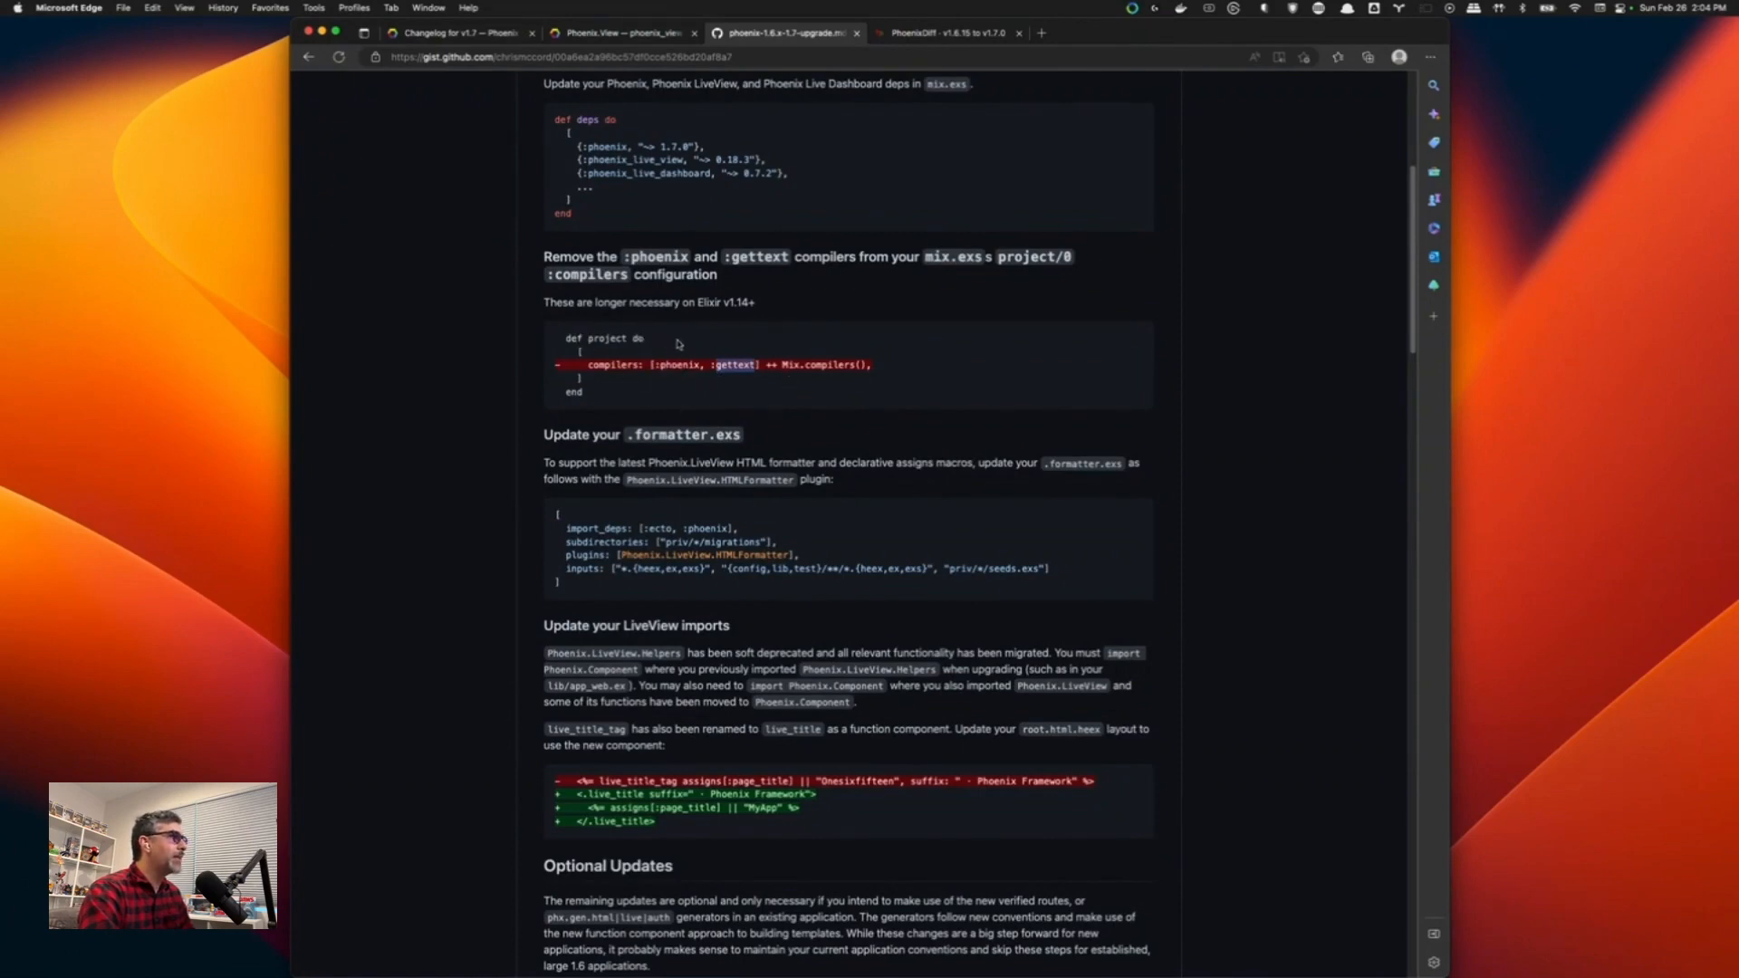
double_click(734, 364)
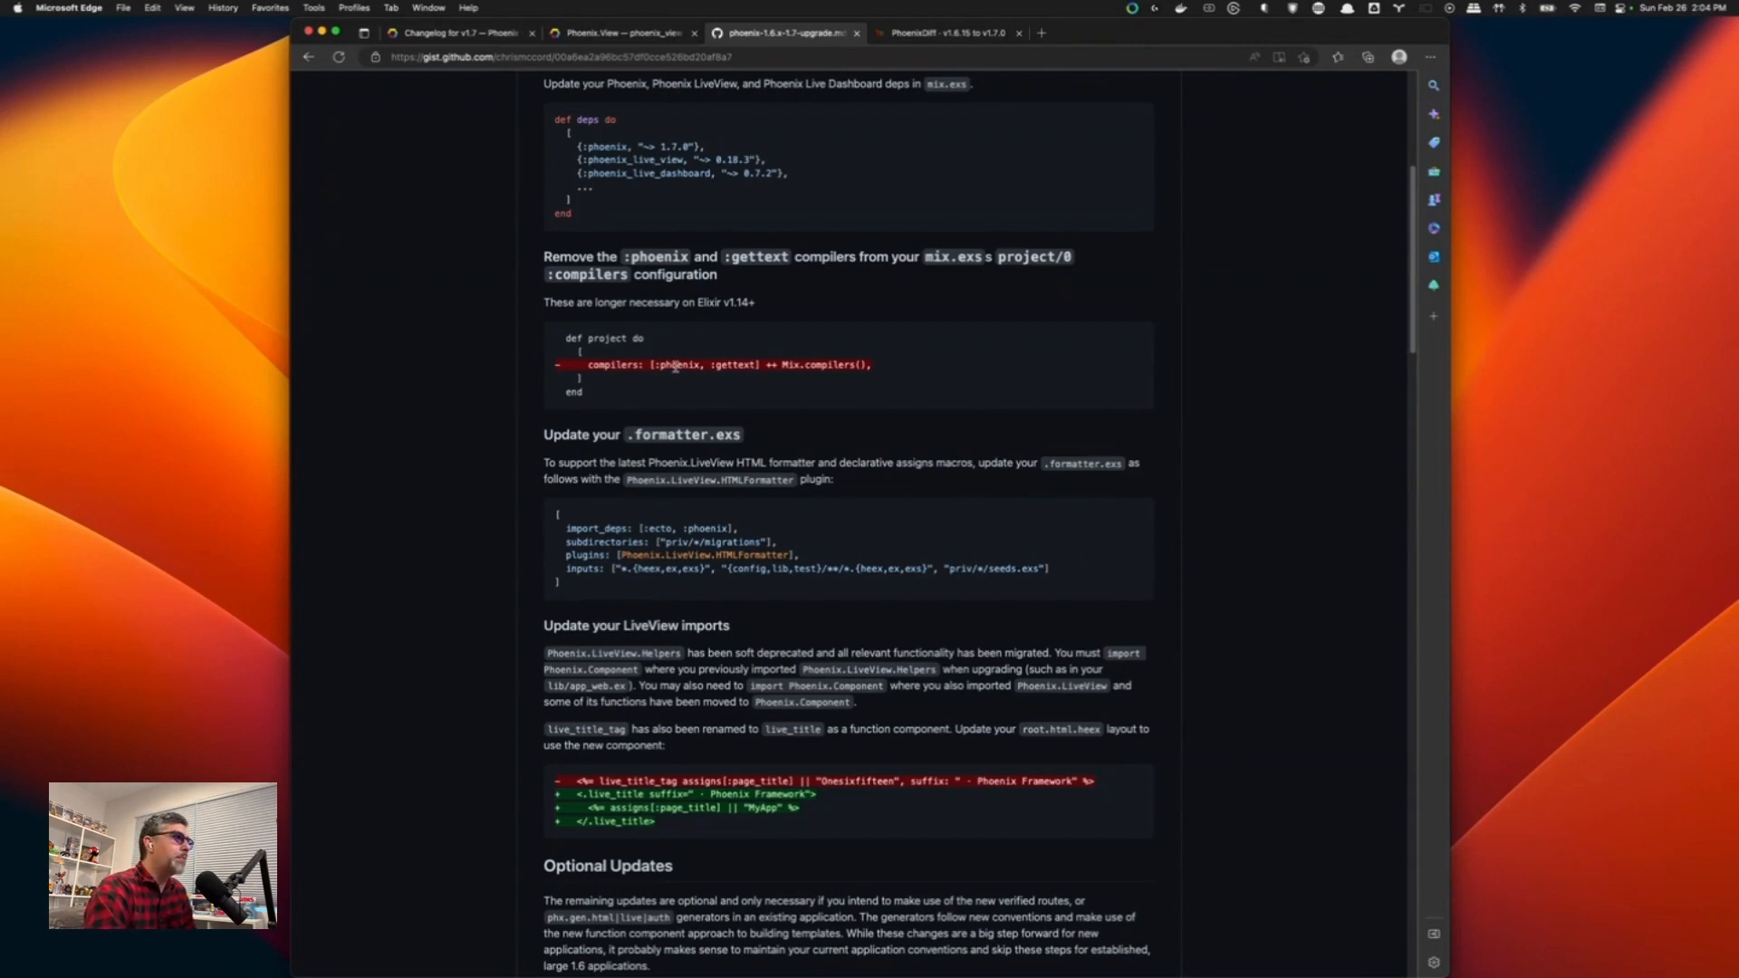
double_click(678, 364)
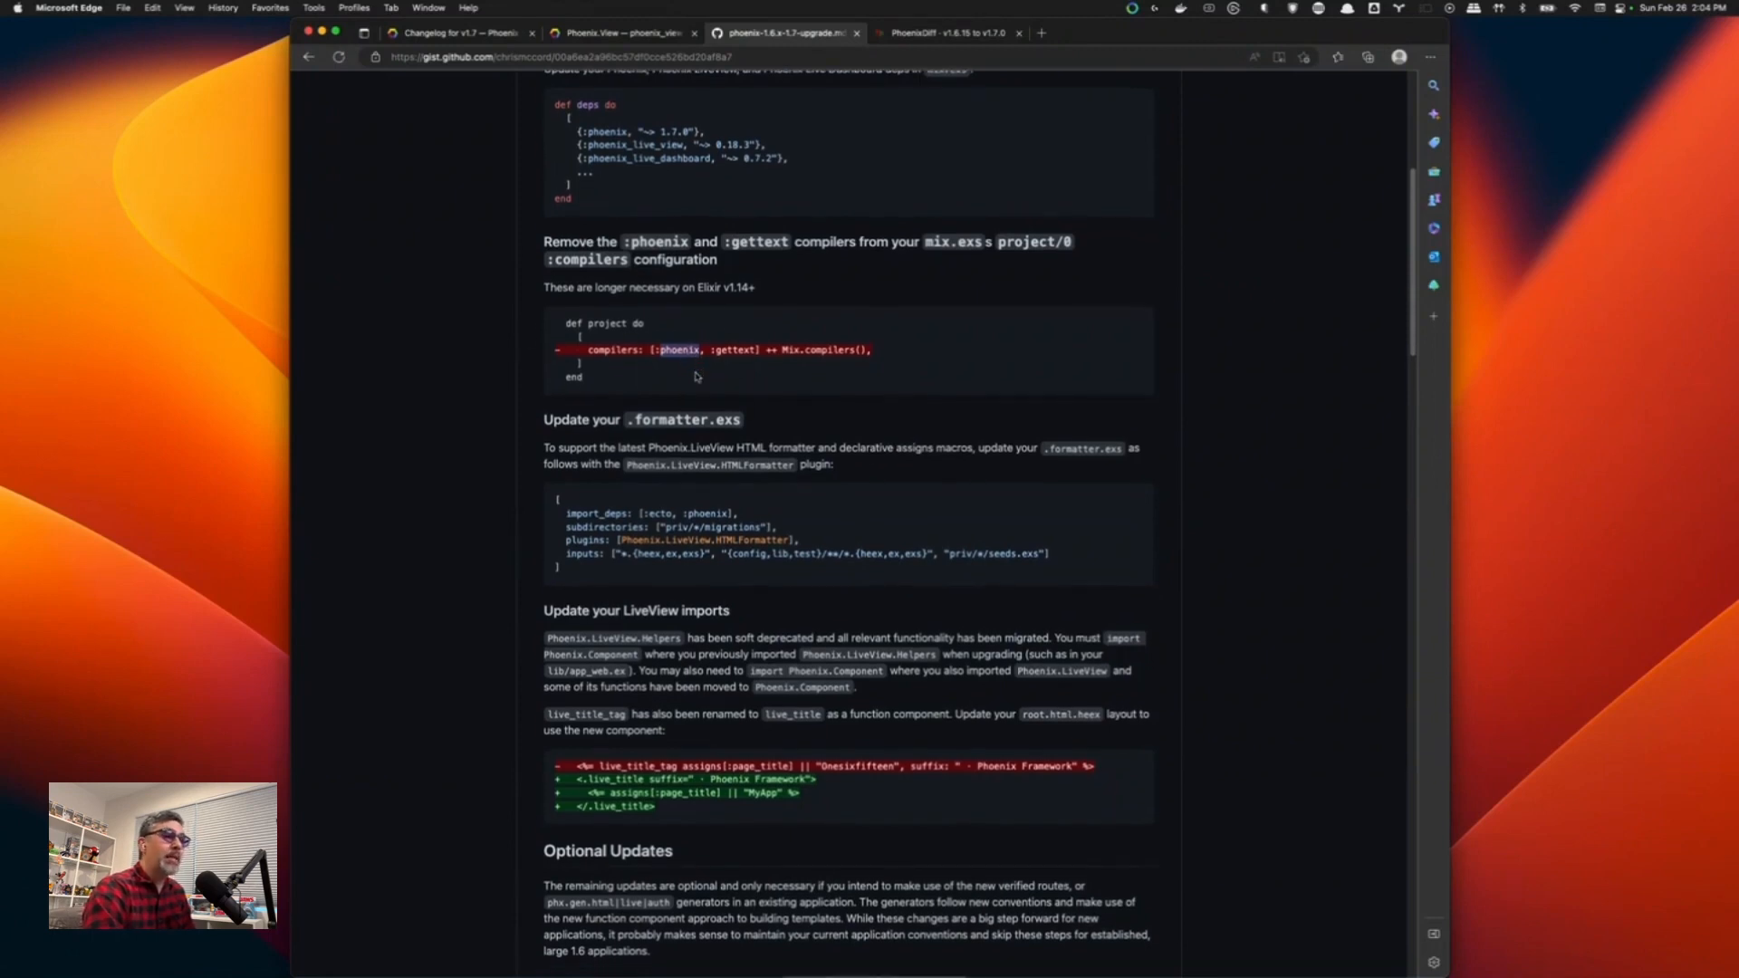
mouse_move(696, 477)
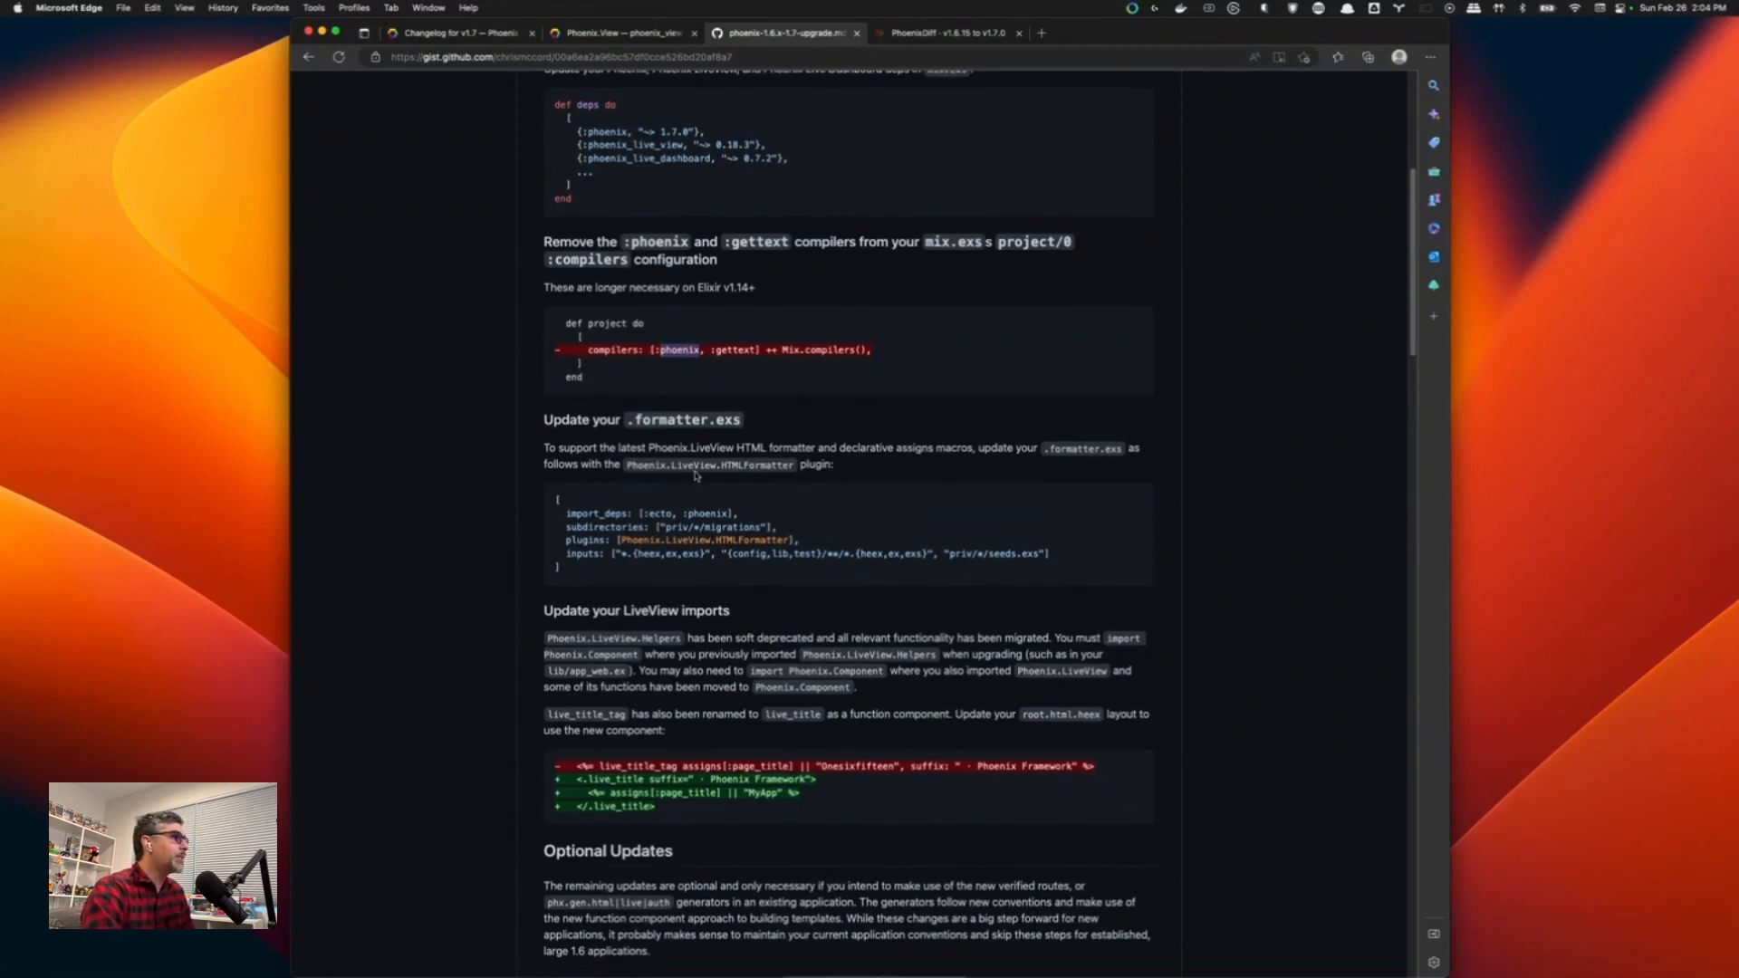
scroll(down, 3)
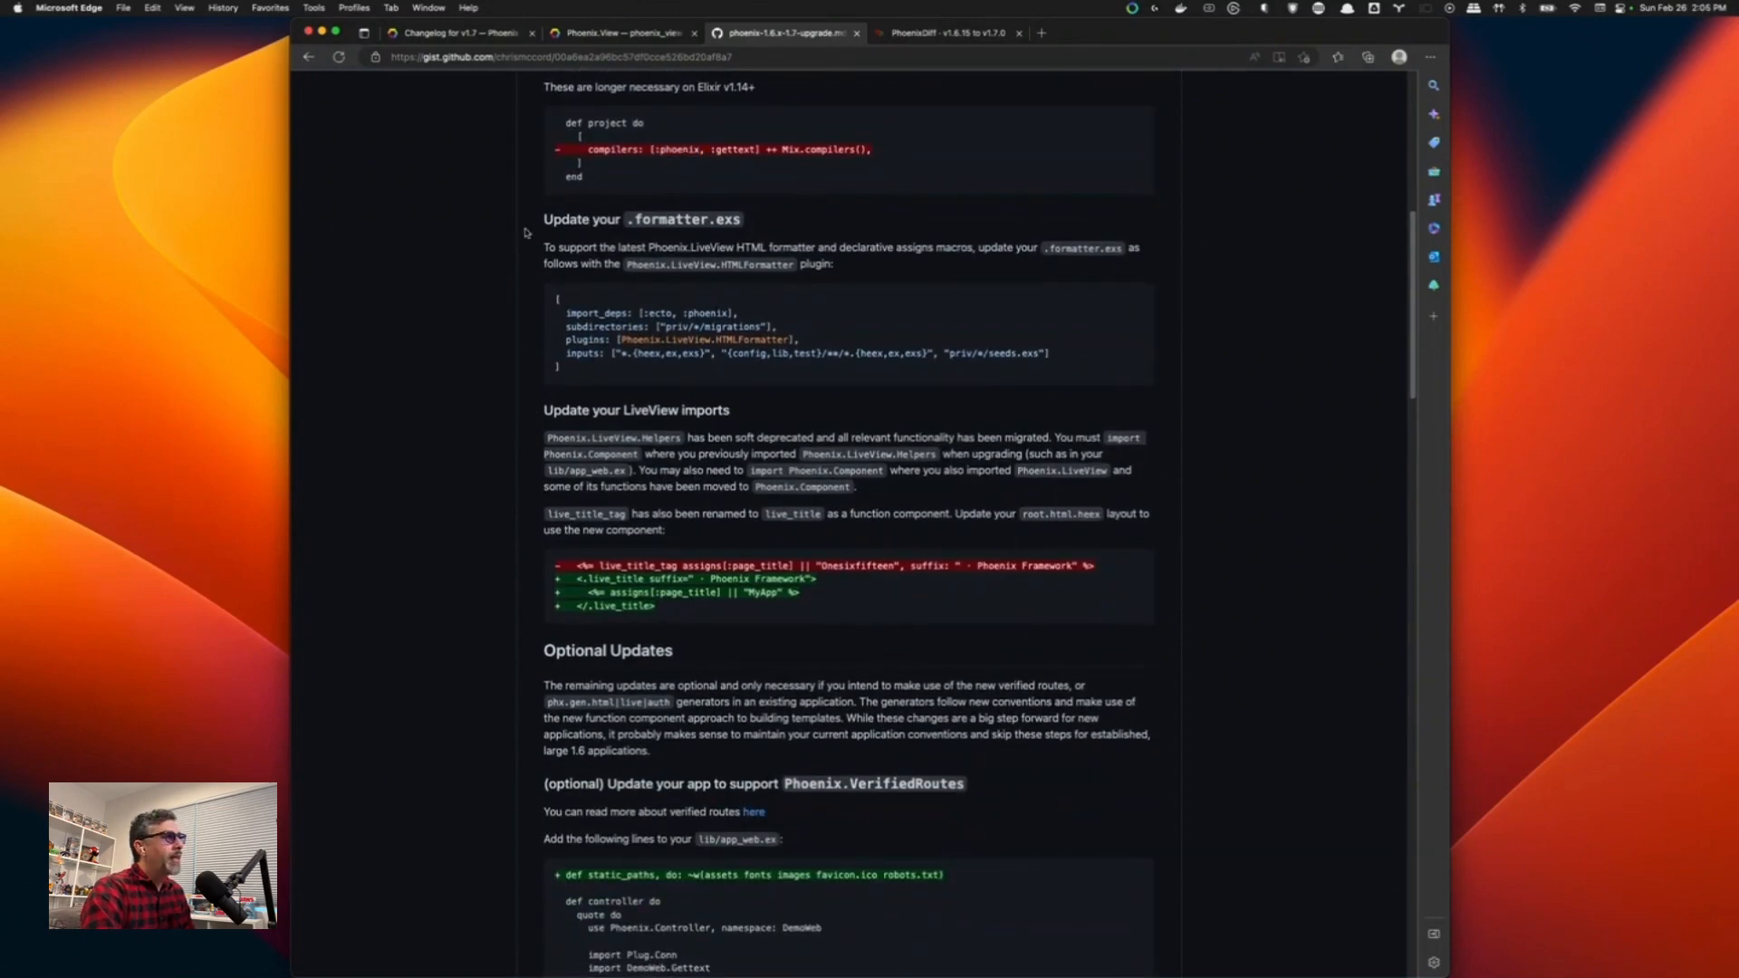
mouse_move(571, 349)
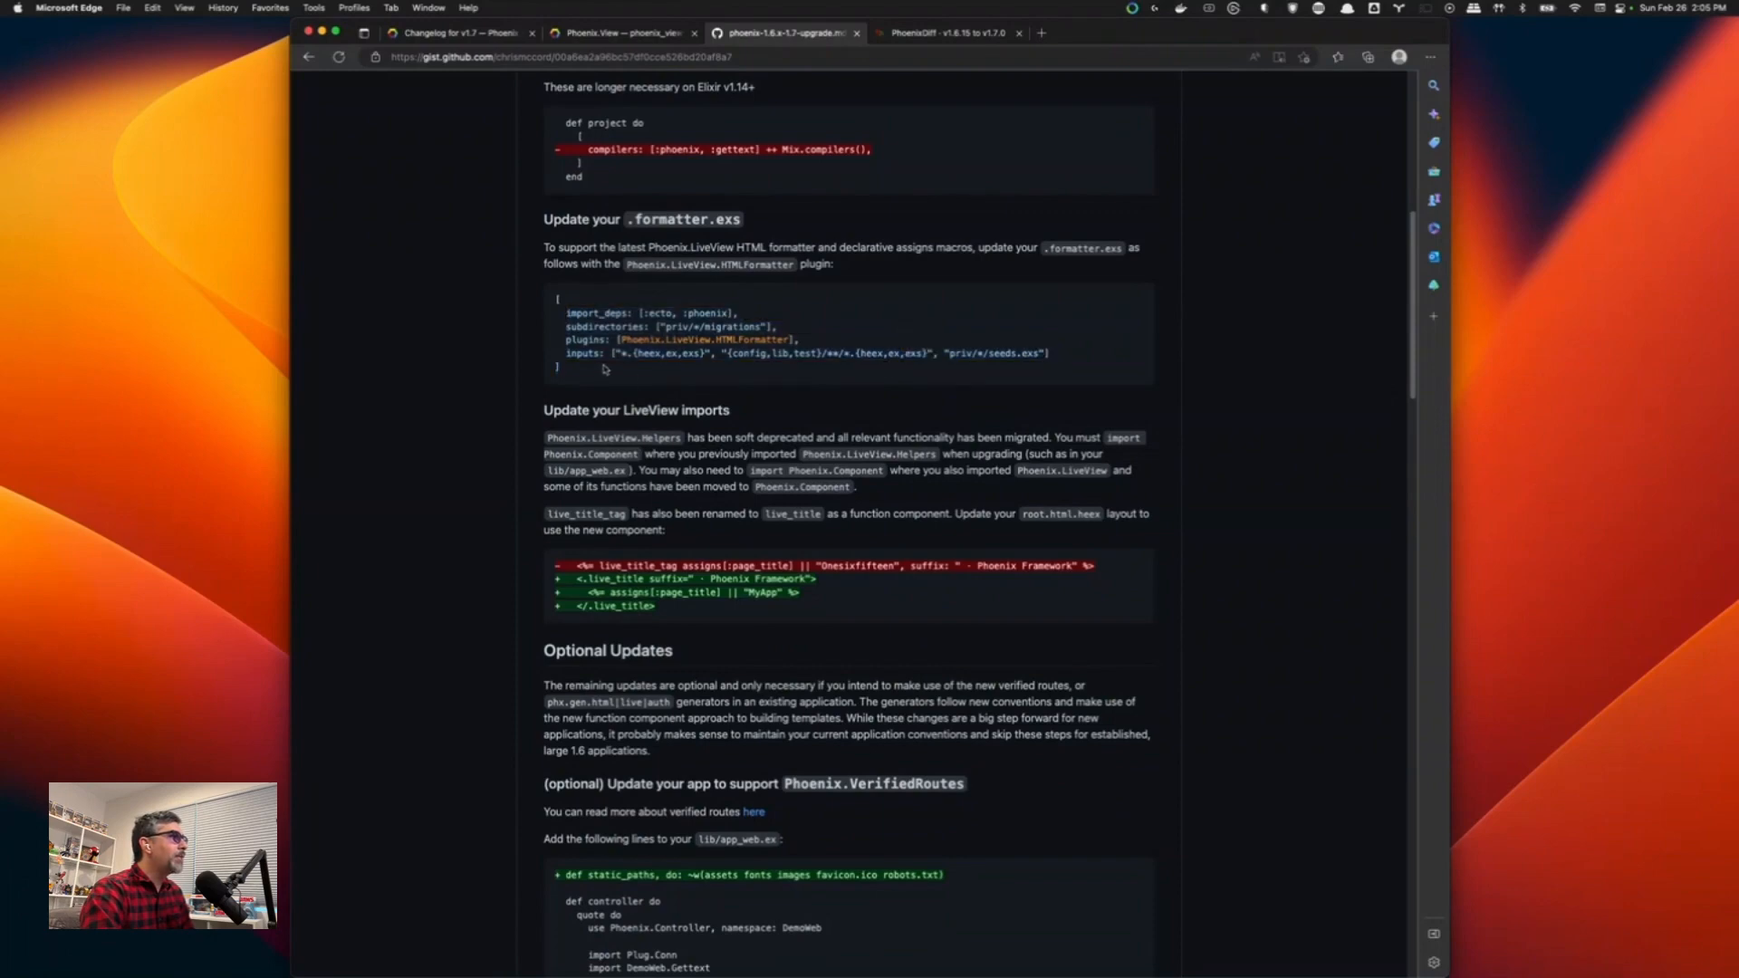
double_click(704, 338)
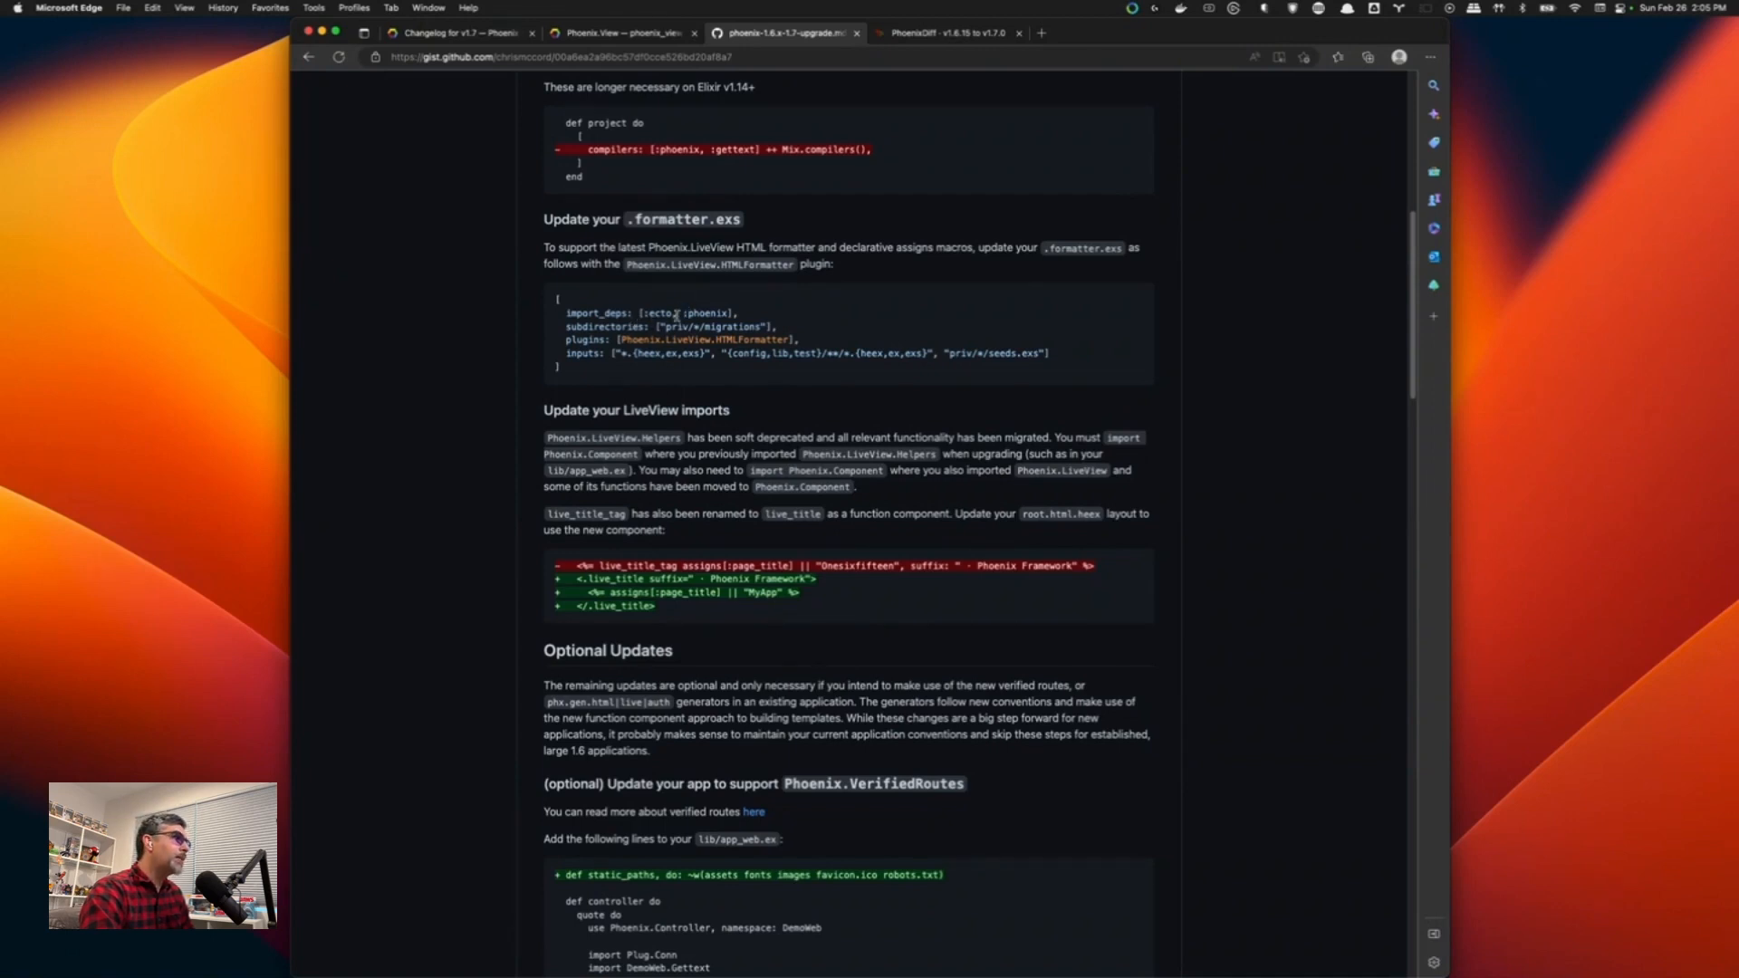
mouse_move(678, 316)
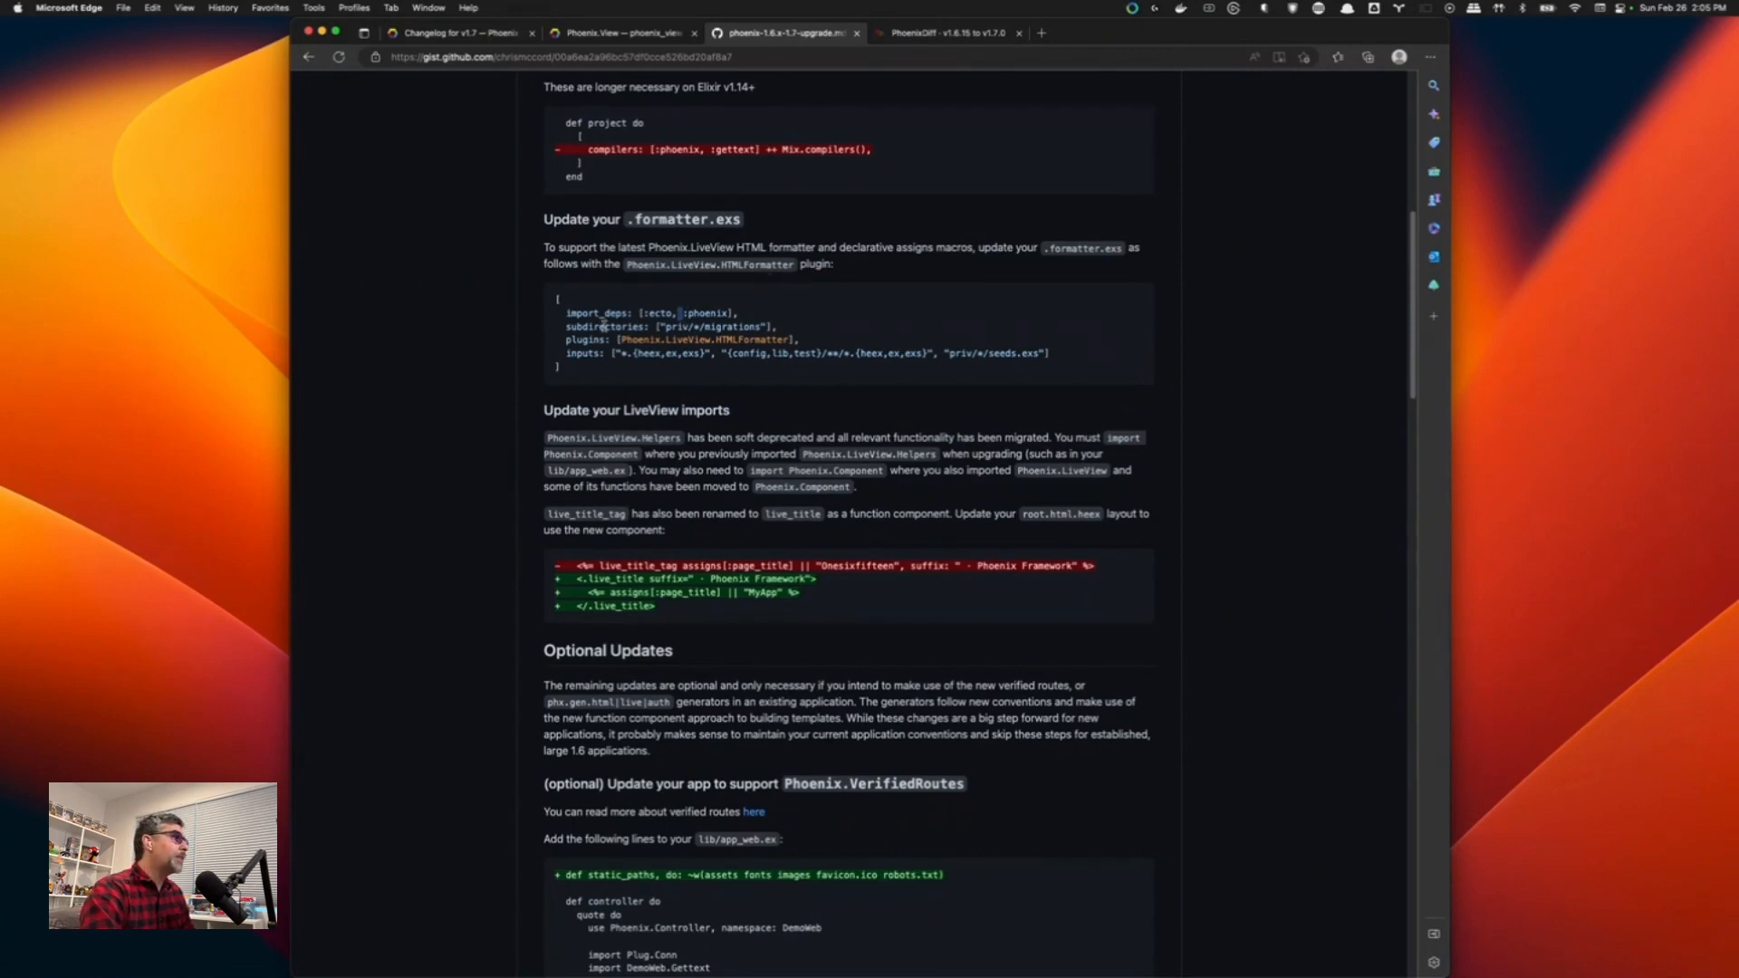
mouse_move(755, 304)
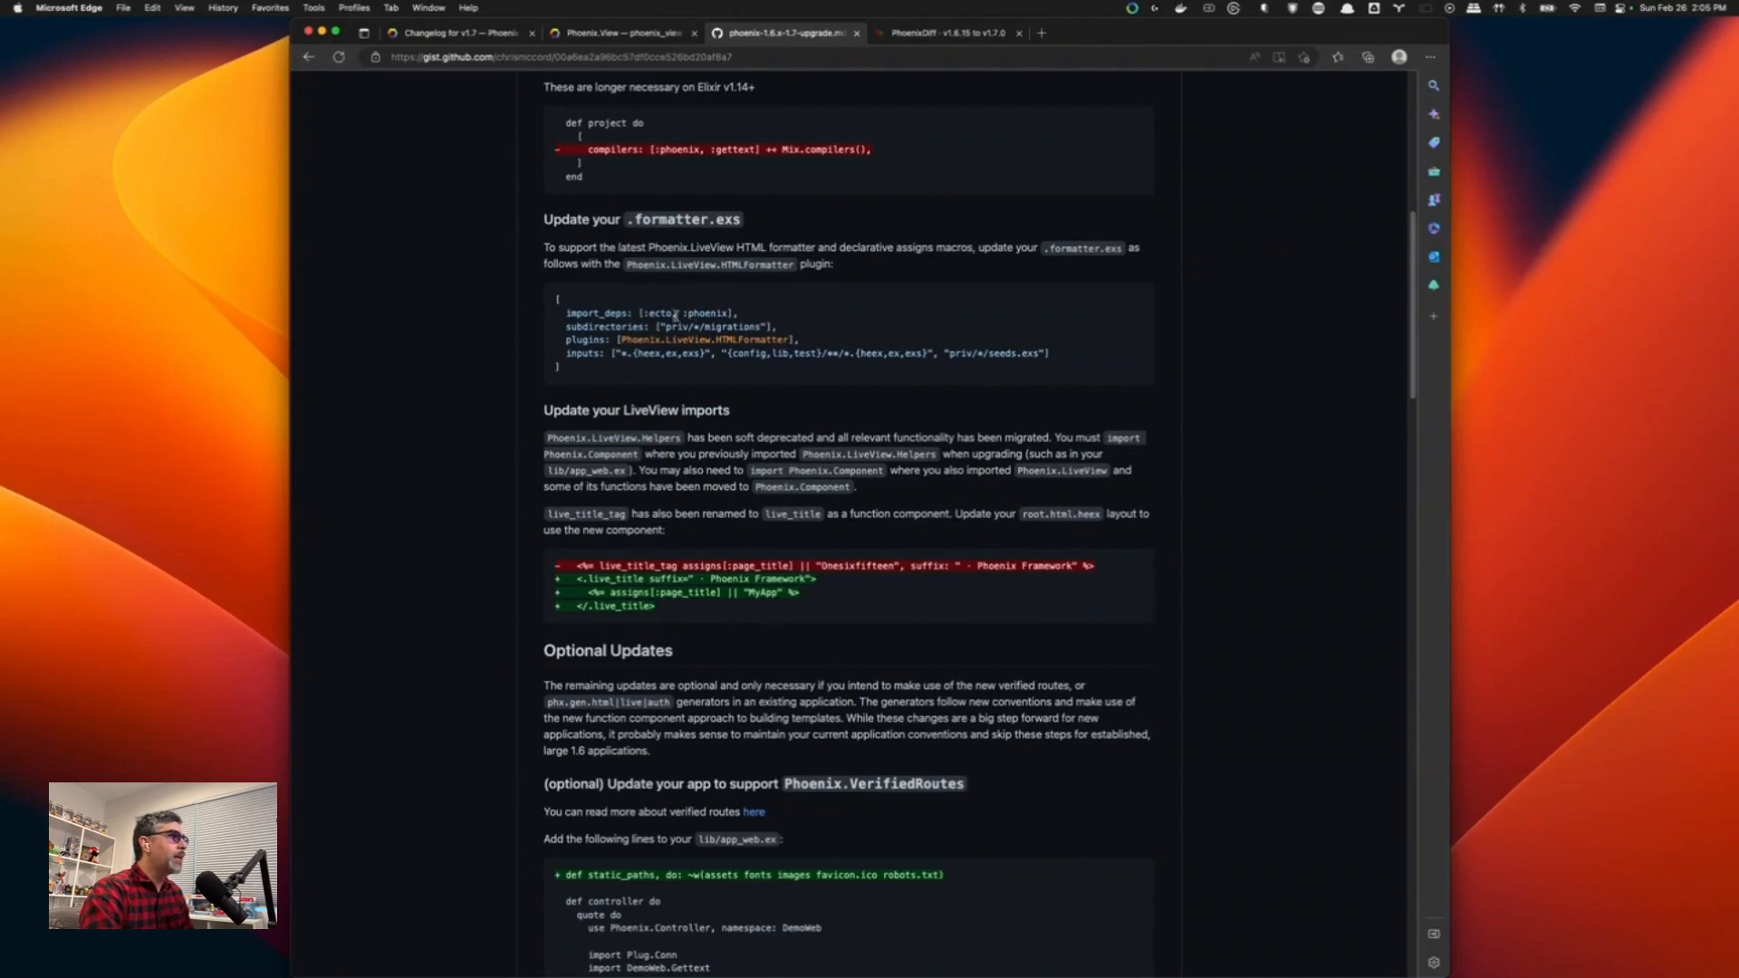
mouse_move(833, 524)
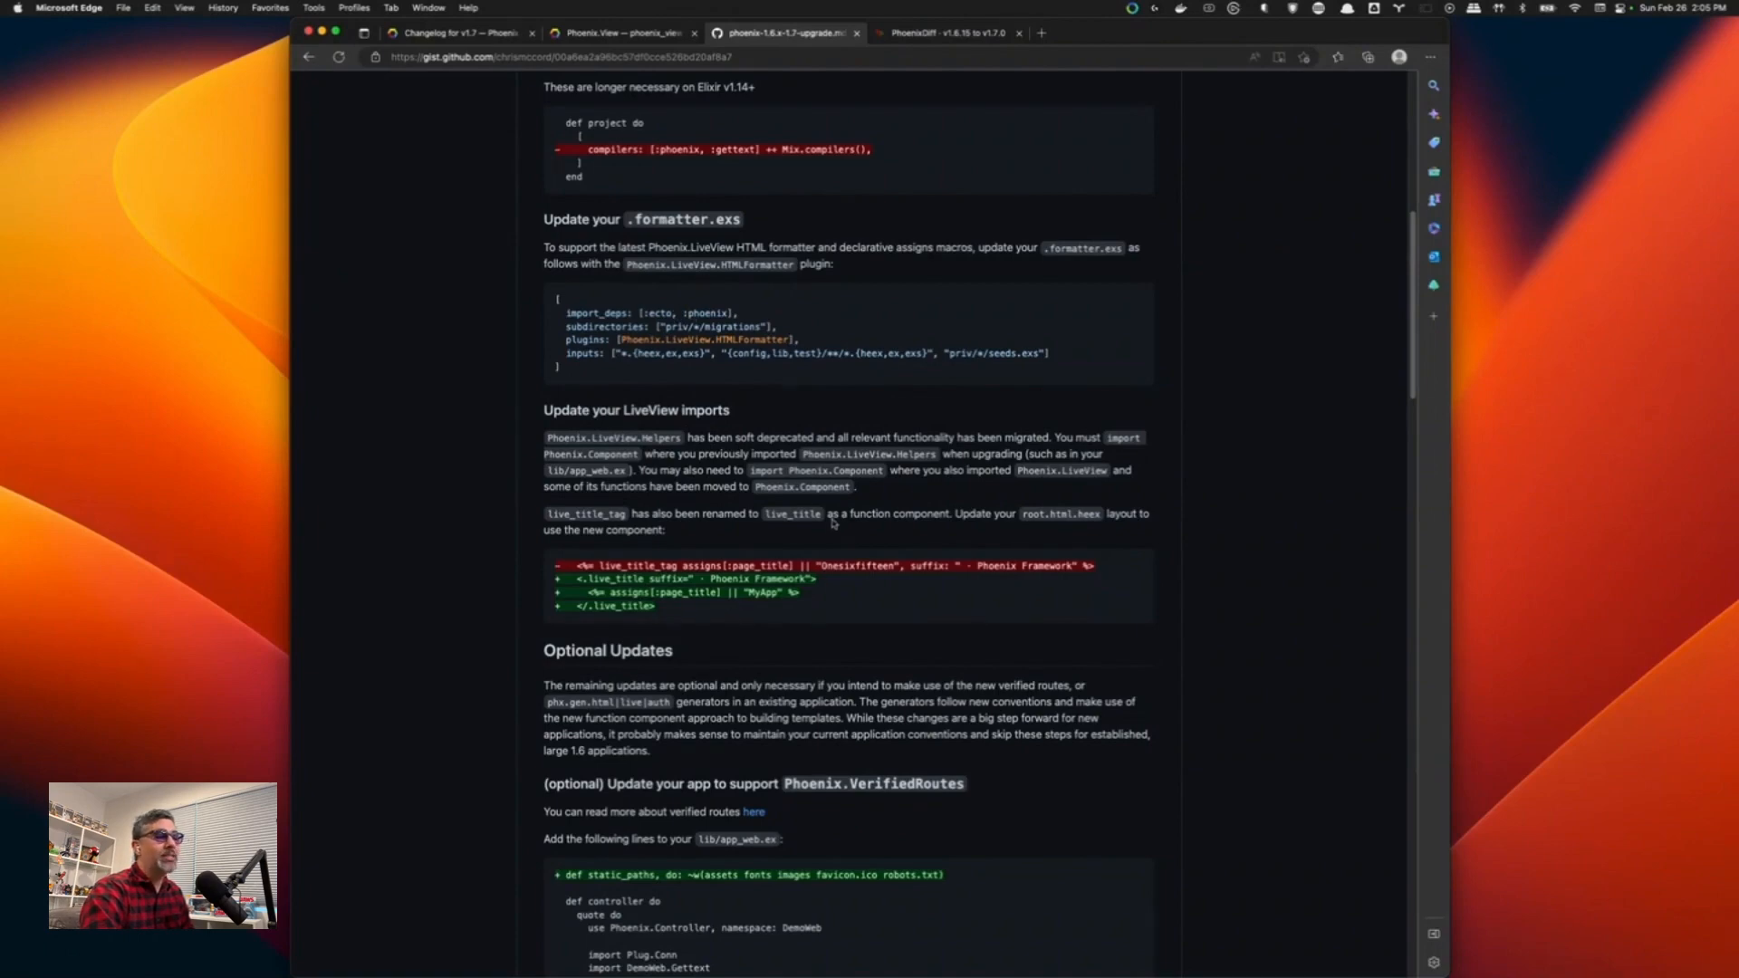
mouse_move(834, 524)
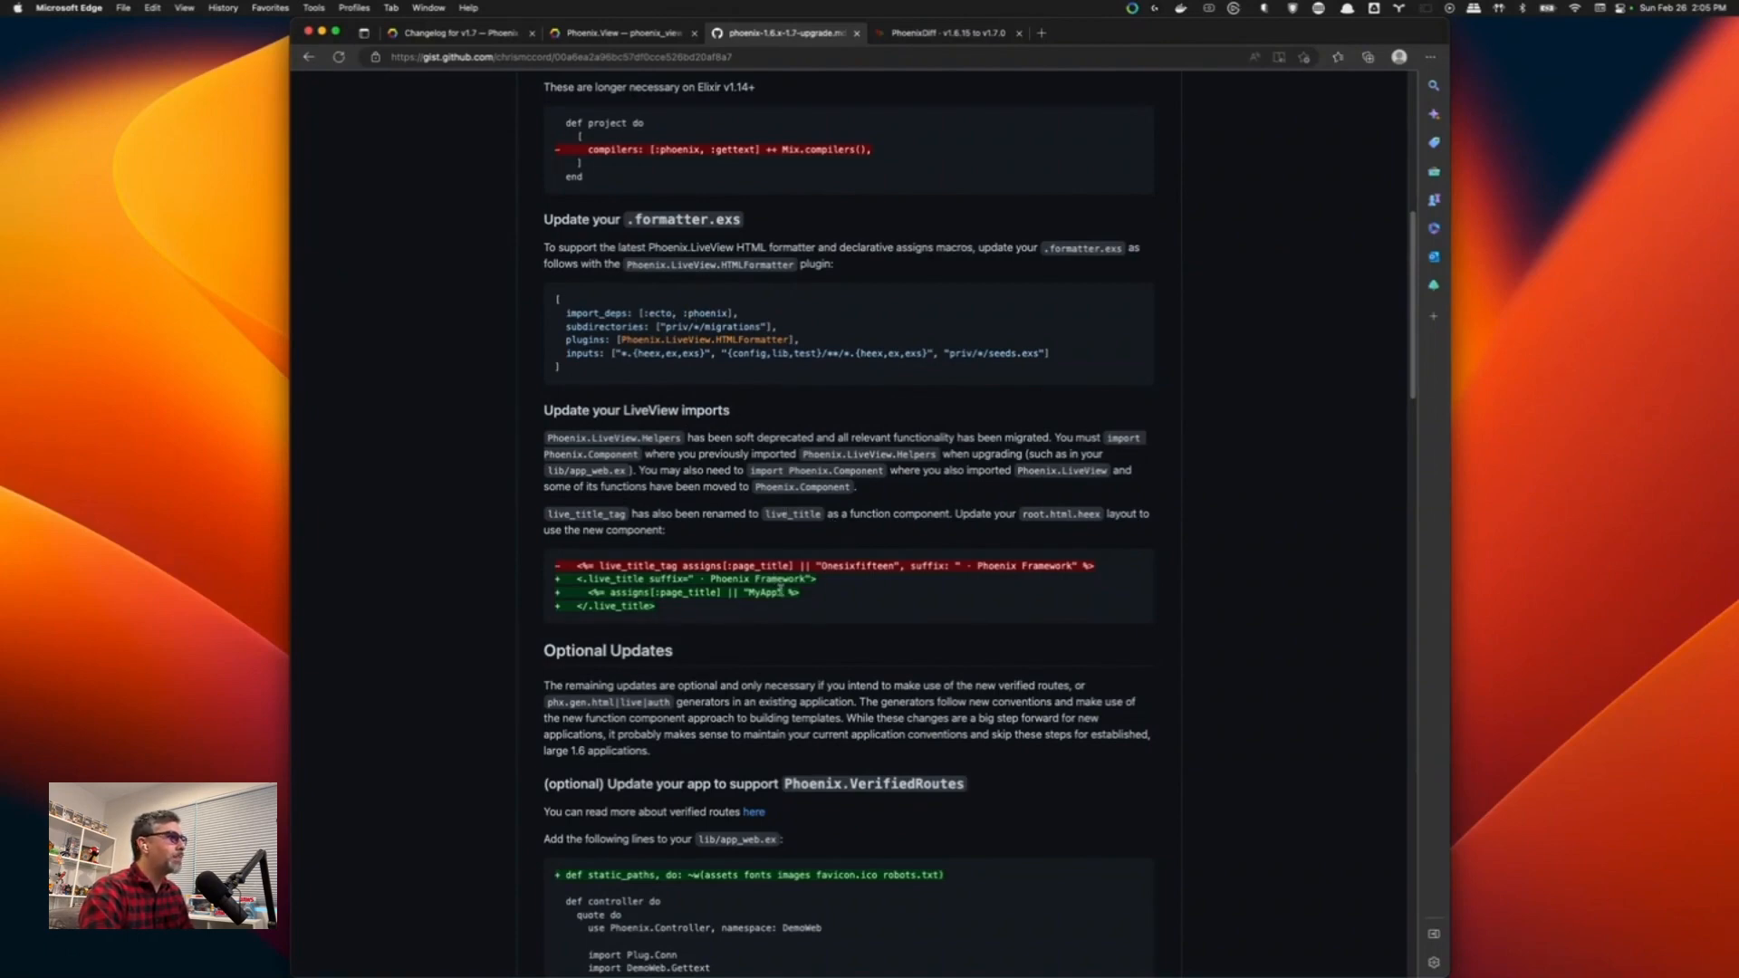
scroll(down, 3)
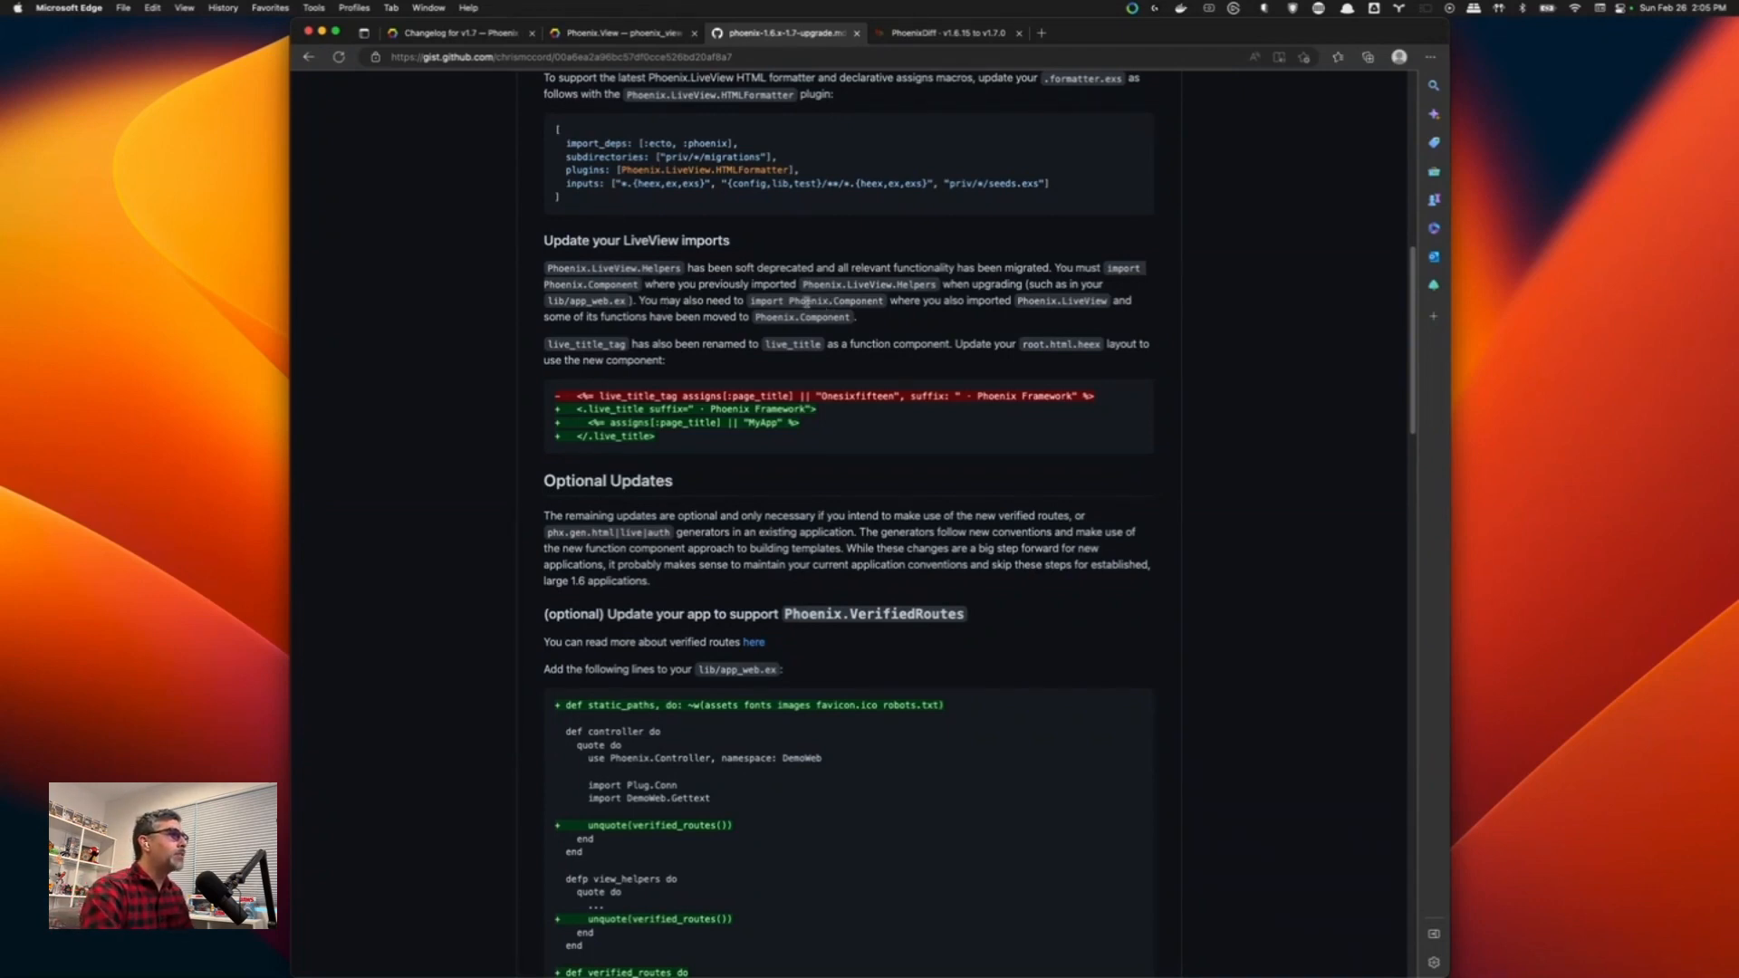
double_click(825, 300)
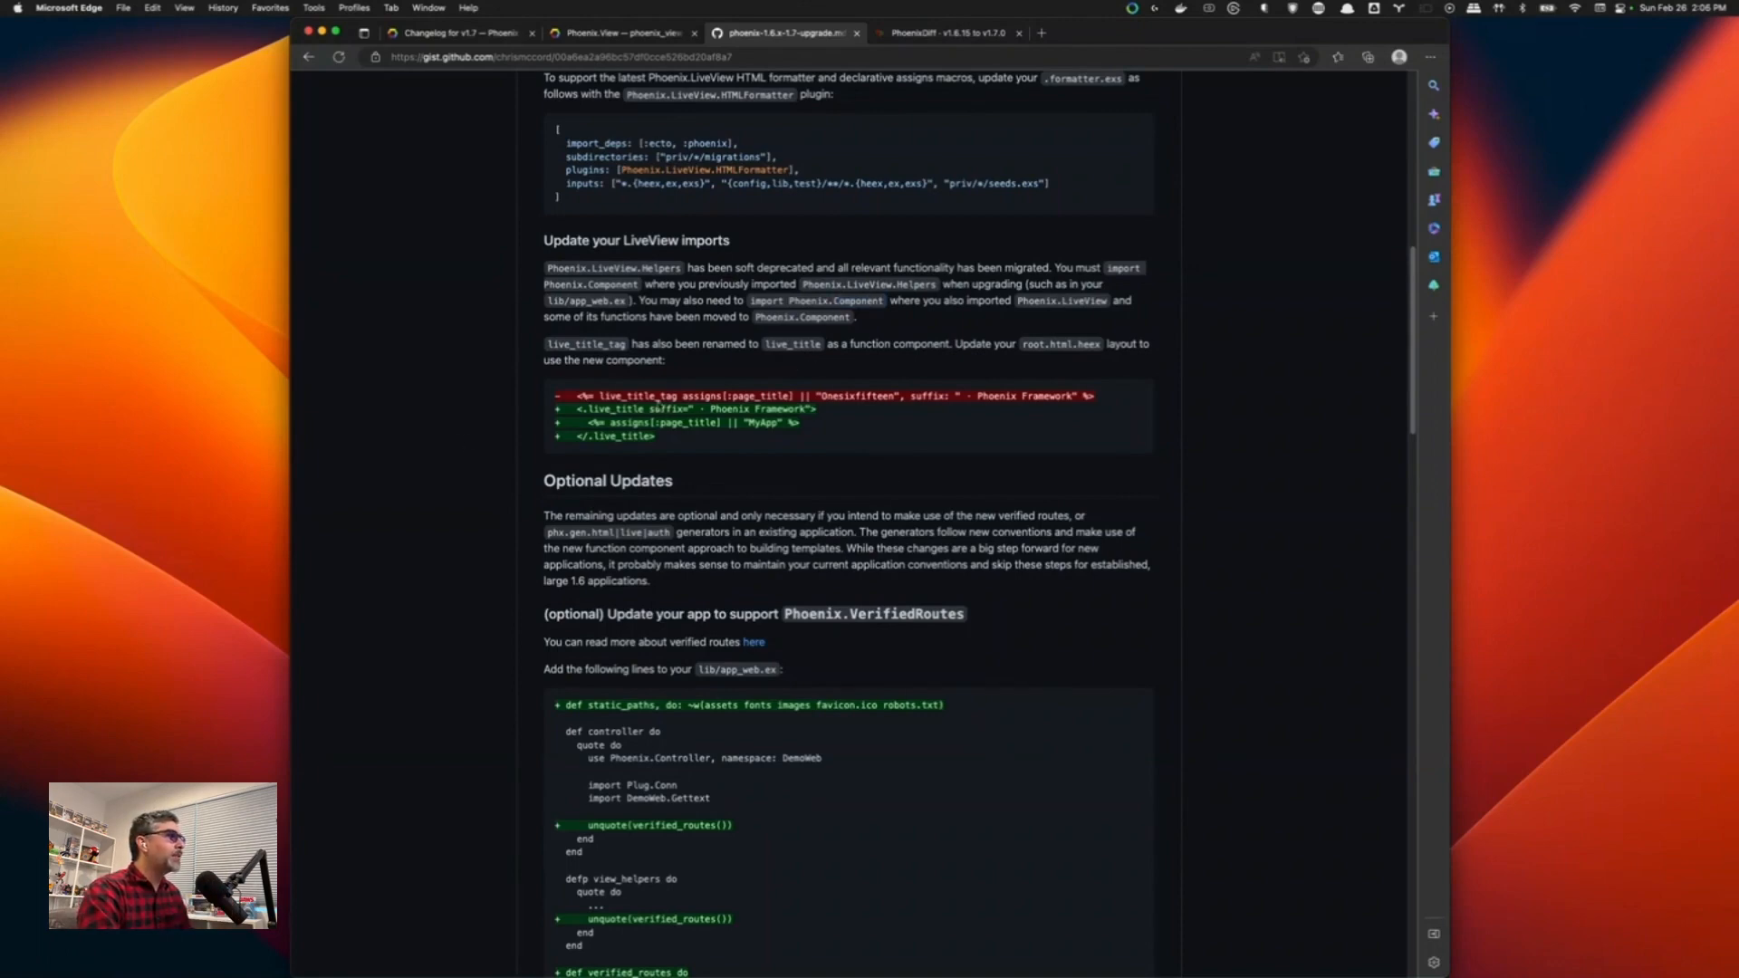
double_click(637, 396)
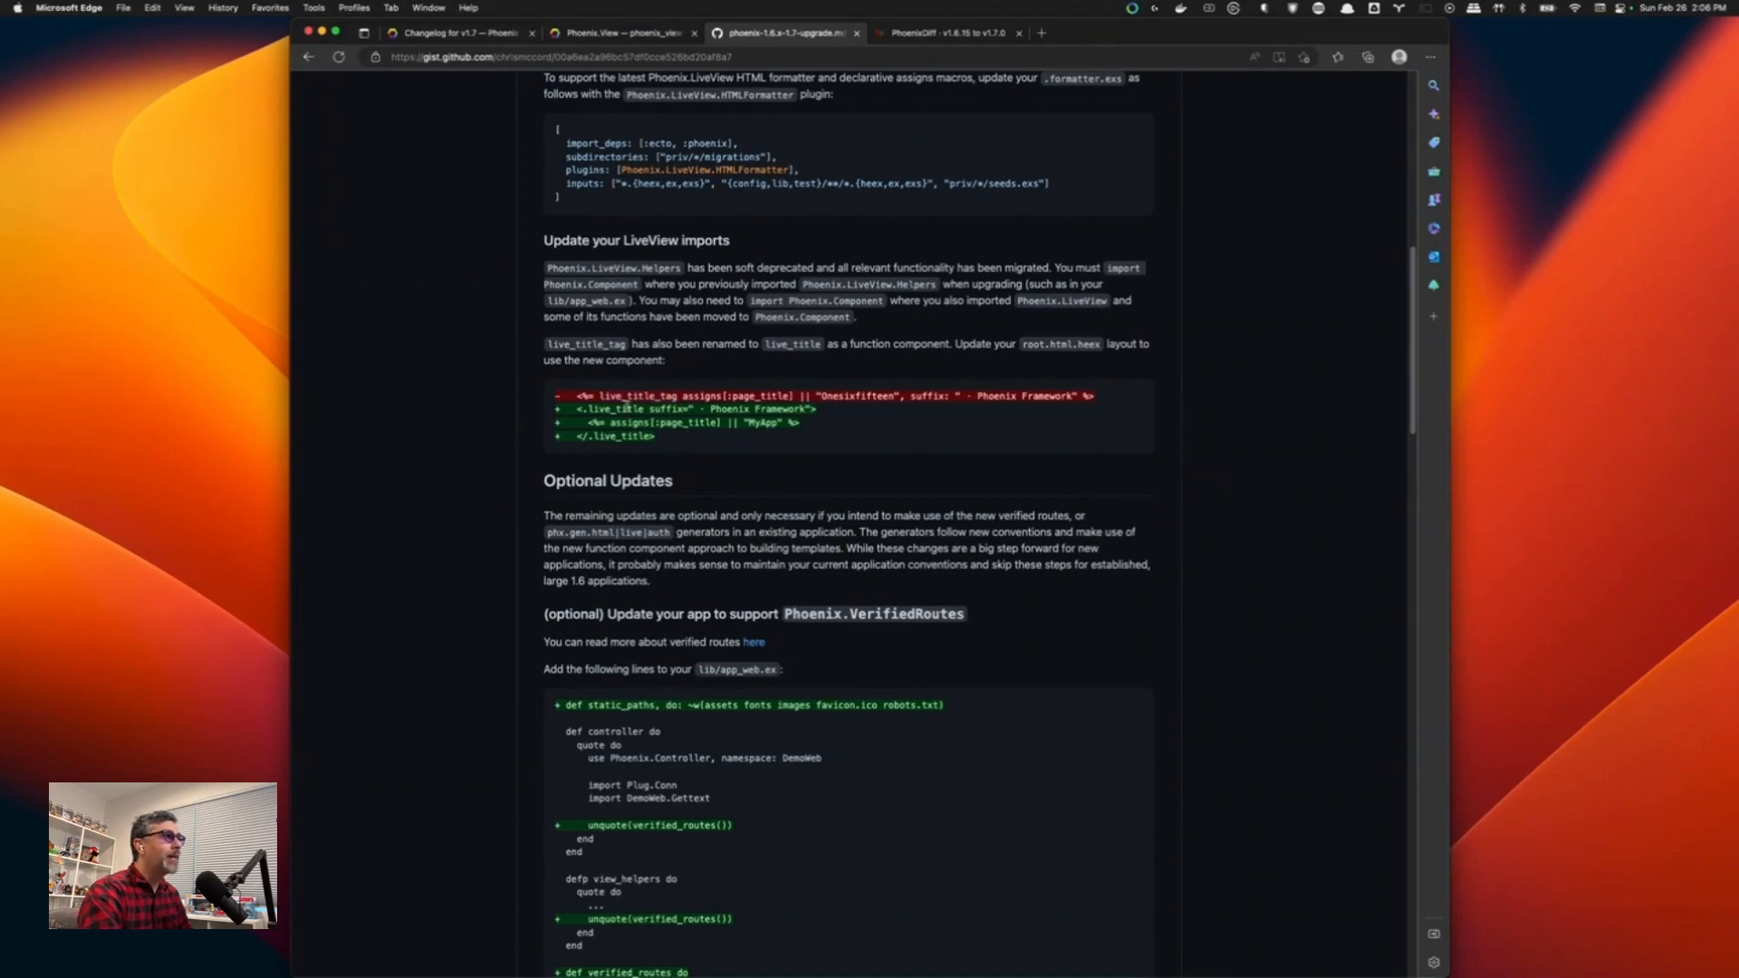
double_click(616, 408)
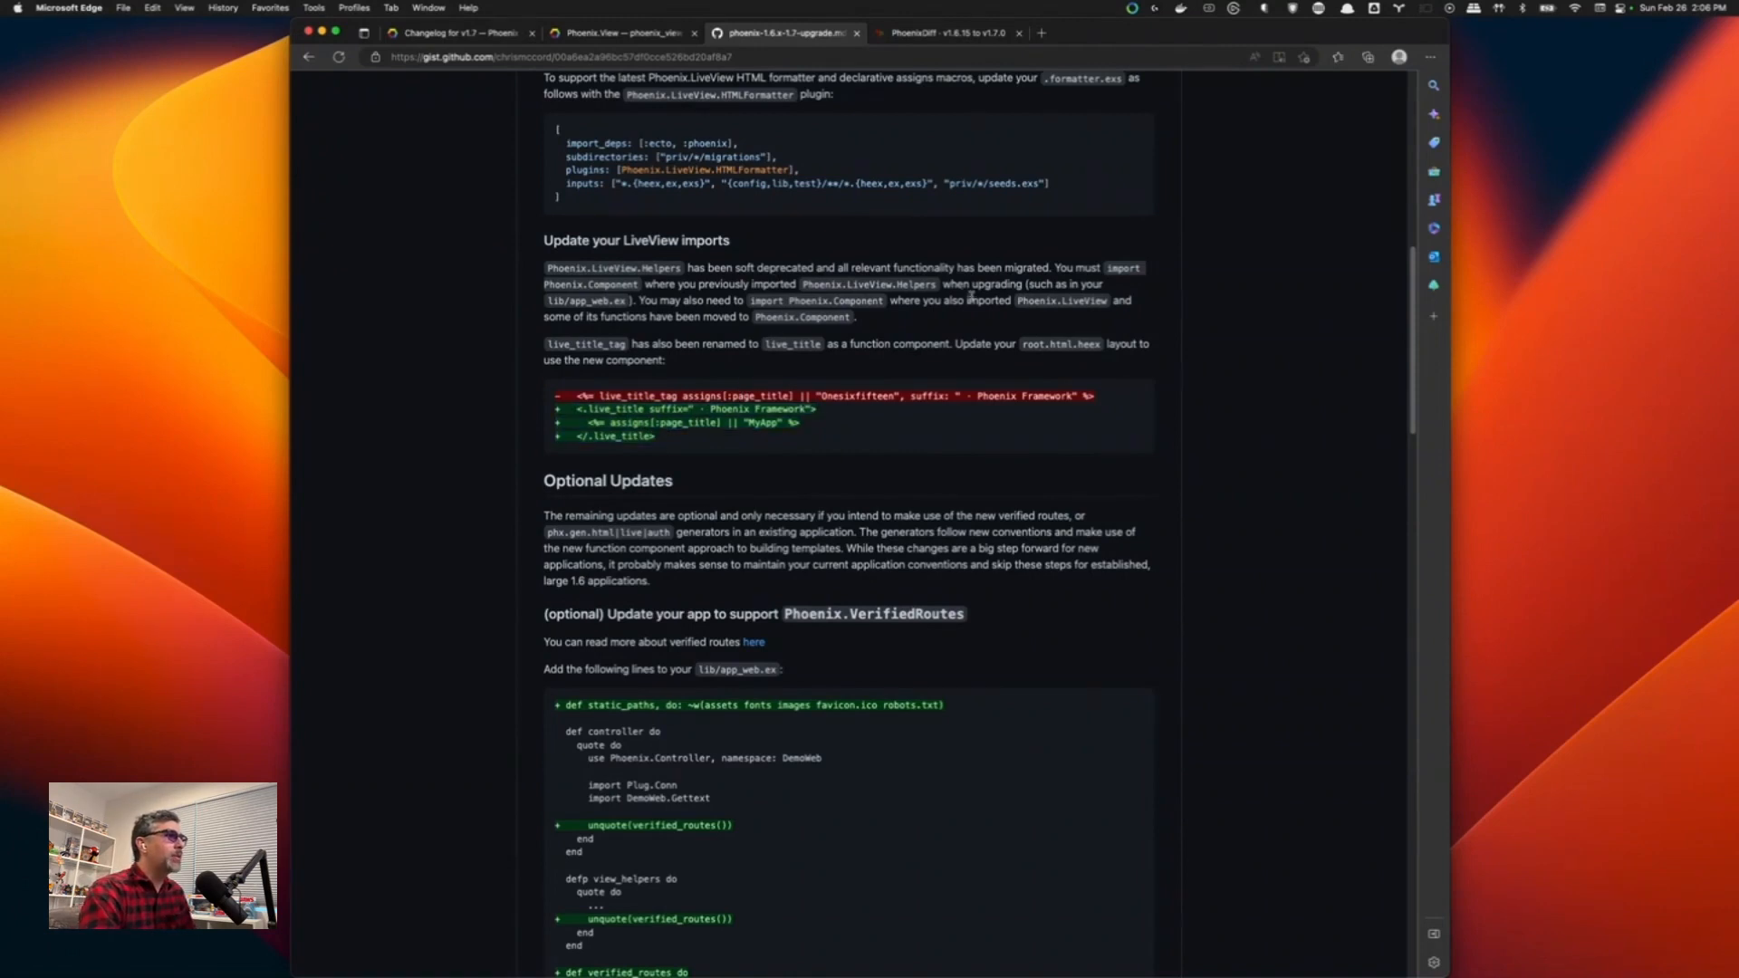
scroll(down, 3)
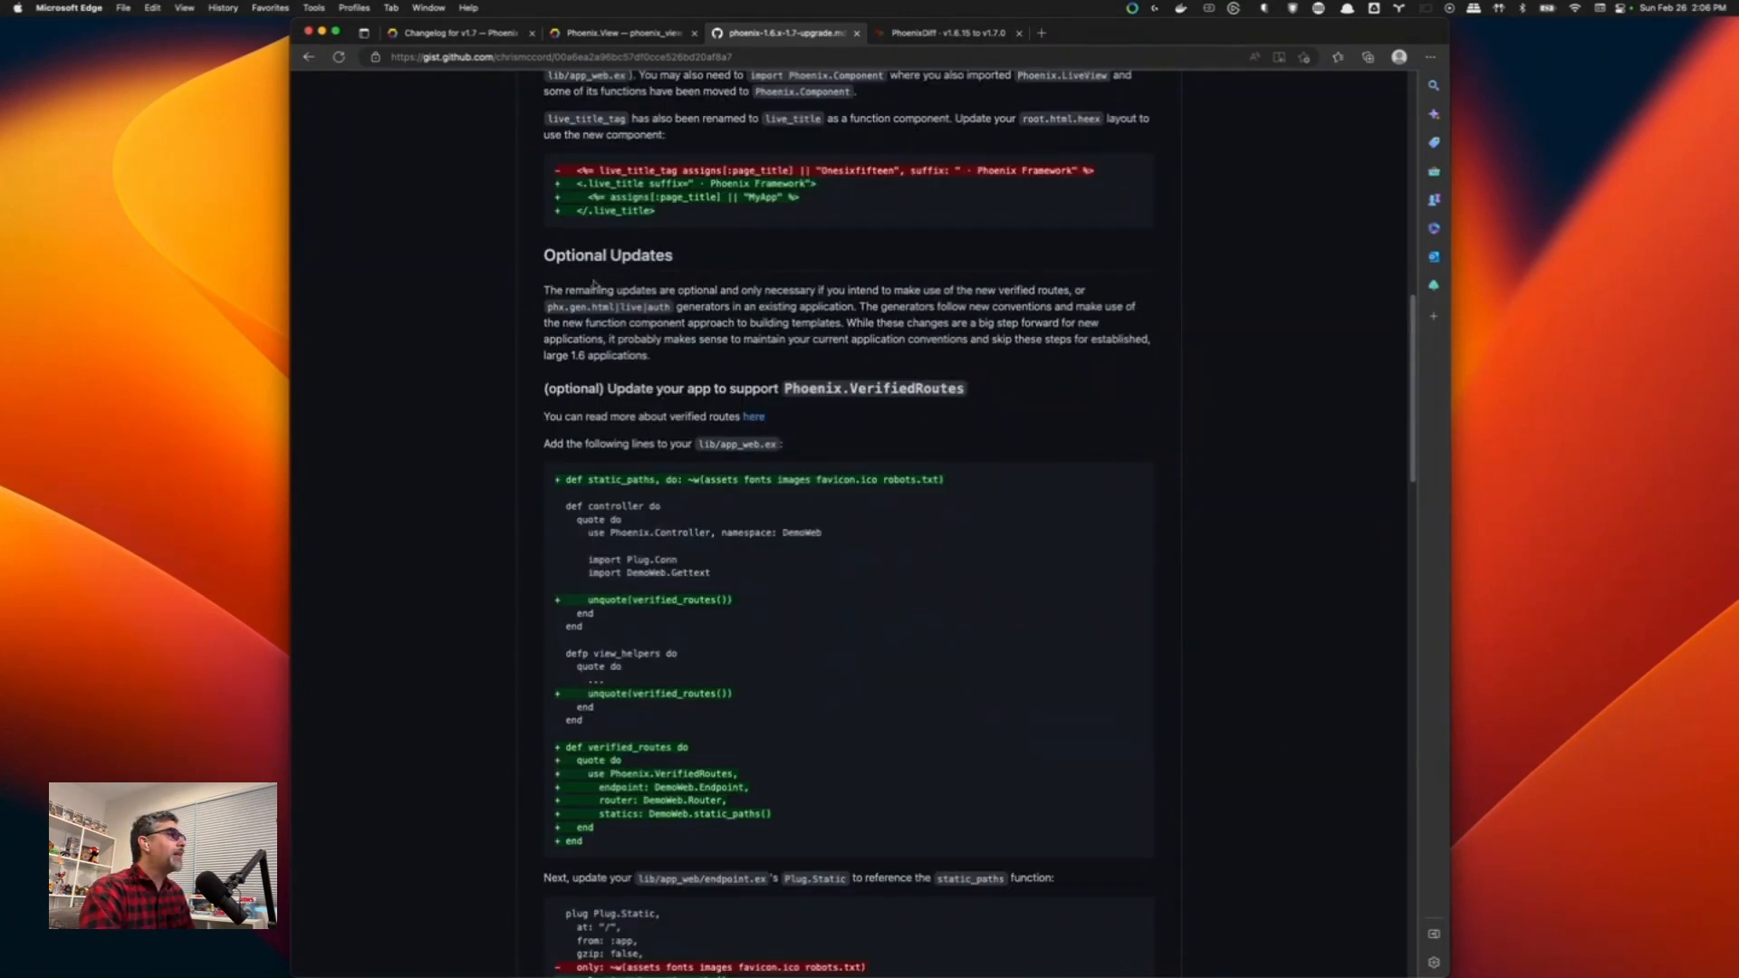
scroll(down, 3)
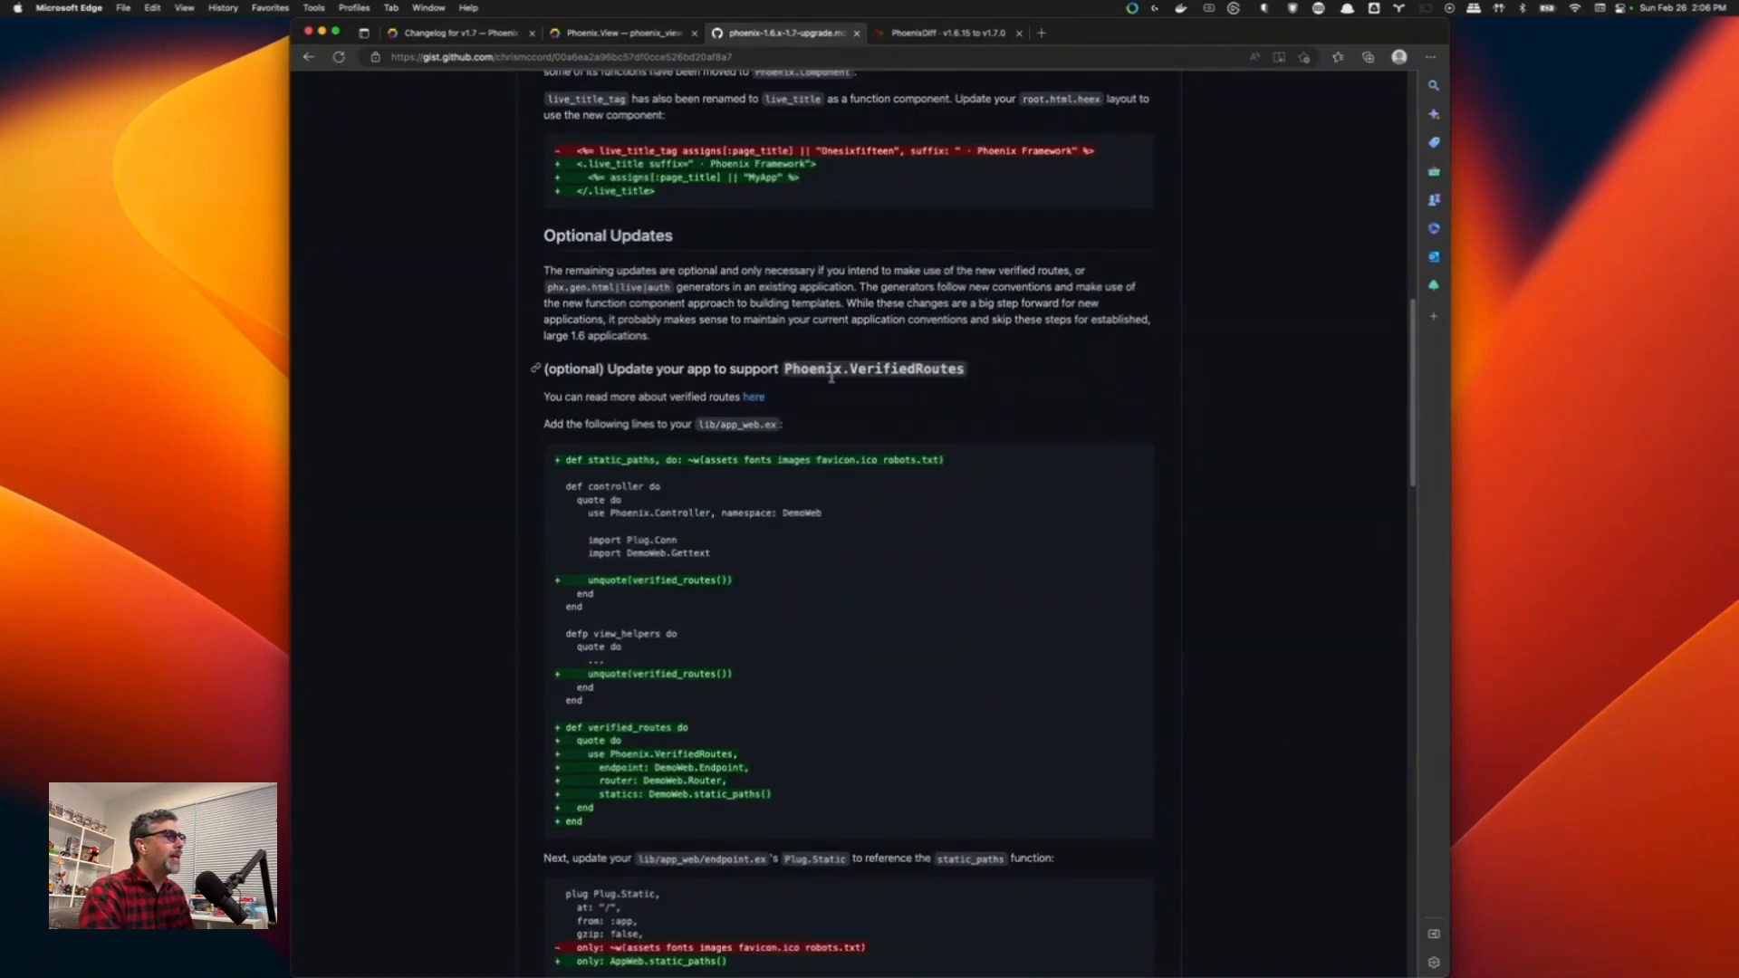
scroll(down, 3)
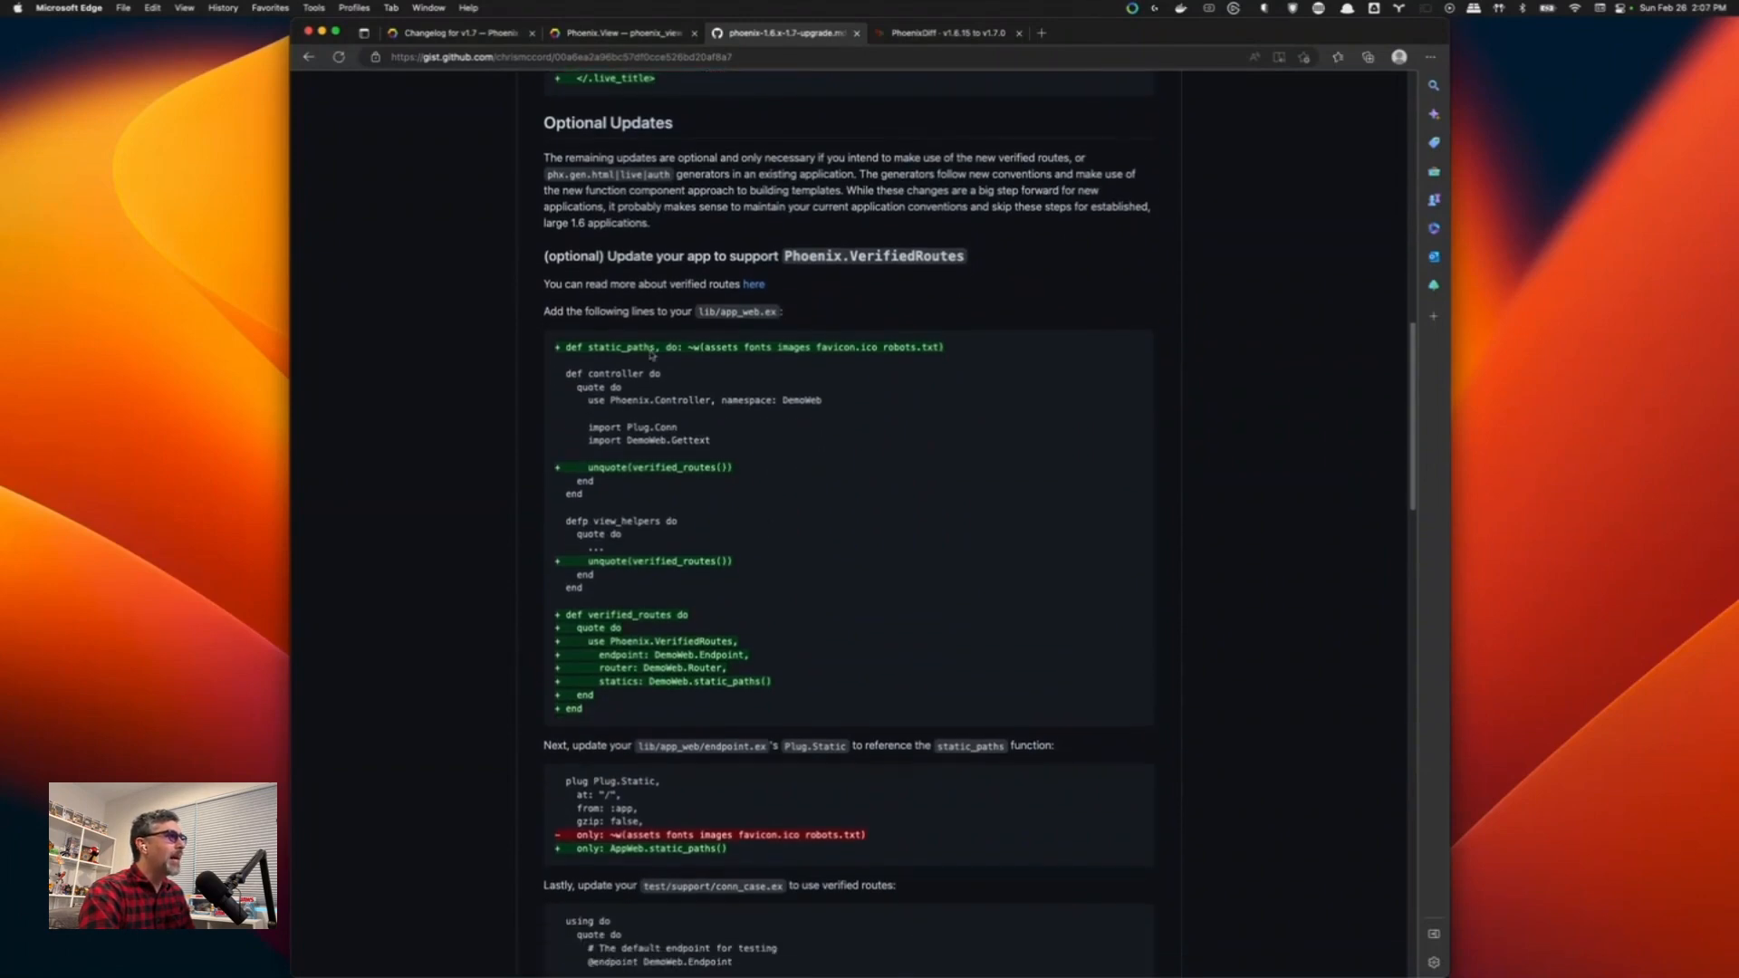
mouse_move(763, 494)
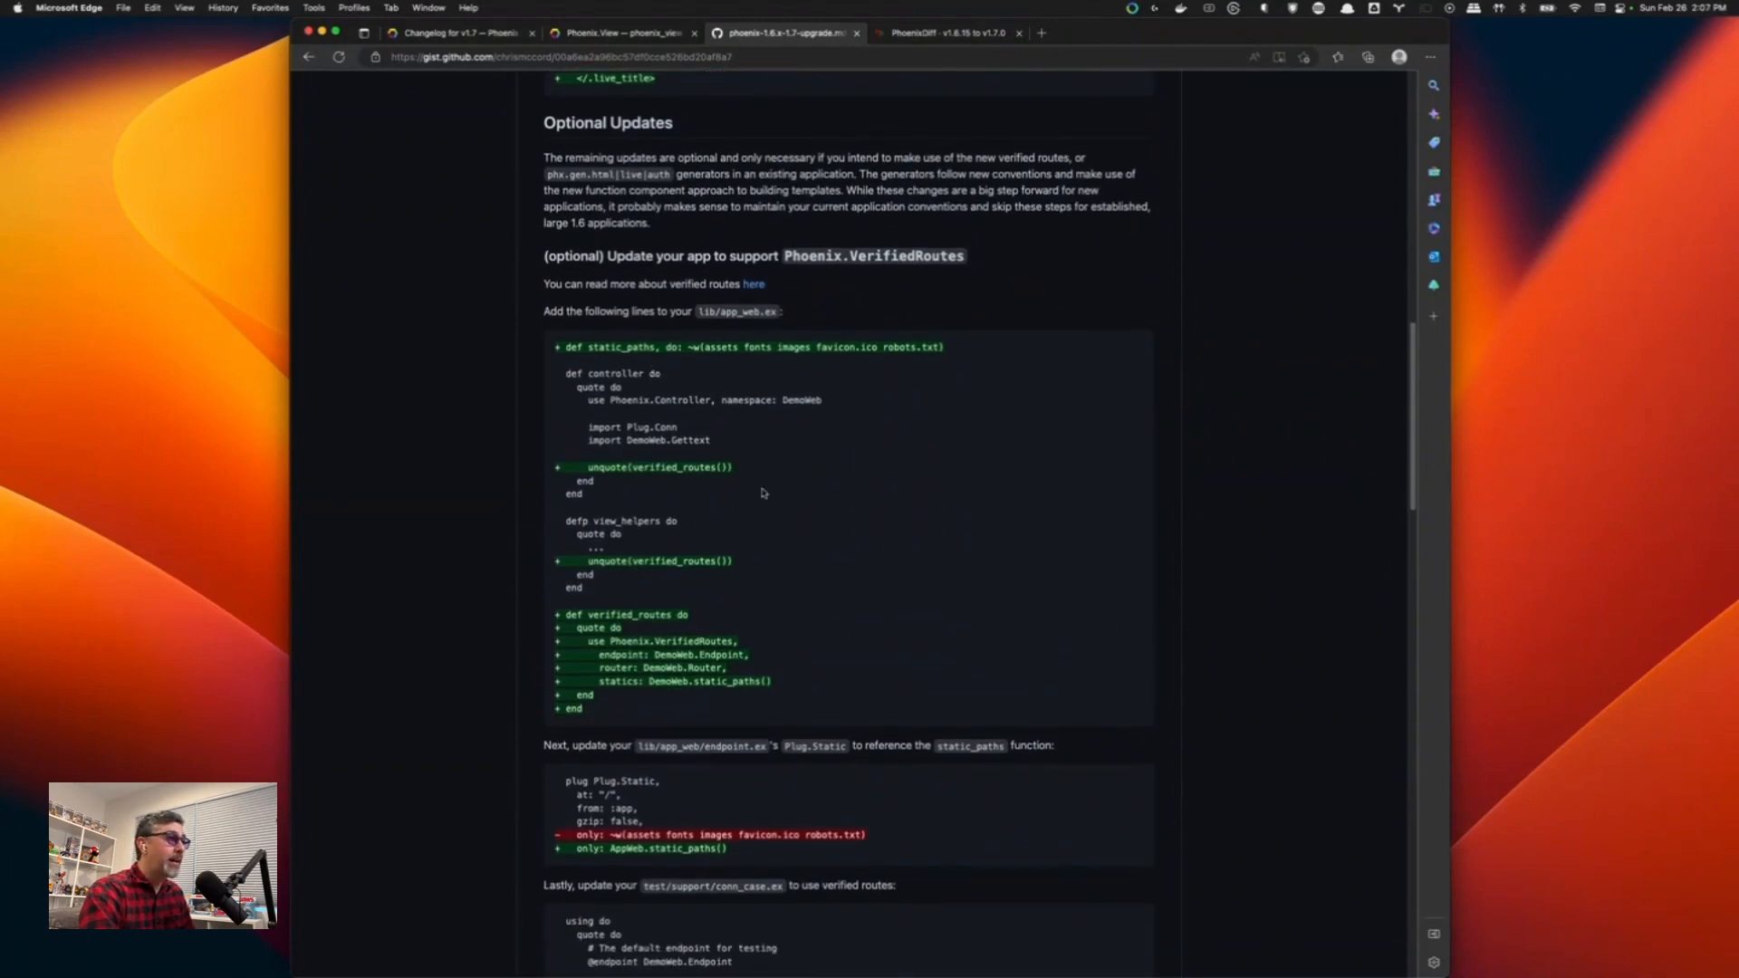
scroll(down, 3)
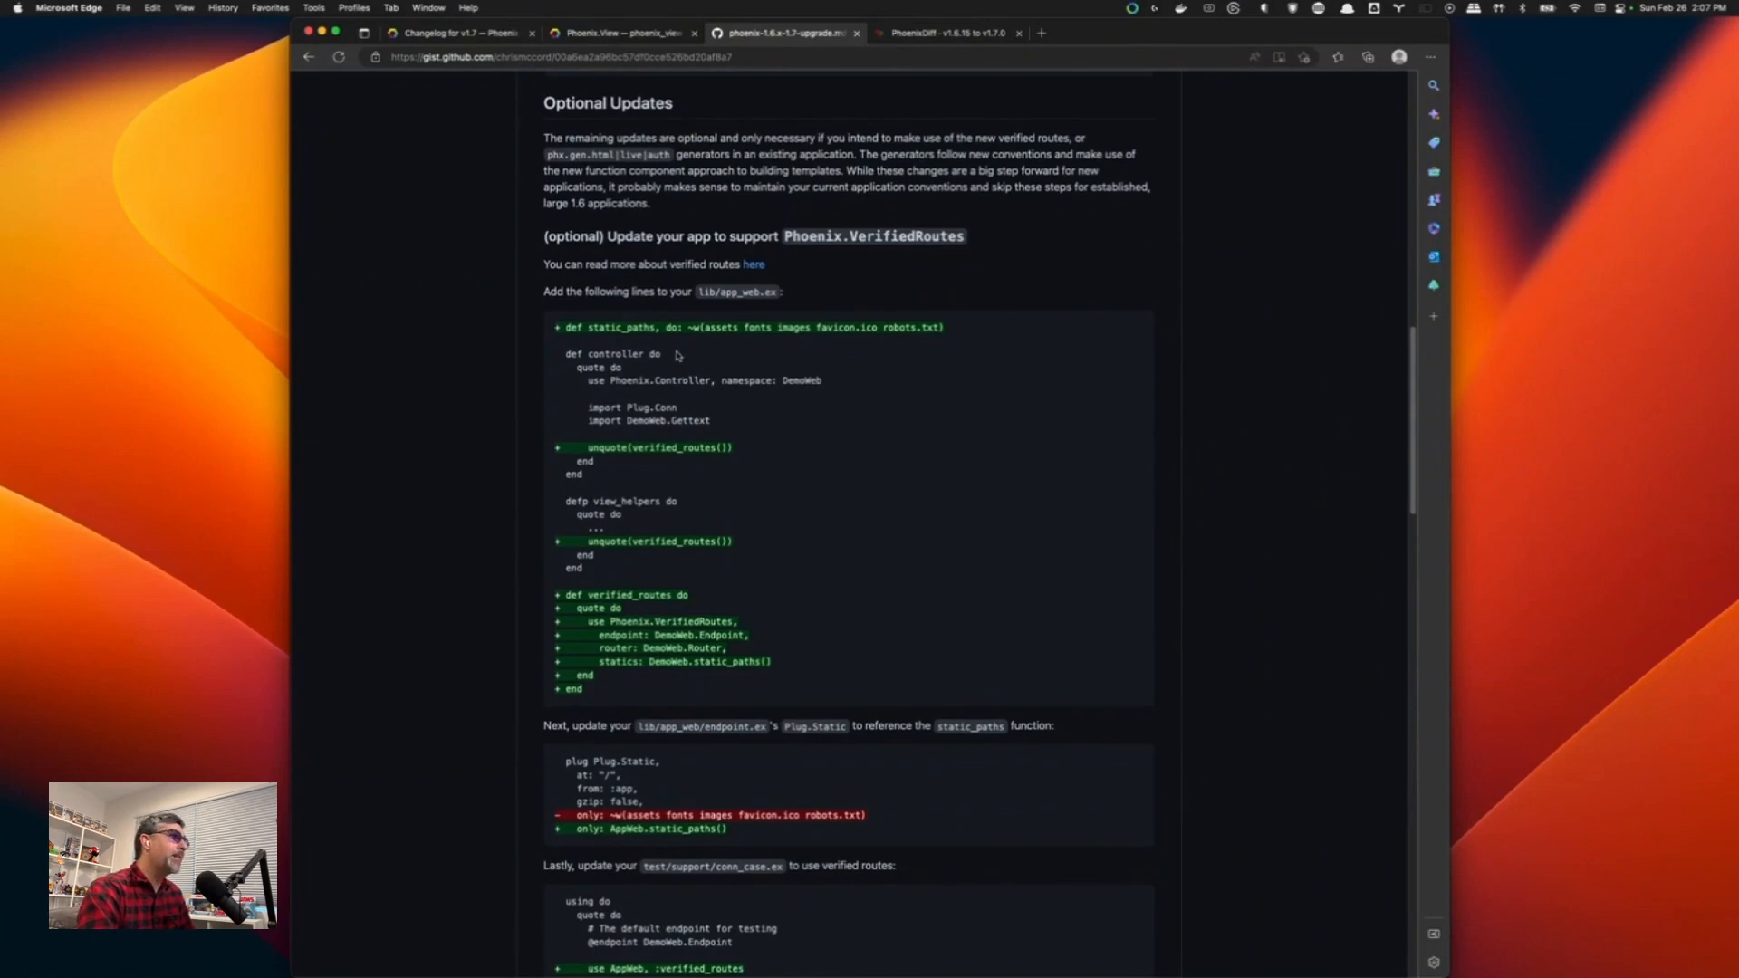
scroll(down, 3)
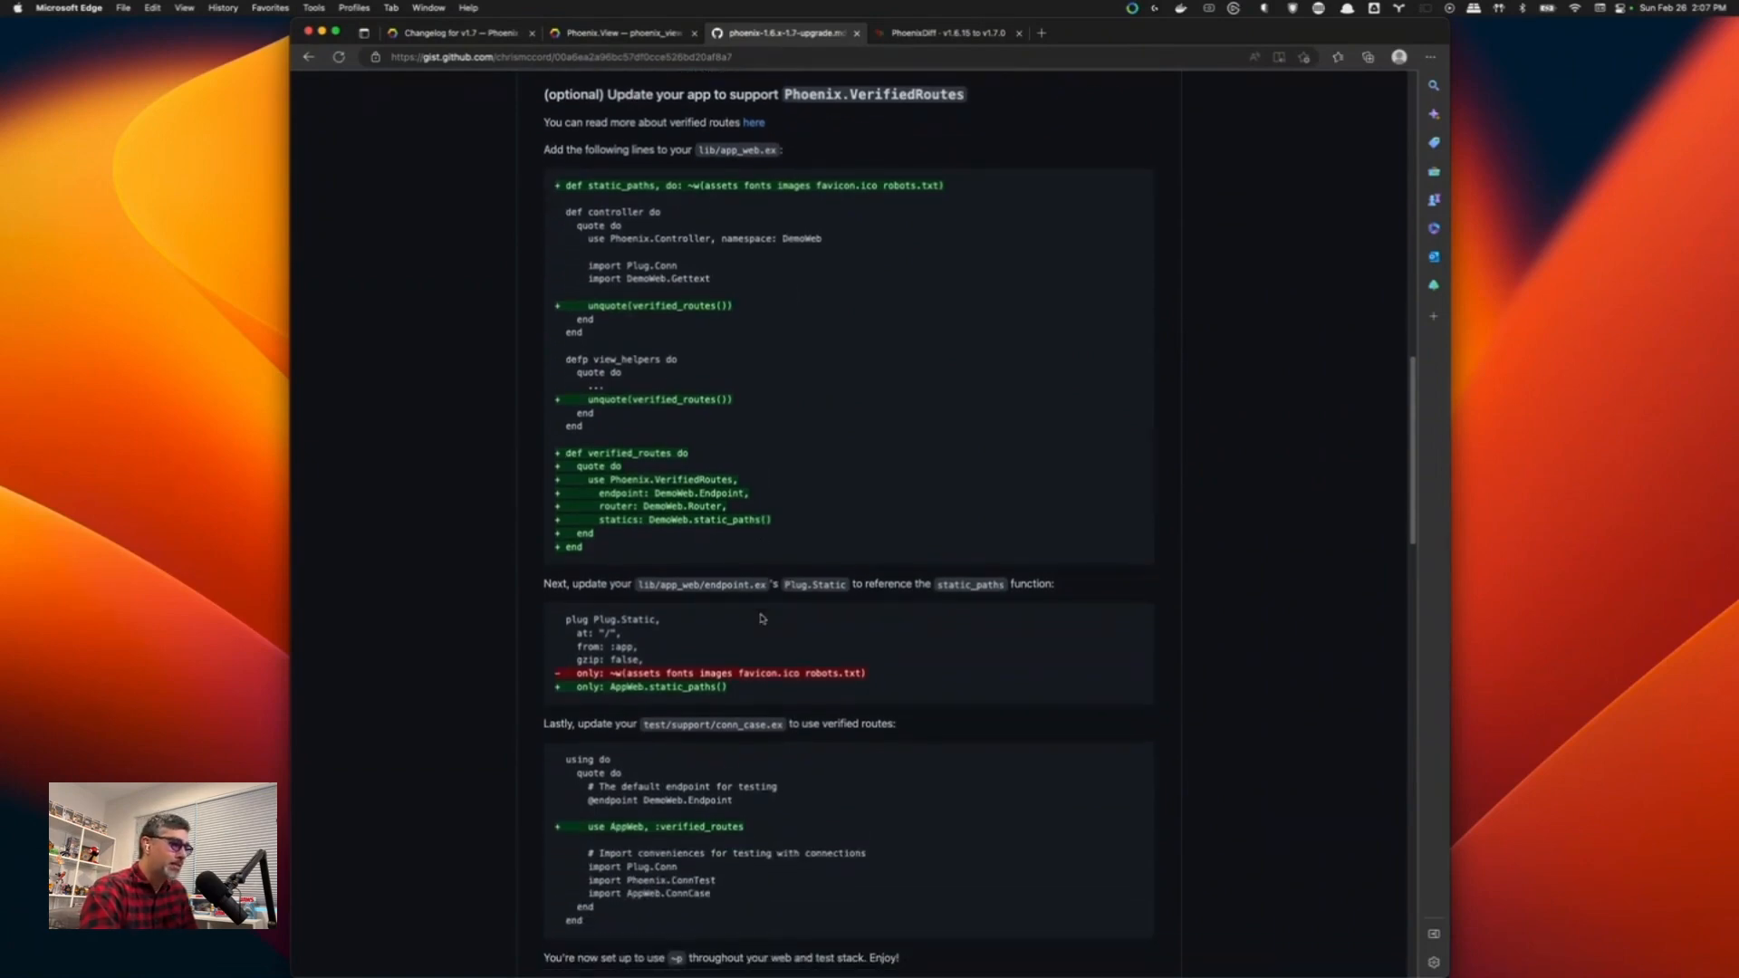
mouse_move(755, 624)
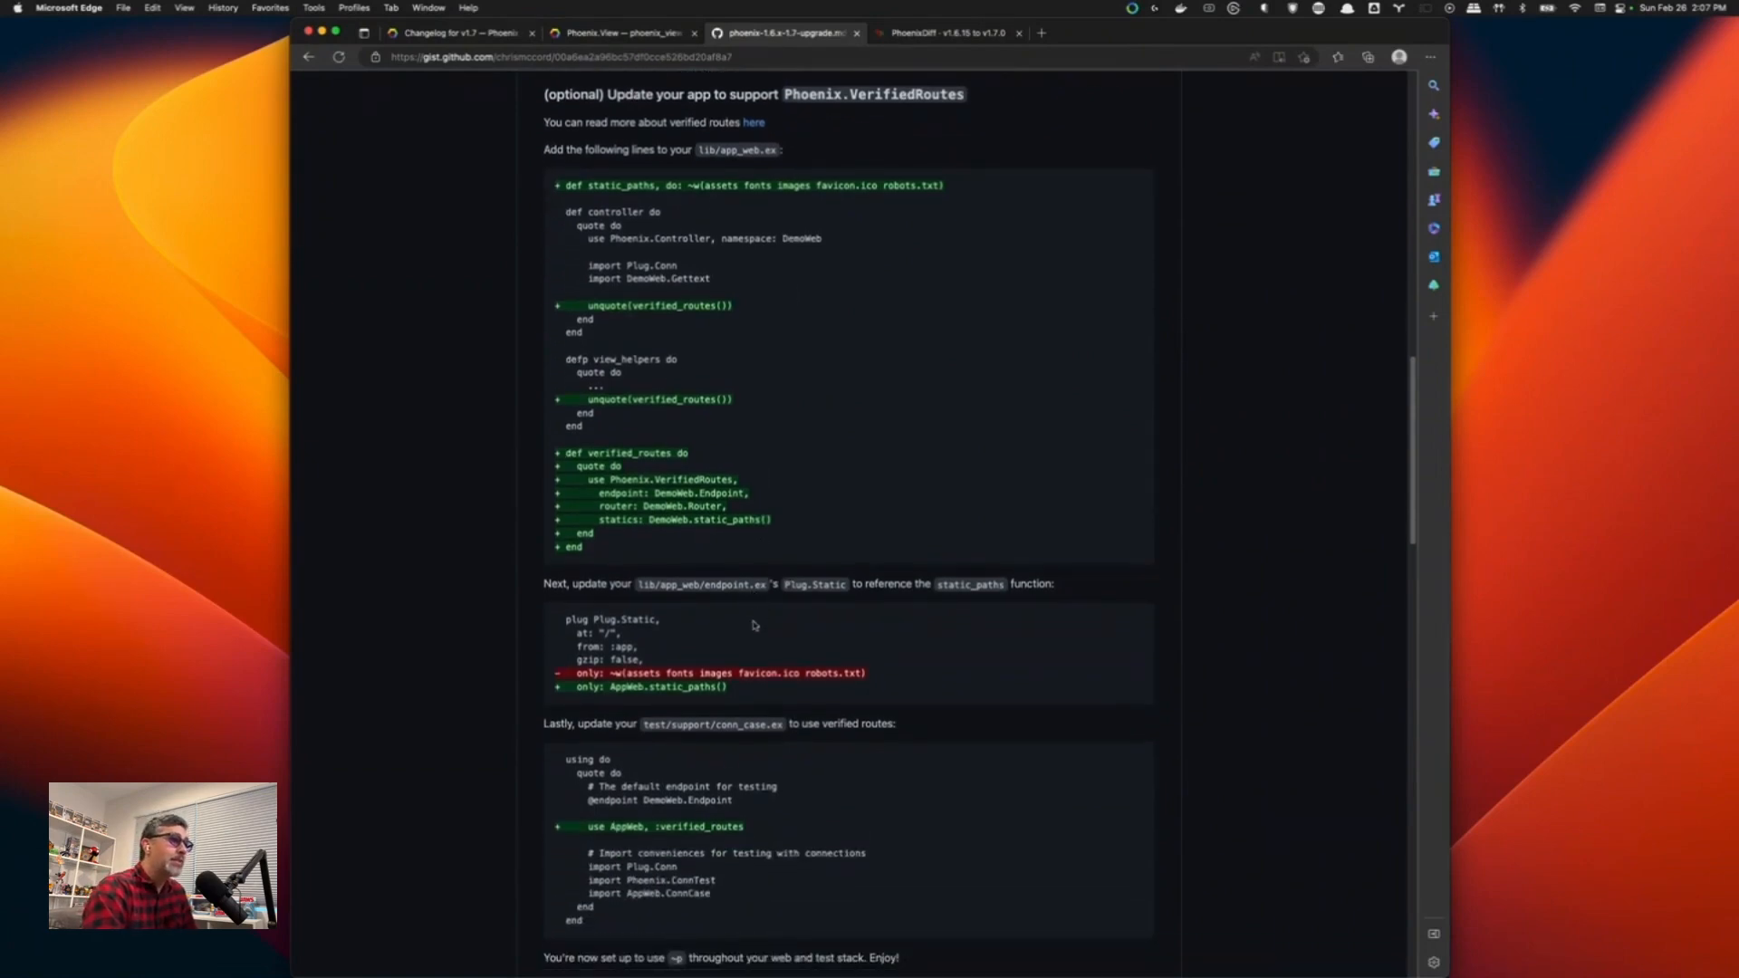
scroll(down, 3)
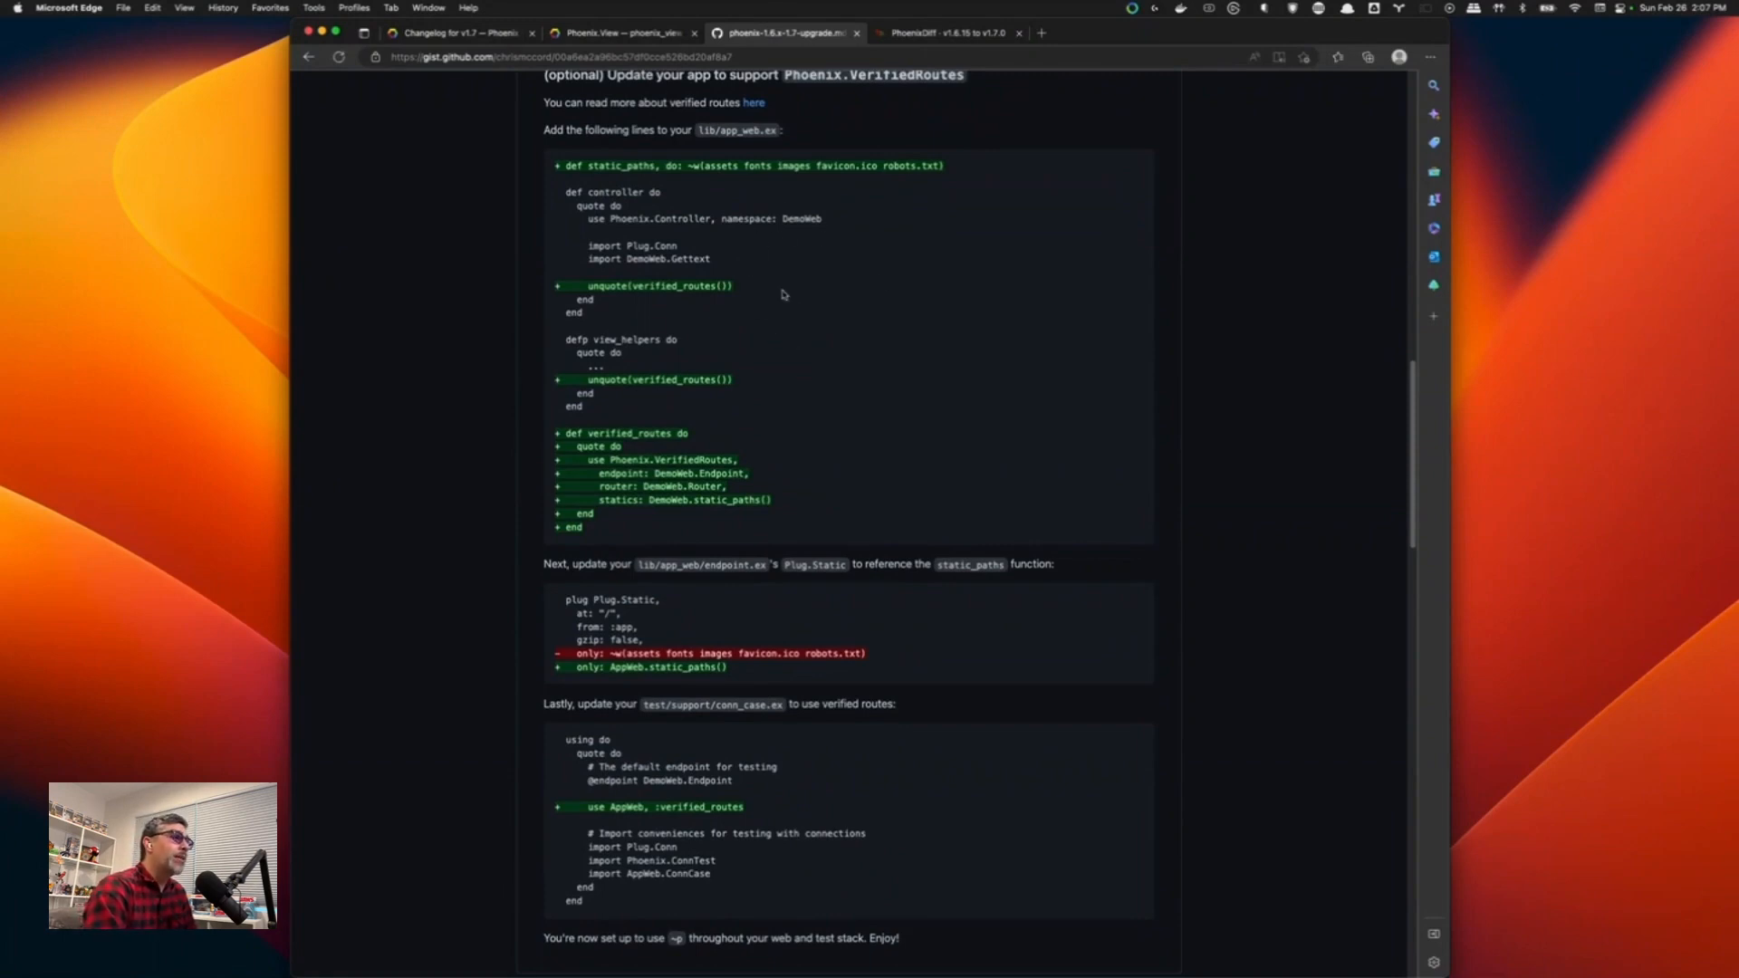
scroll(down, 3)
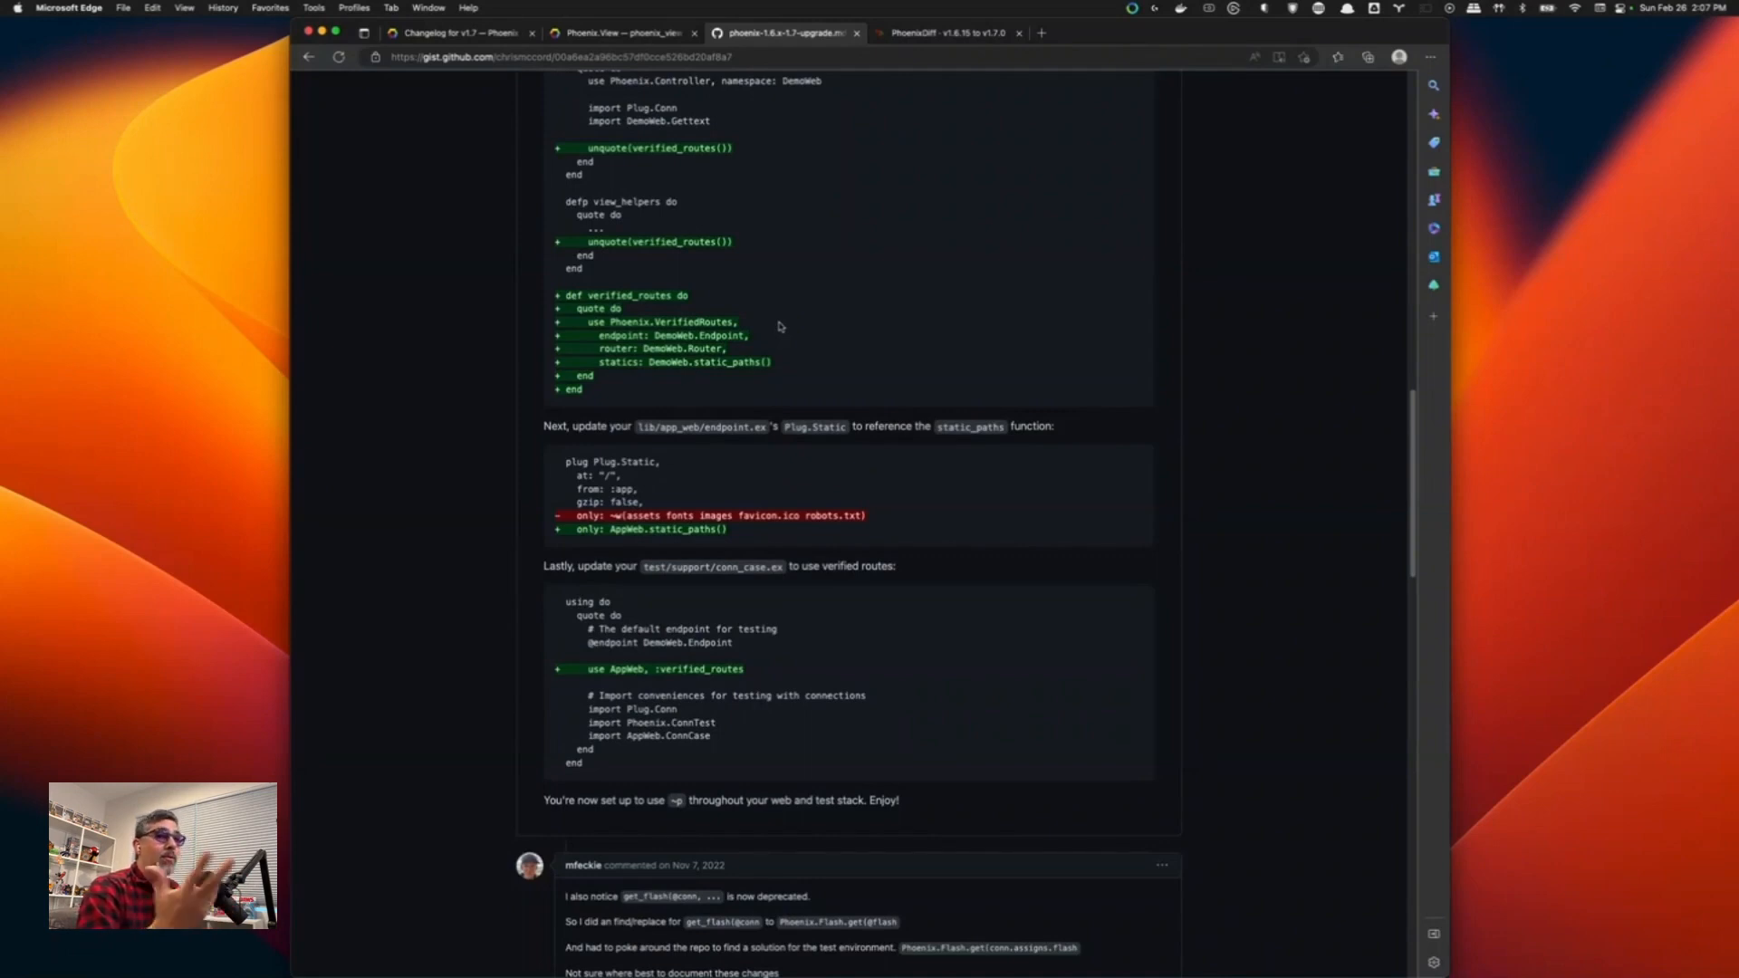
scroll(down, 3)
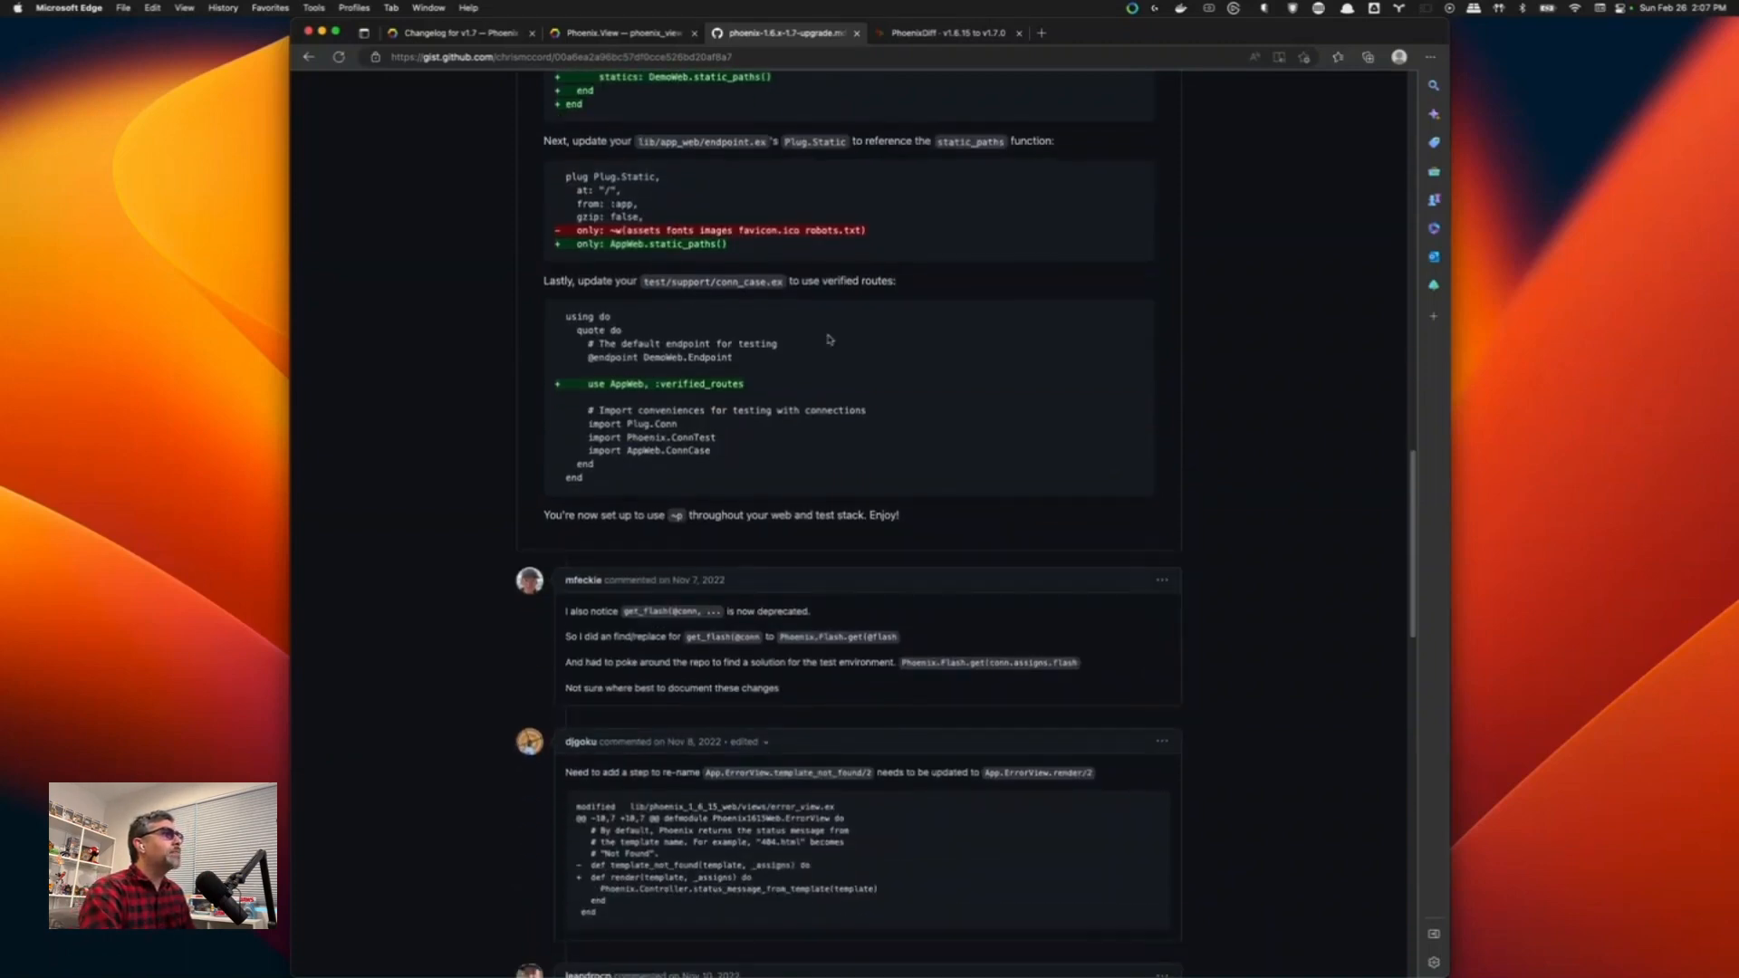
scroll(down, 3)
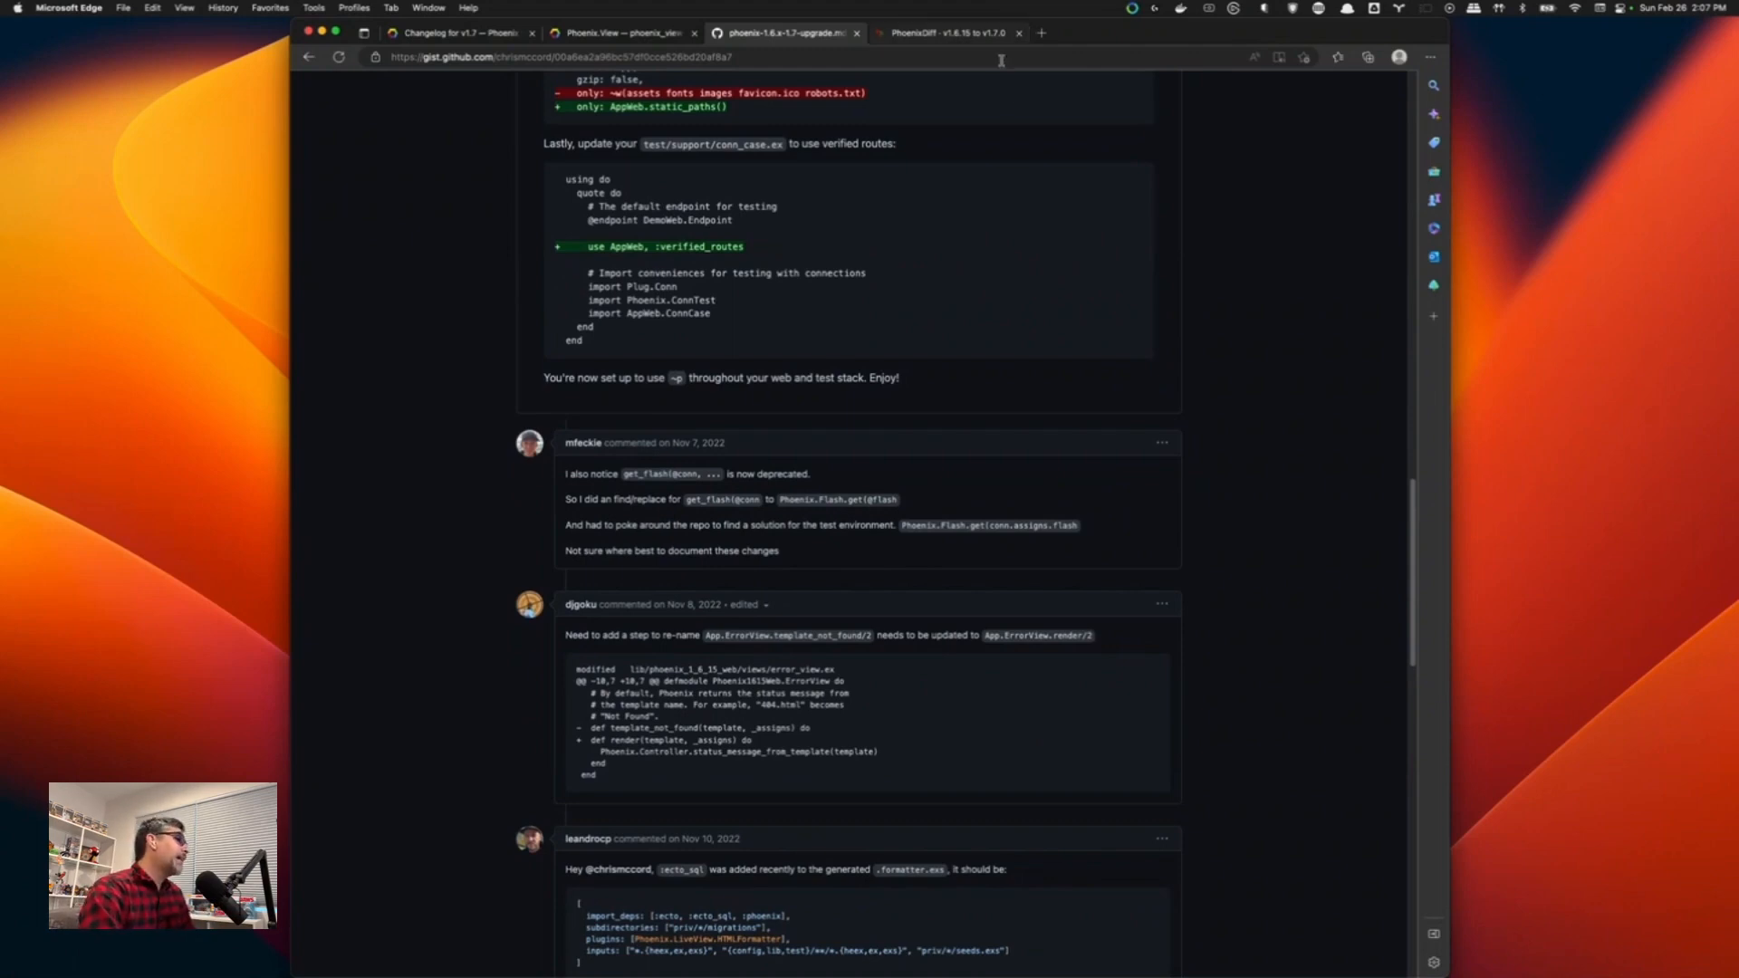
double_click(648, 473)
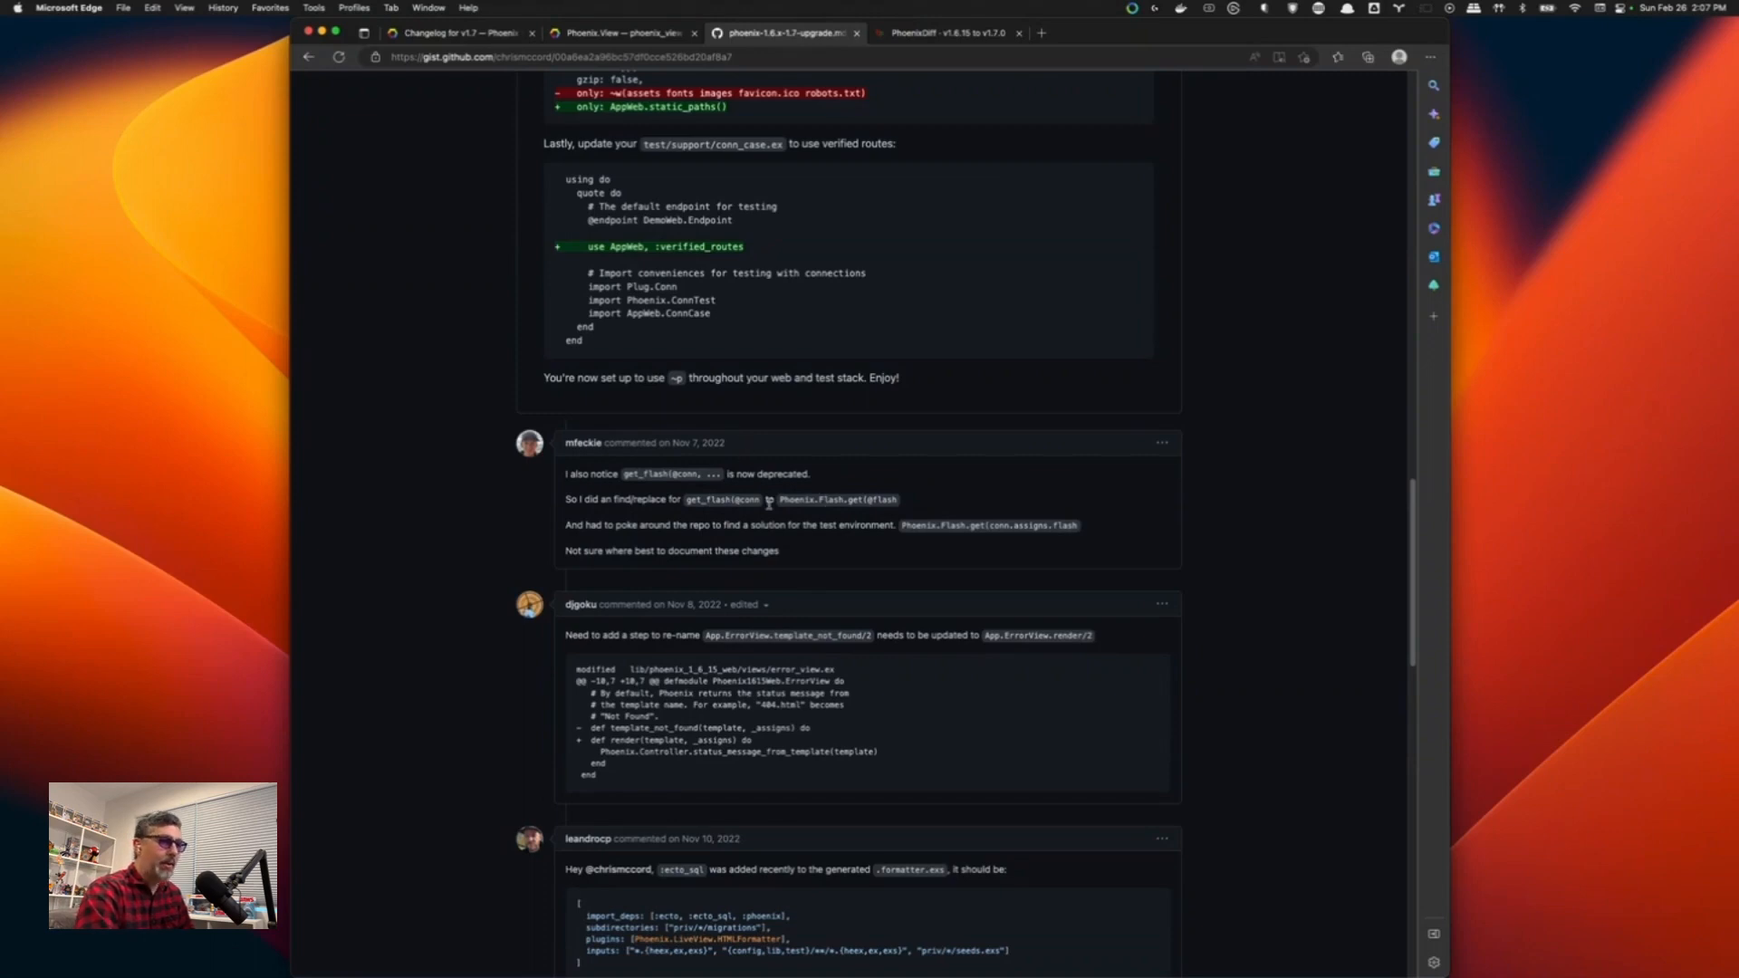
scroll(down, 3)
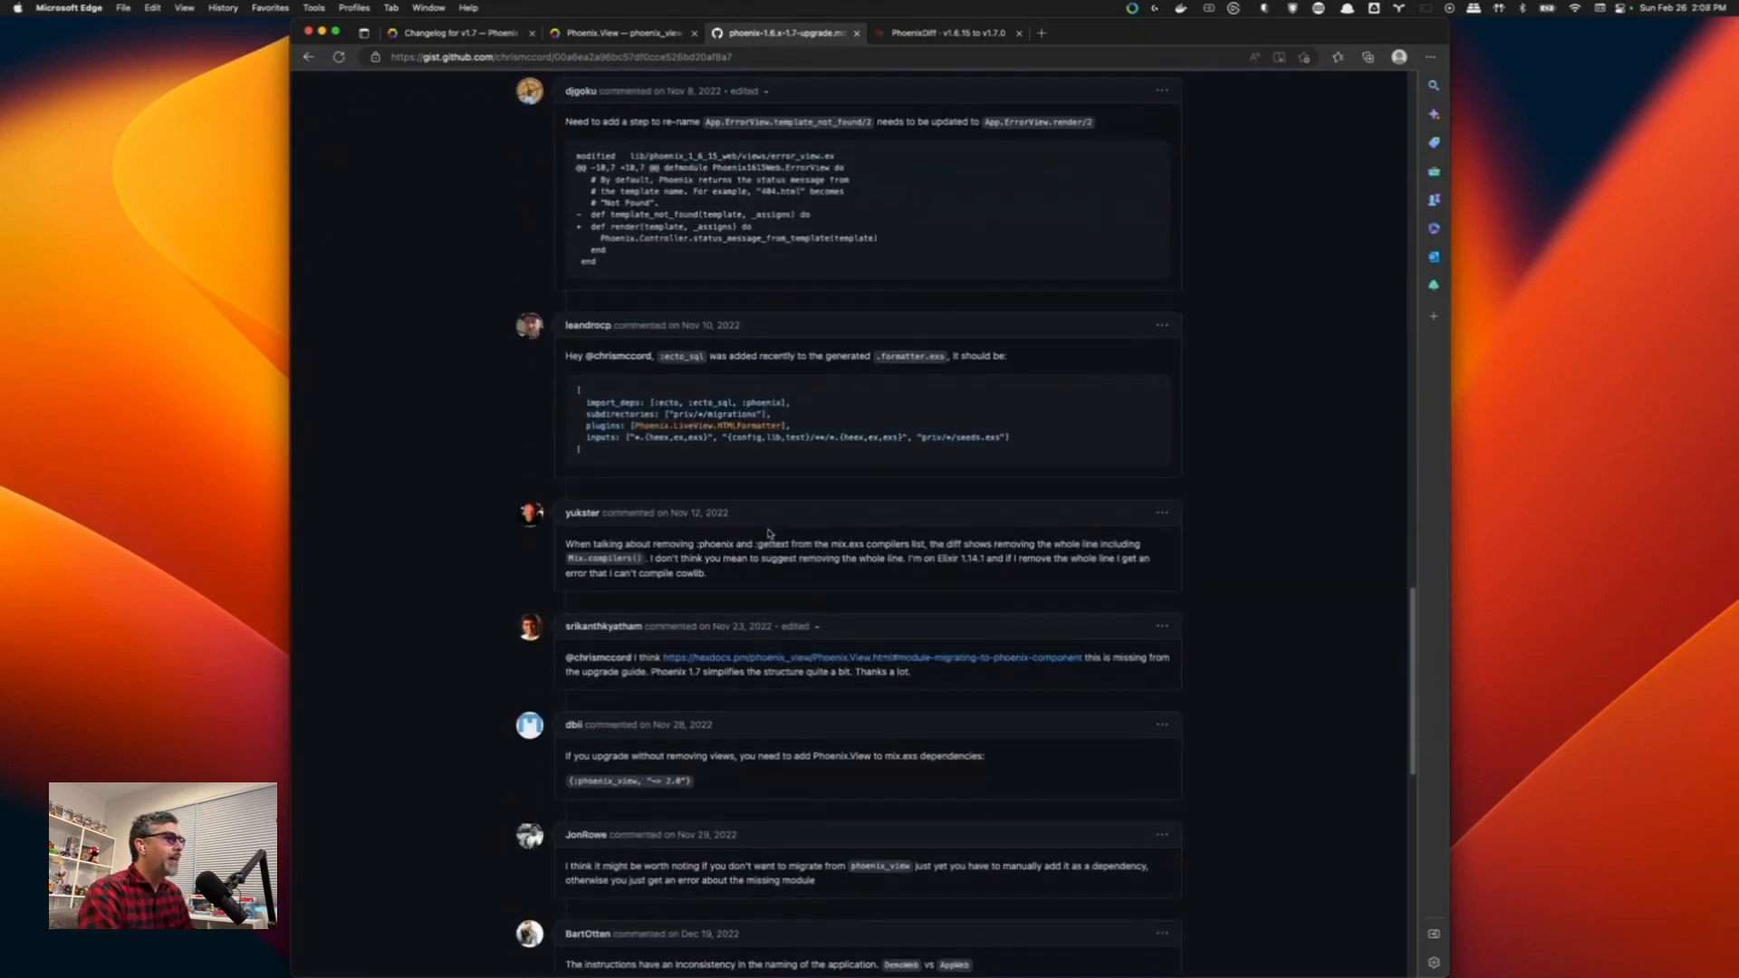
double_click(702, 401)
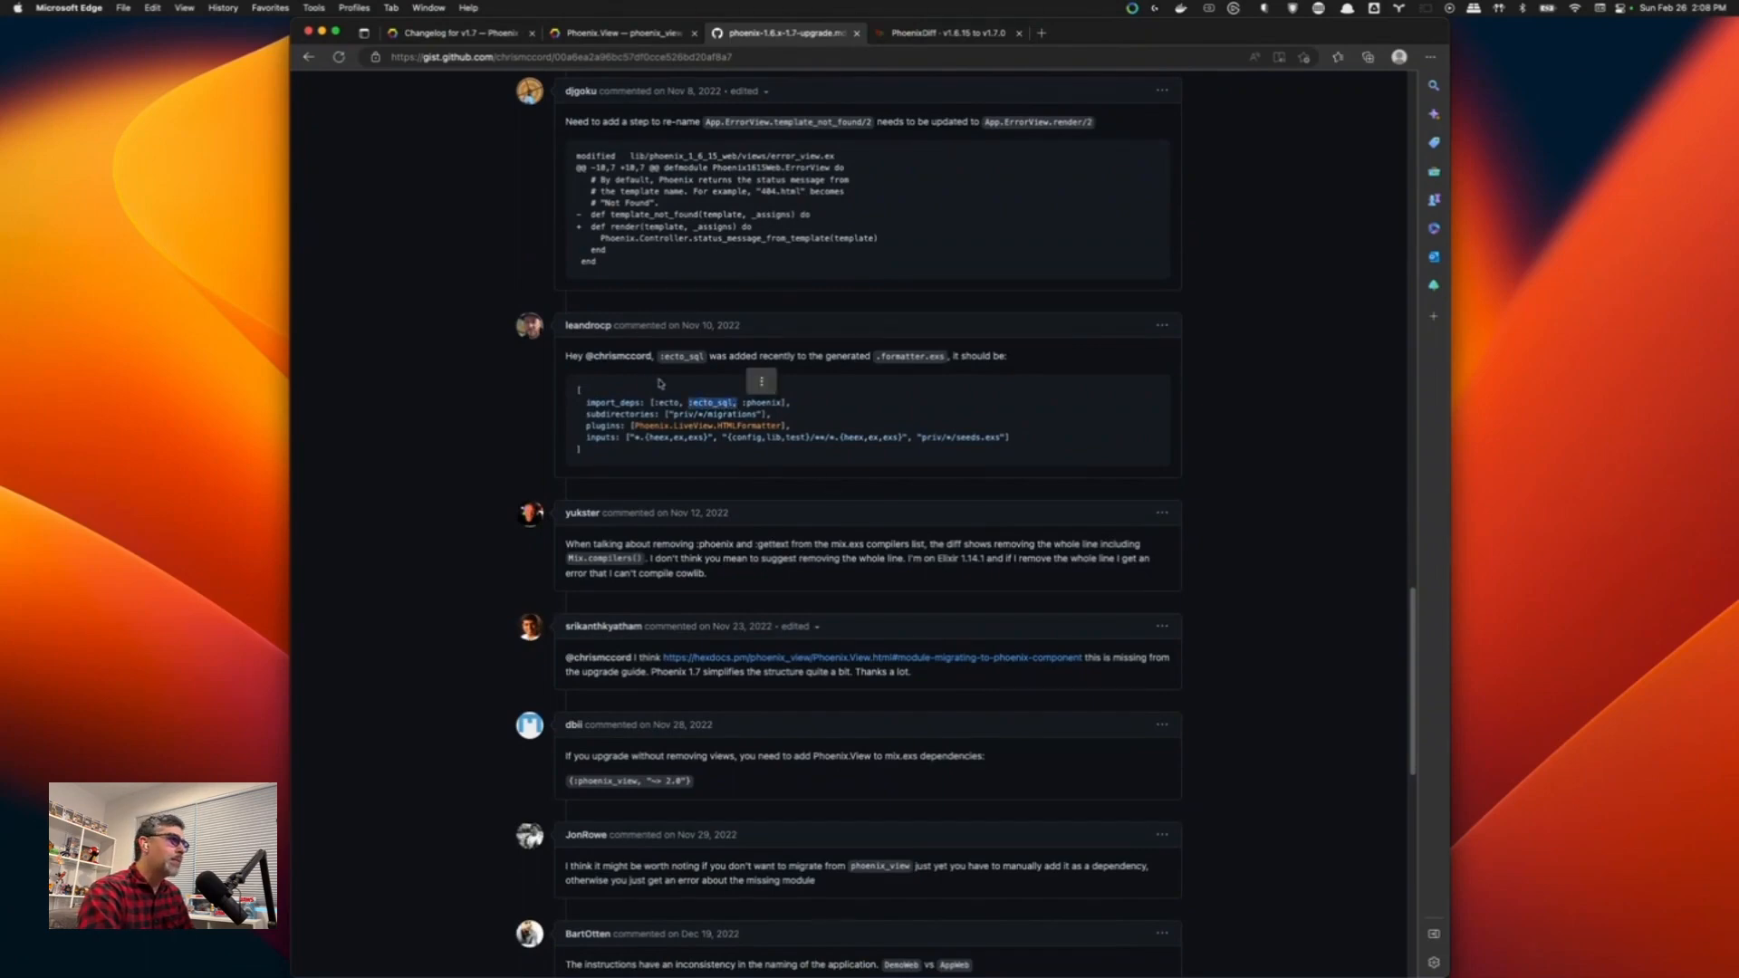
scroll(down, 3)
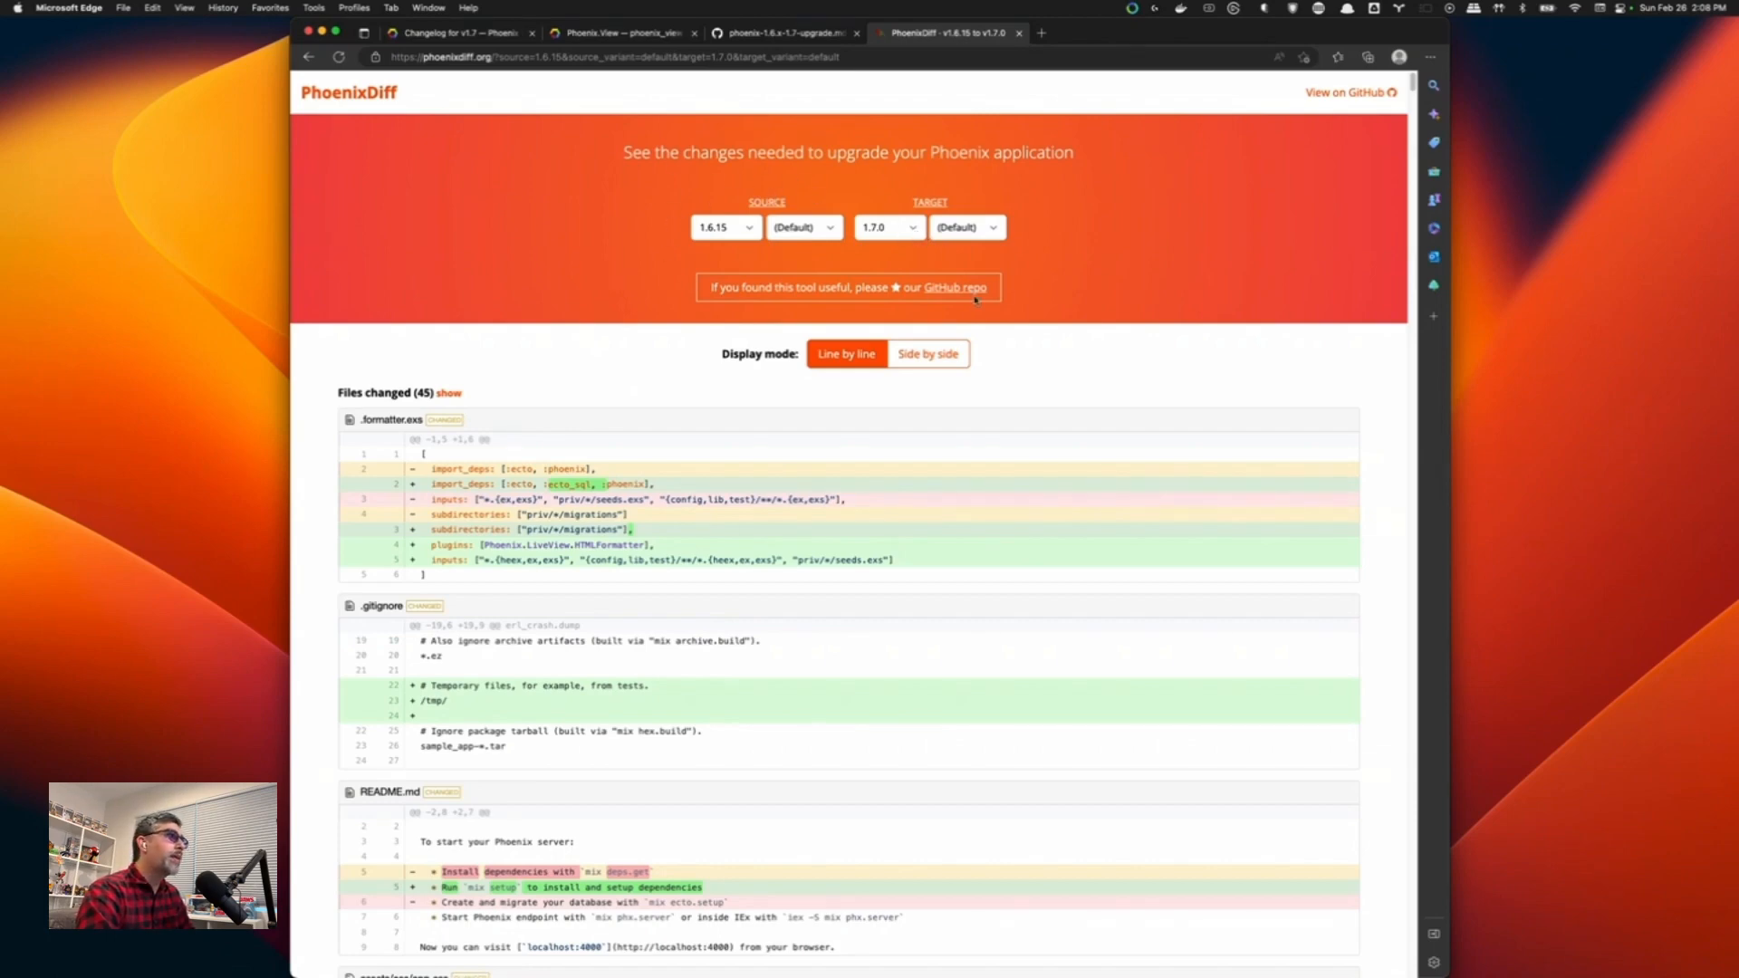
mouse_move(615, 415)
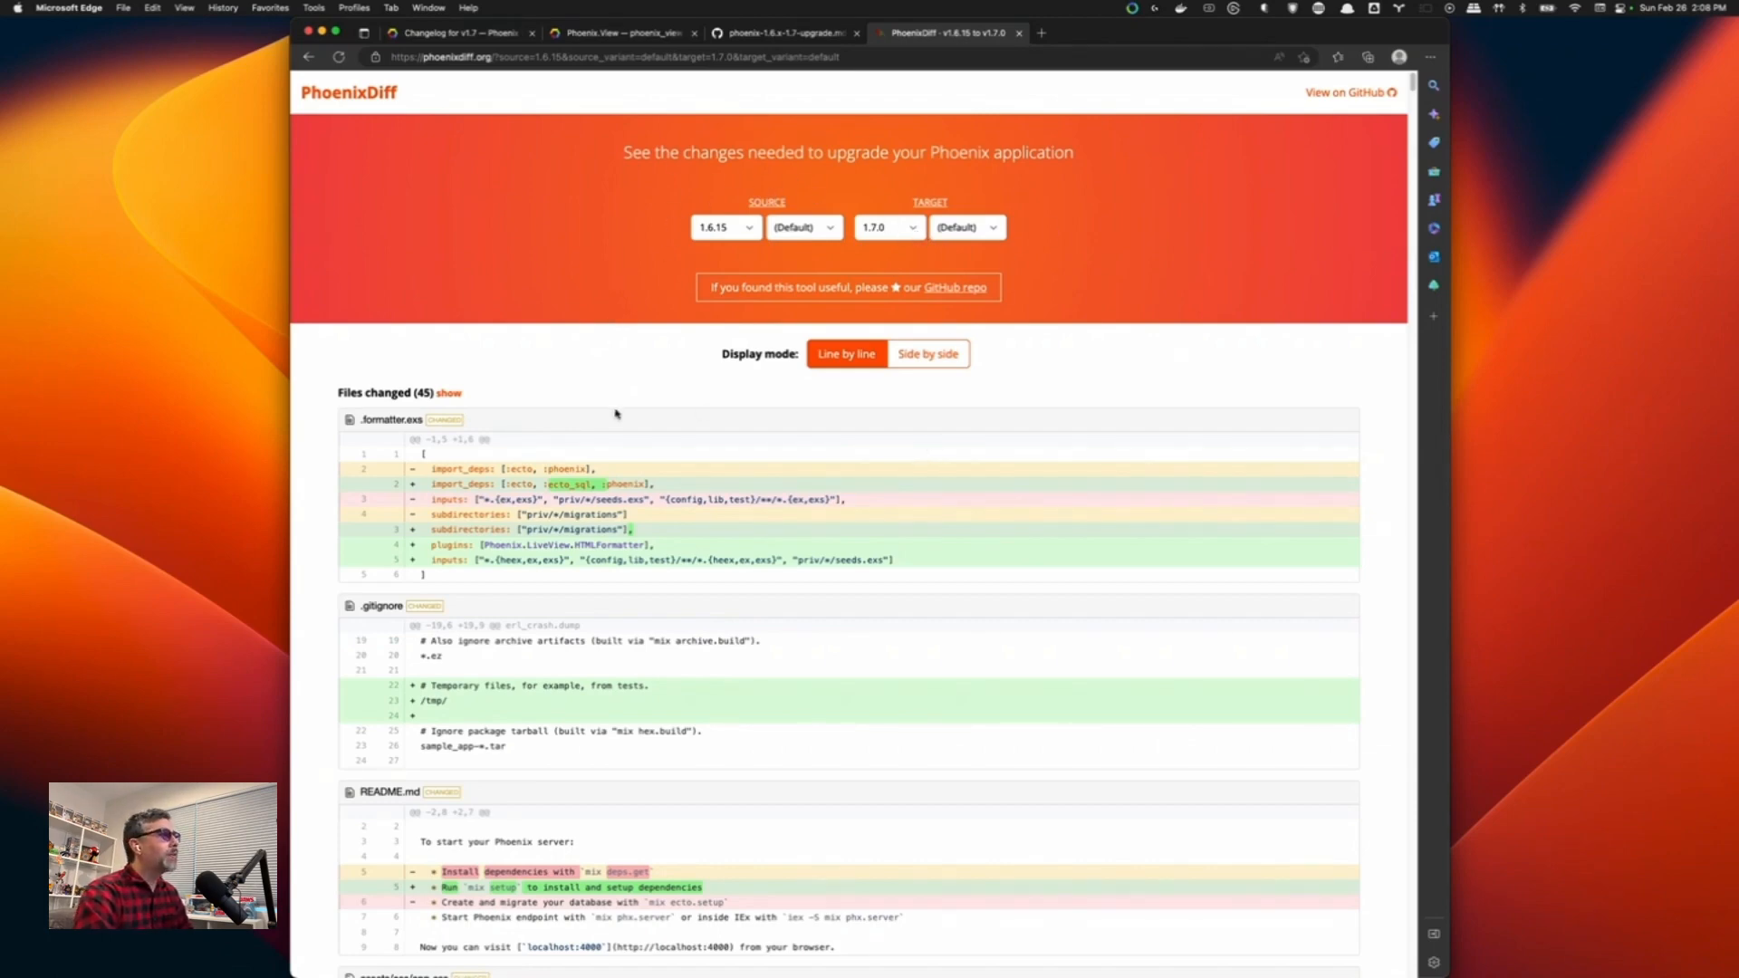
mouse_move(528, 588)
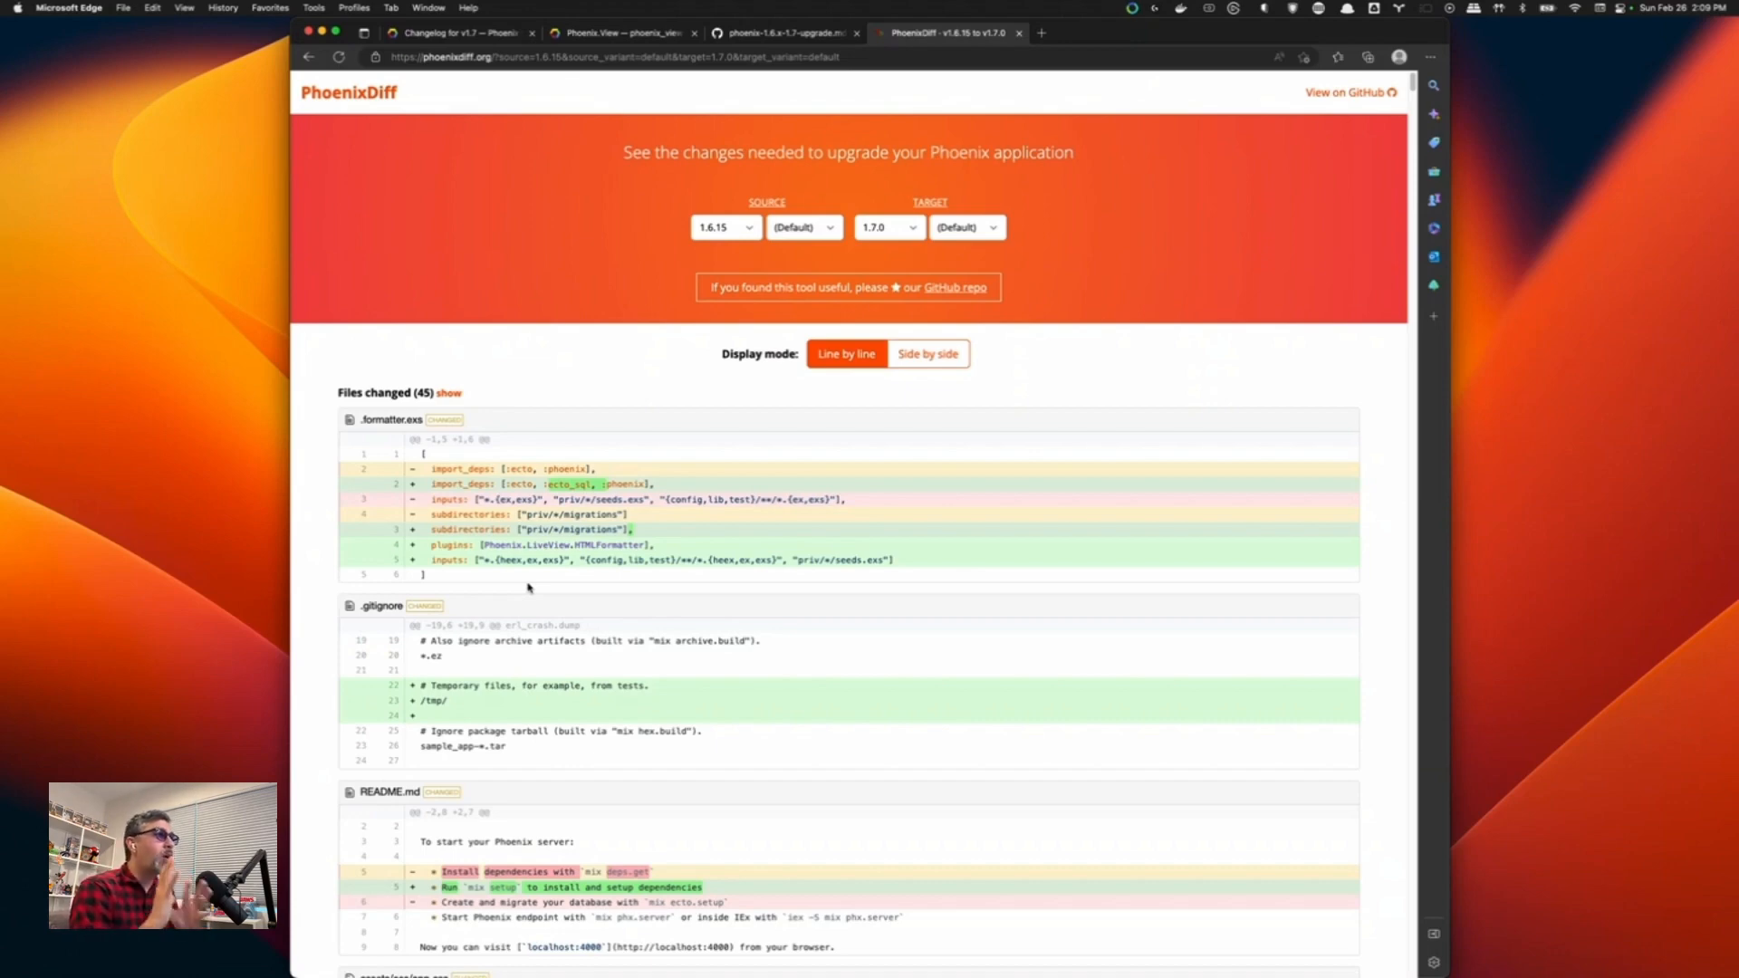
Switch the 1.6.15 to 1.7.0 PhoenixDiff to side-by-side view.
click(927, 354)
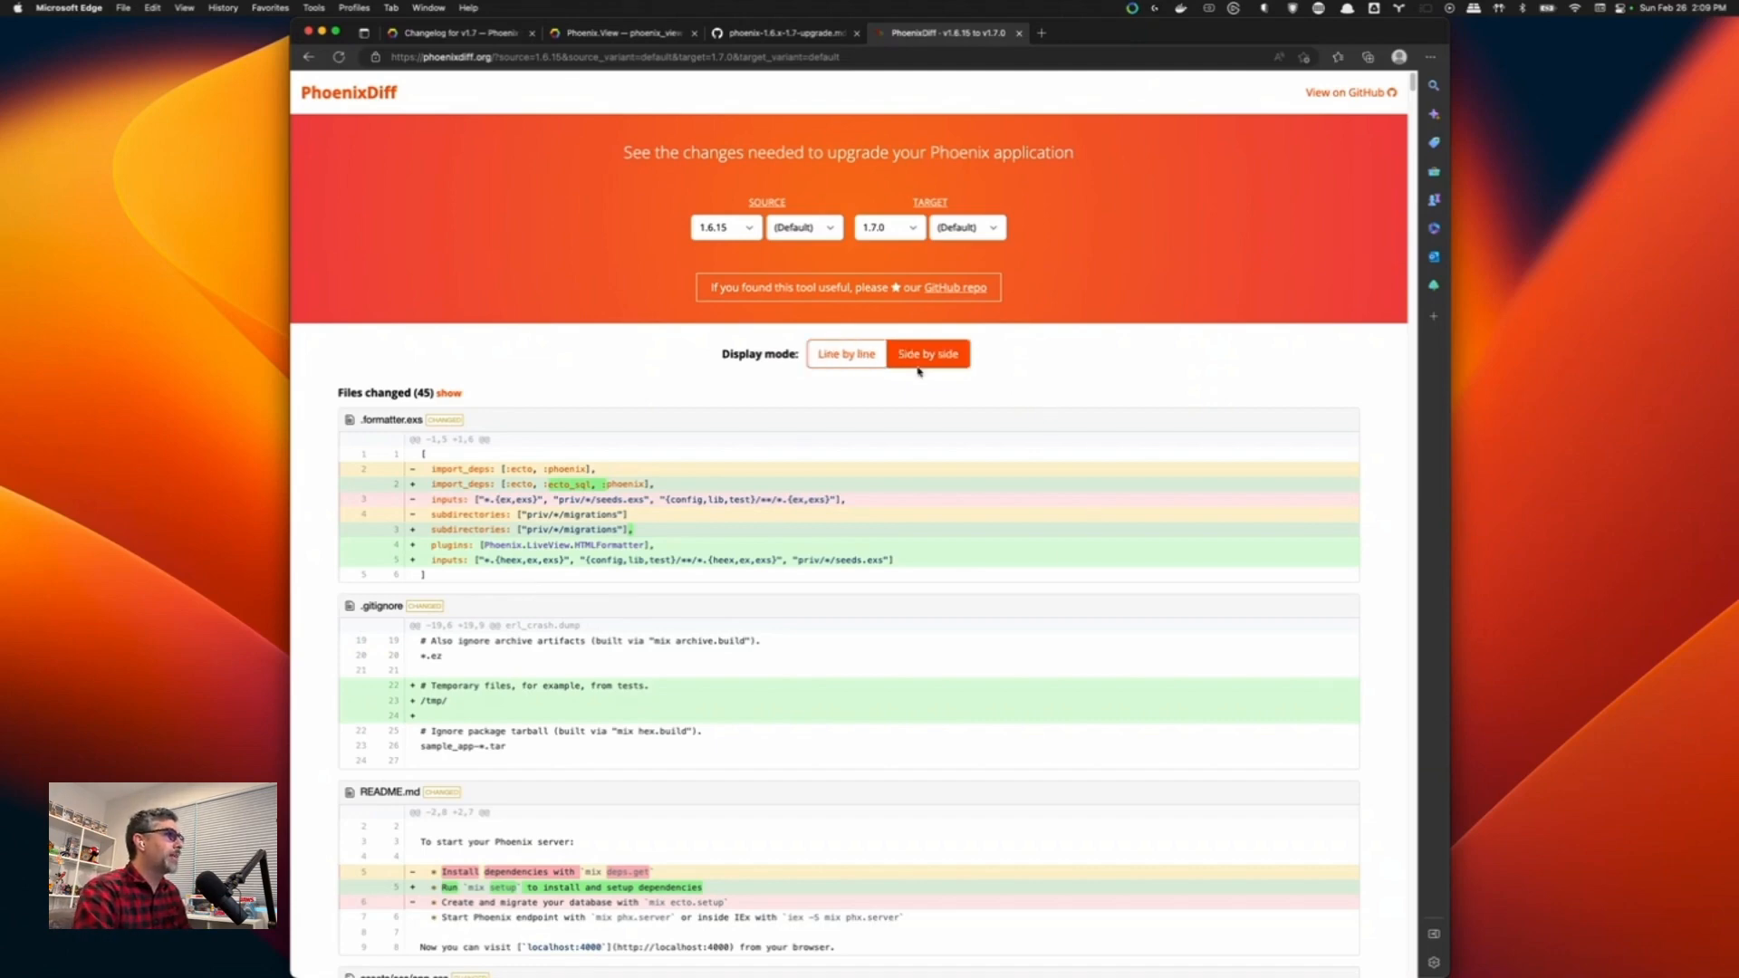
click(927, 353)
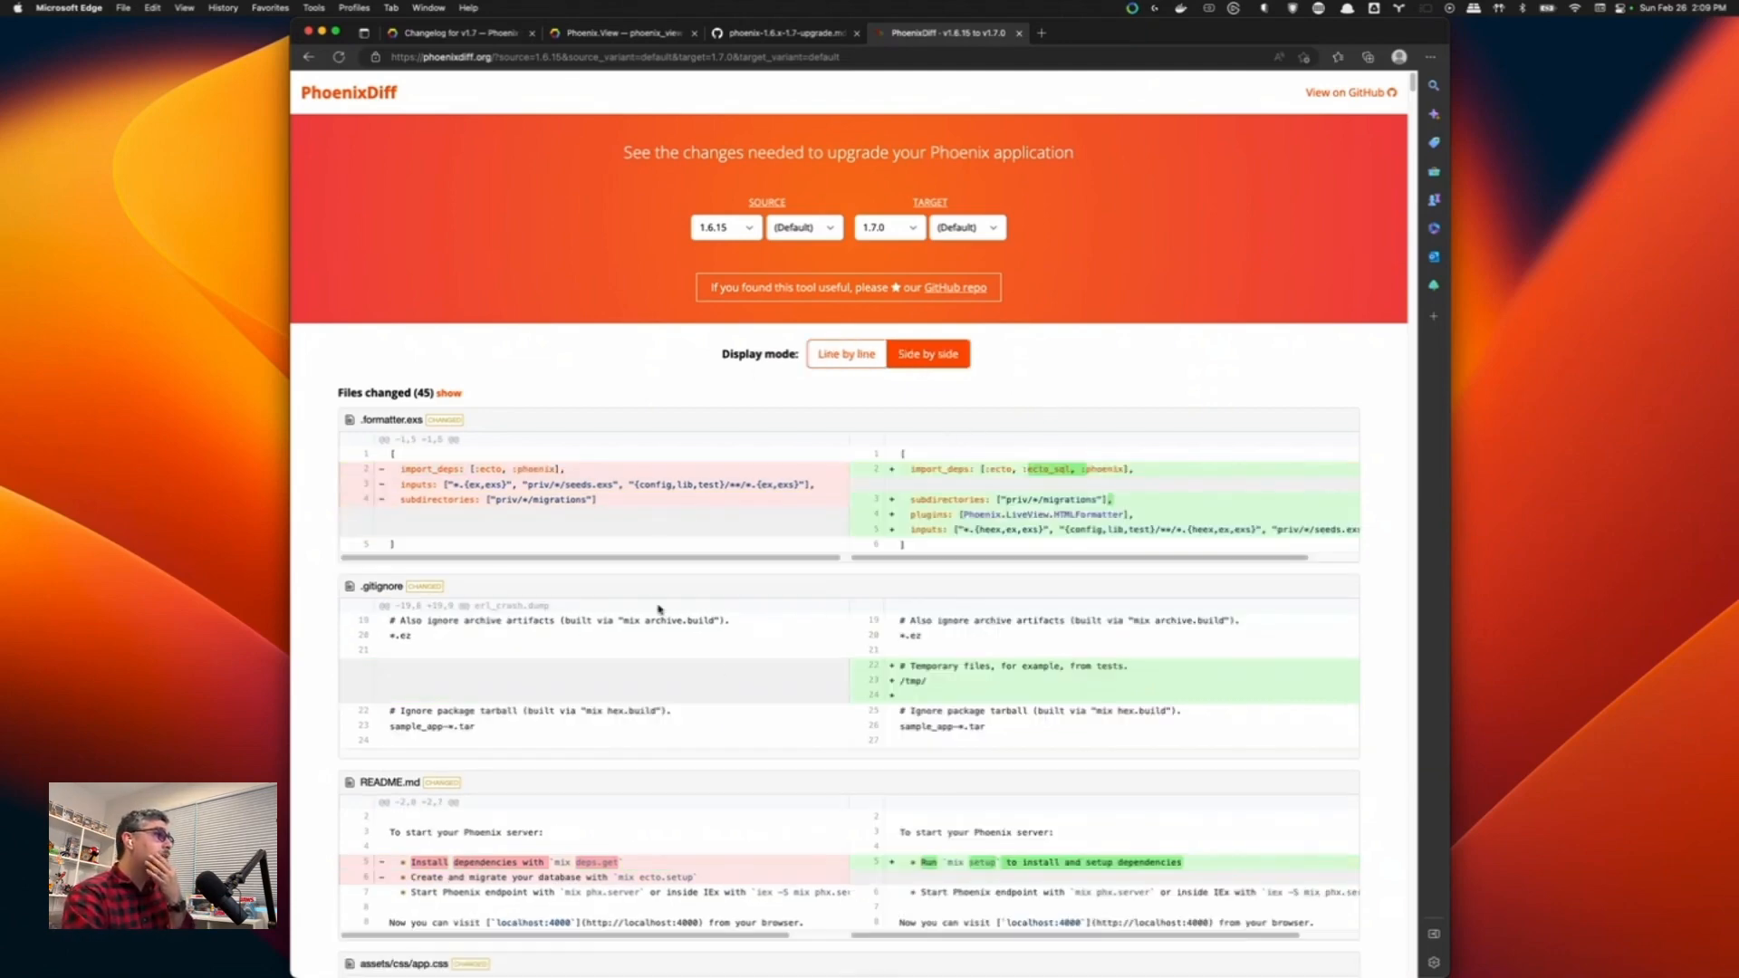
mouse_move(870, 222)
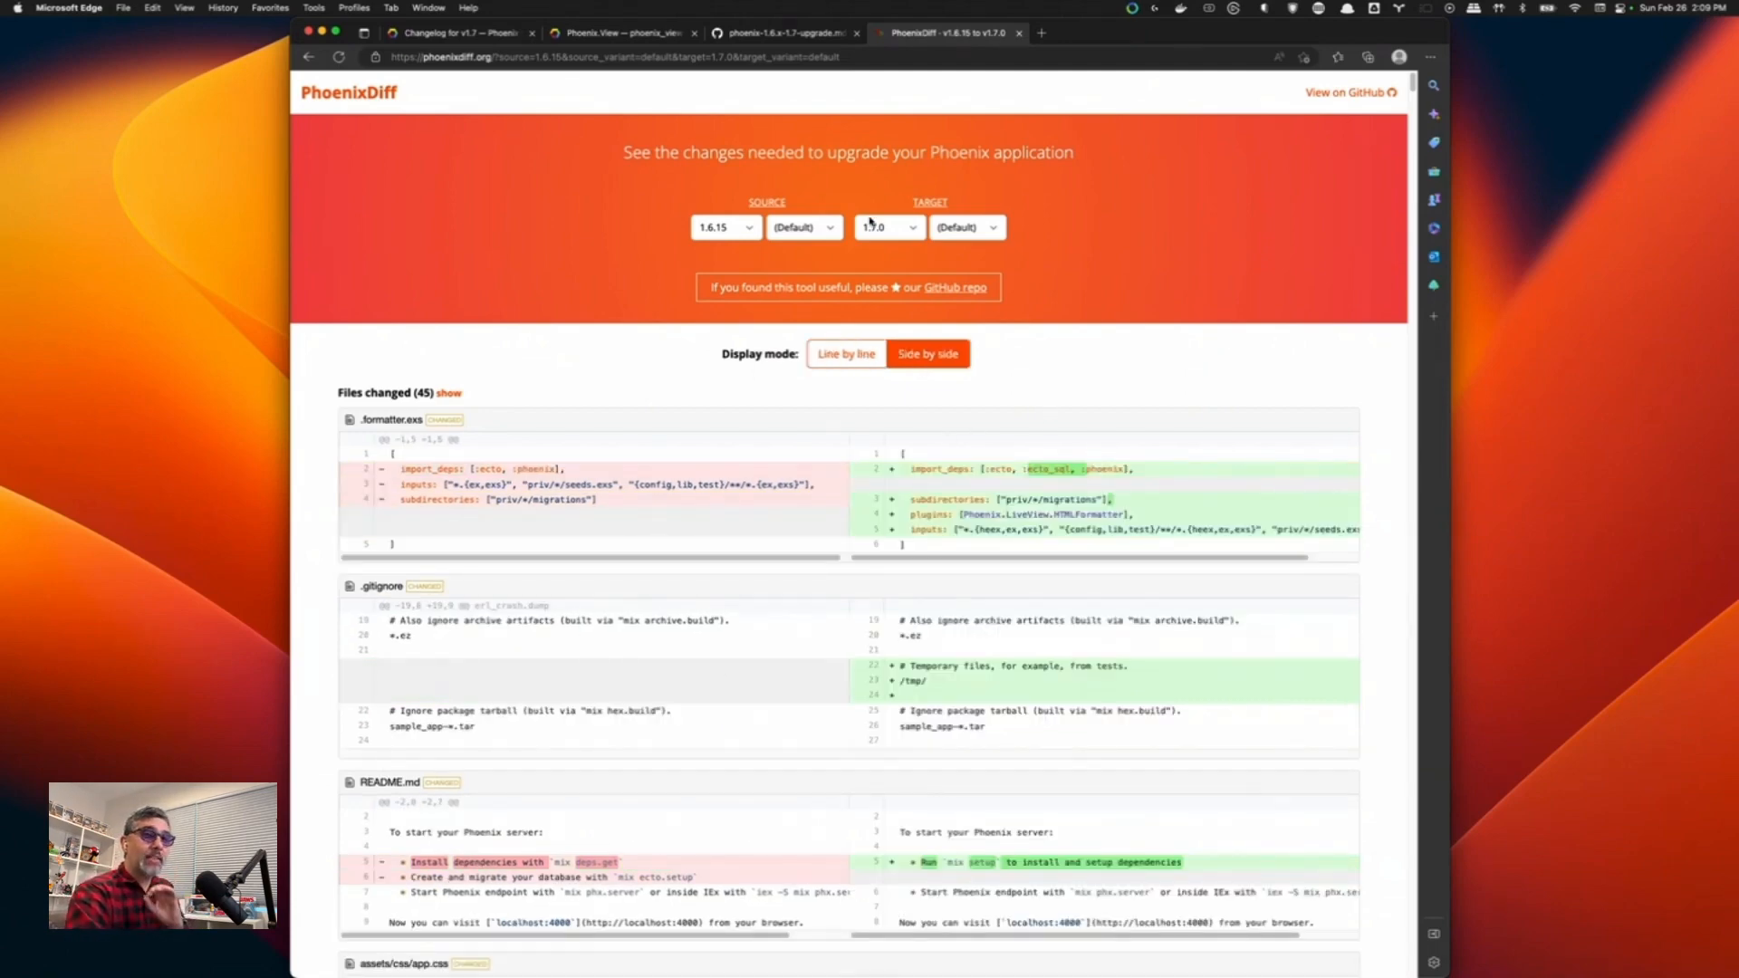
Compare from source version 1.5.9 and highlight the HTMLFormatter plugin in .formatter.exs.
click(725, 227)
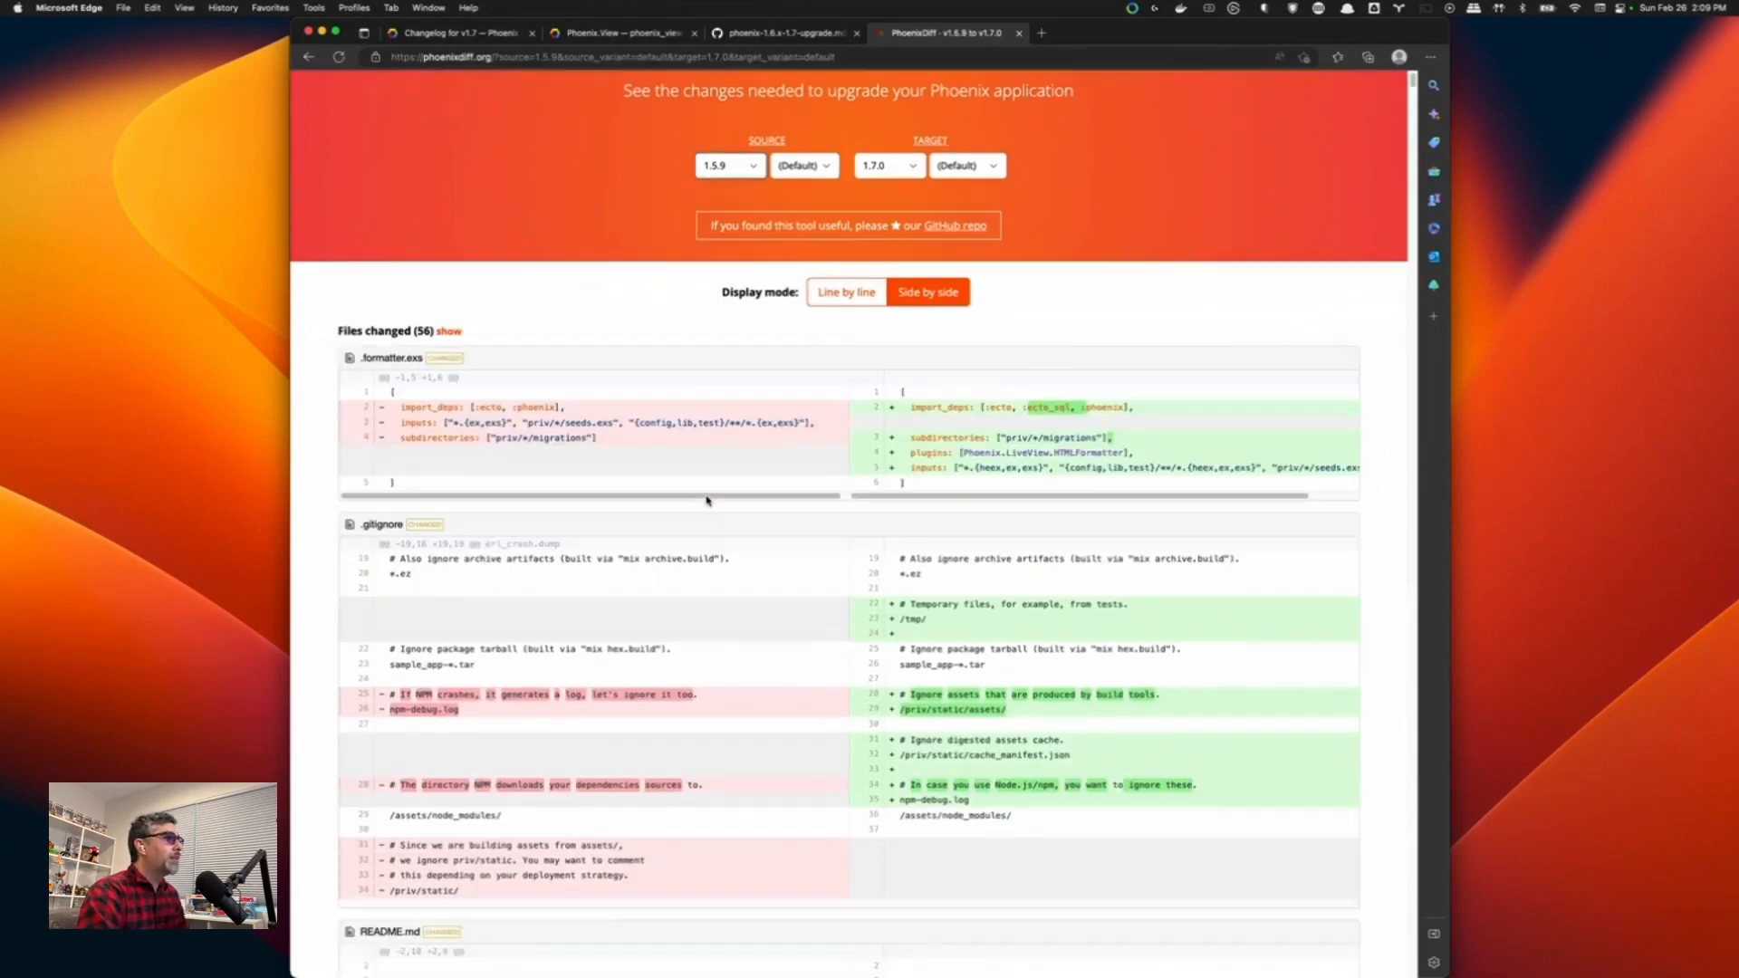
scroll(down, 3)
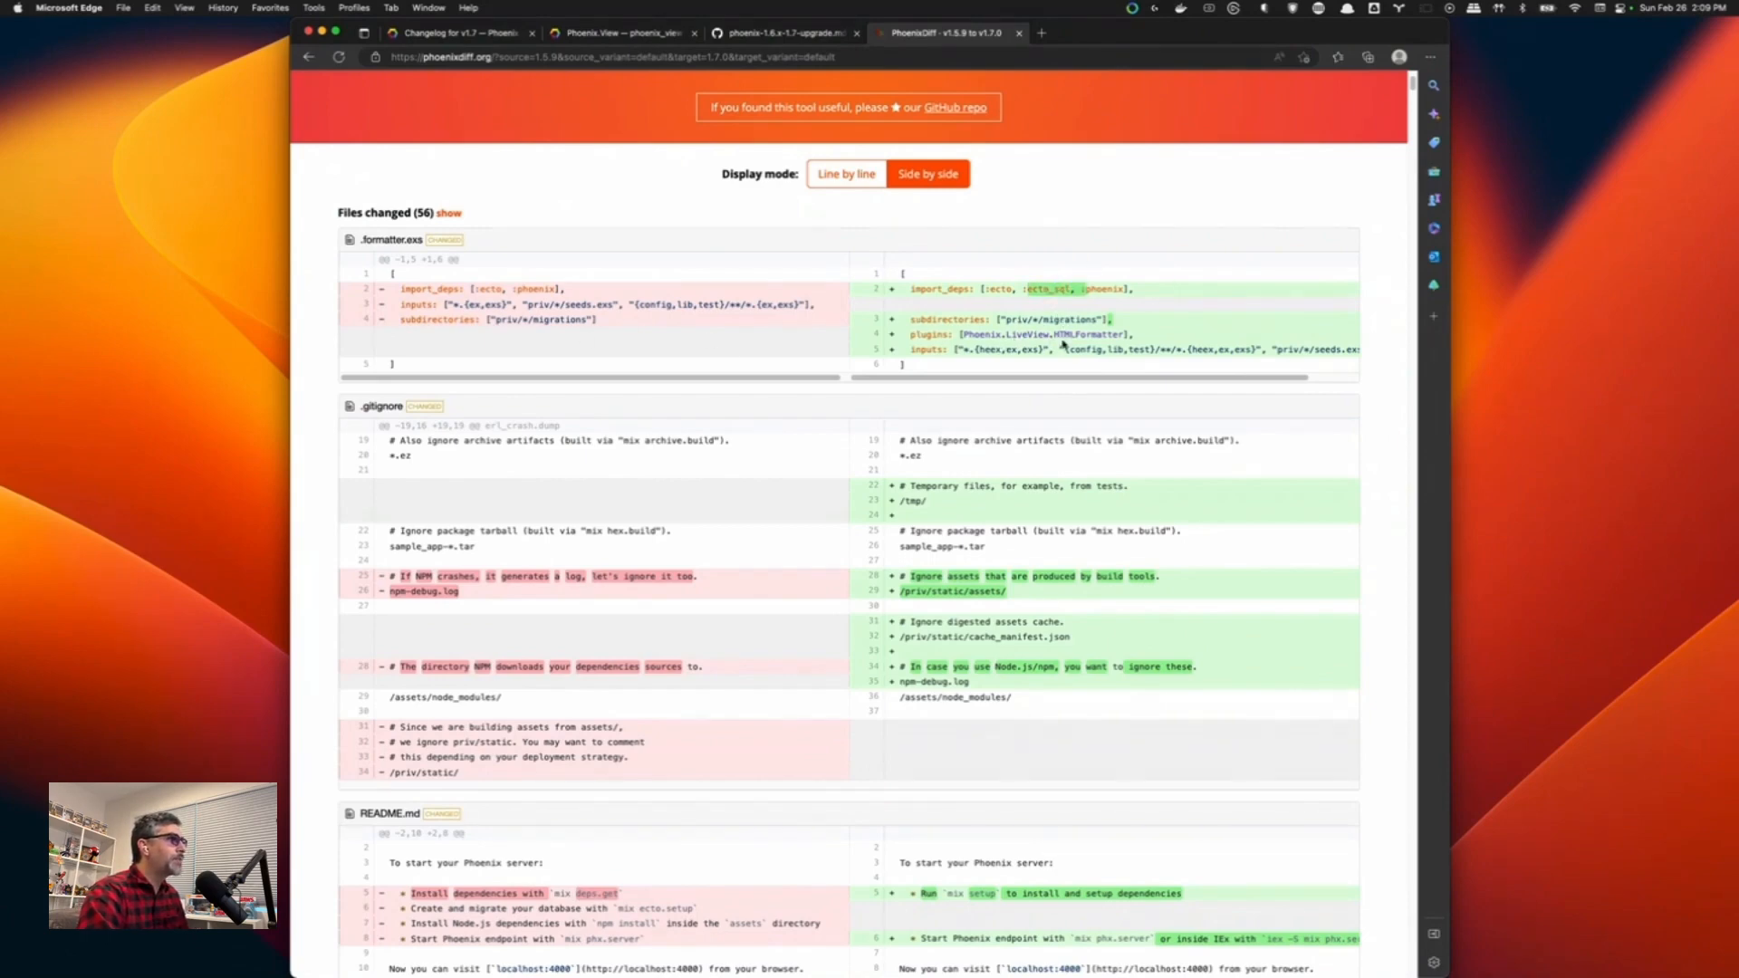
double_click(1042, 335)
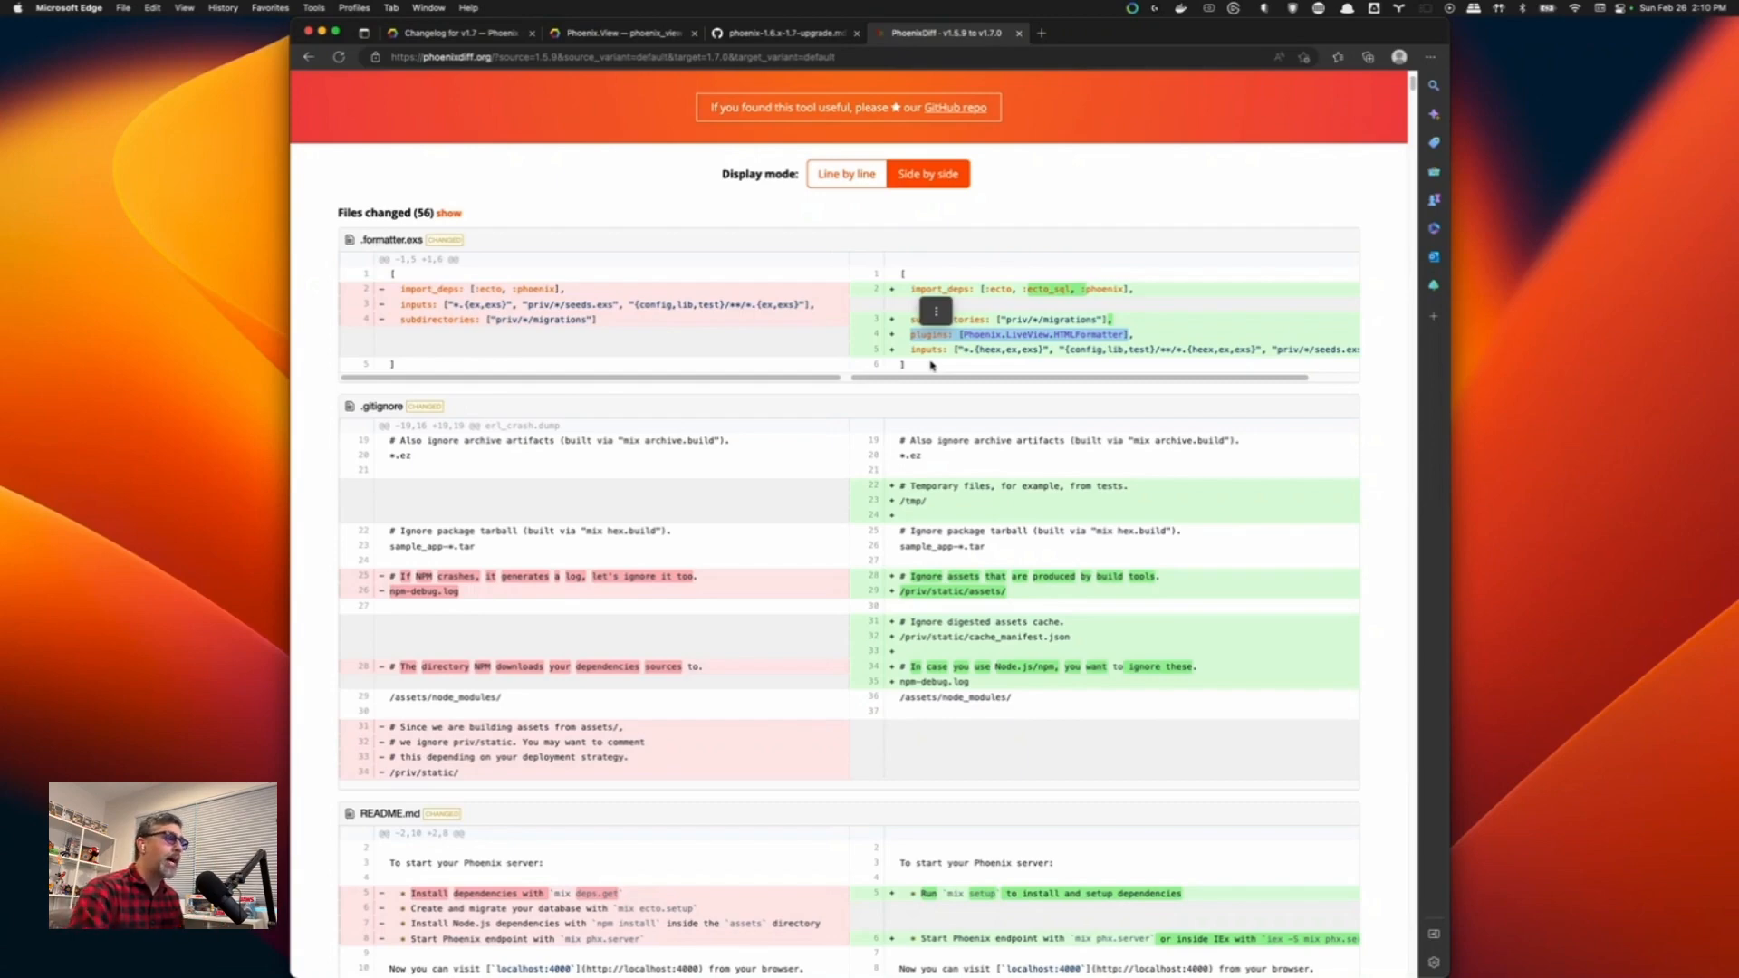
Scroll past deleted phoenix.css to the app.js and new tailwind.config.js diffs.
scroll(down, 3)
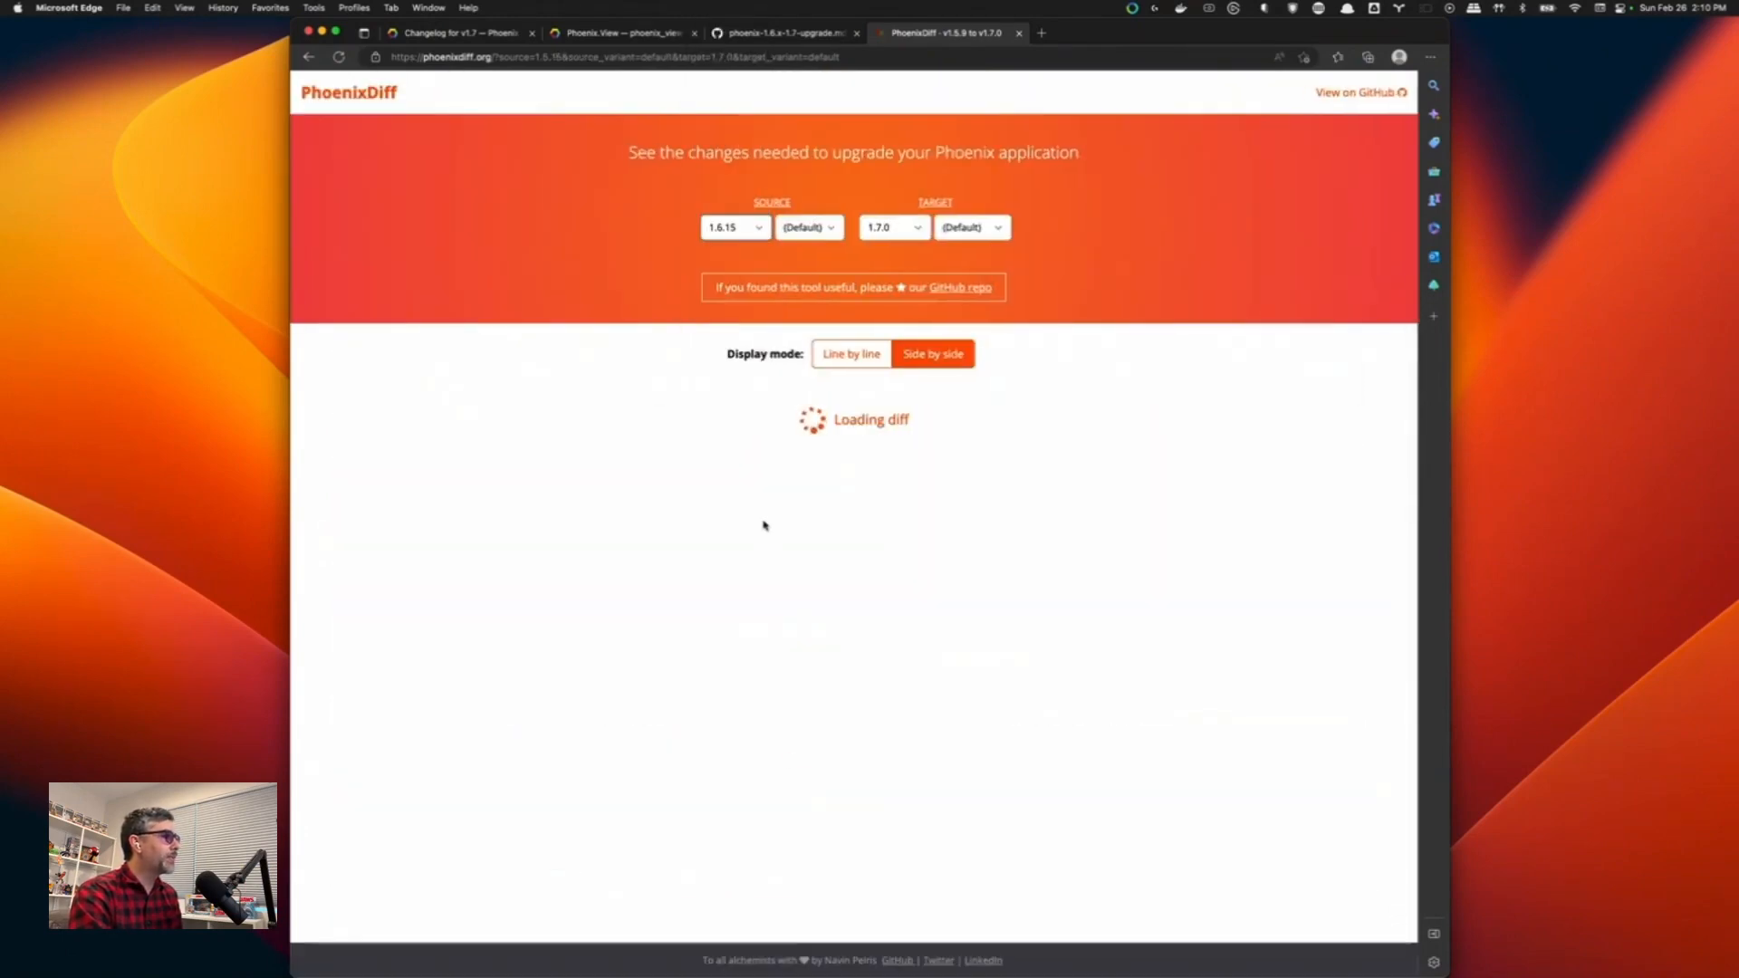
scroll(down, 3)
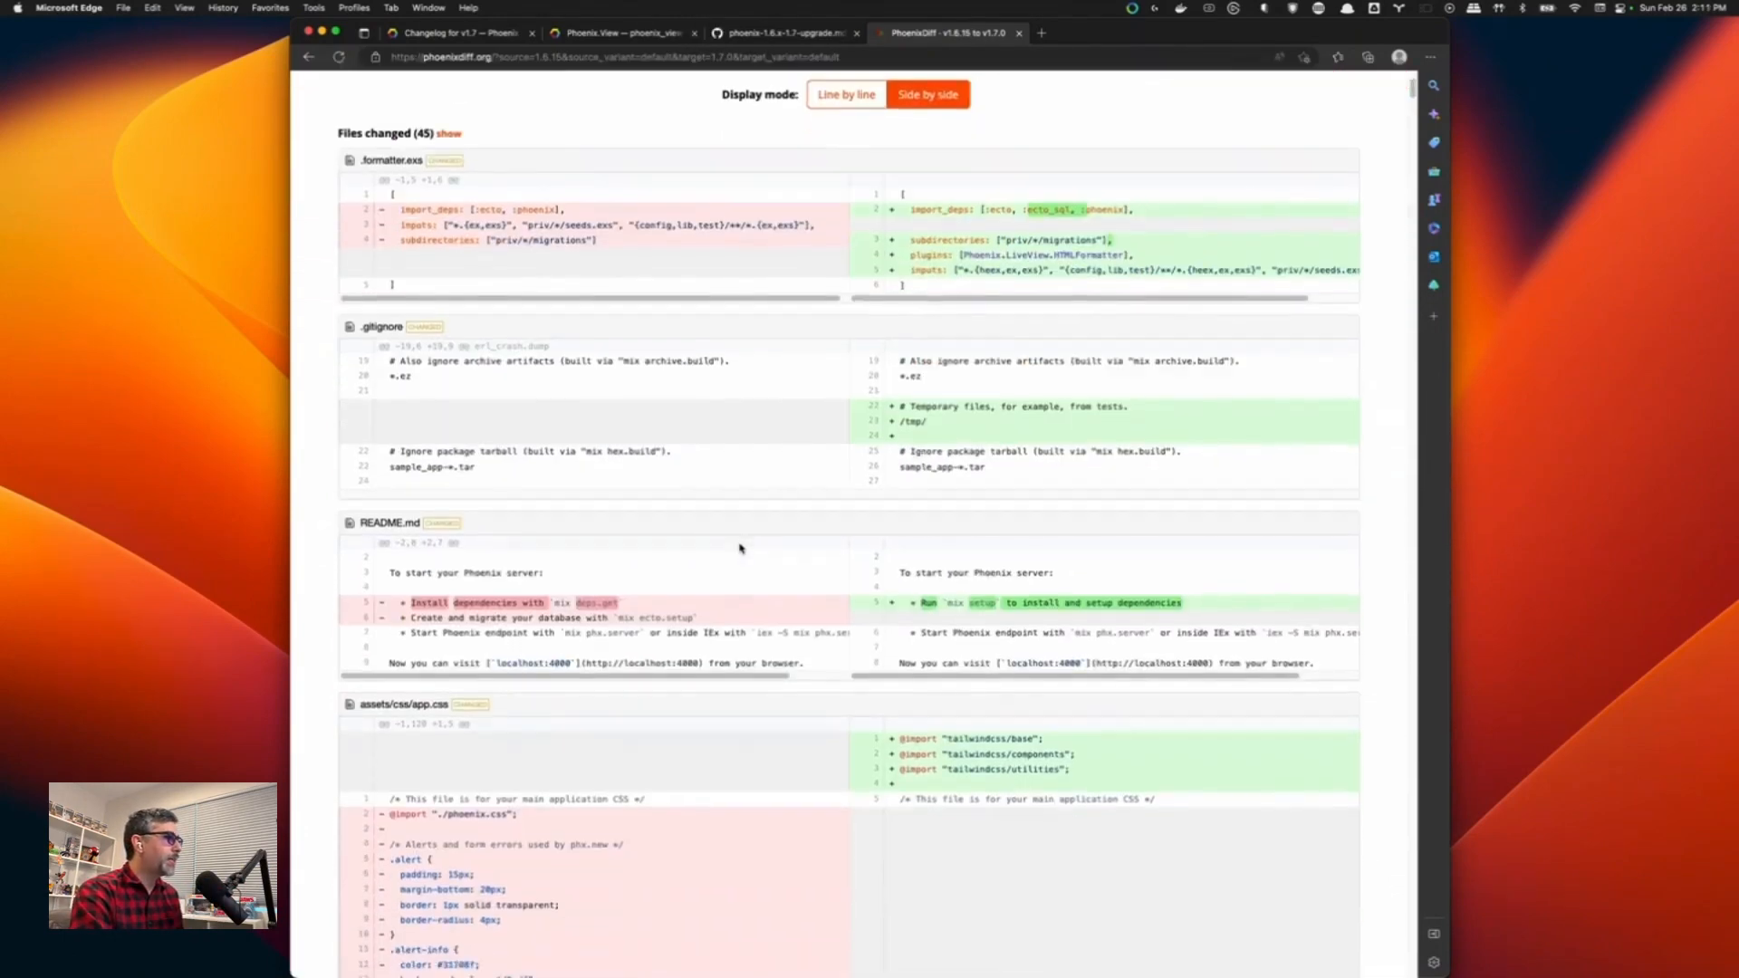
scroll(down, 3)
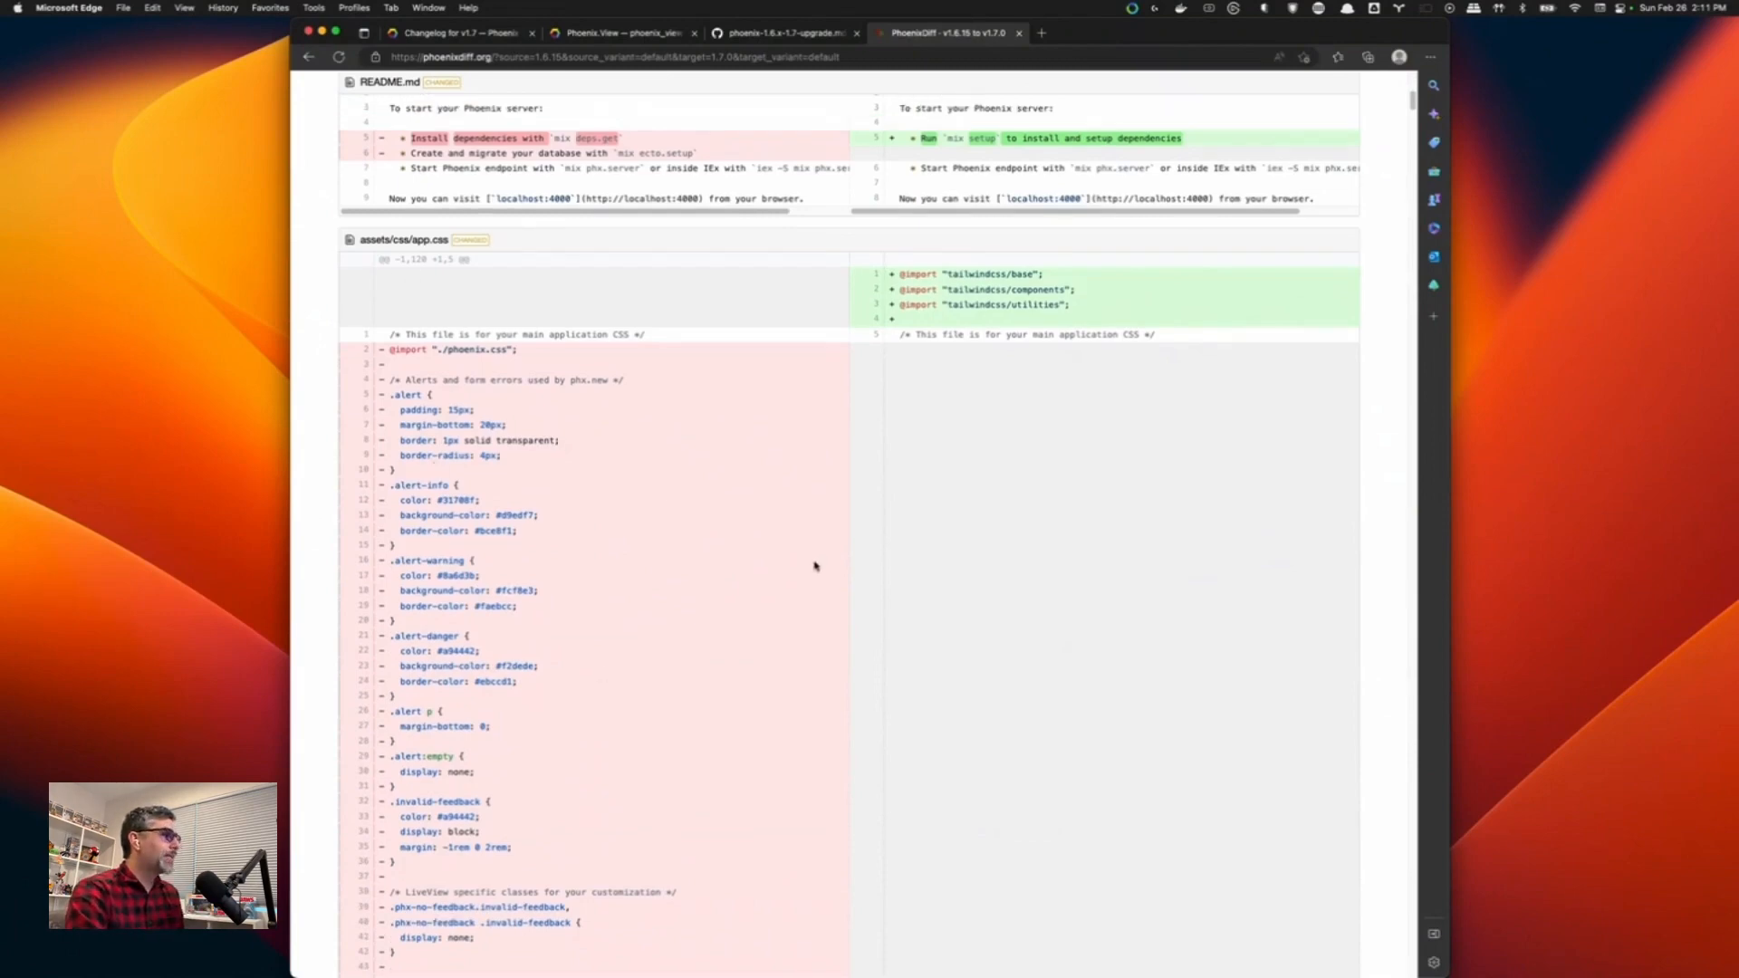
mouse_move(939, 603)
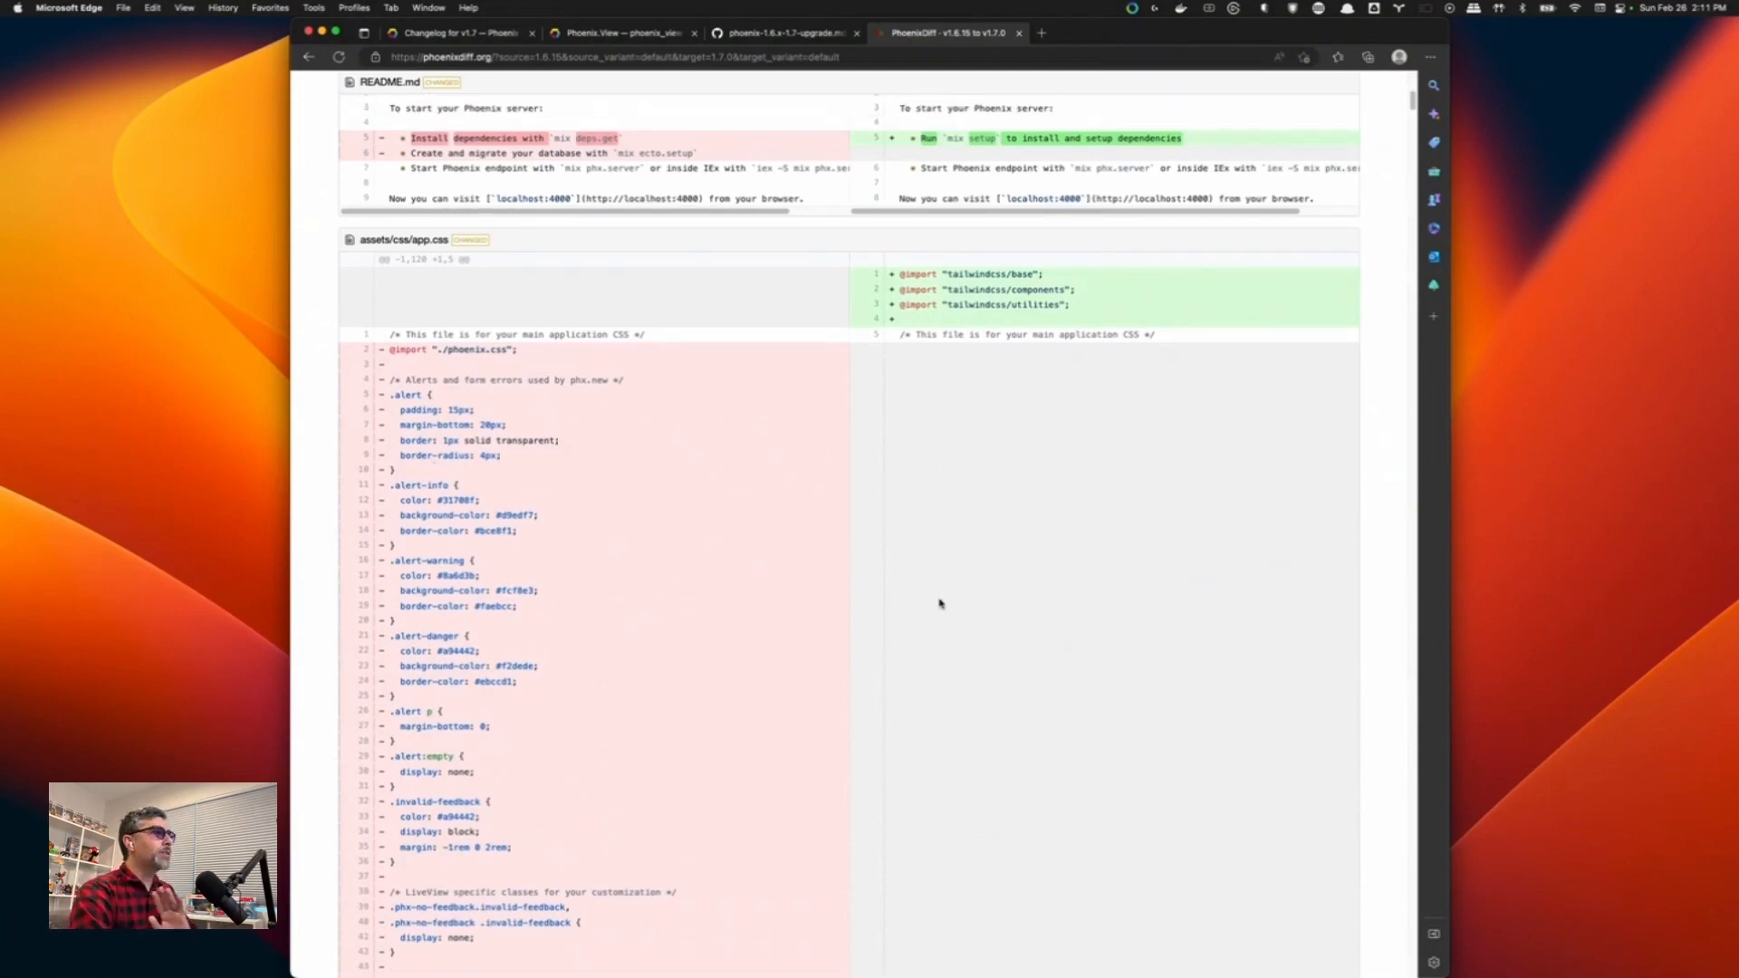
scroll(down, 3)
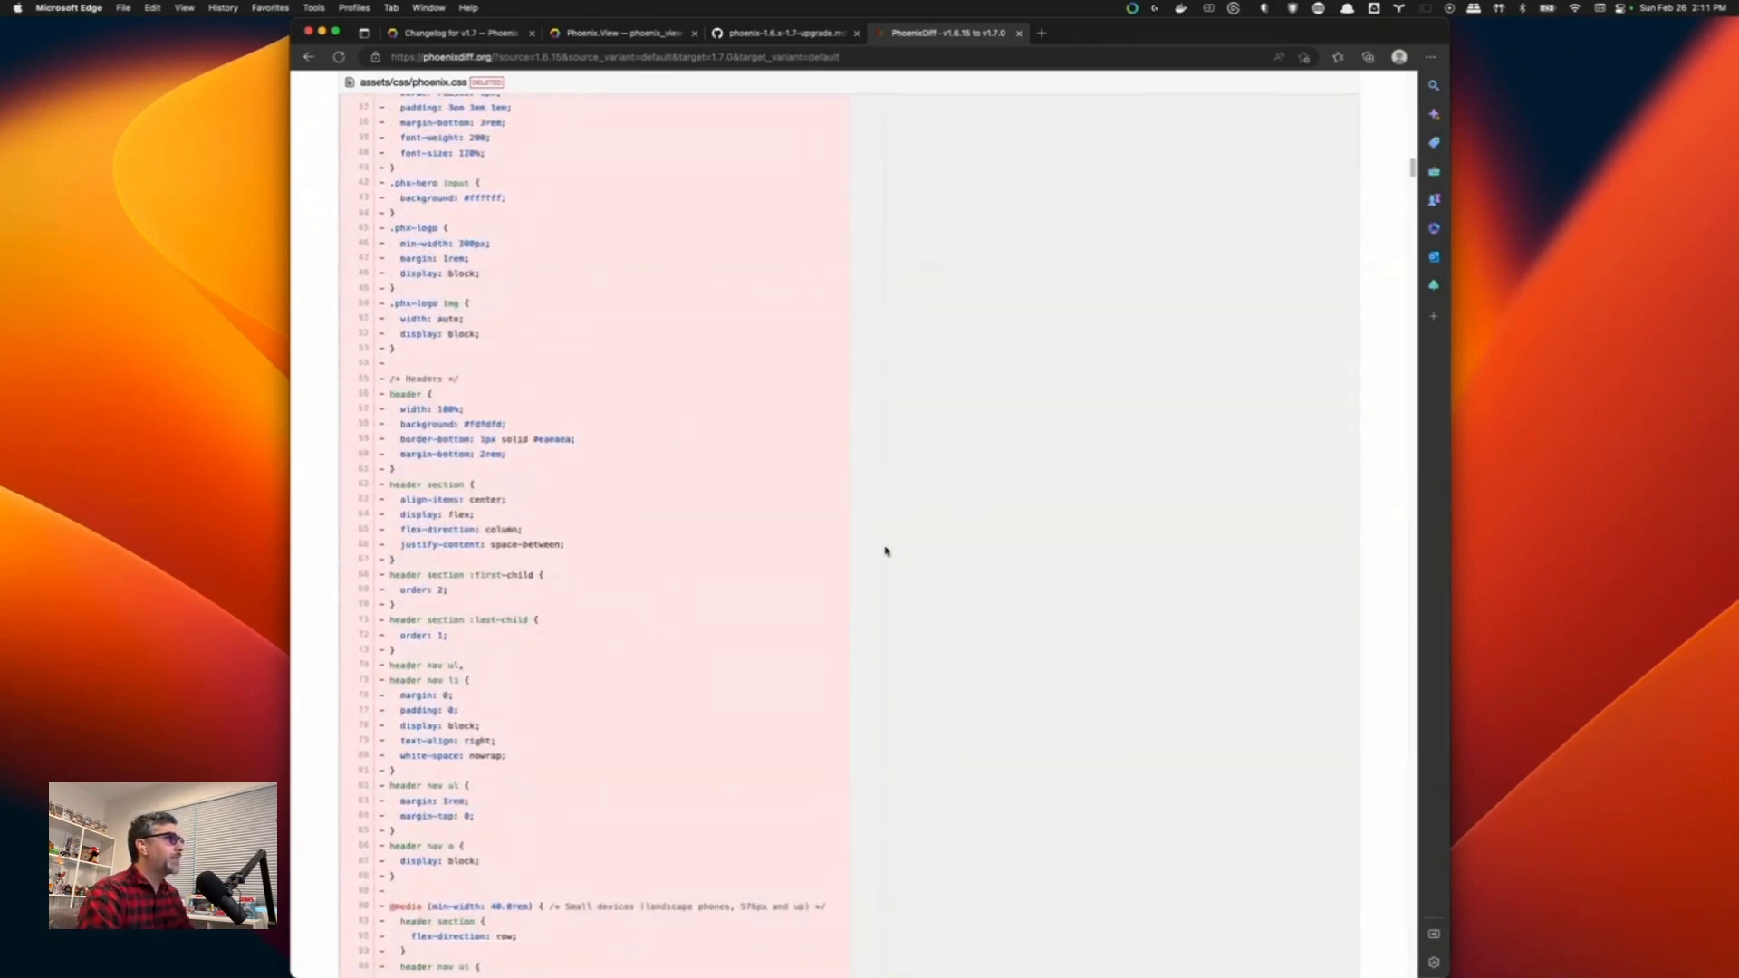
scroll(down, 3)
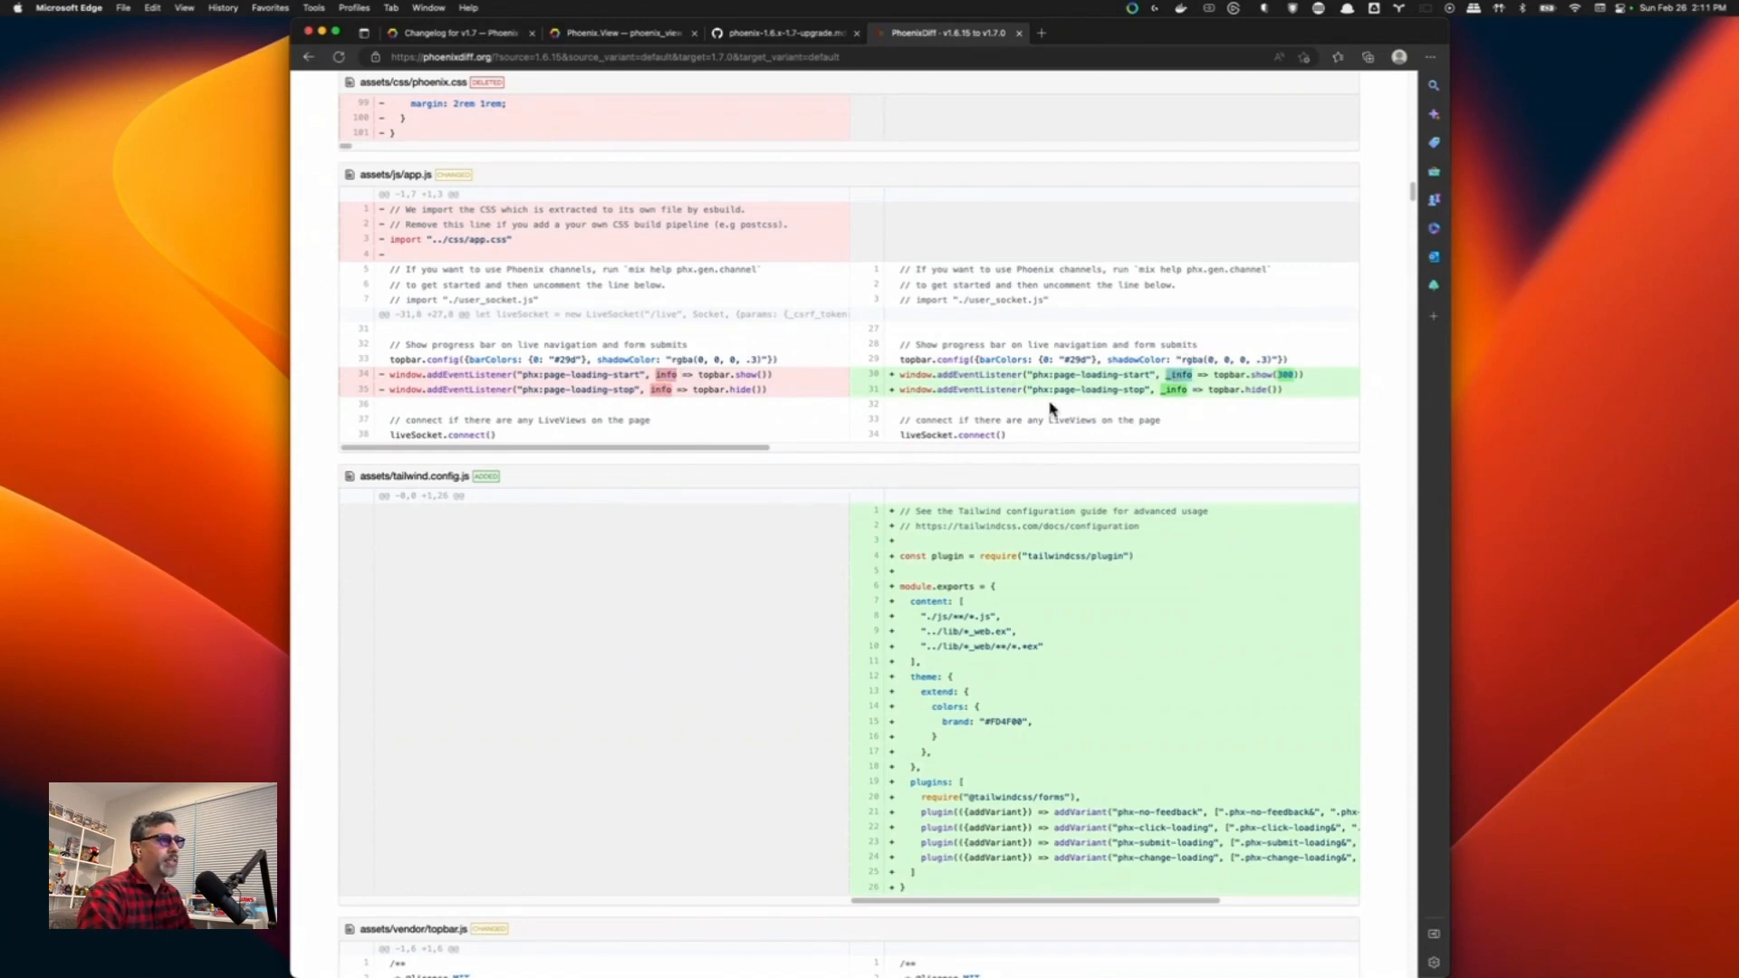
Scroll through tailwind.config.js to the topbar.js delay timer and config/config.exs diffs.
scroll(down, 3)
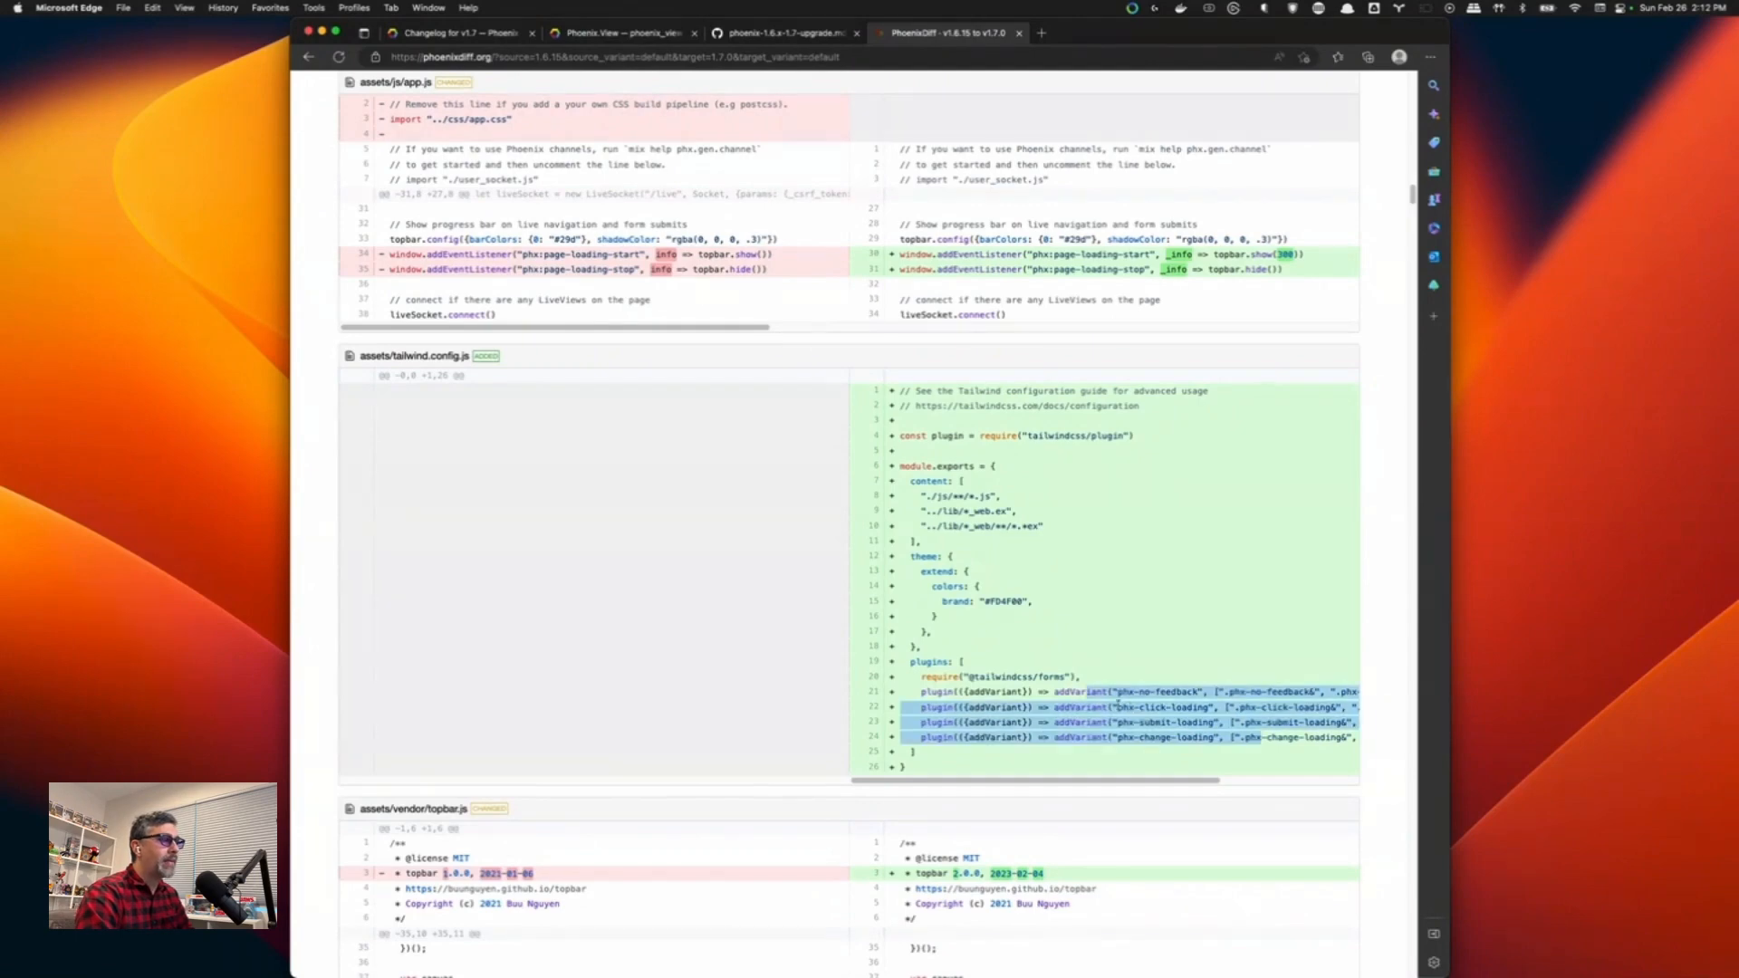
scroll(down, 3)
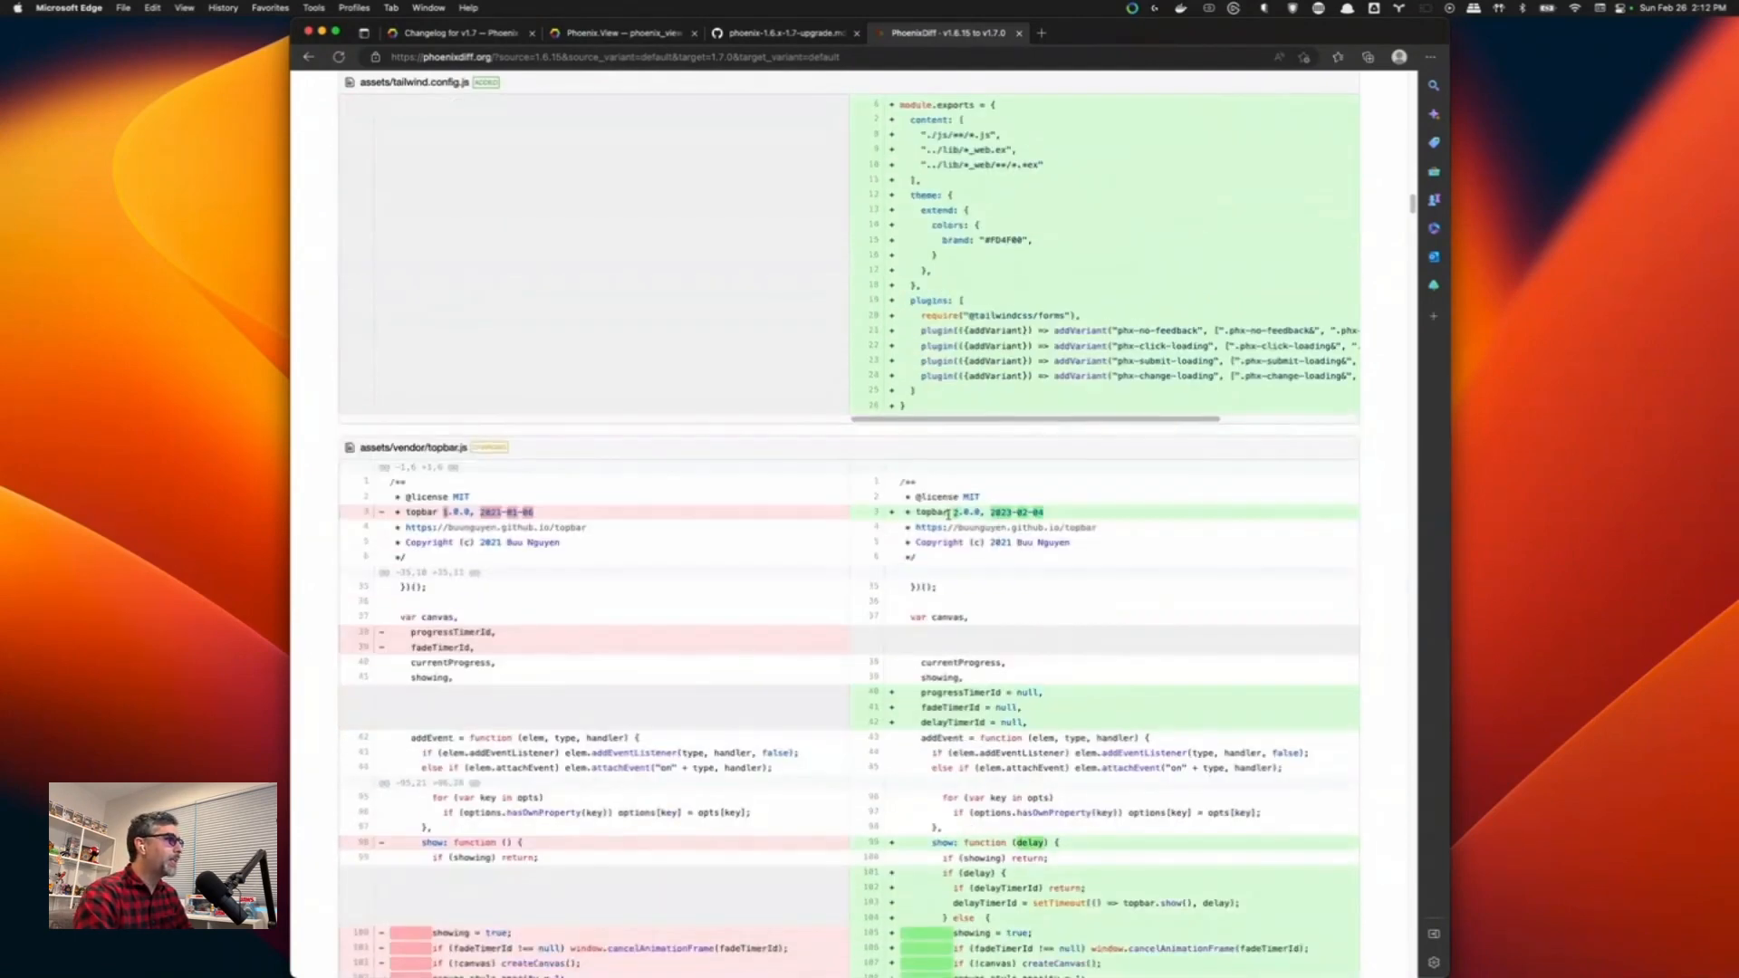
scroll(down, 3)
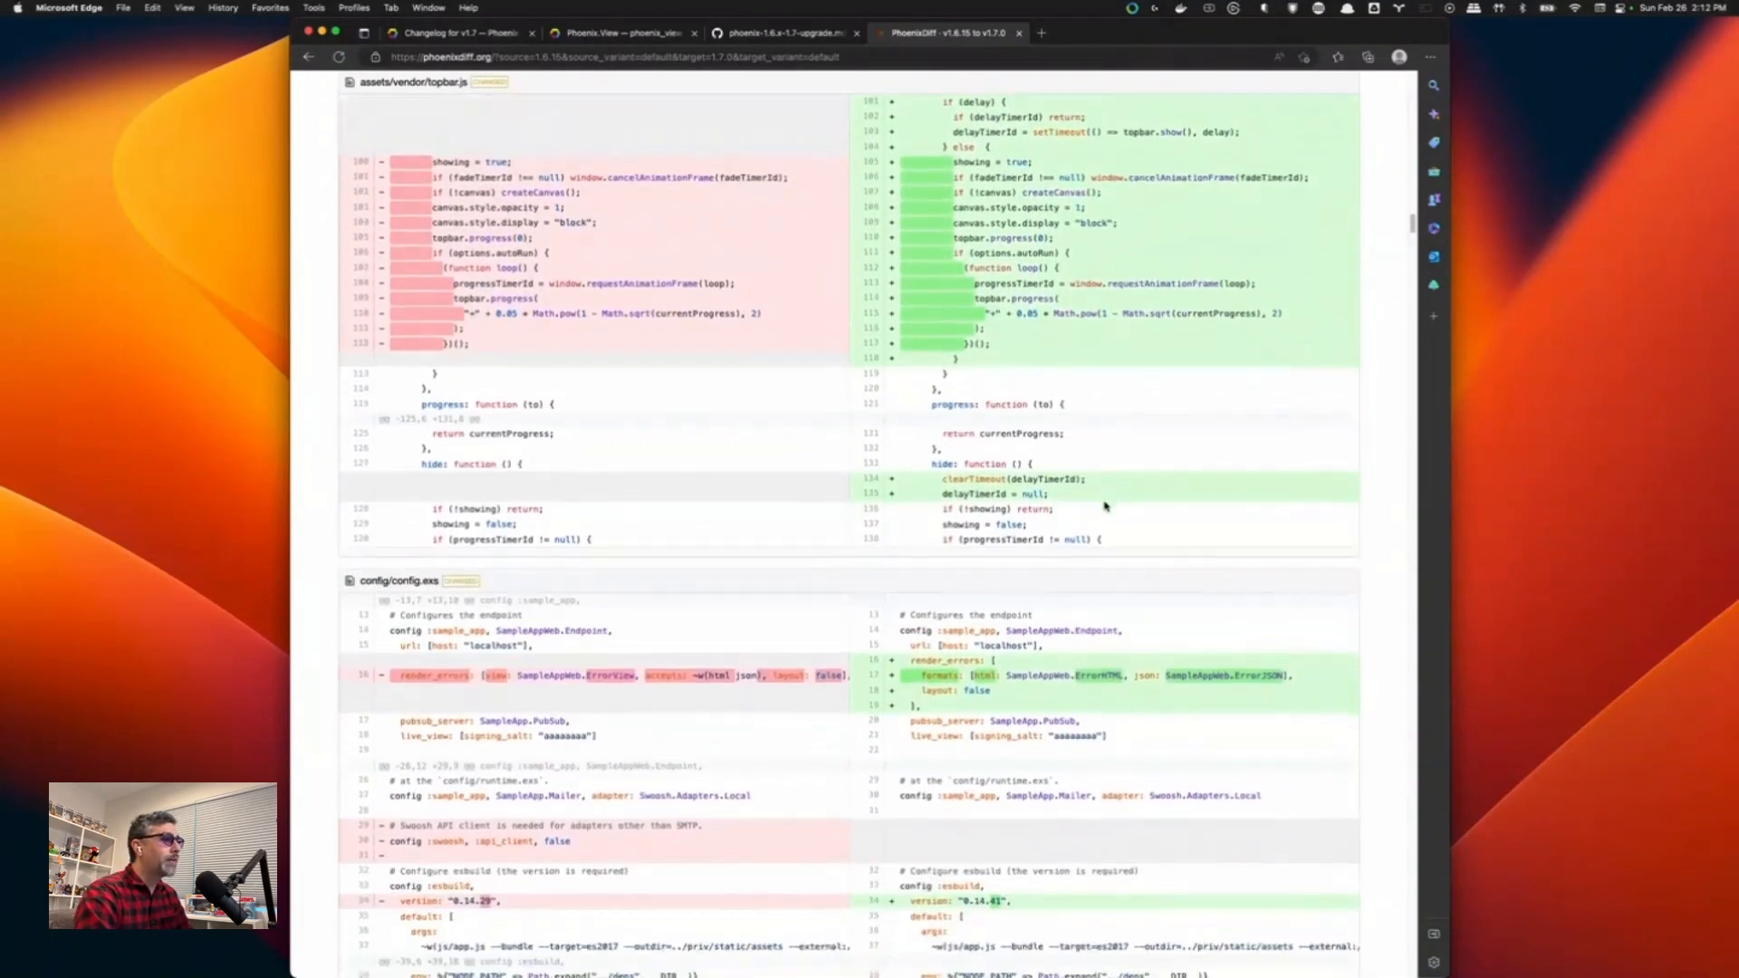
Scroll past config/dev.exs, prod.exs and runtime.exs to the new core_components.ex.
scroll(down, 3)
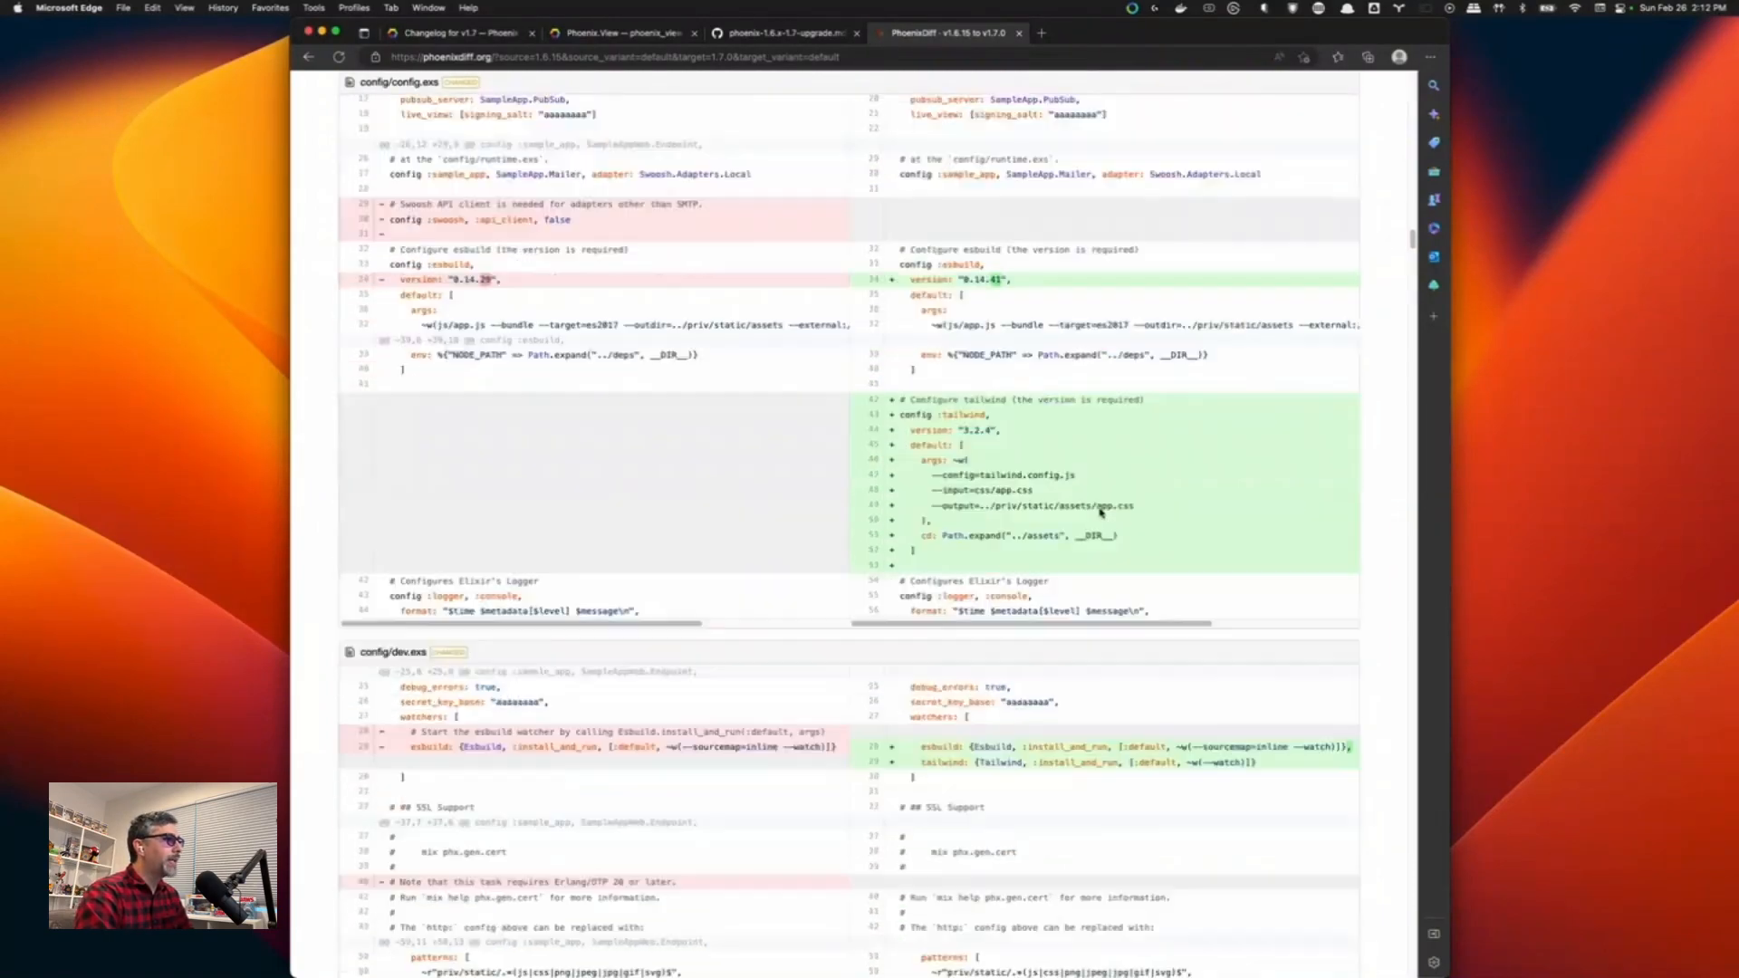
scroll(down, 3)
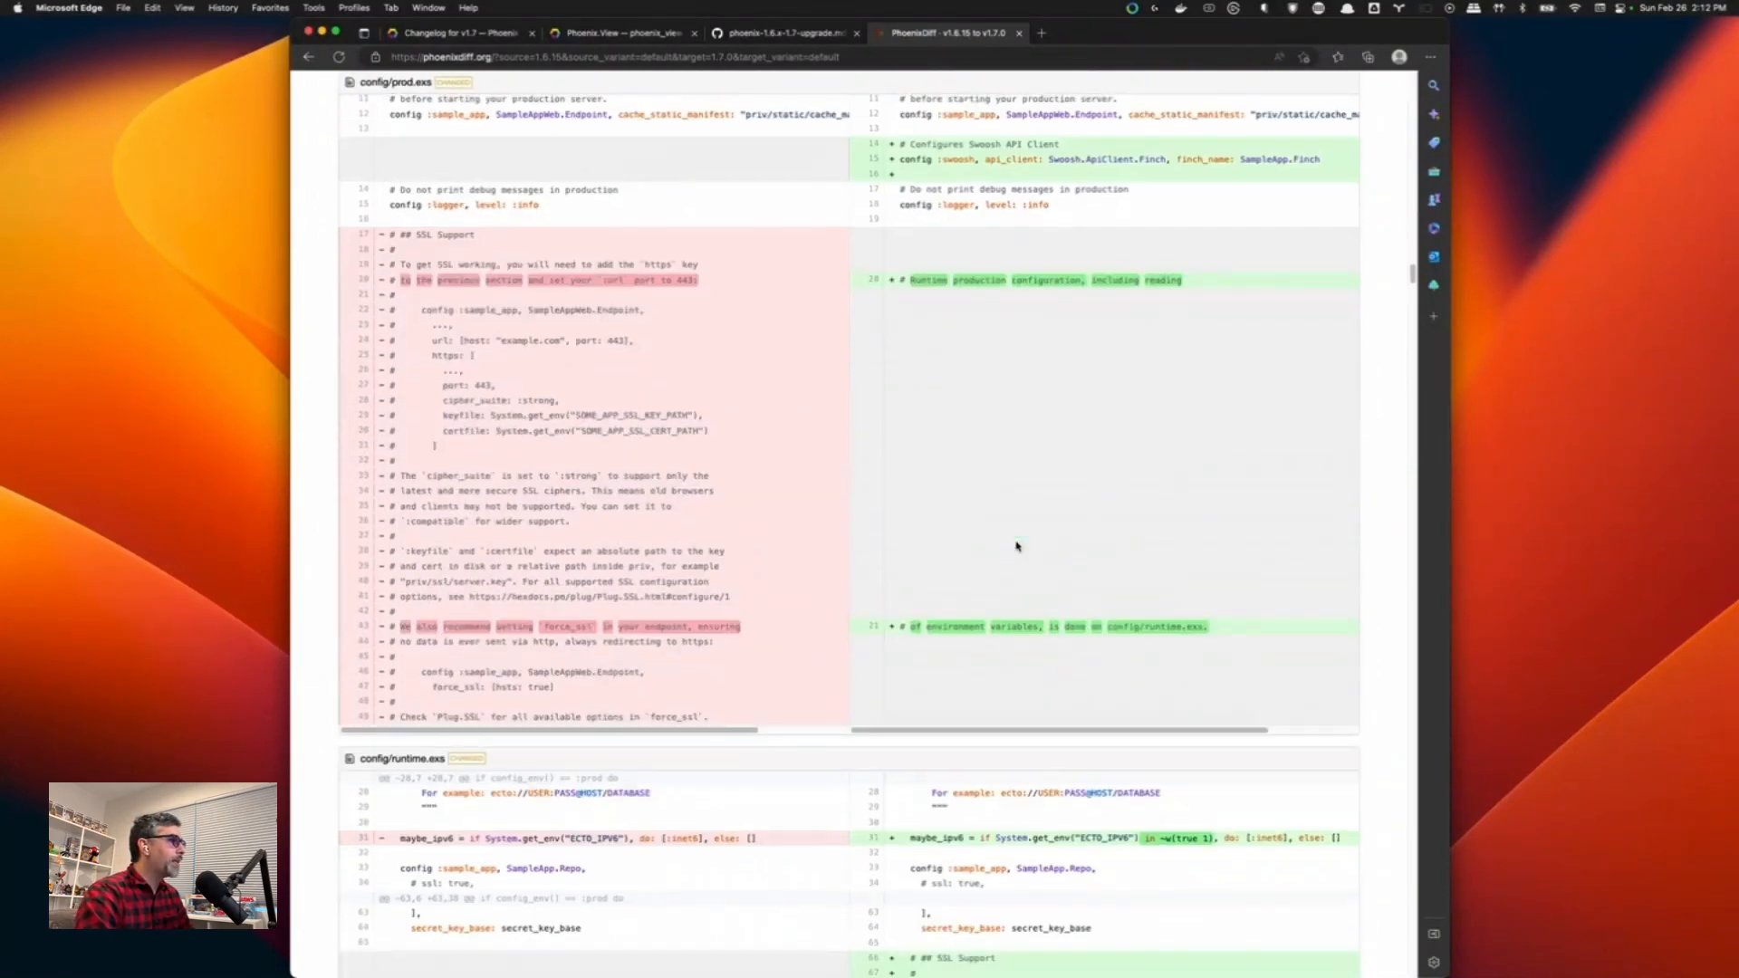
scroll(down, 3)
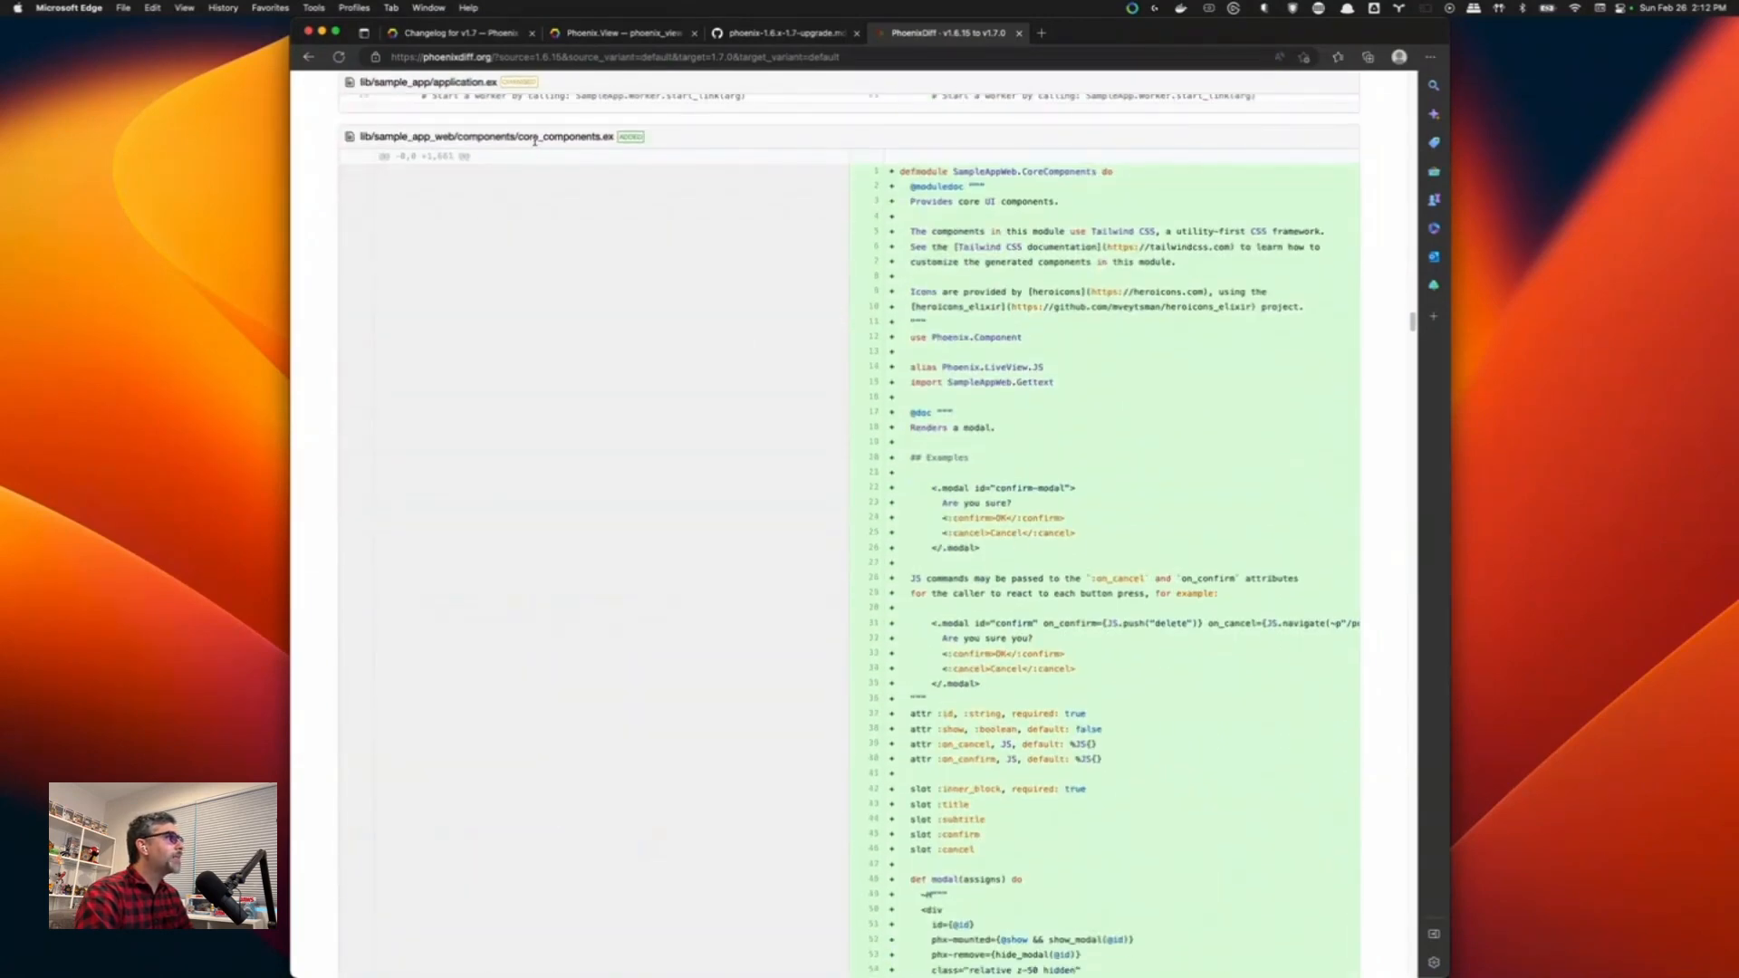
Highlight the core_components.ex file name and read its modal attributes, slots and markup.
double_click(563, 135)
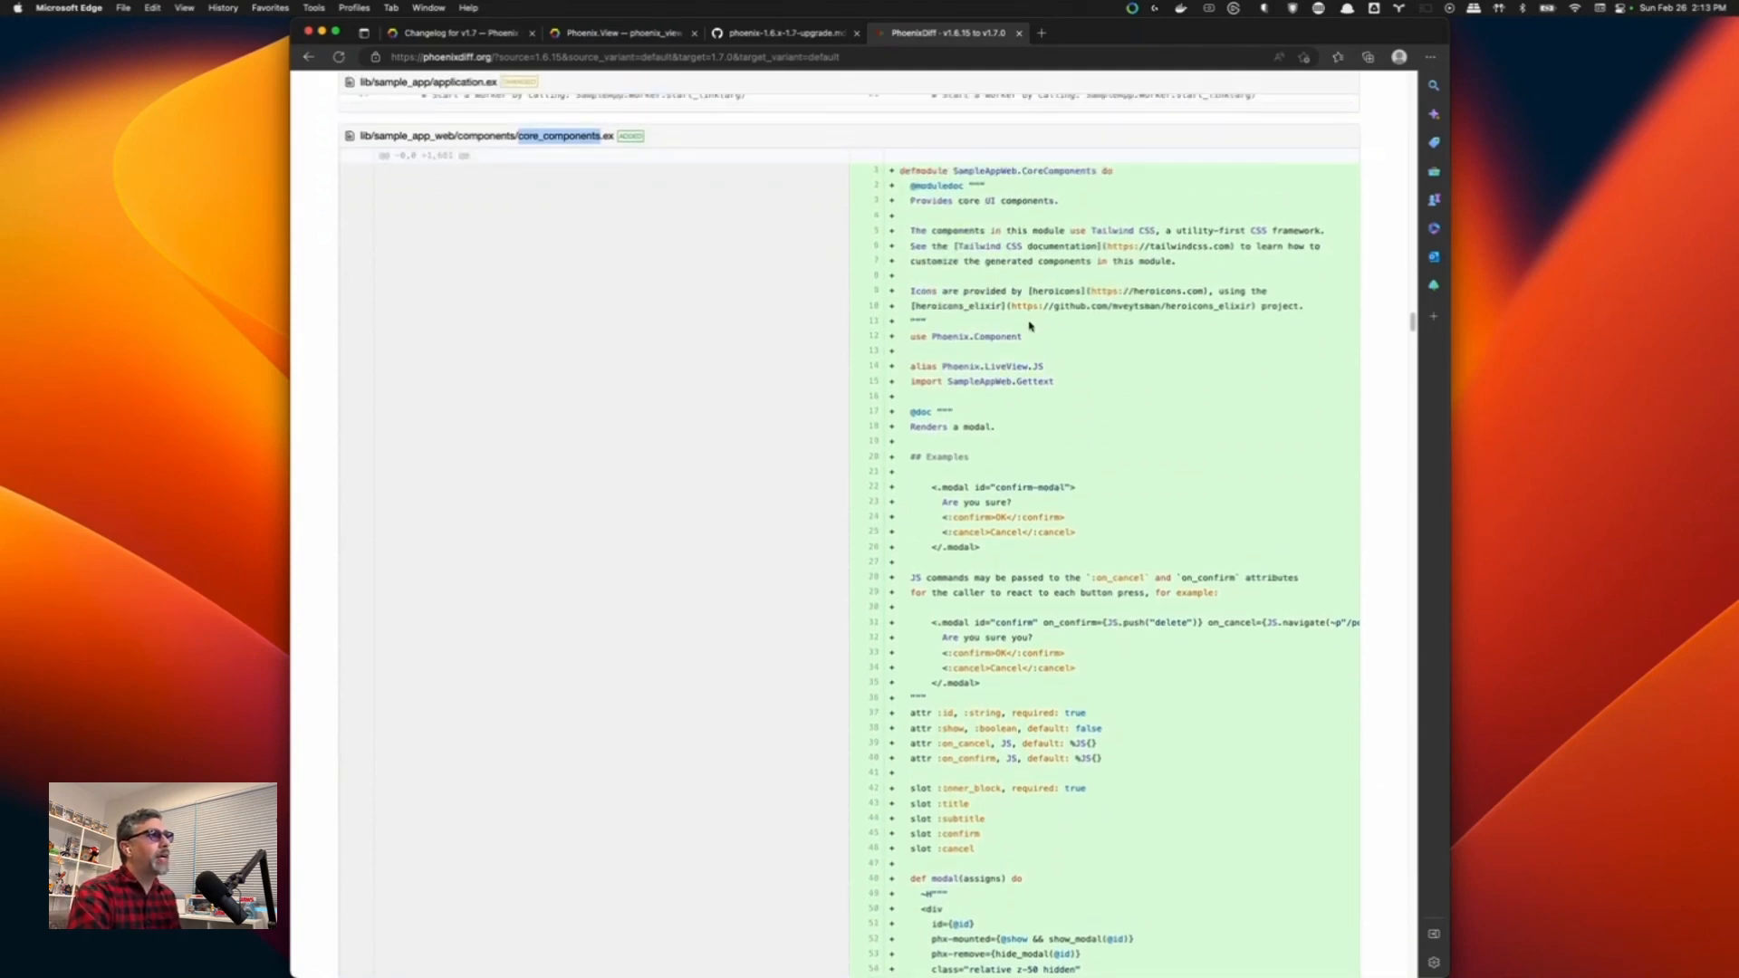
scroll(down, 3)
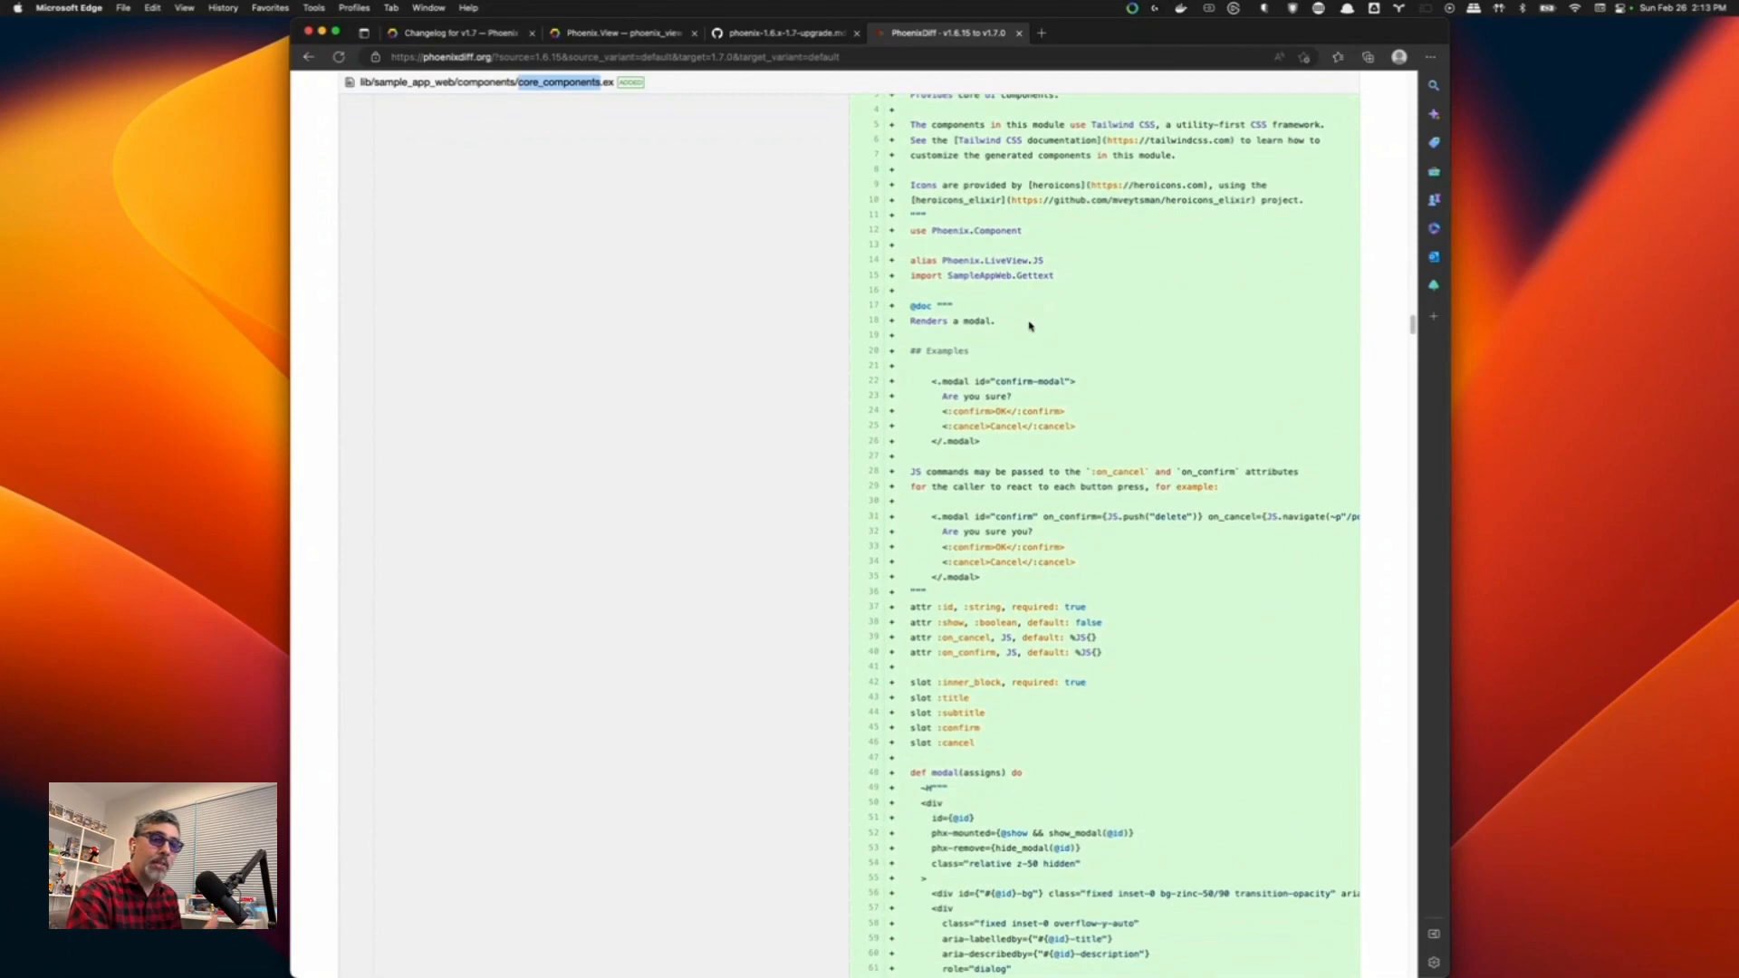
scroll(down, 3)
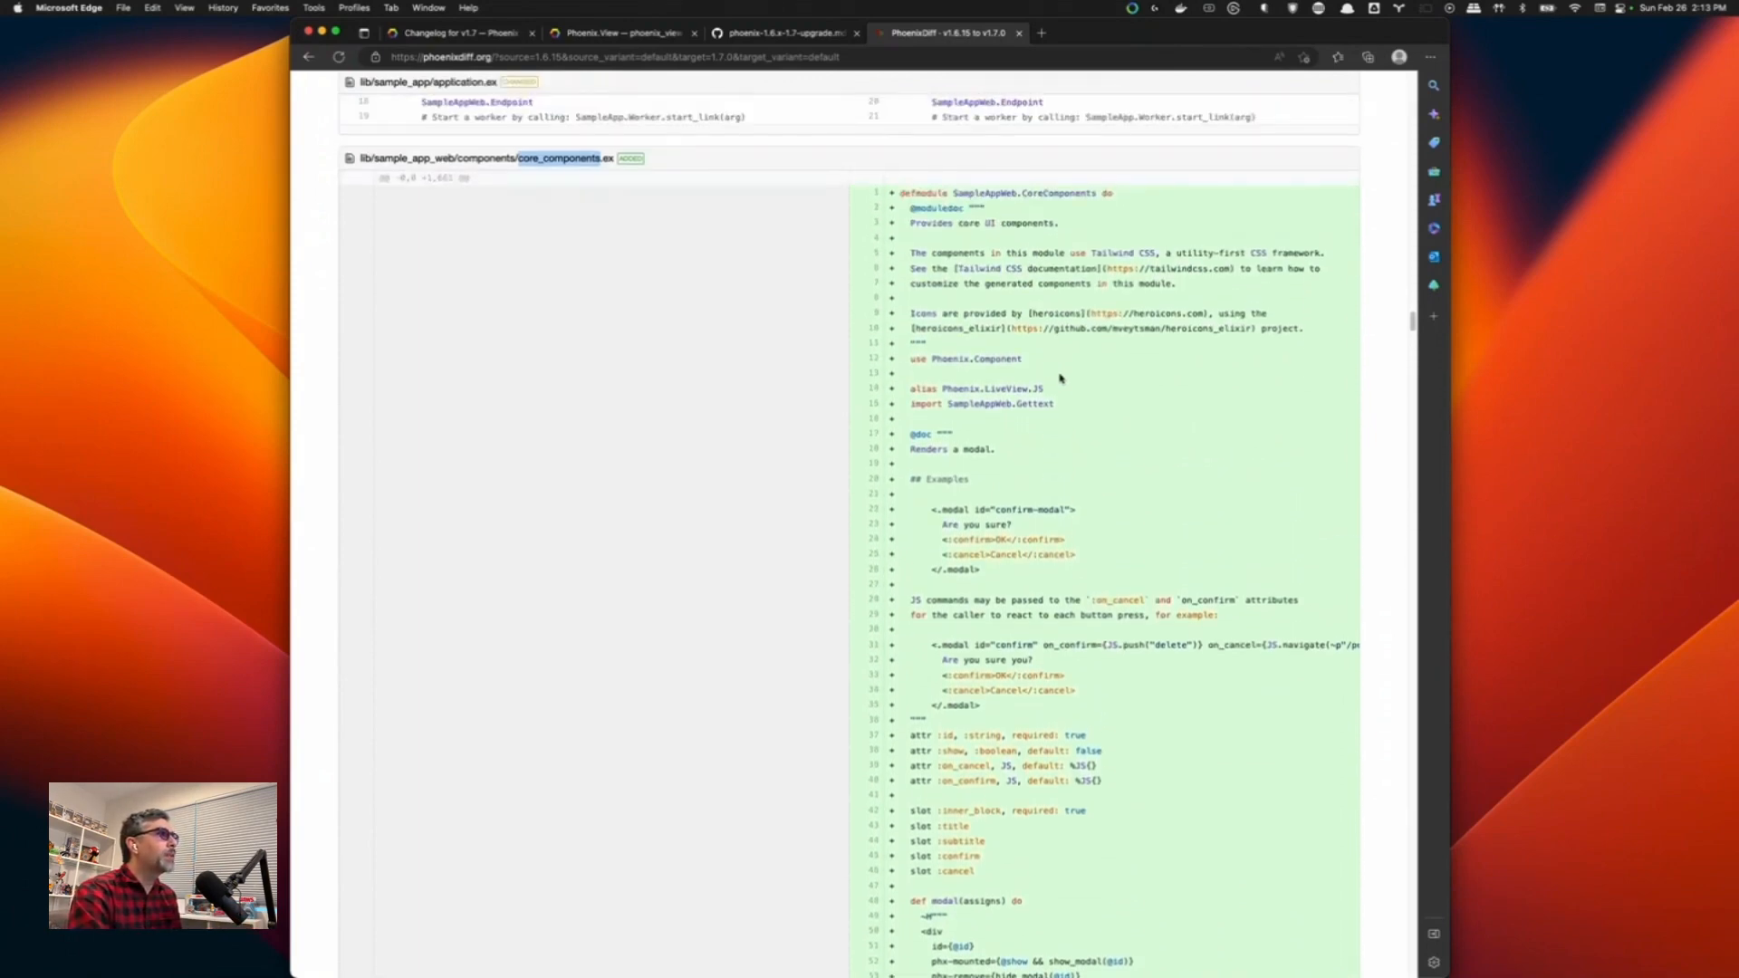
scroll(down, 3)
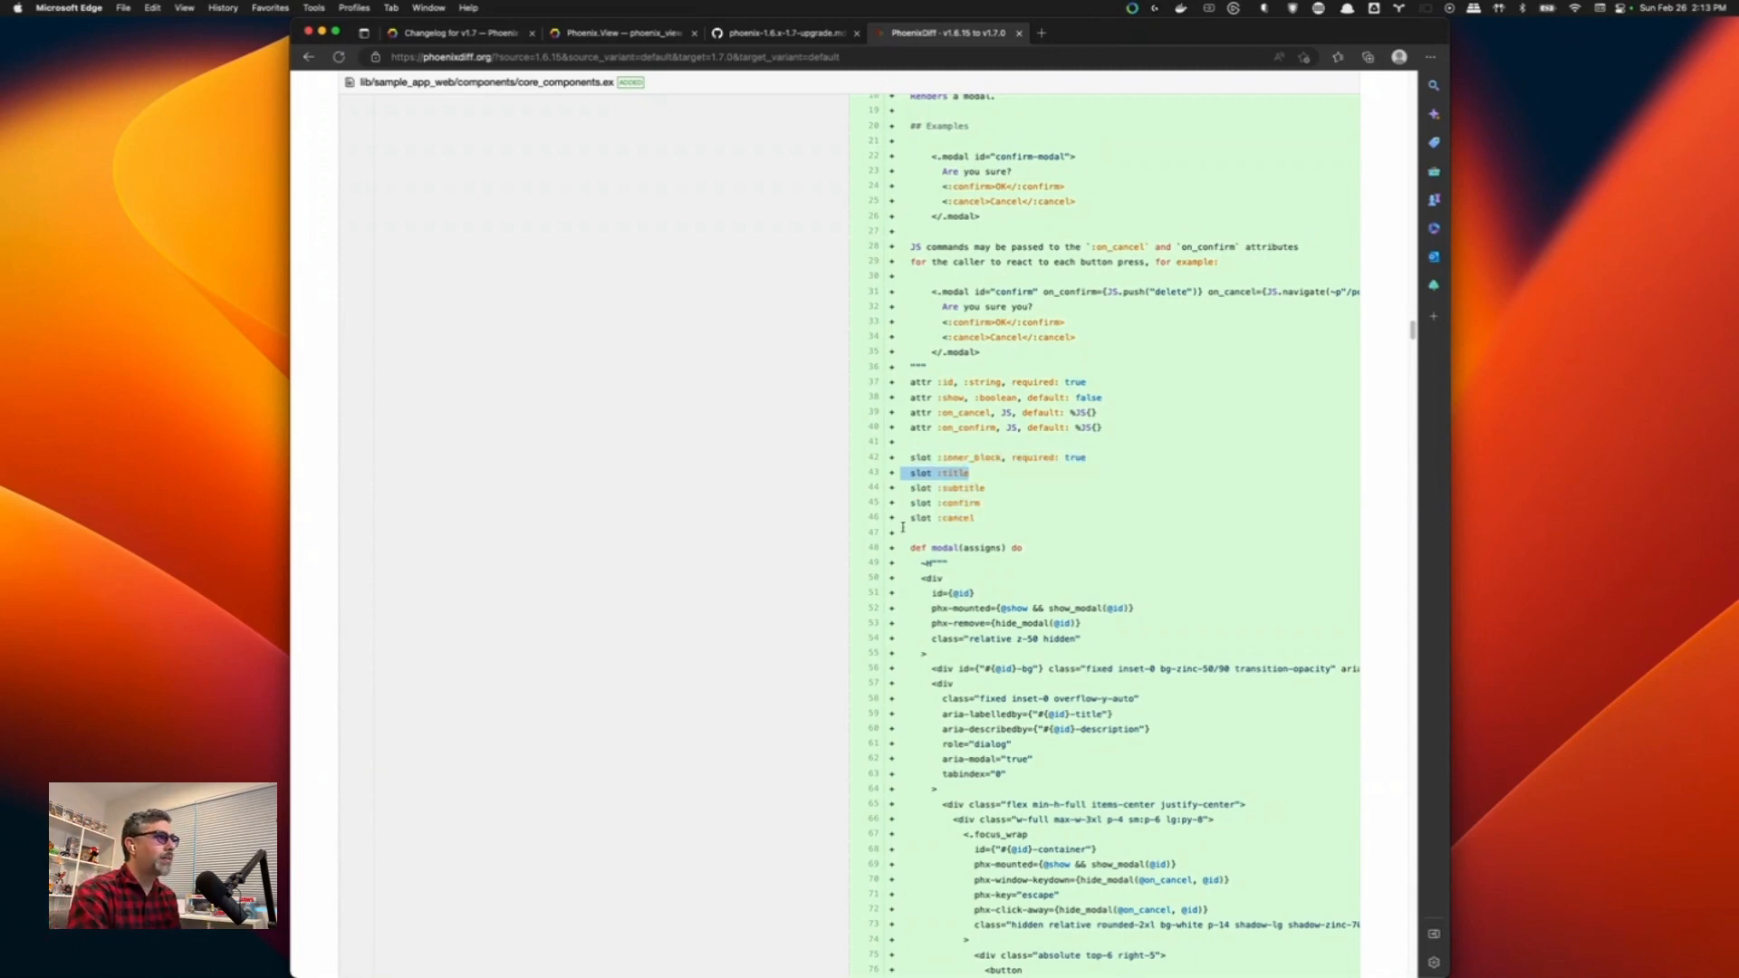
Select lines 31–35, the modal example using on_confirm and on_cancel handlers.
scroll(down, 3)
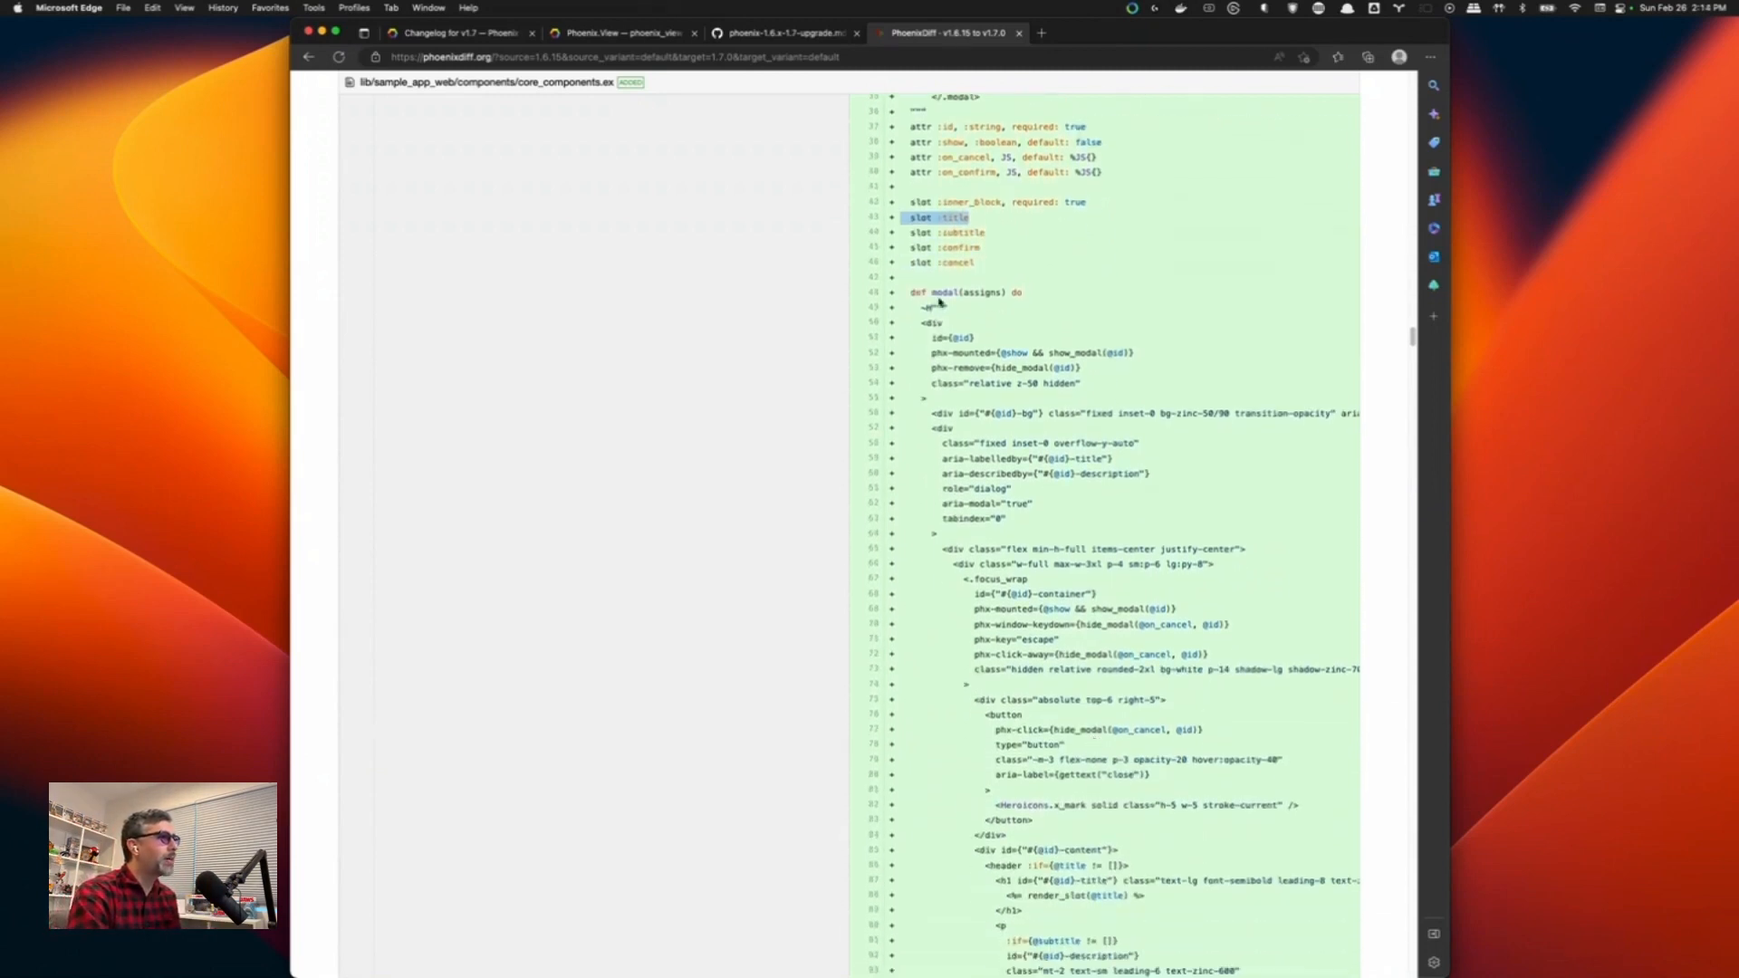
scroll(up, 3)
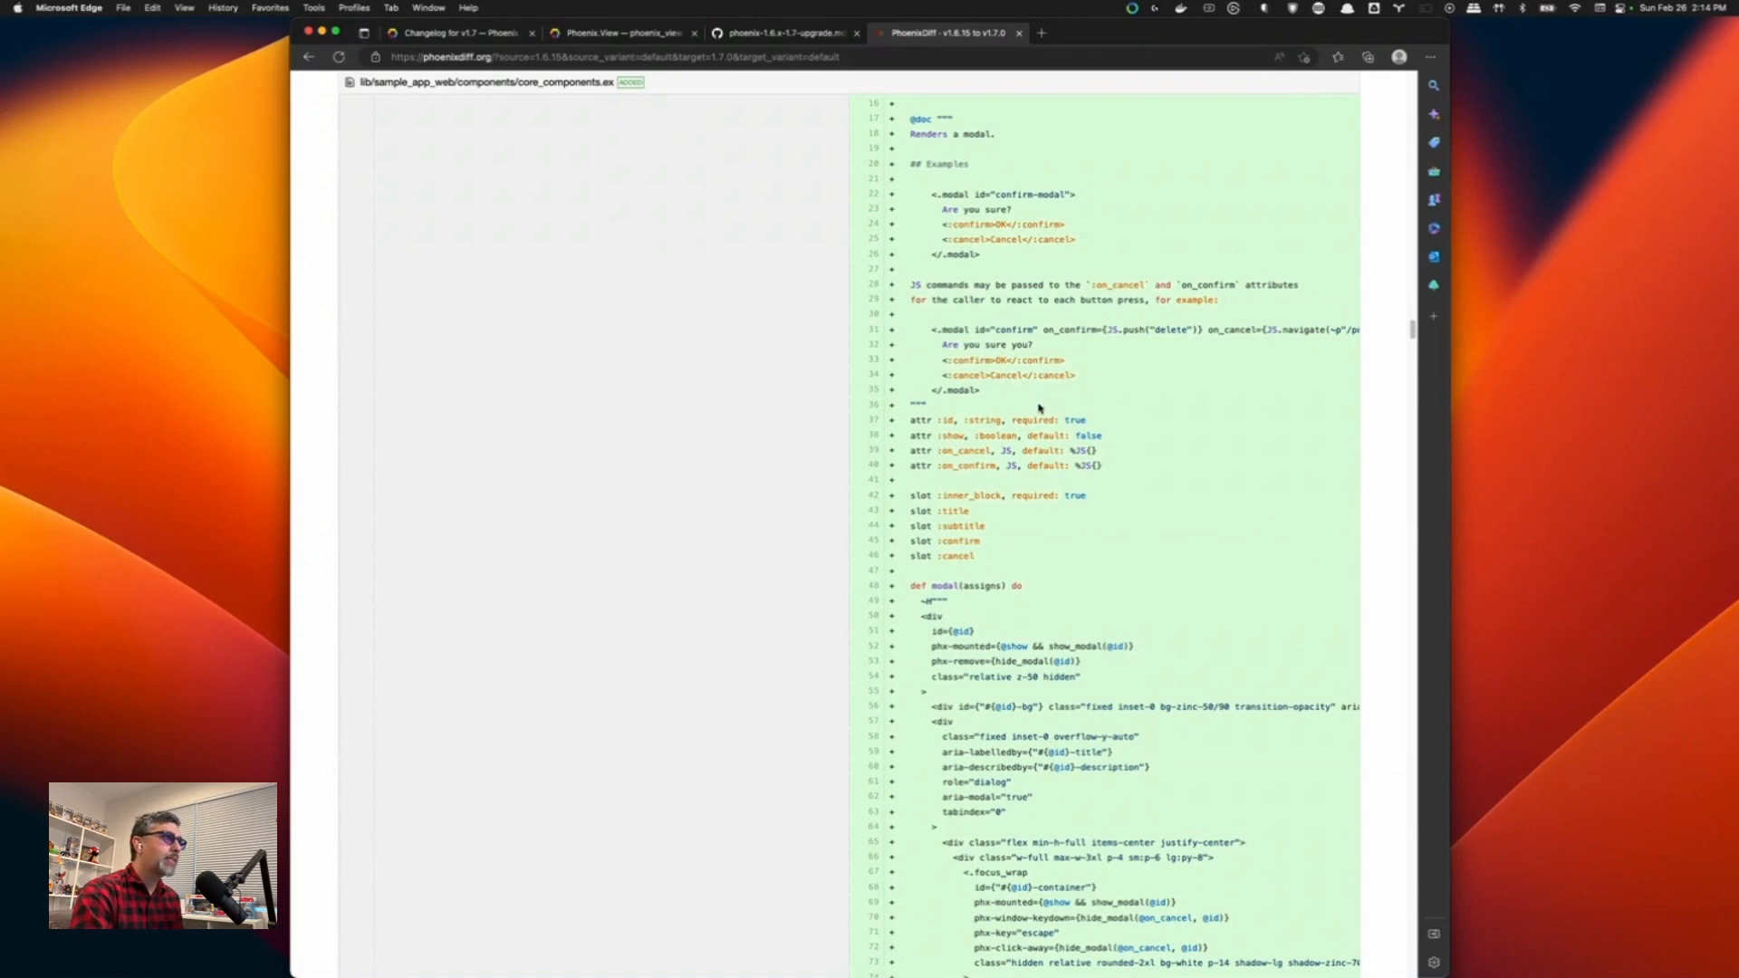
double_click(949, 329)
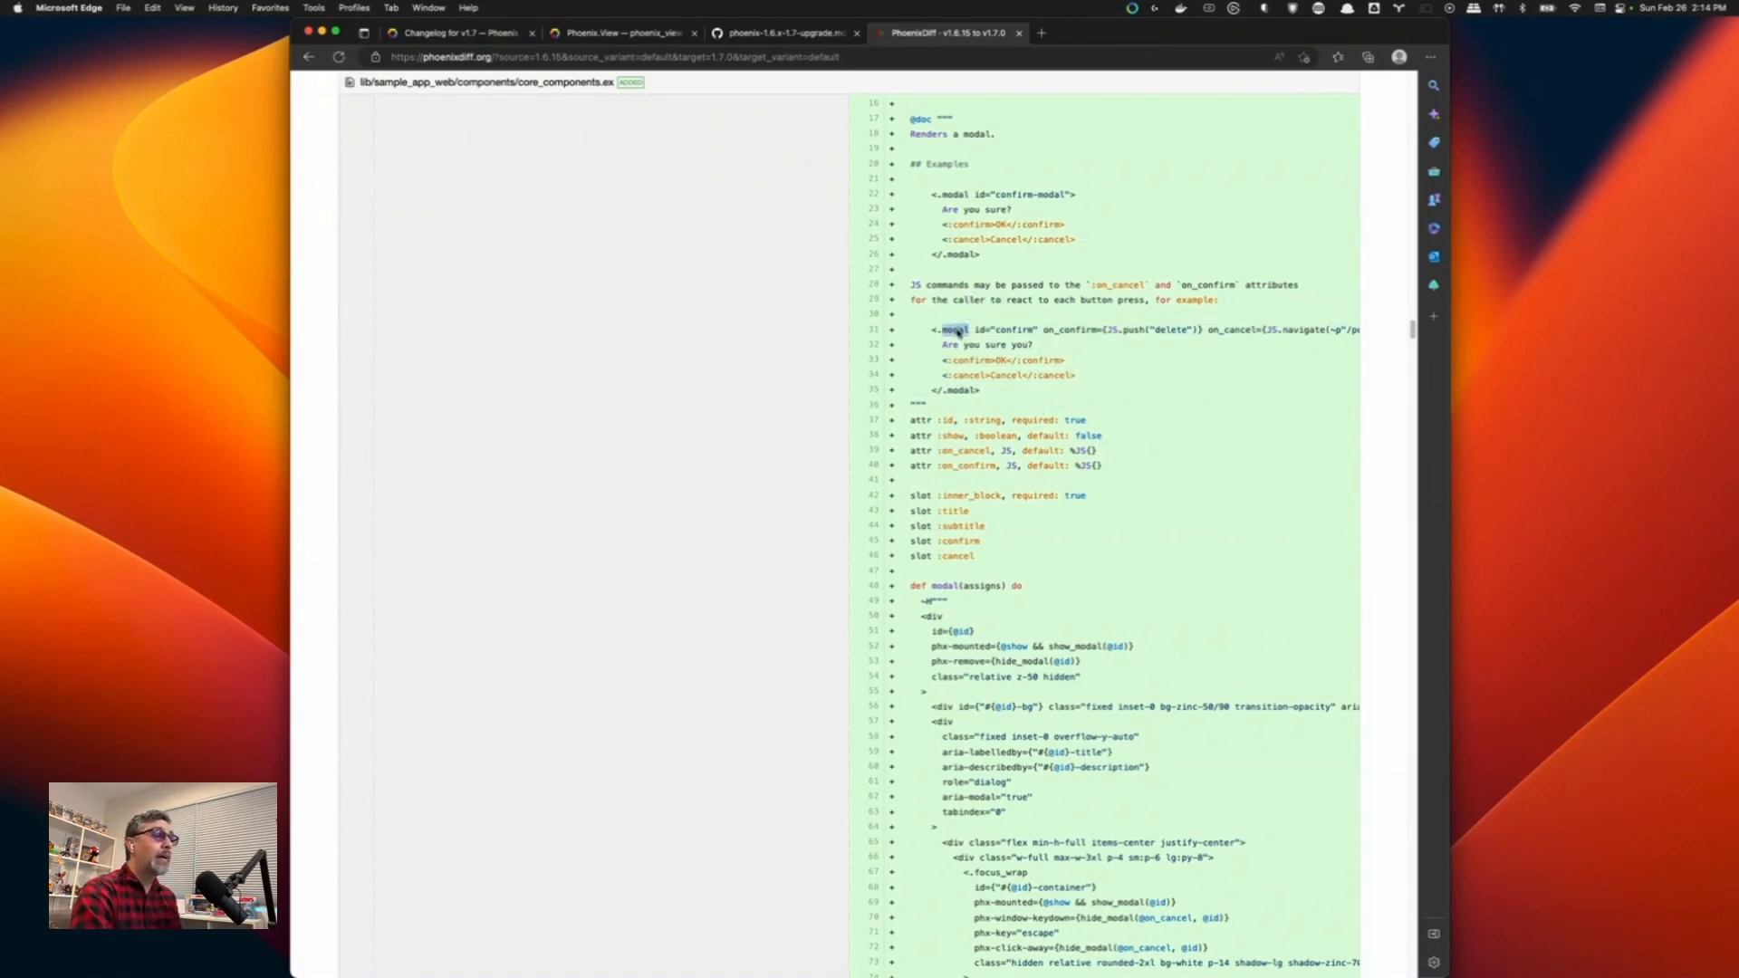
drag(938, 330, 979, 389)
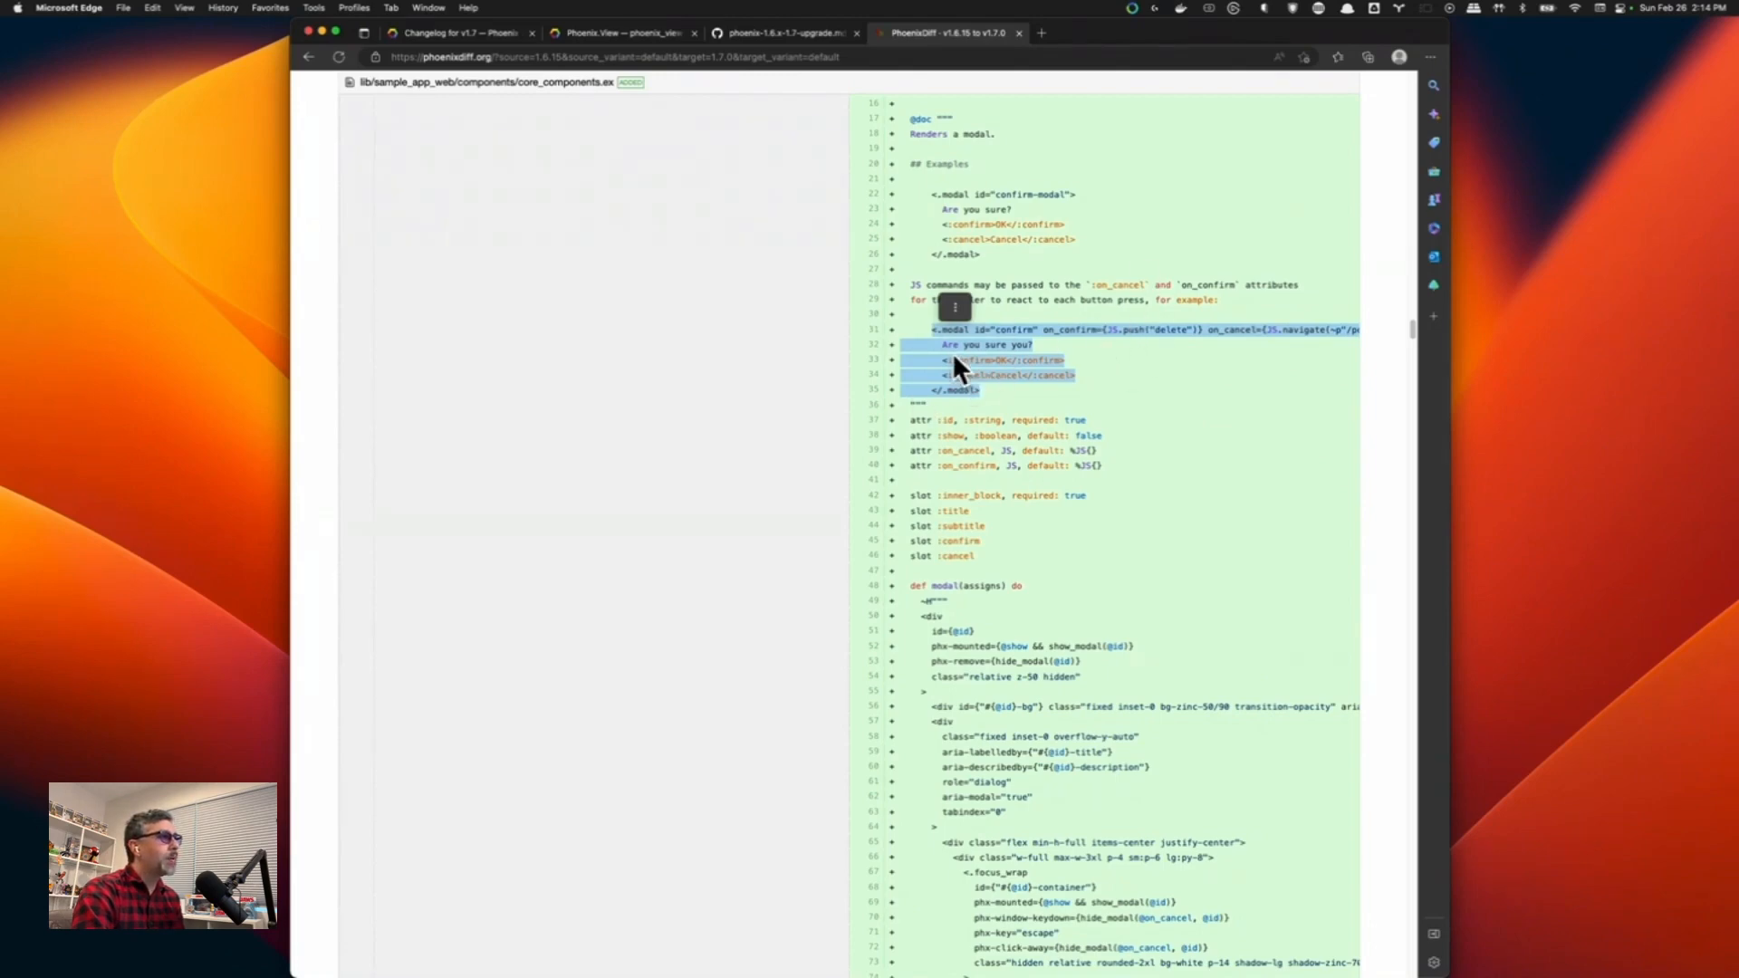
Scroll past the flash, input, header and table components to page_view.ex and sample_app_web.ex.
scroll(down, 3)
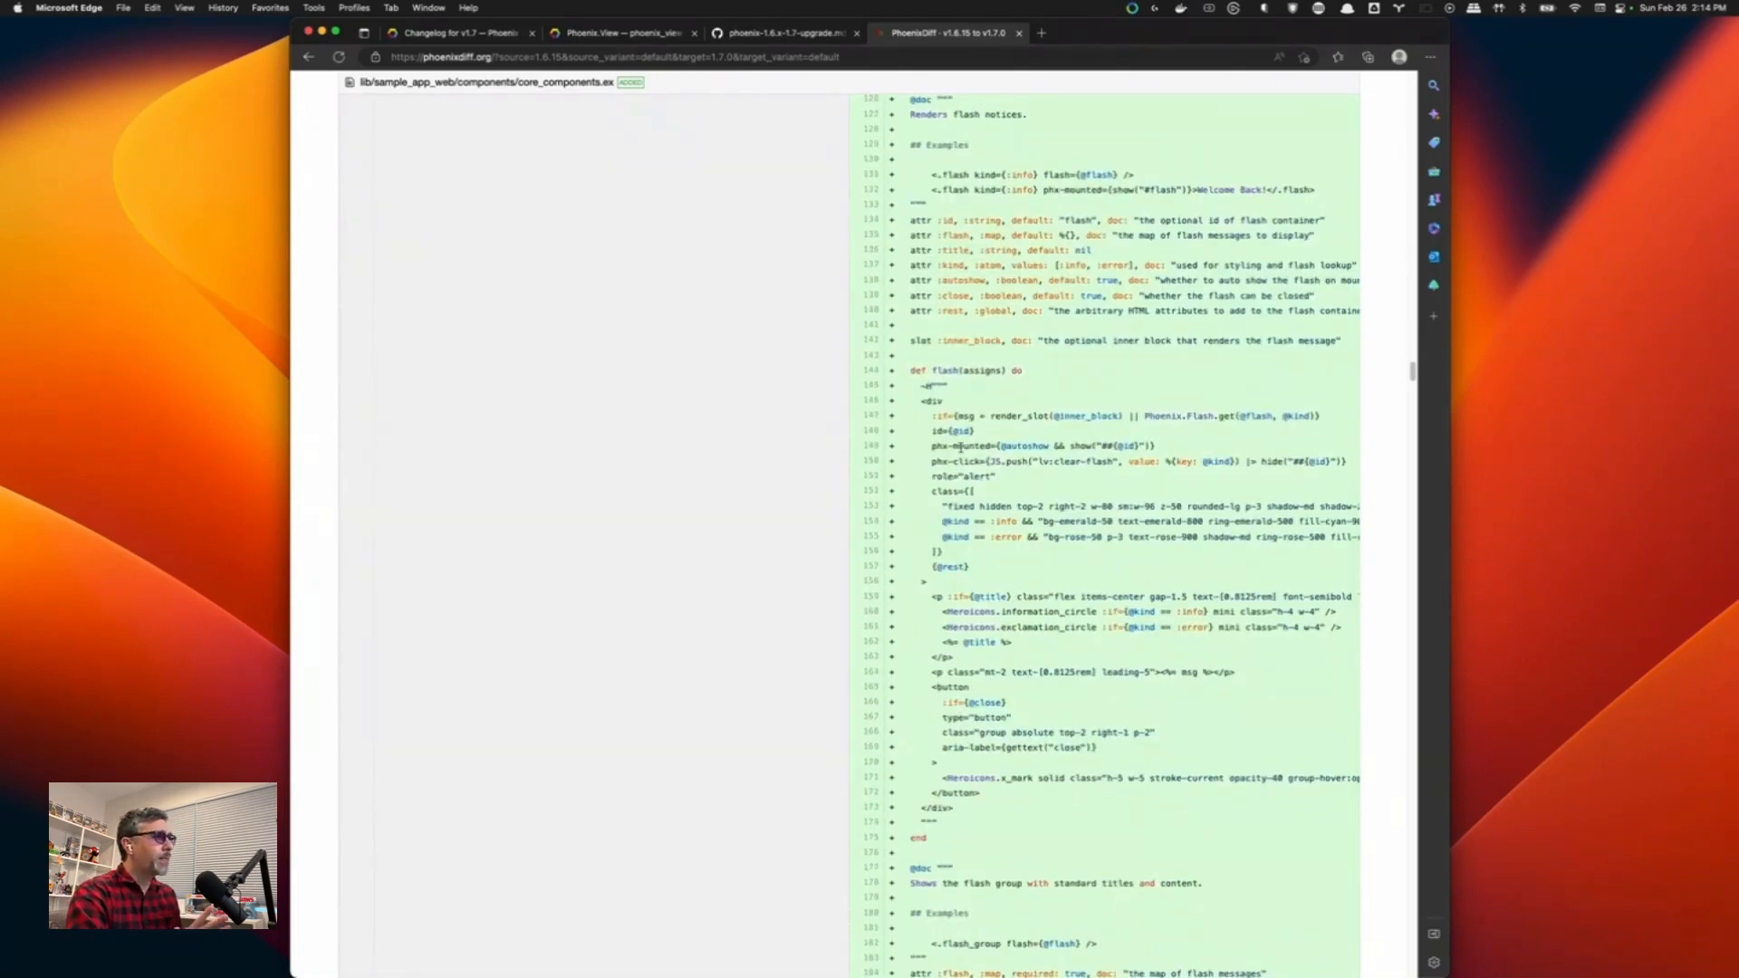
scroll(down, 3)
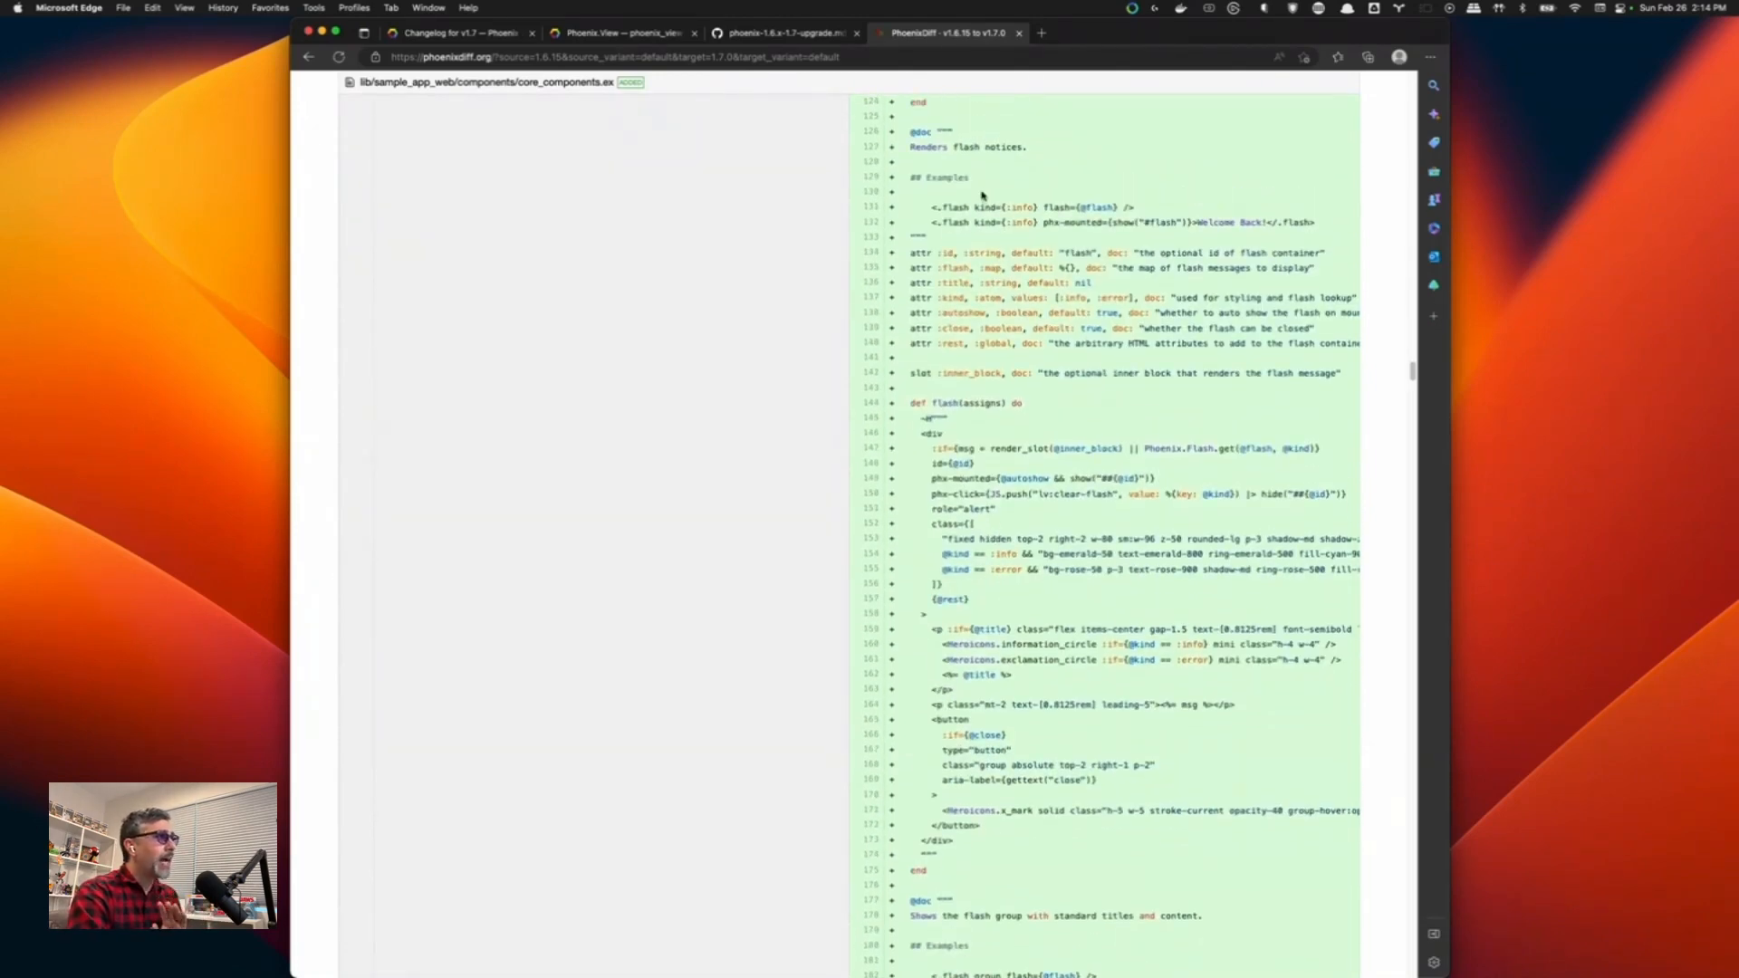
scroll(down, 3)
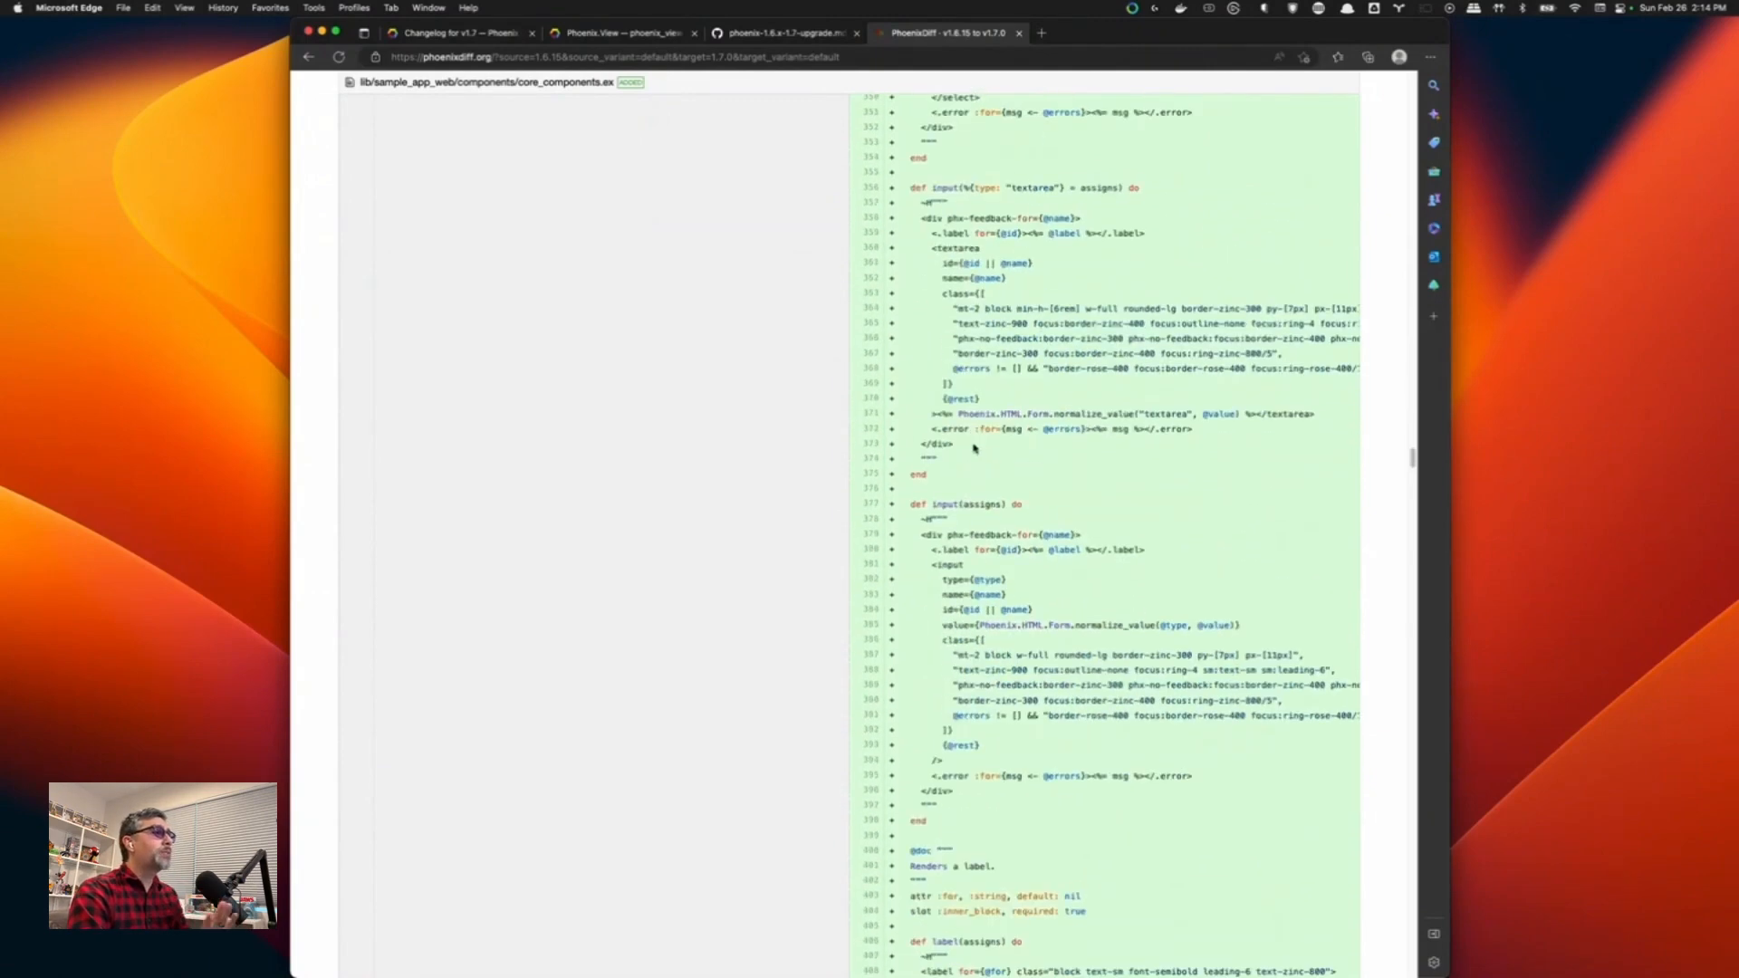
scroll(down, 3)
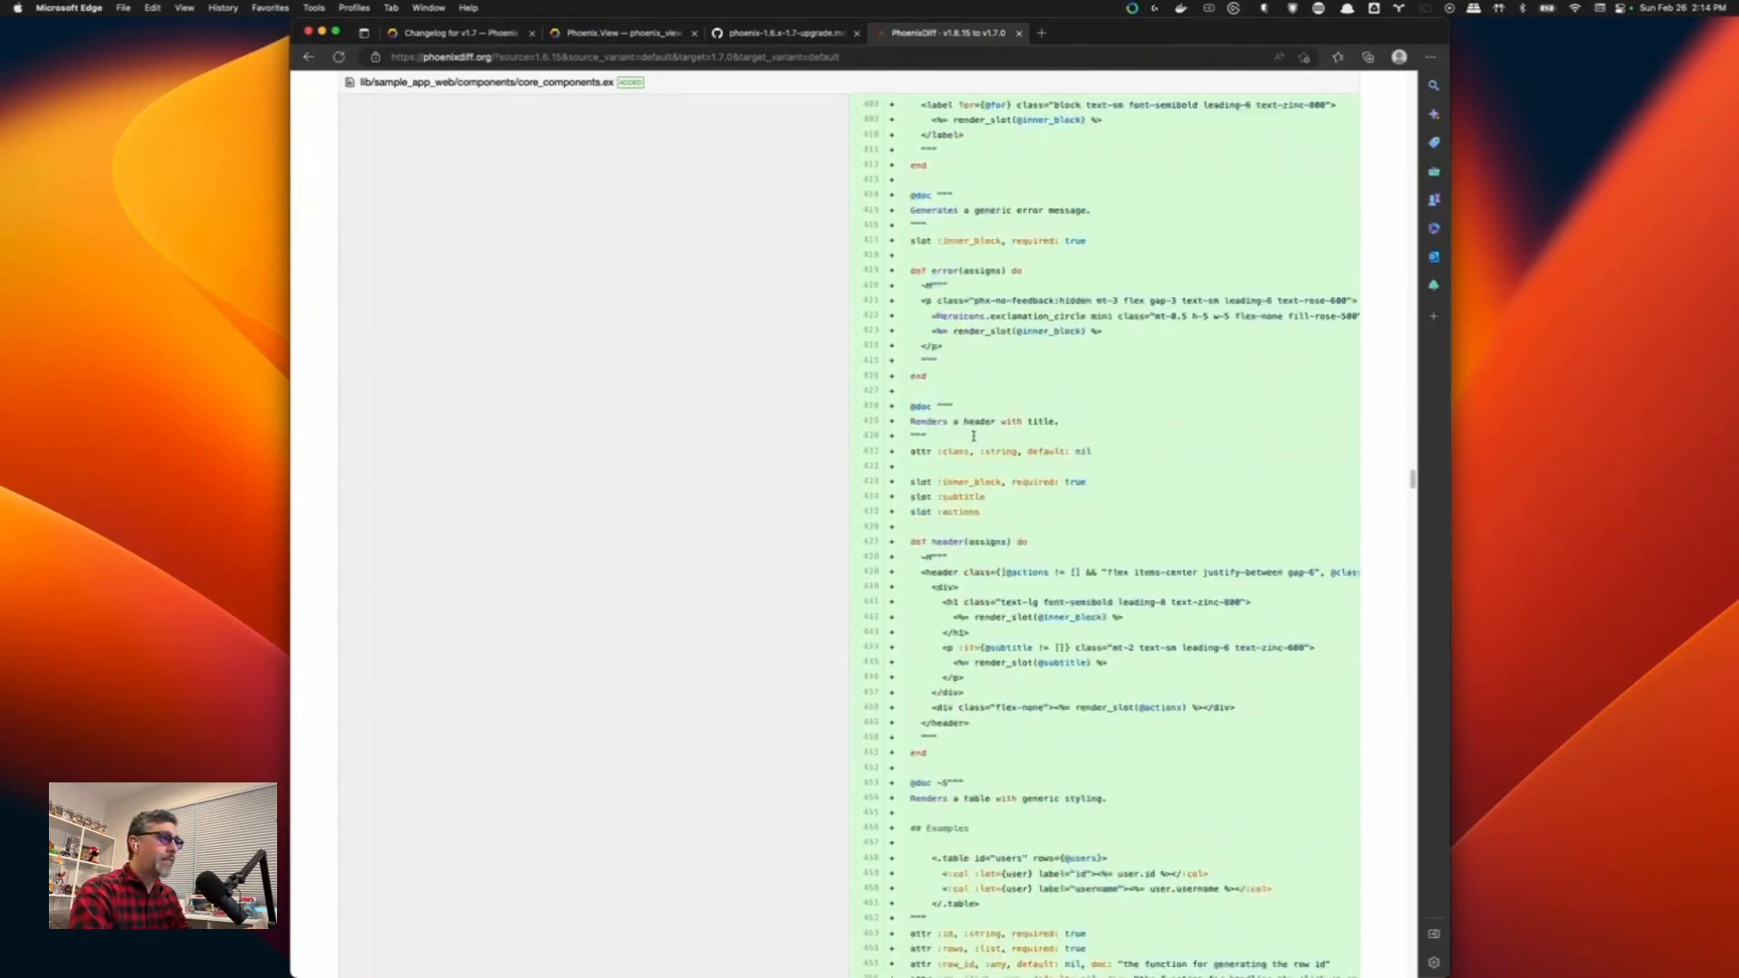
scroll(down, 3)
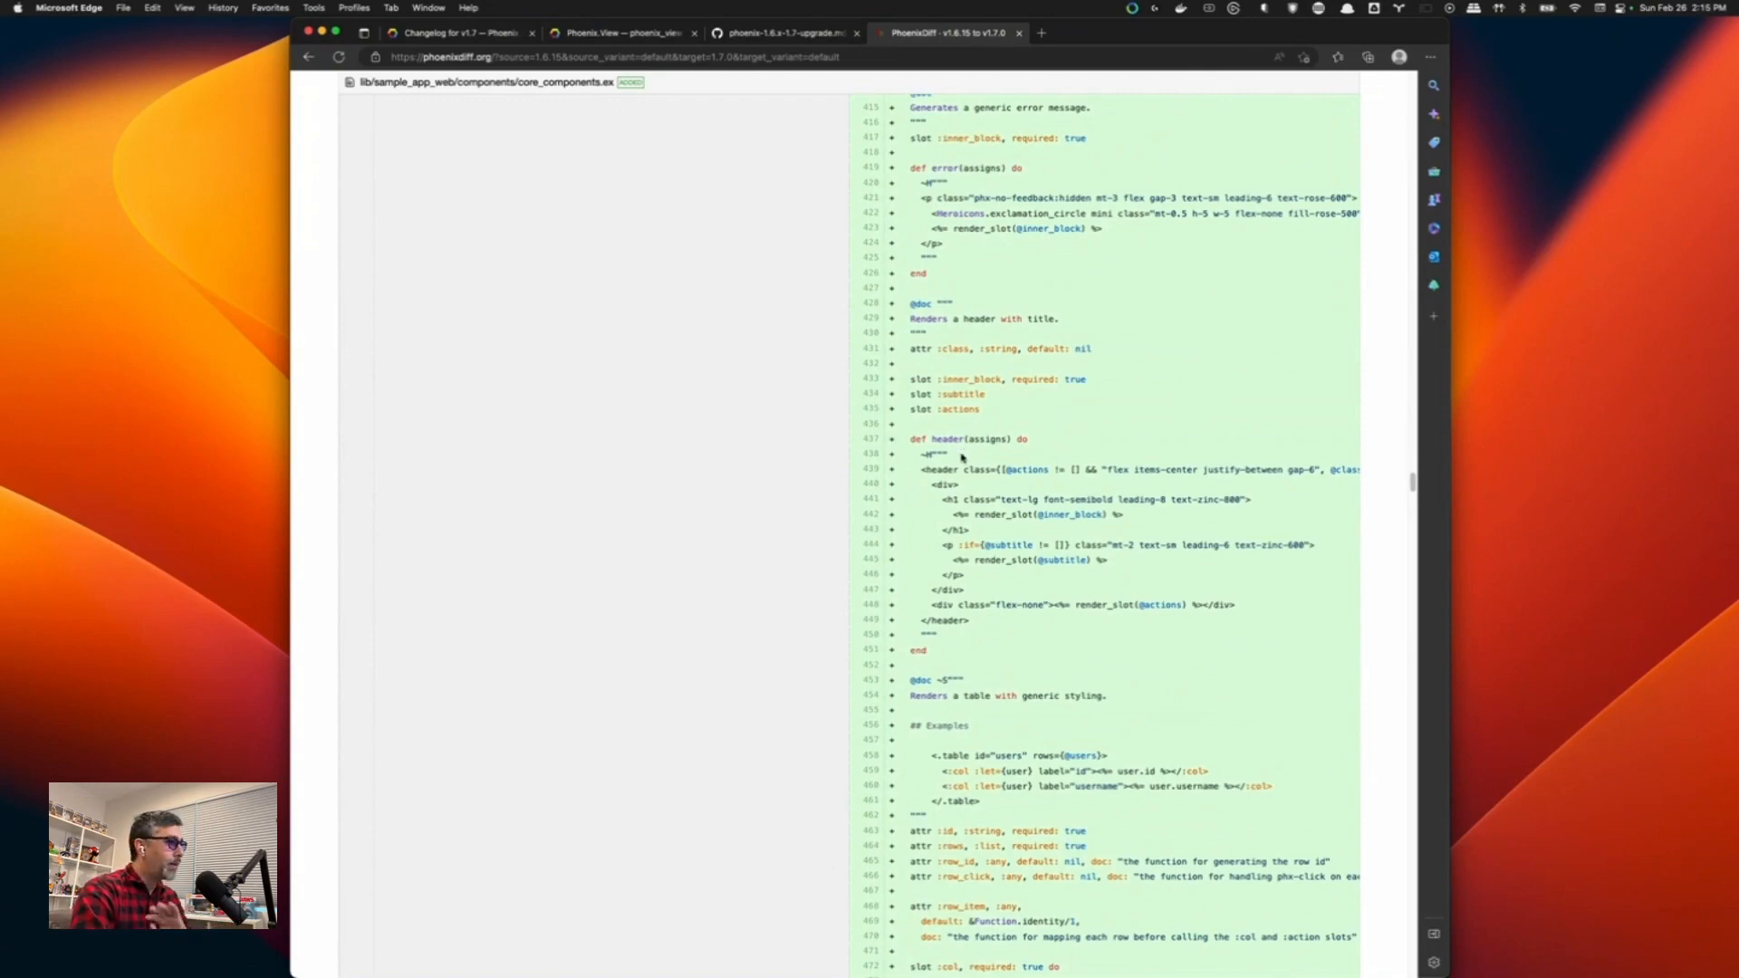
scroll(down, 3)
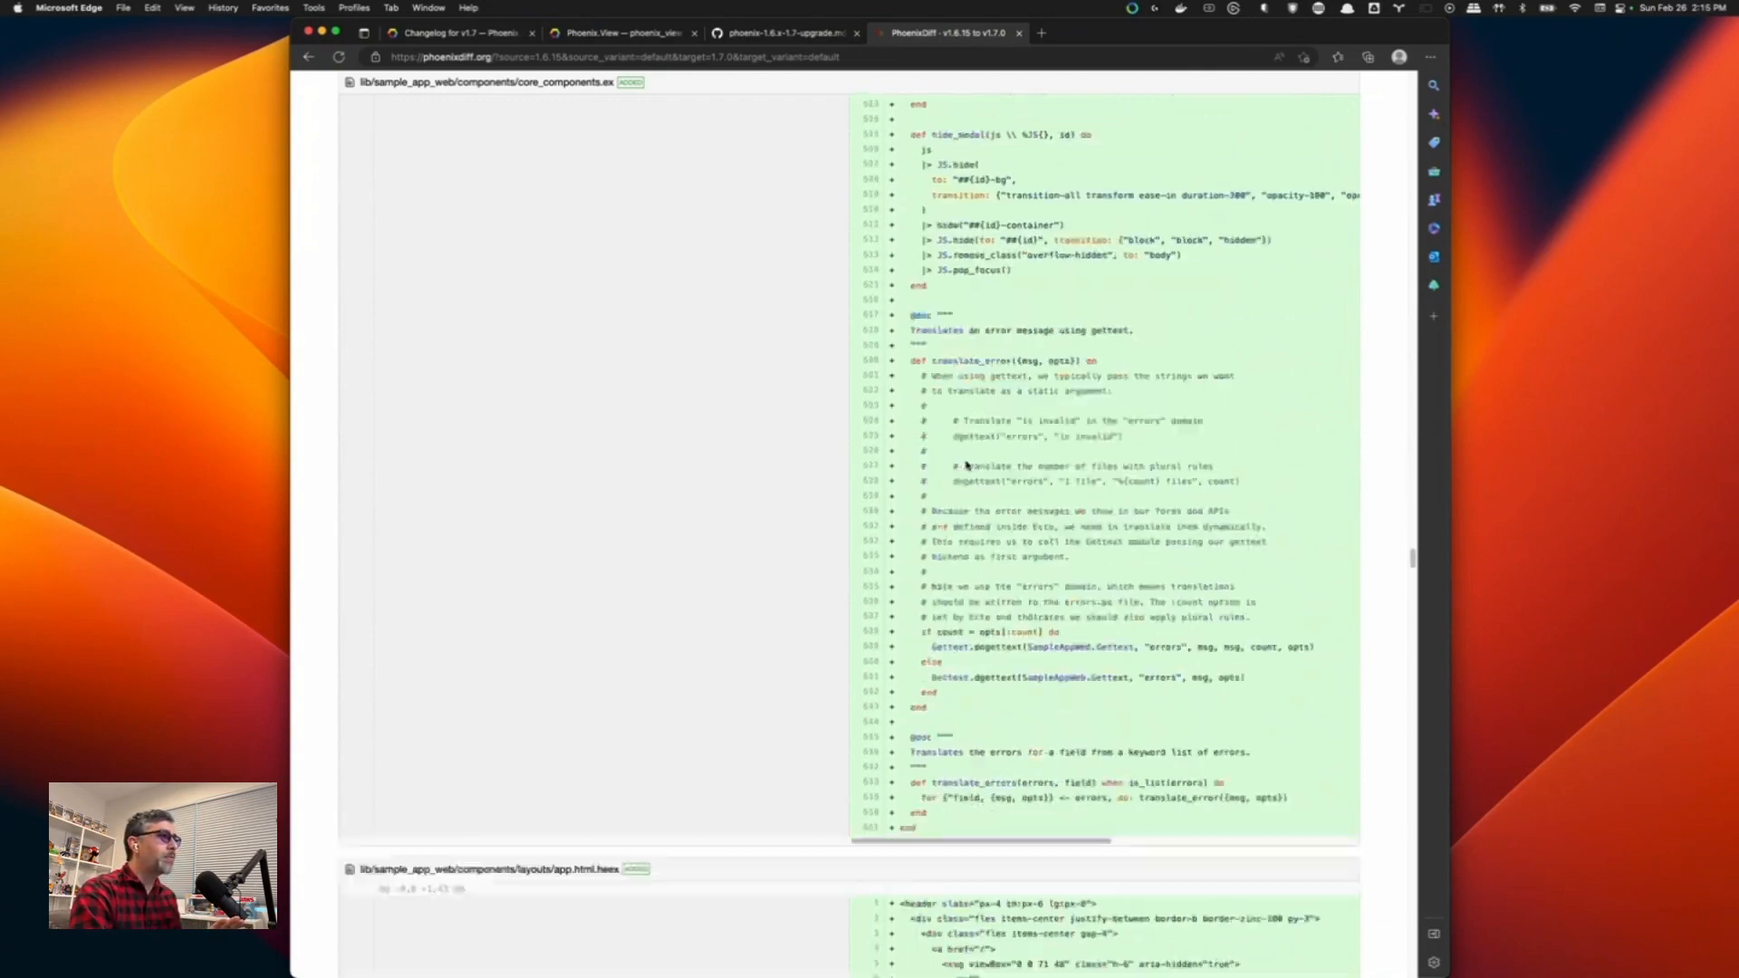
scroll(down, 3)
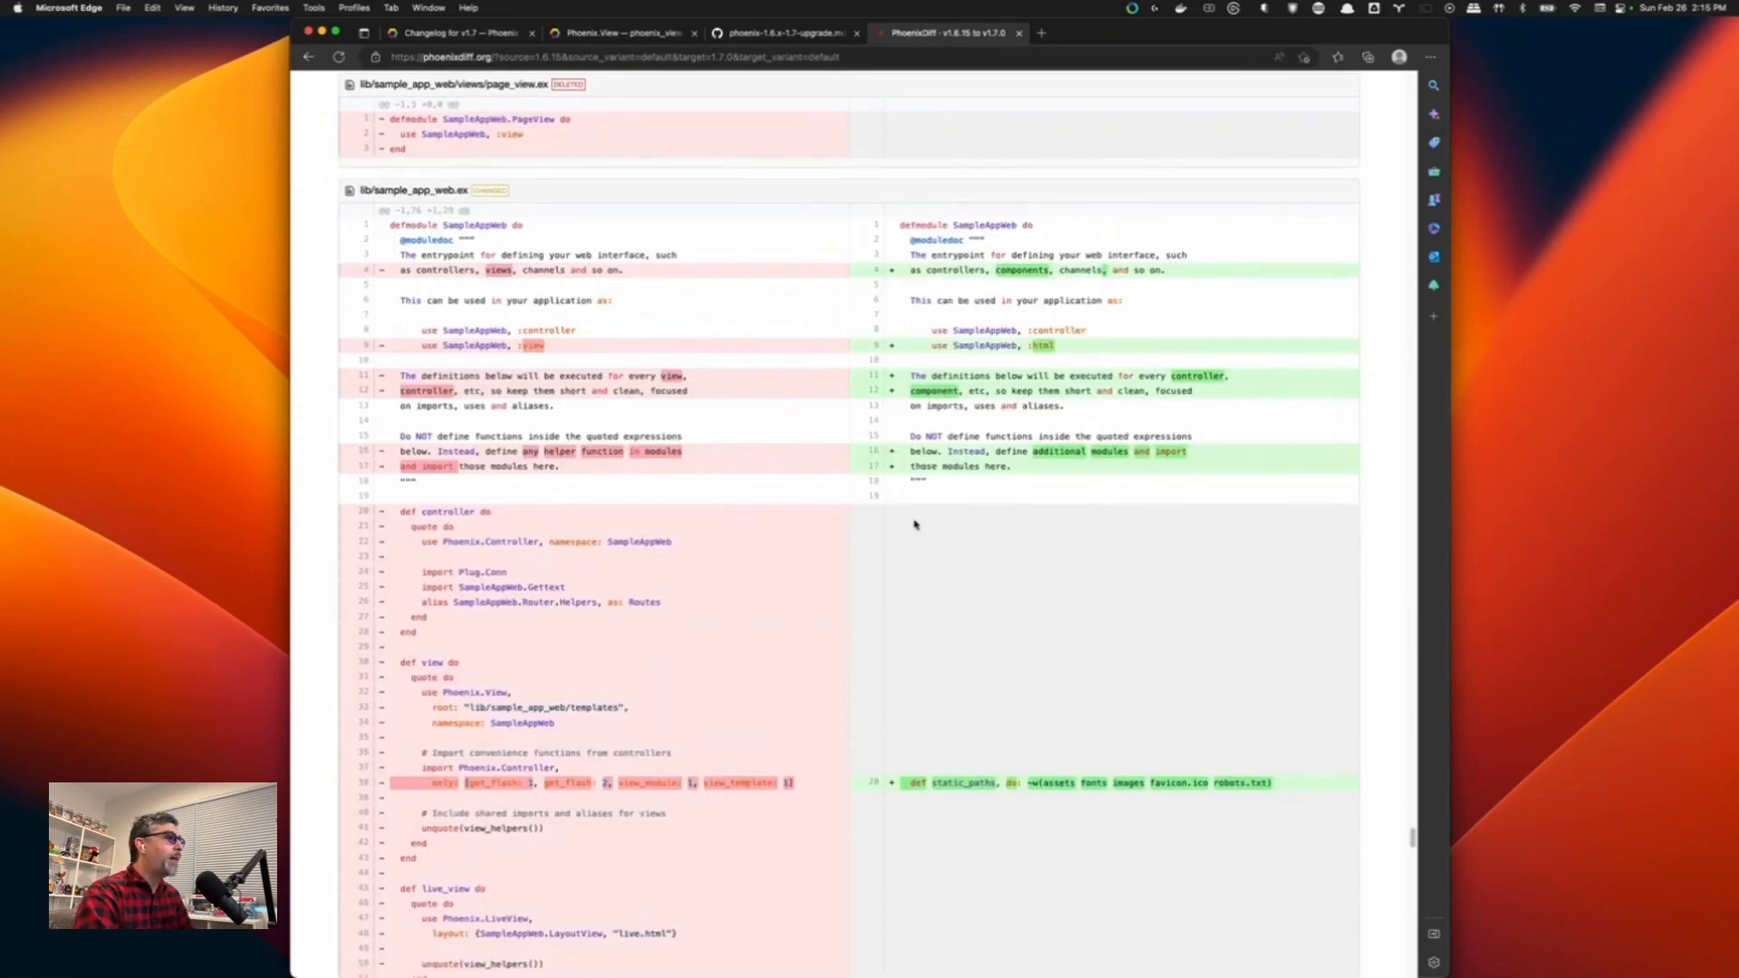
Scroll the sample_app_web.ex diff to the router's helpers: false and the formats/layouts controller definition.
scroll(down, 3)
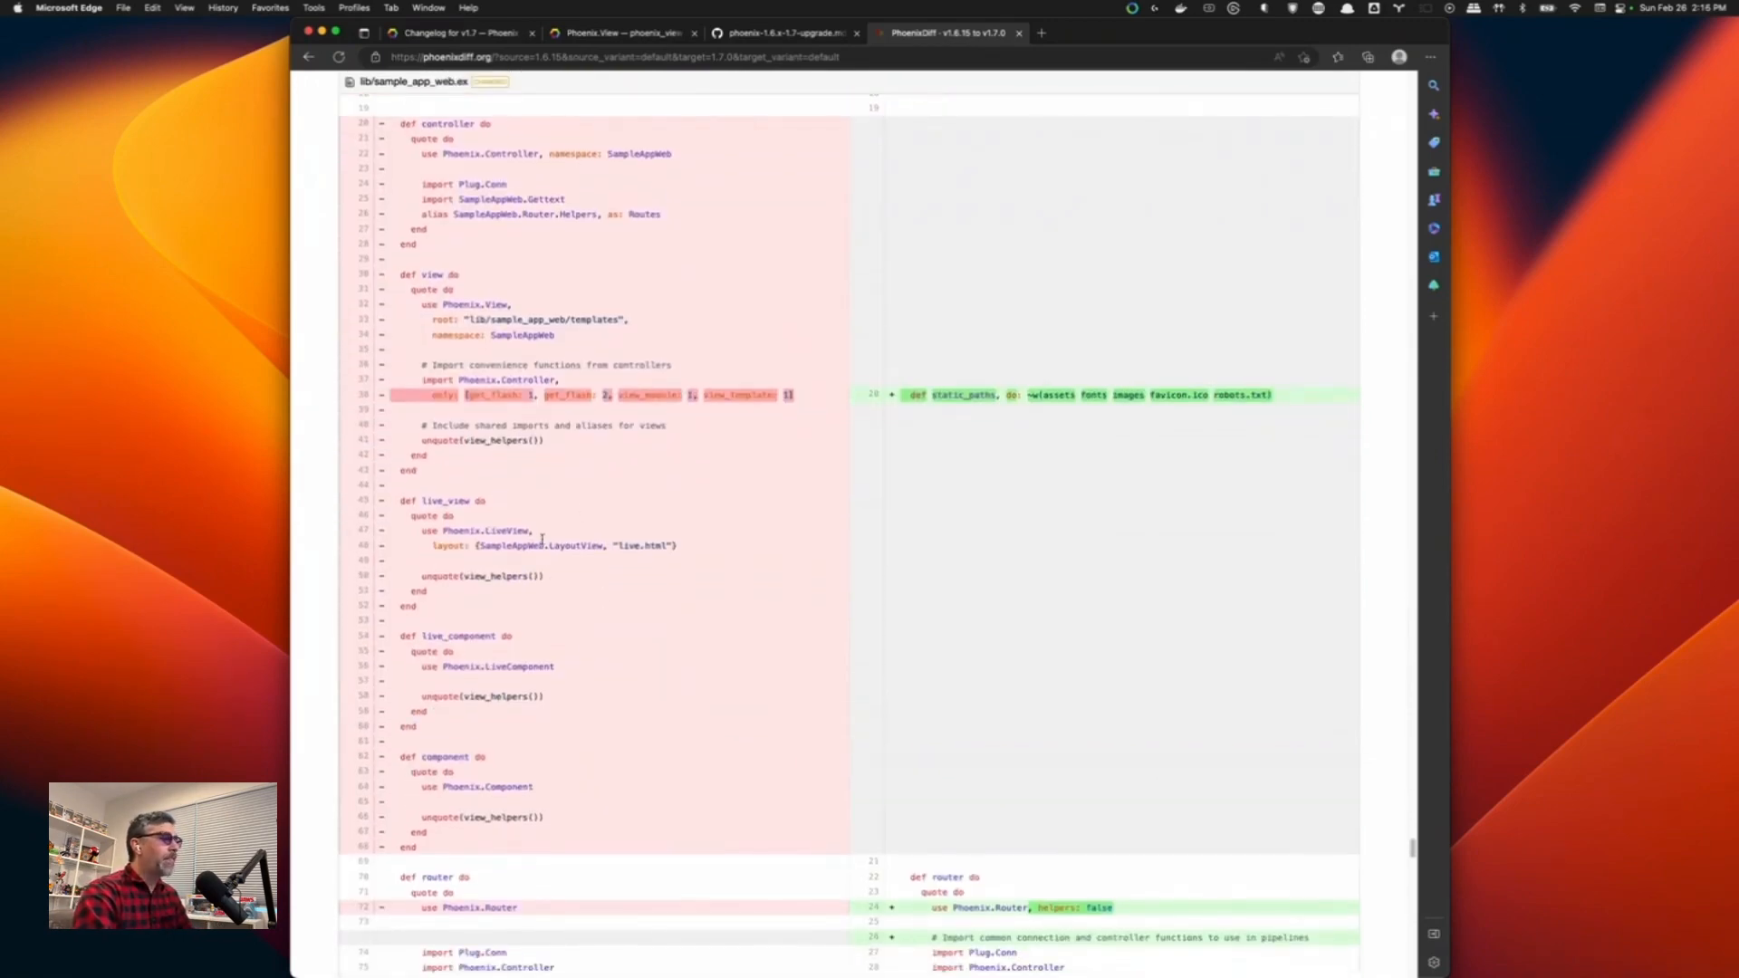
scroll(down, 3)
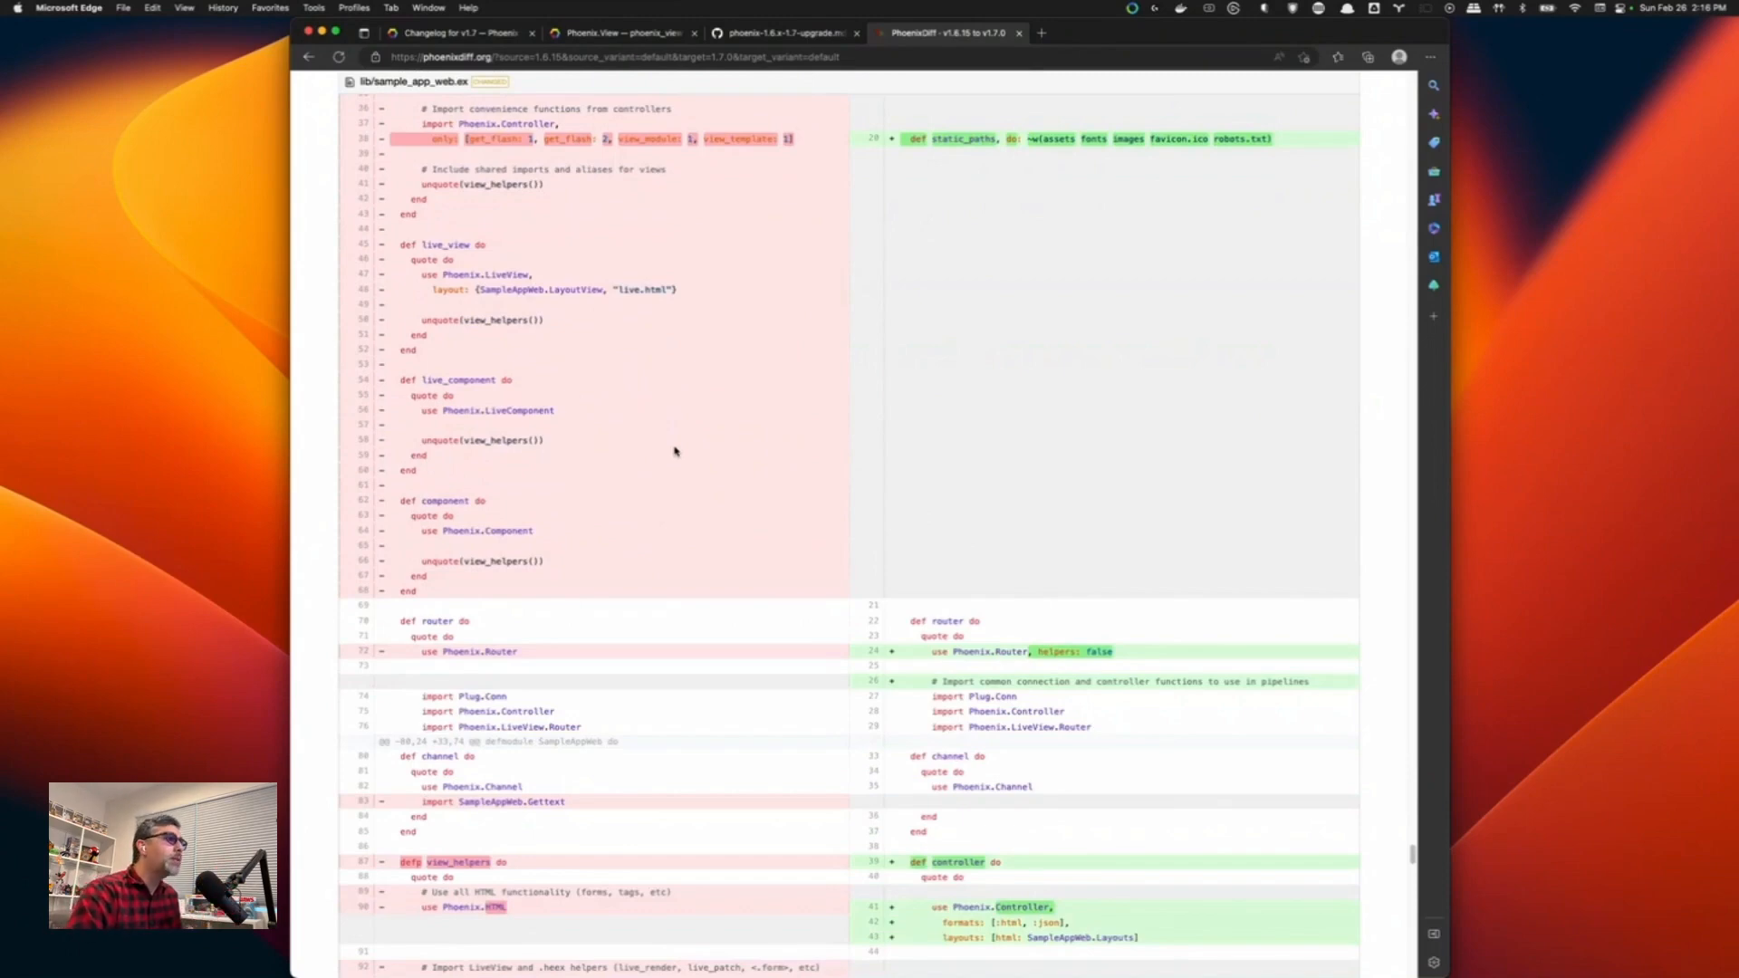
scroll(down, 3)
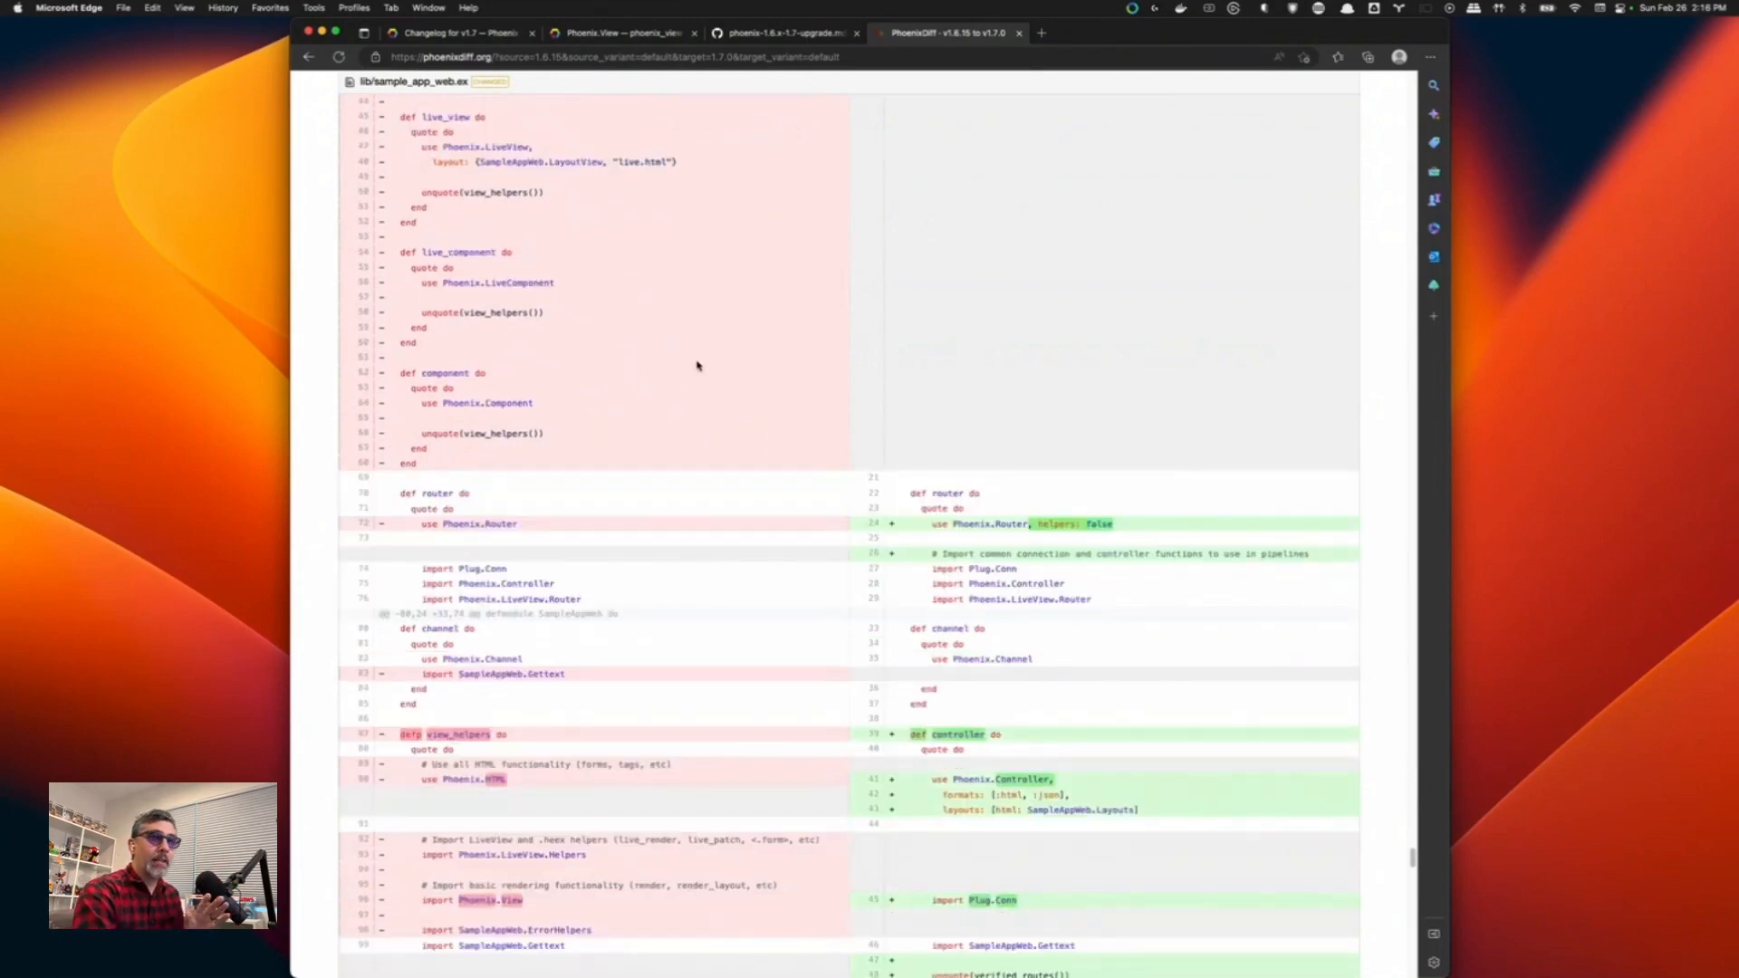
scroll(down, 3)
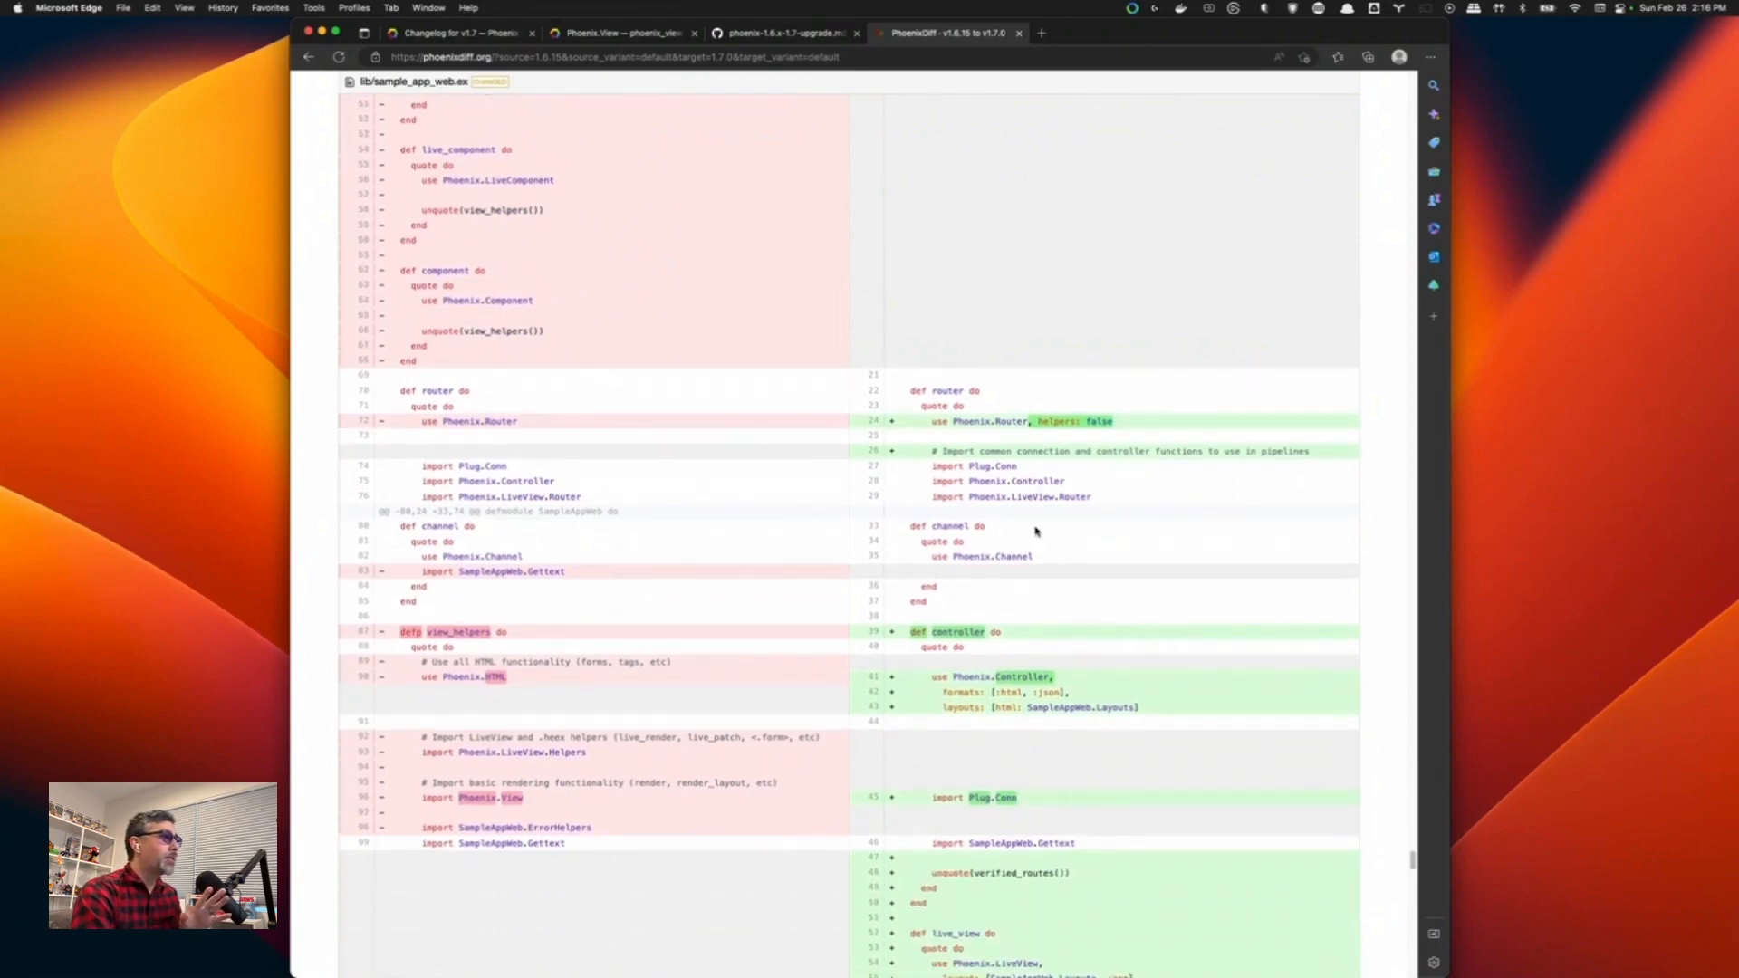
scroll(down, 3)
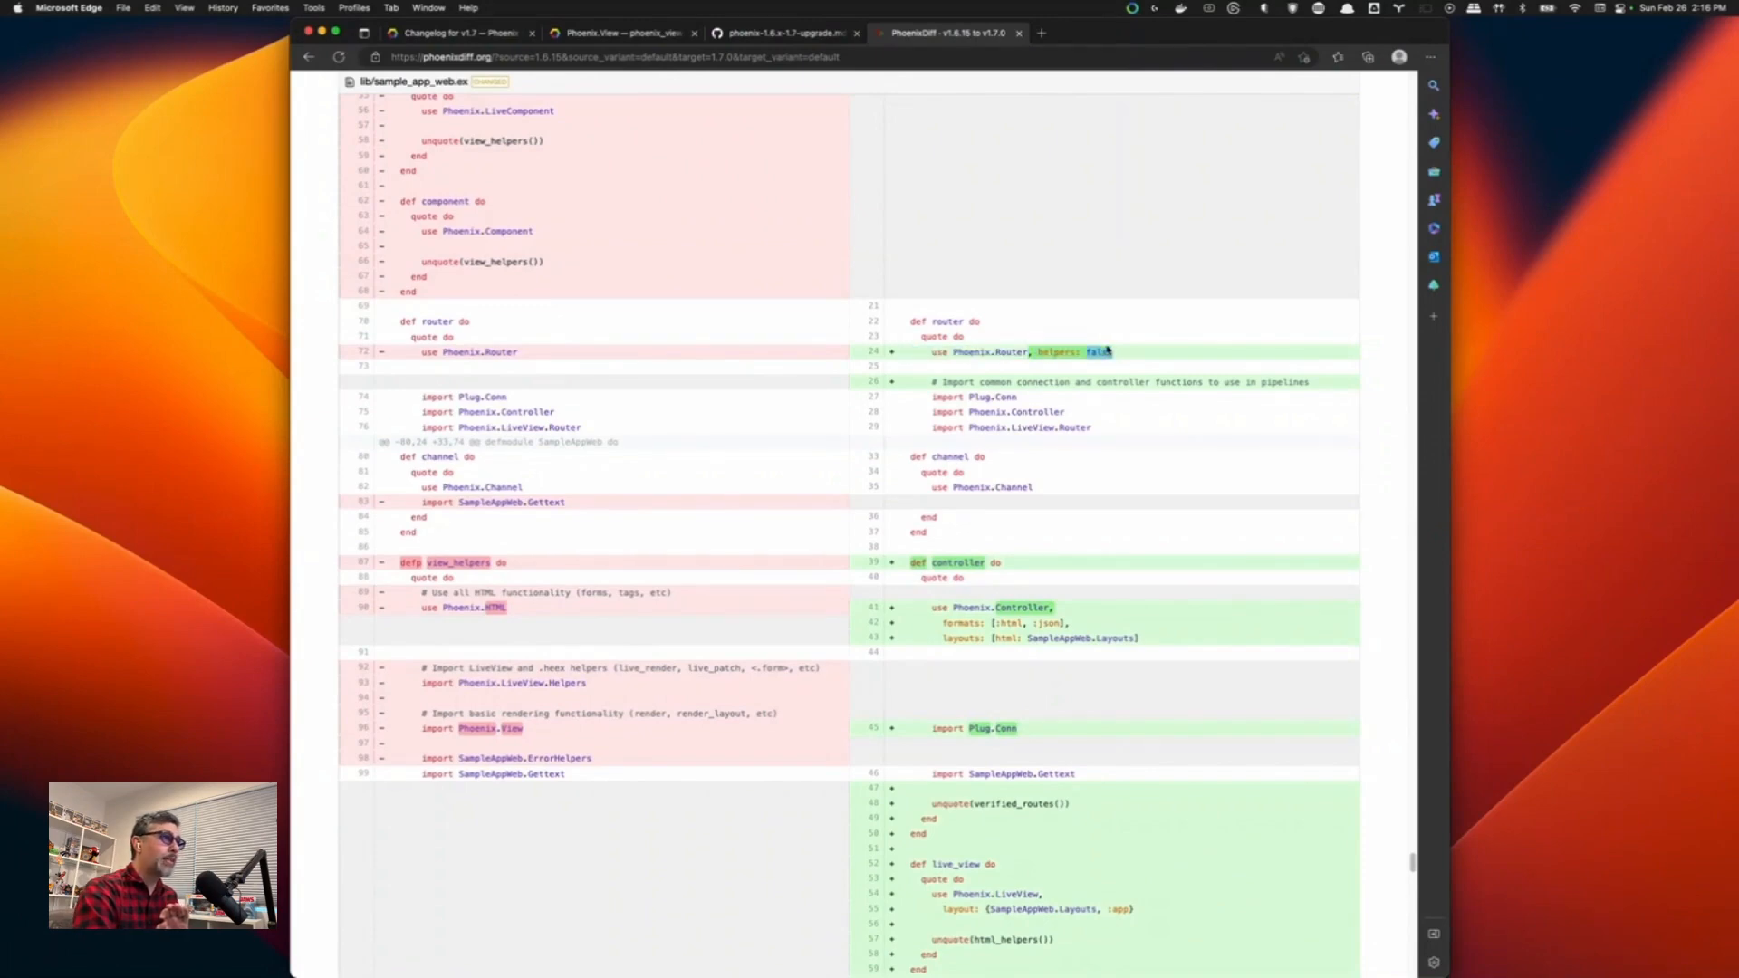
mouse_move(1091, 365)
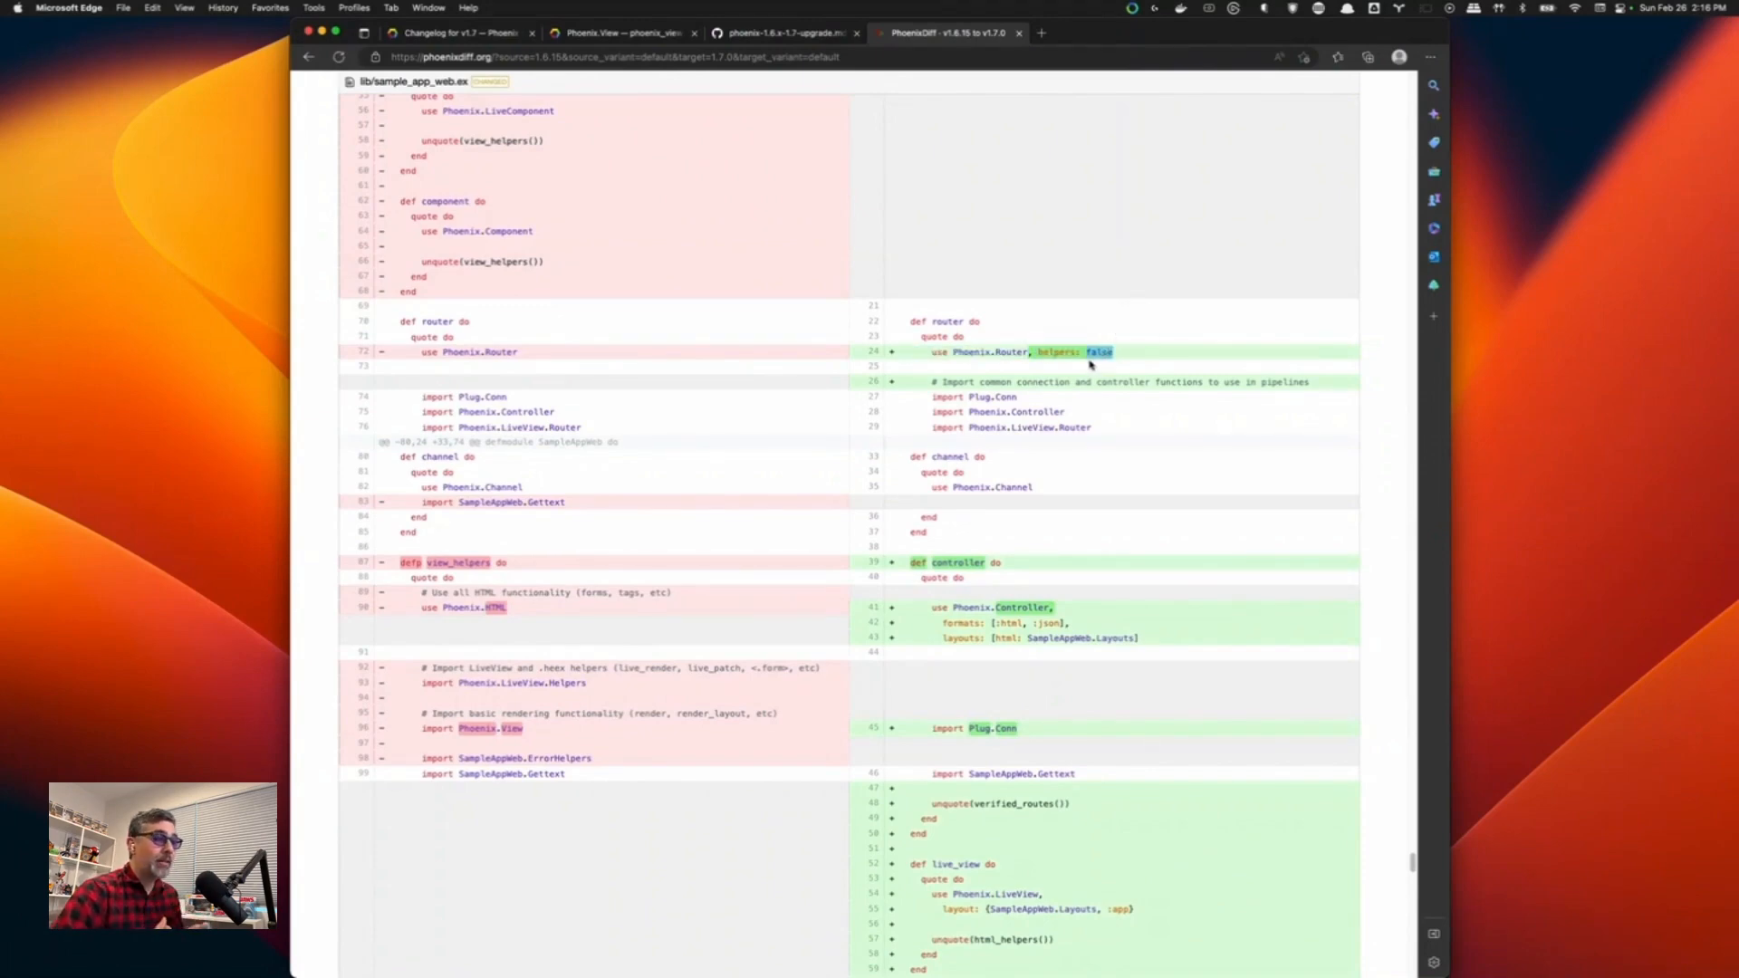